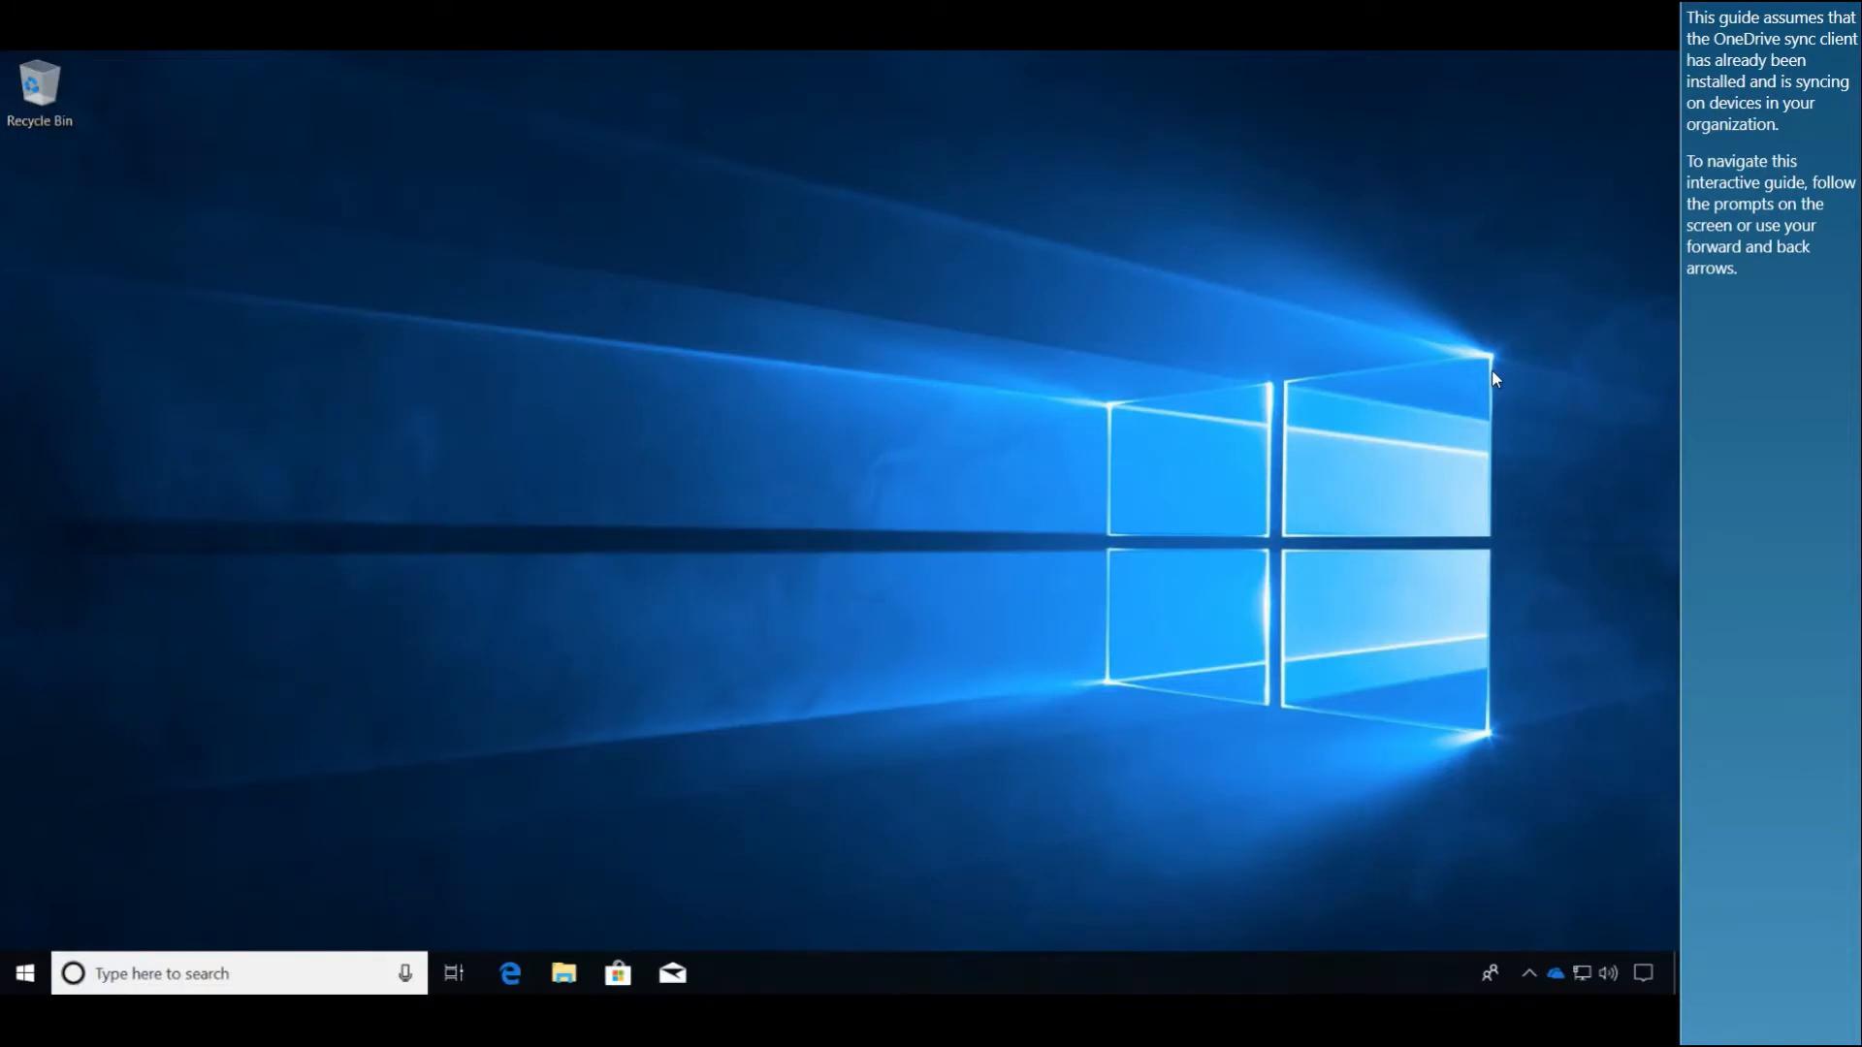
mouse_move(1482, 377)
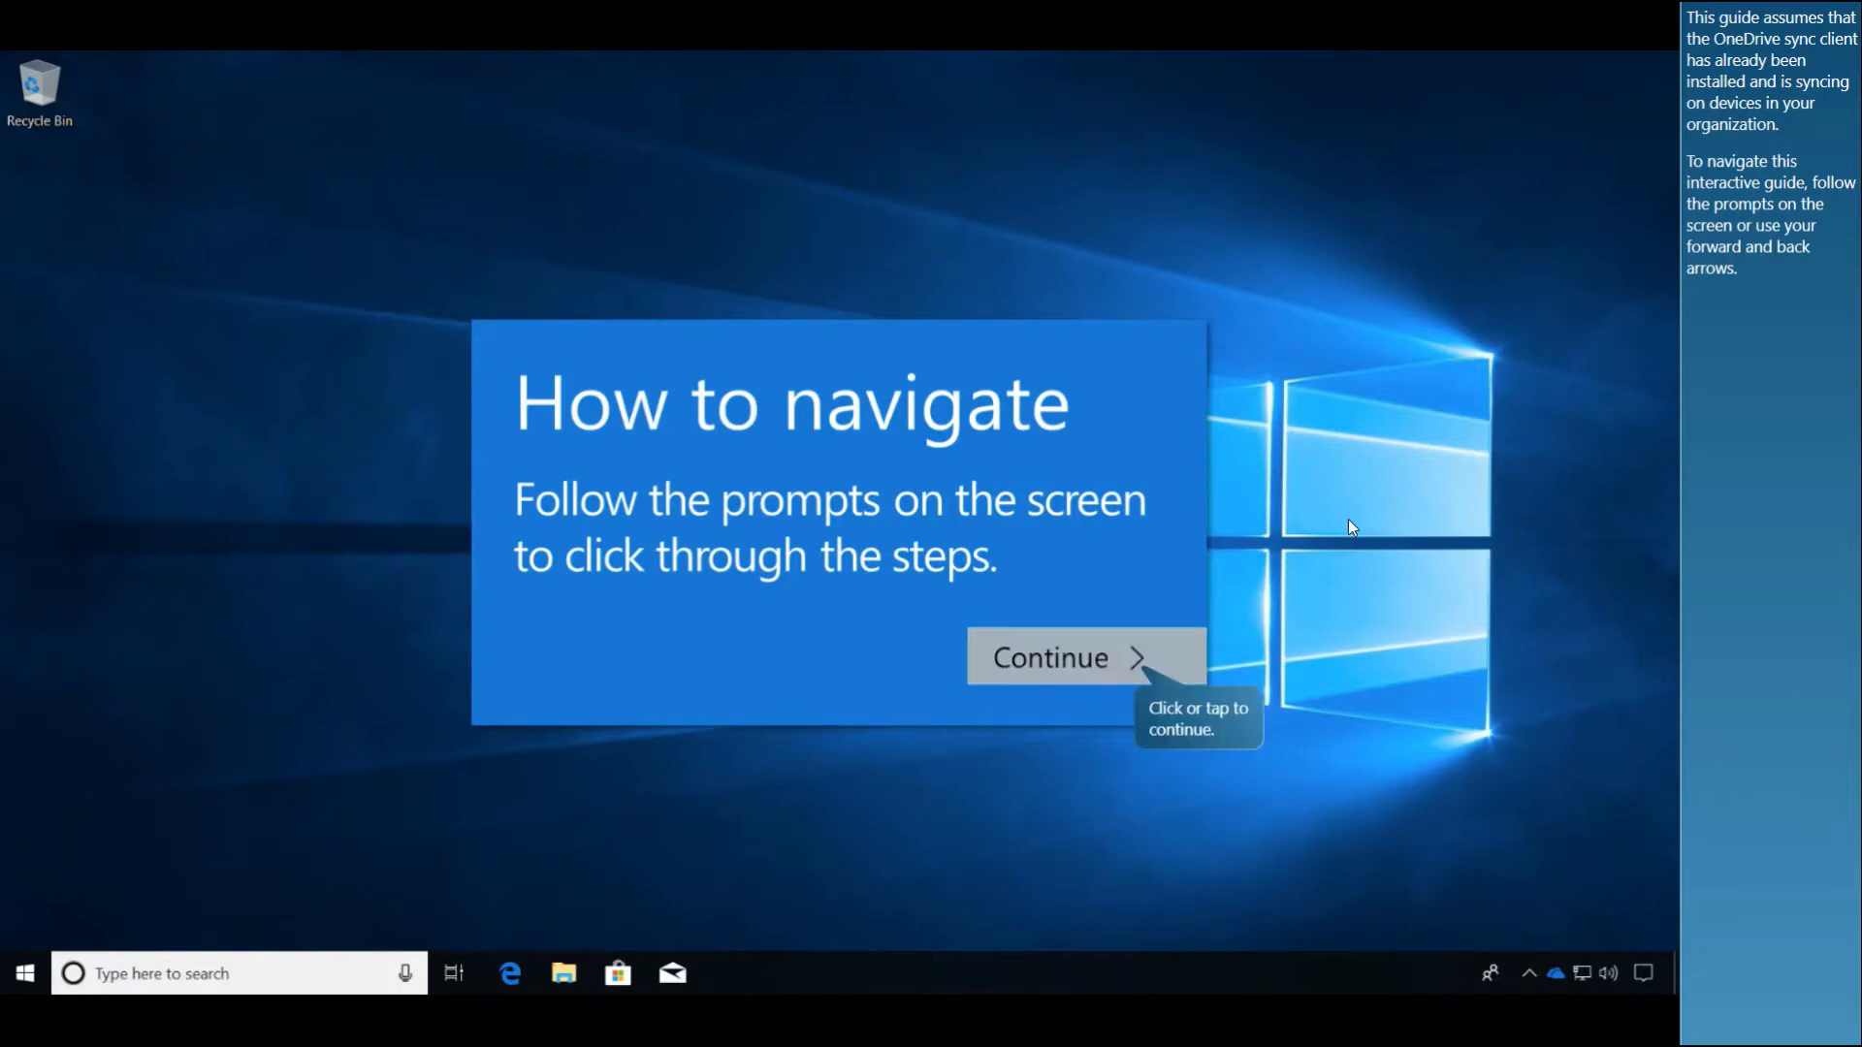
Continue past the Windows 10 'How to navigate' introduction.
click(1048, 658)
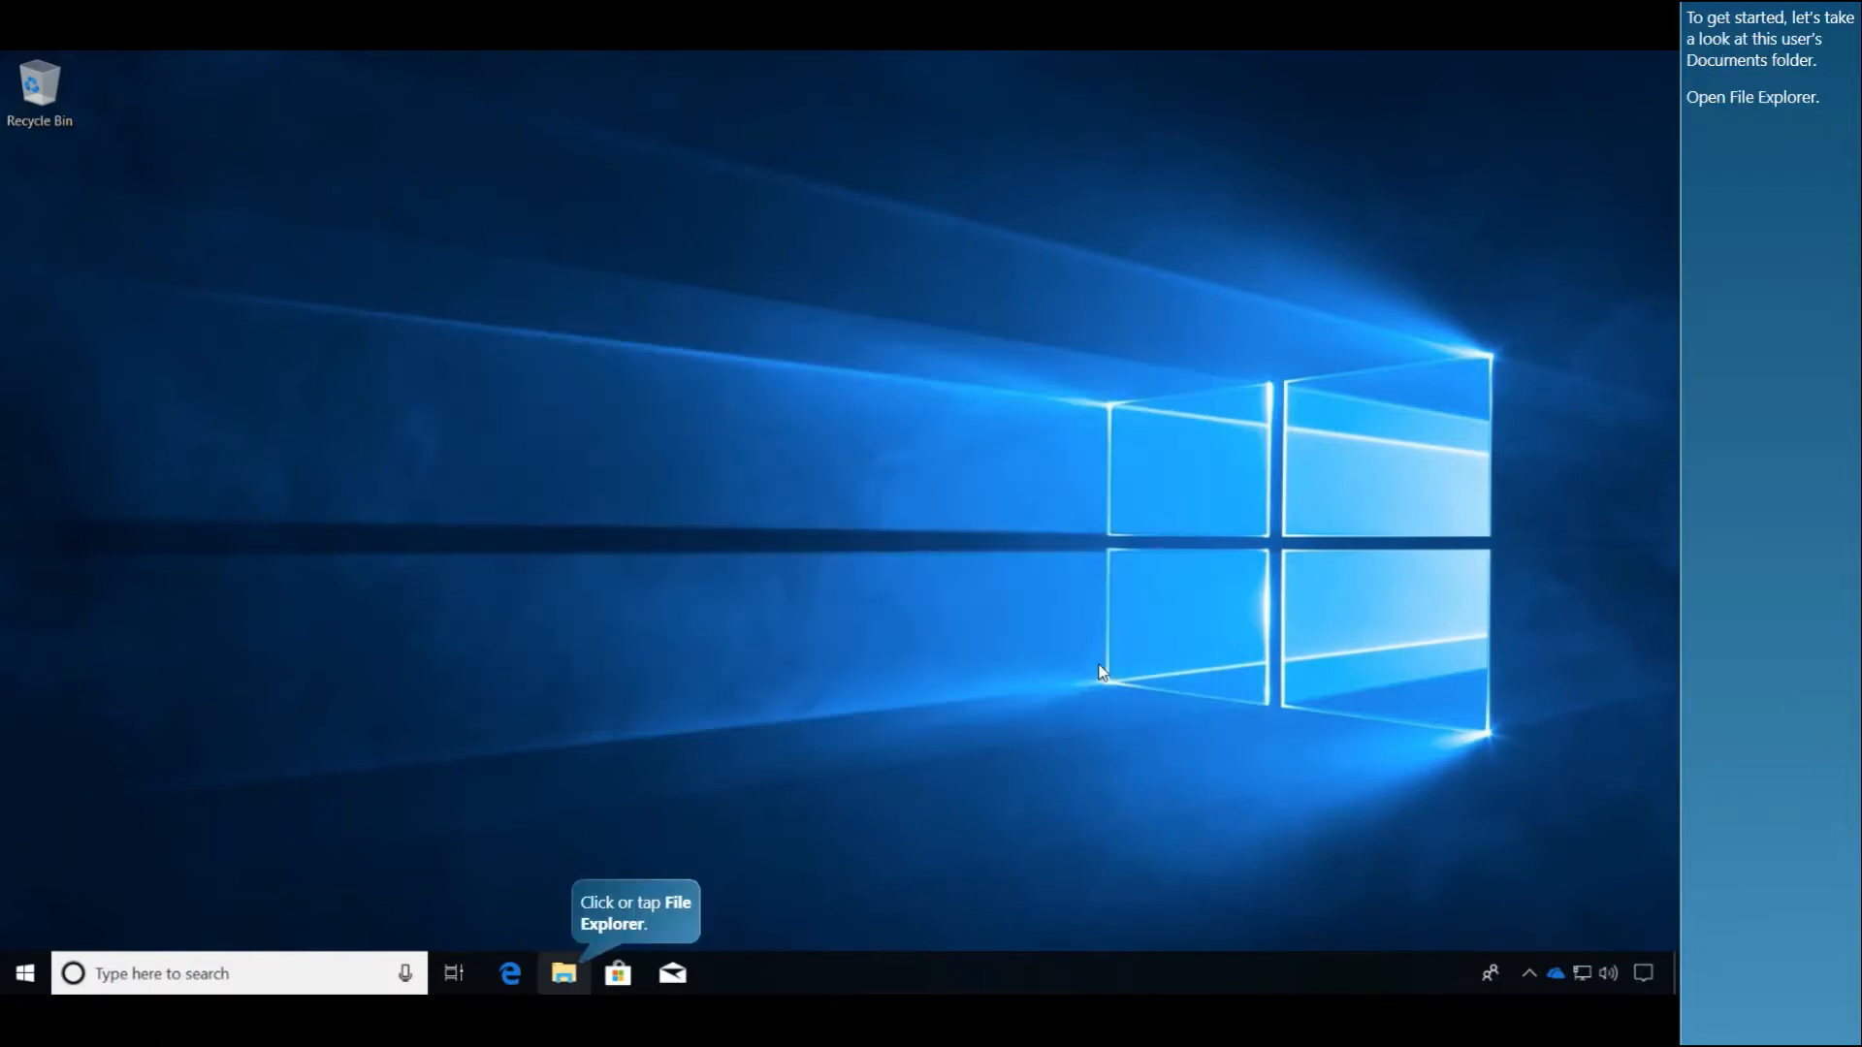
mouse_move(1070, 541)
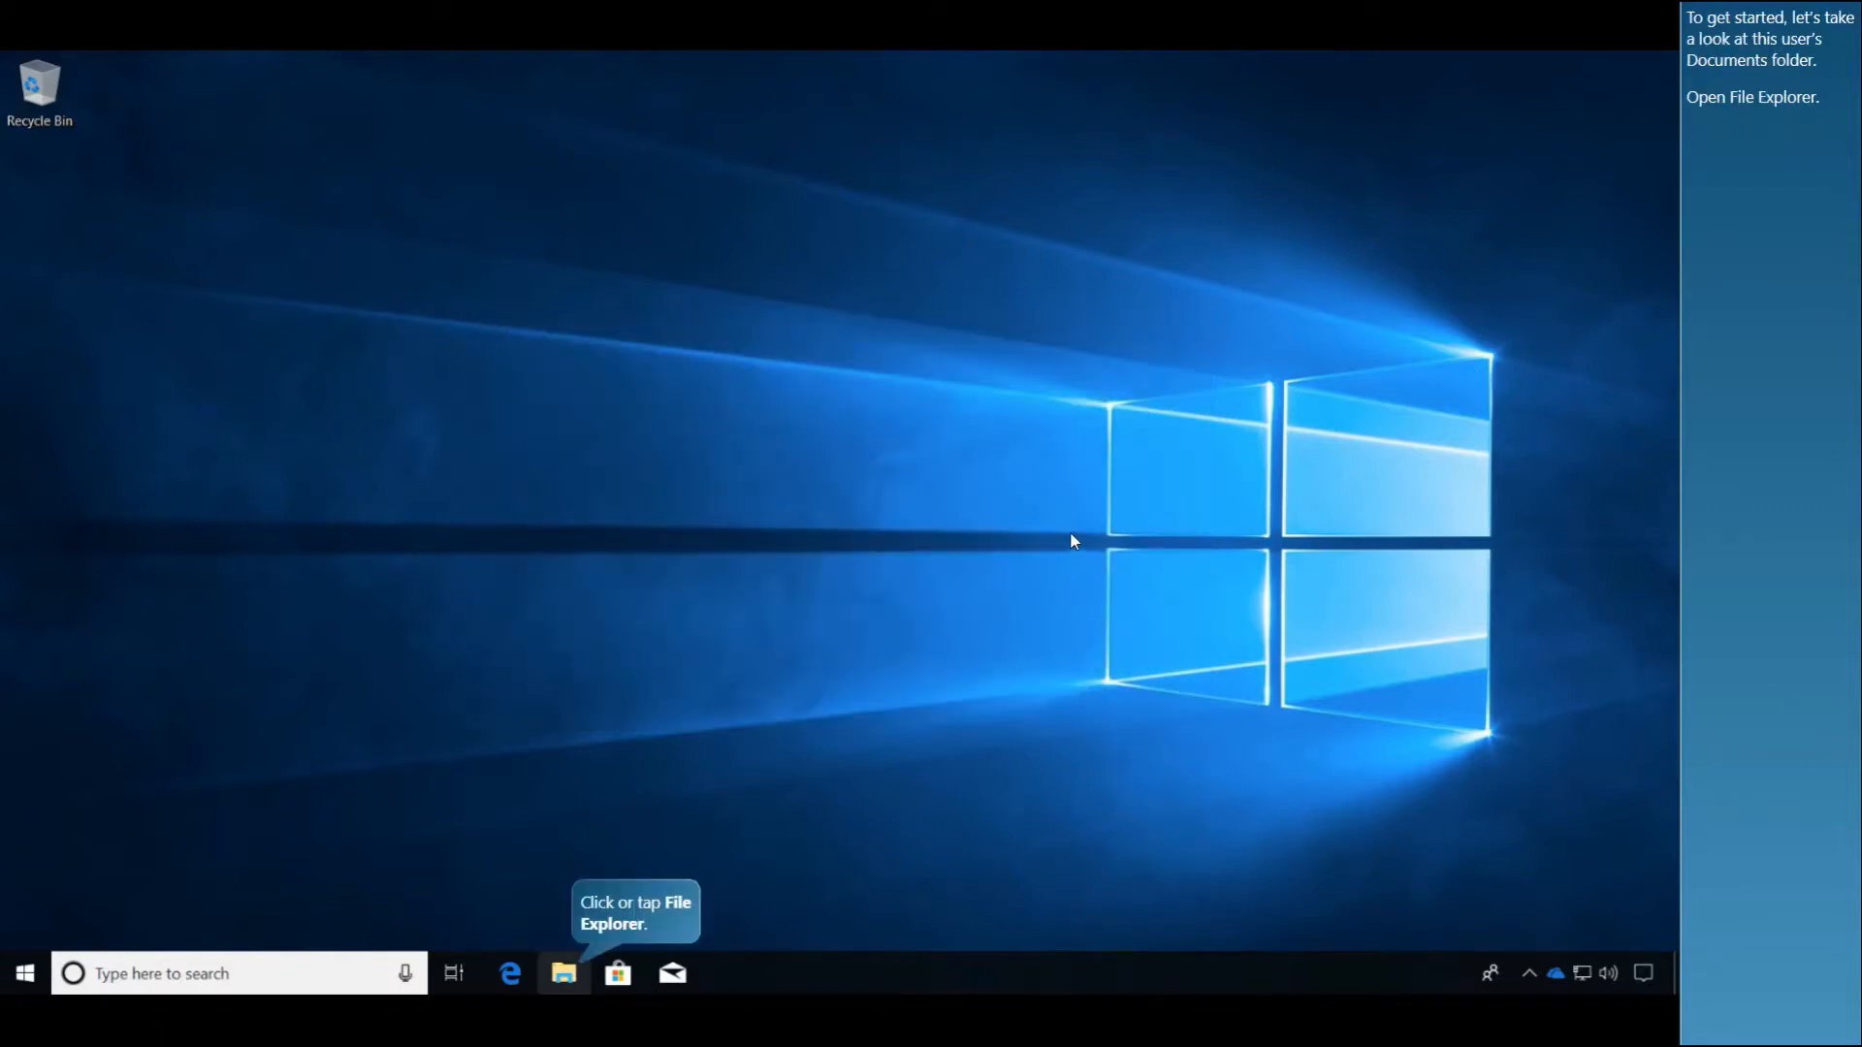
mouse_move(583, 862)
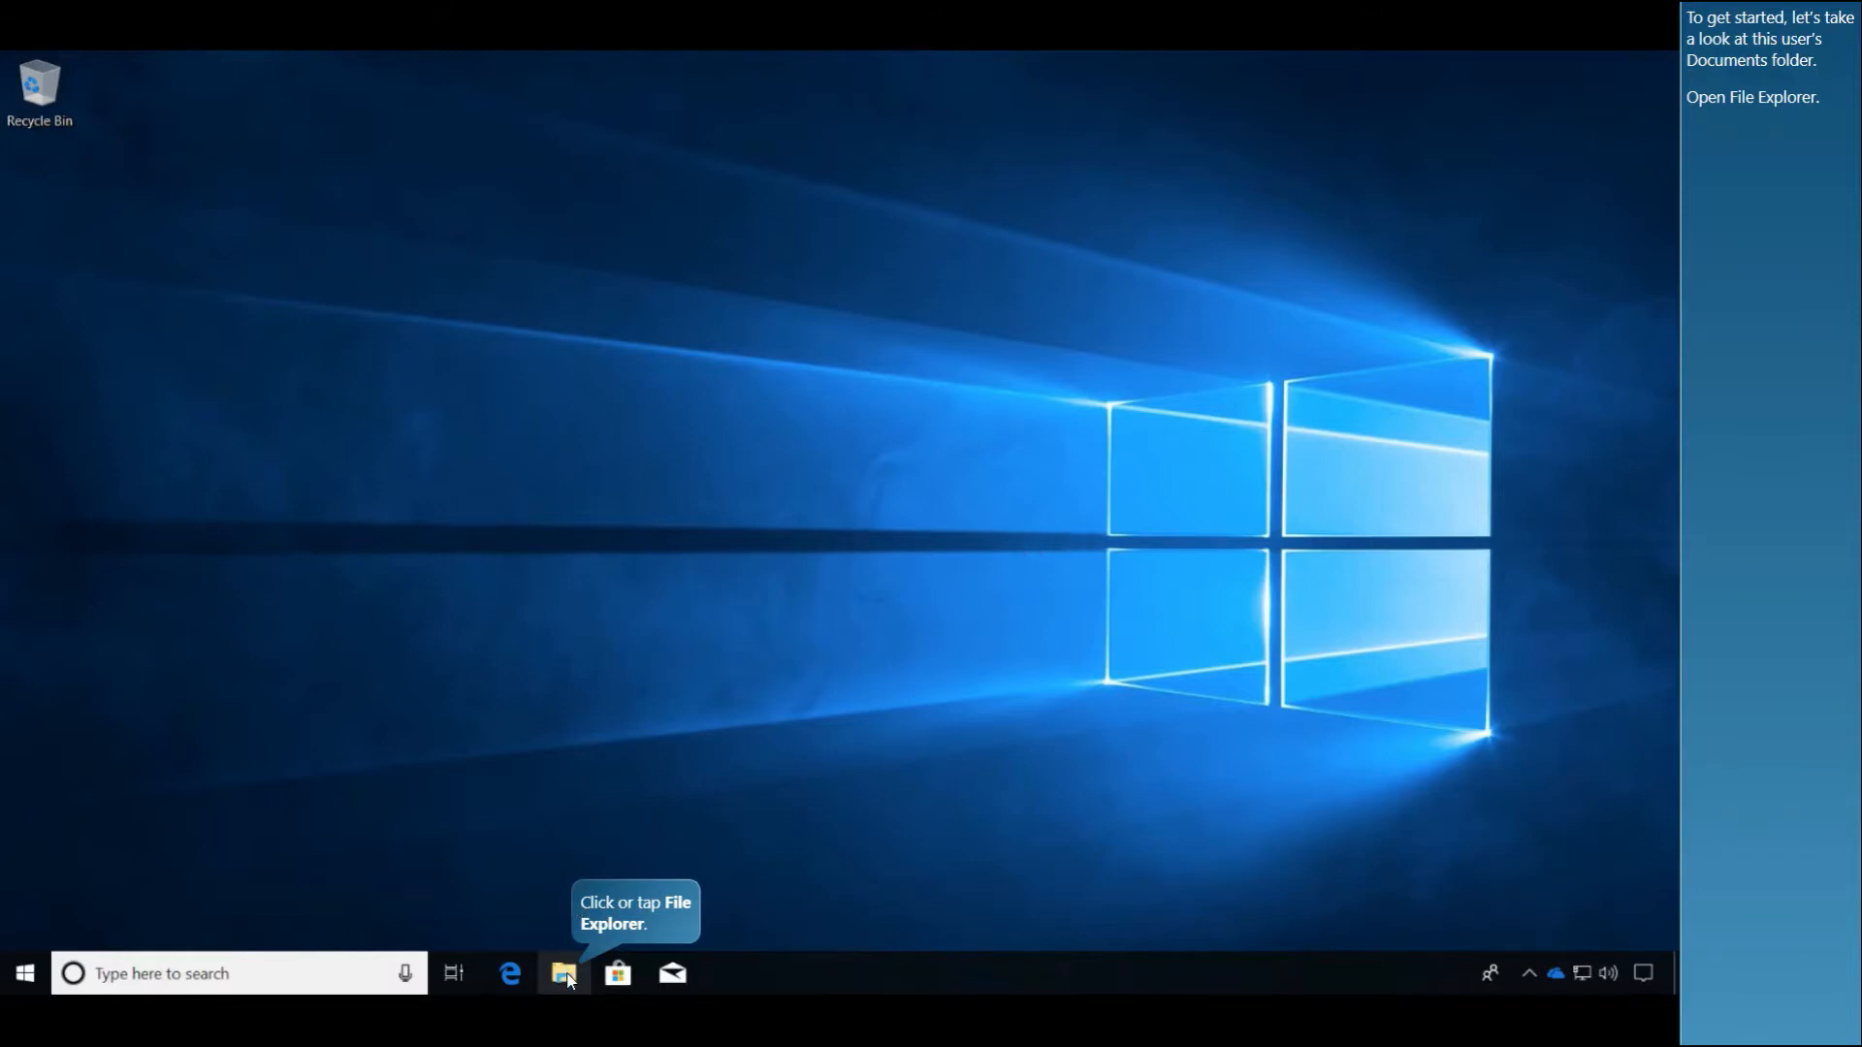
Review the local files in Documents, then bring up the Office 365 home page in Edge.
click(563, 973)
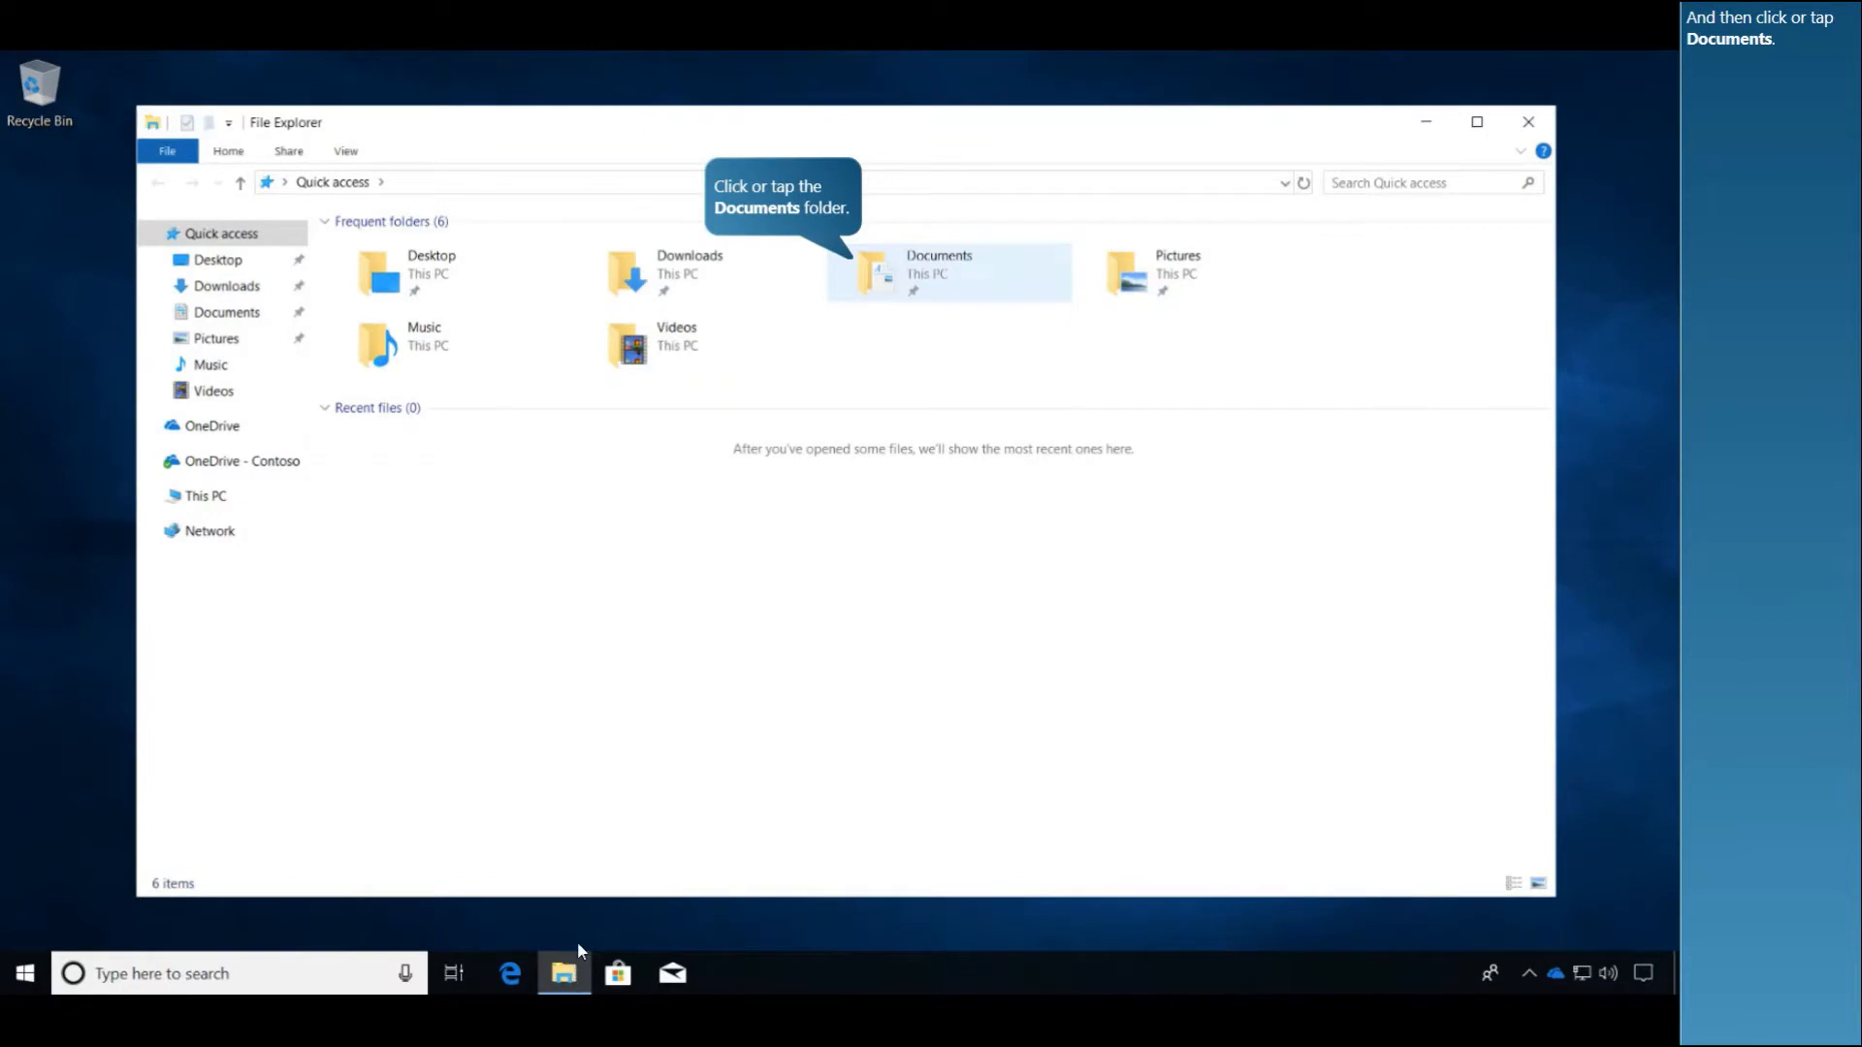
double_click(938, 265)
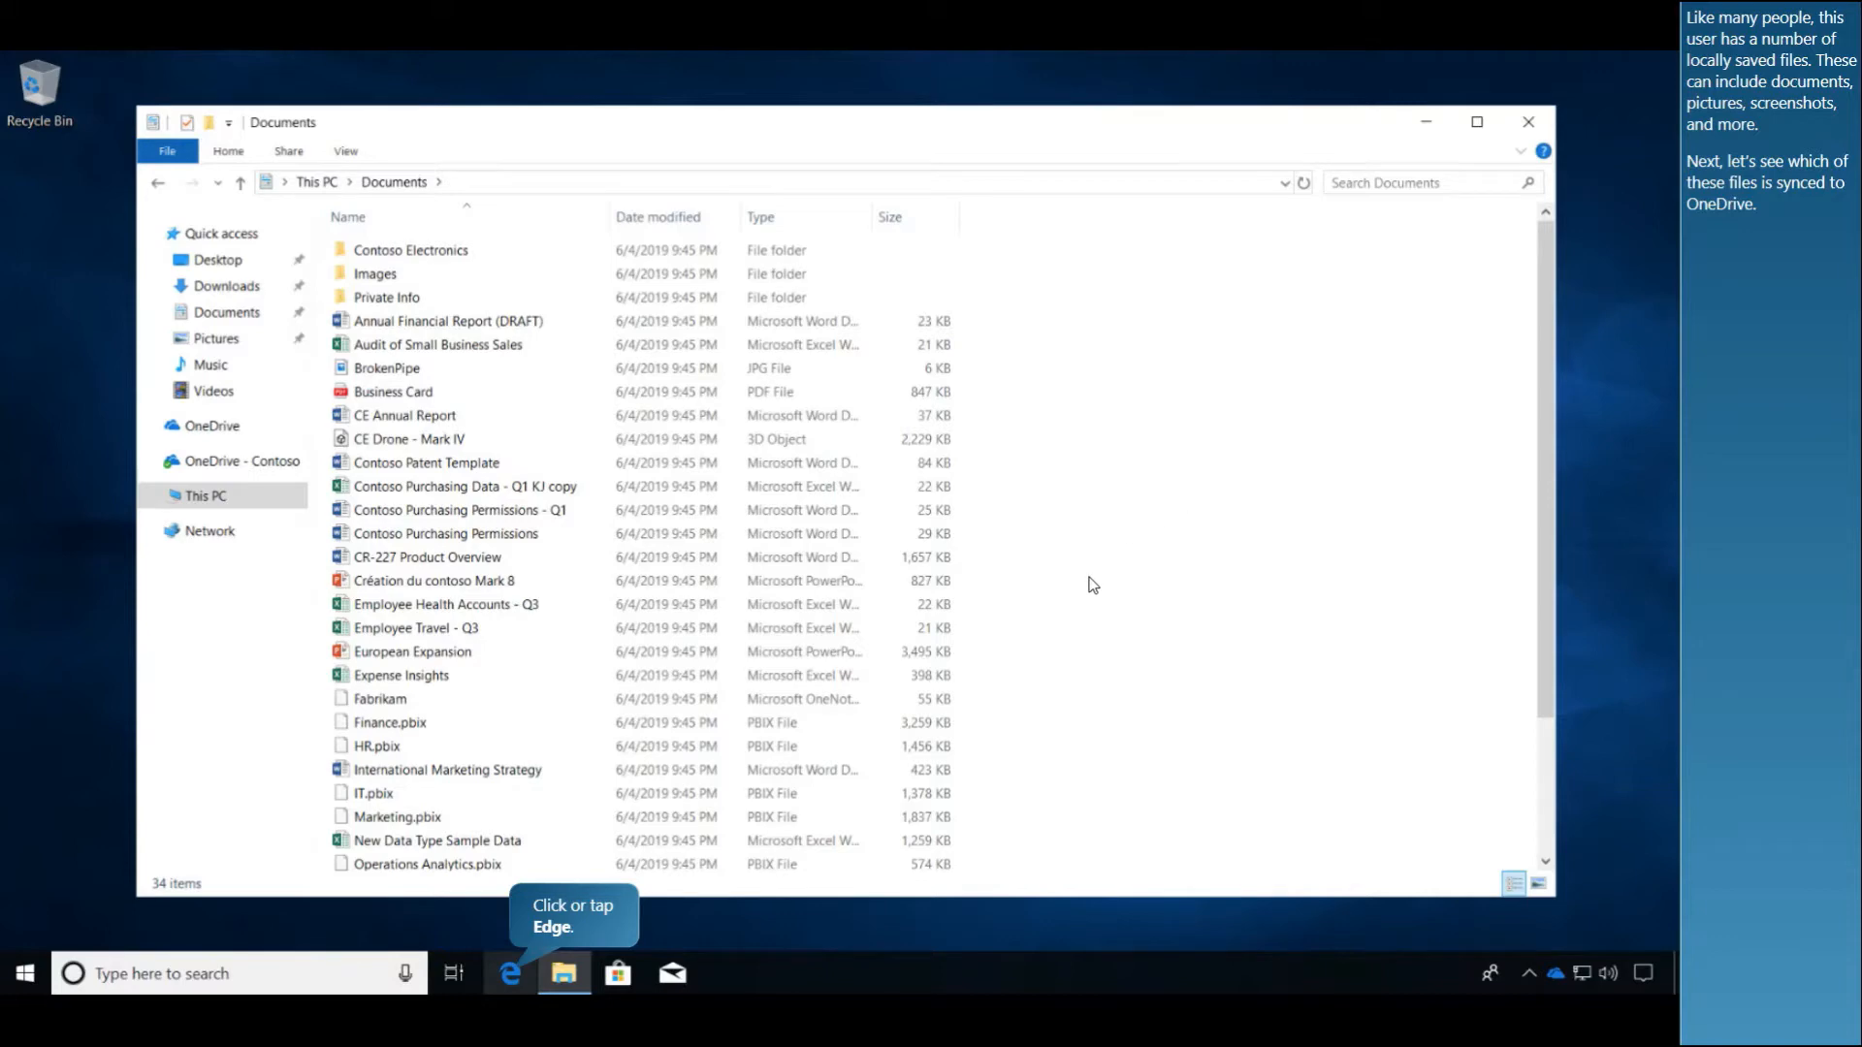
click(508, 973)
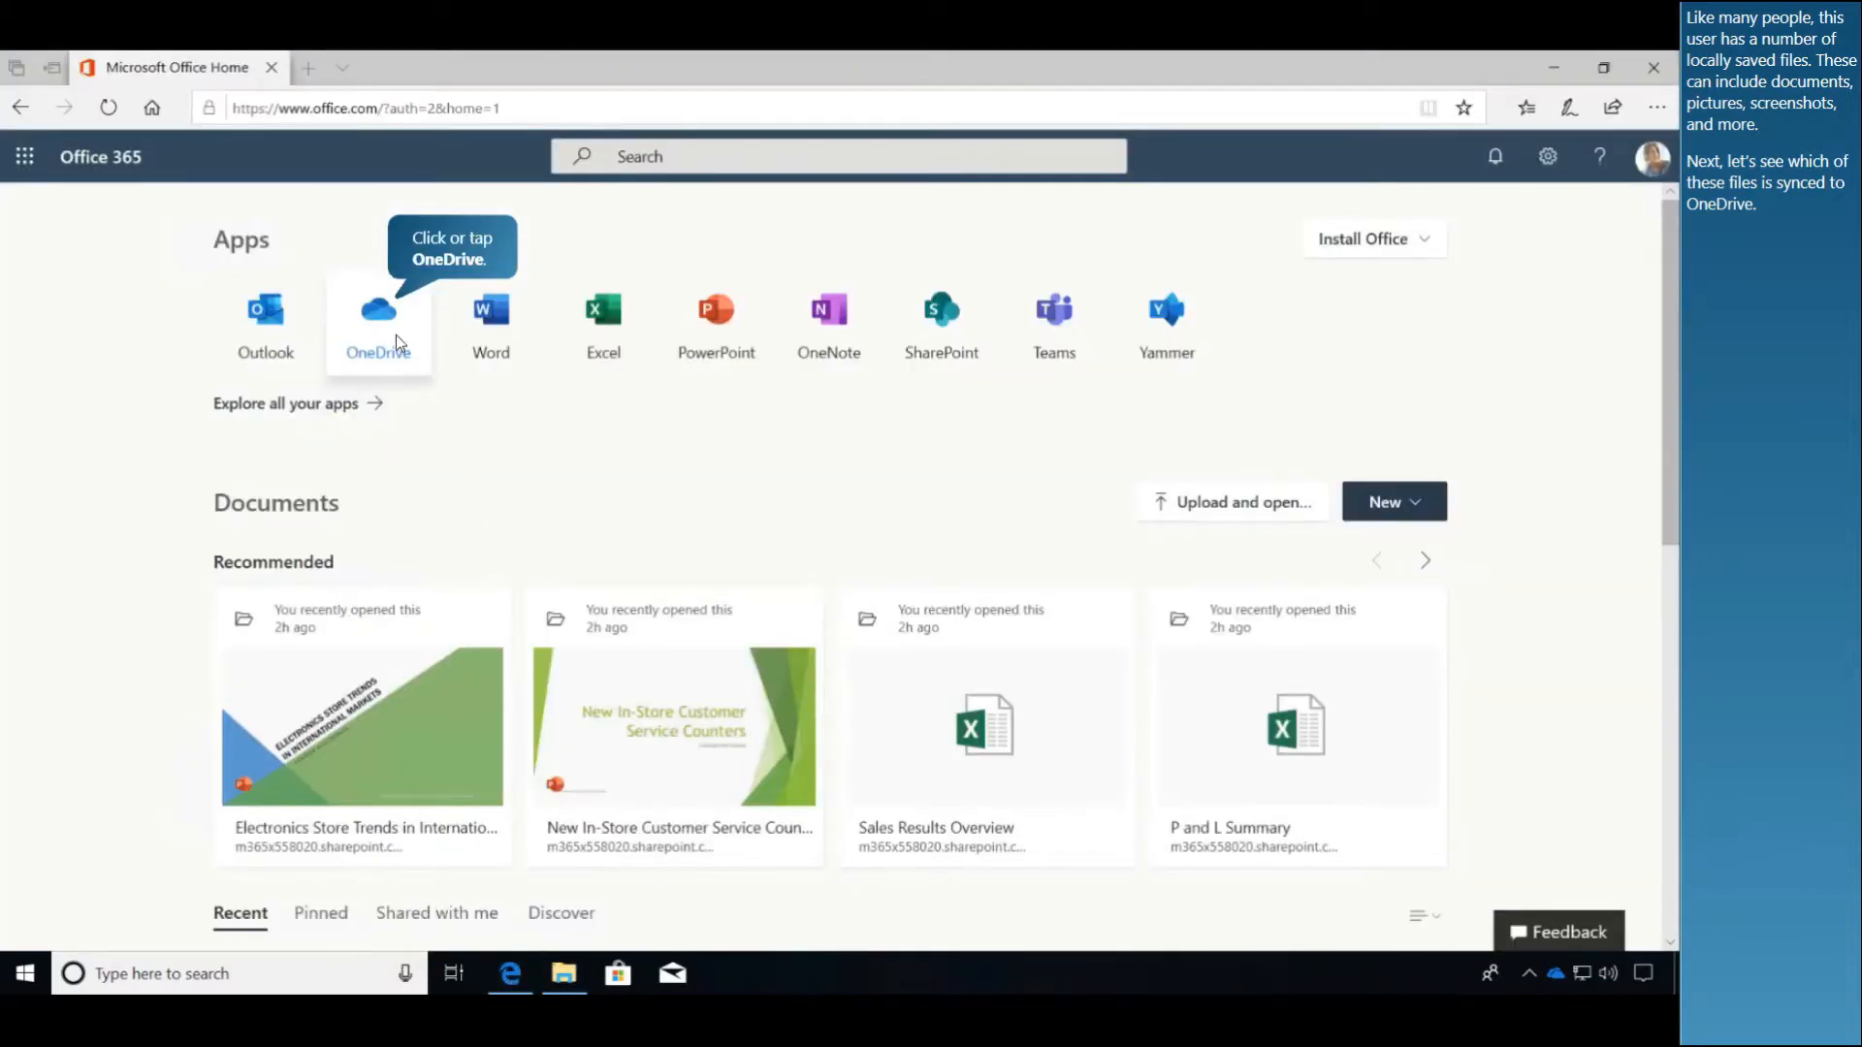
Open the OneDrive Files page from Office 365 and see that it holds no files.
click(377, 321)
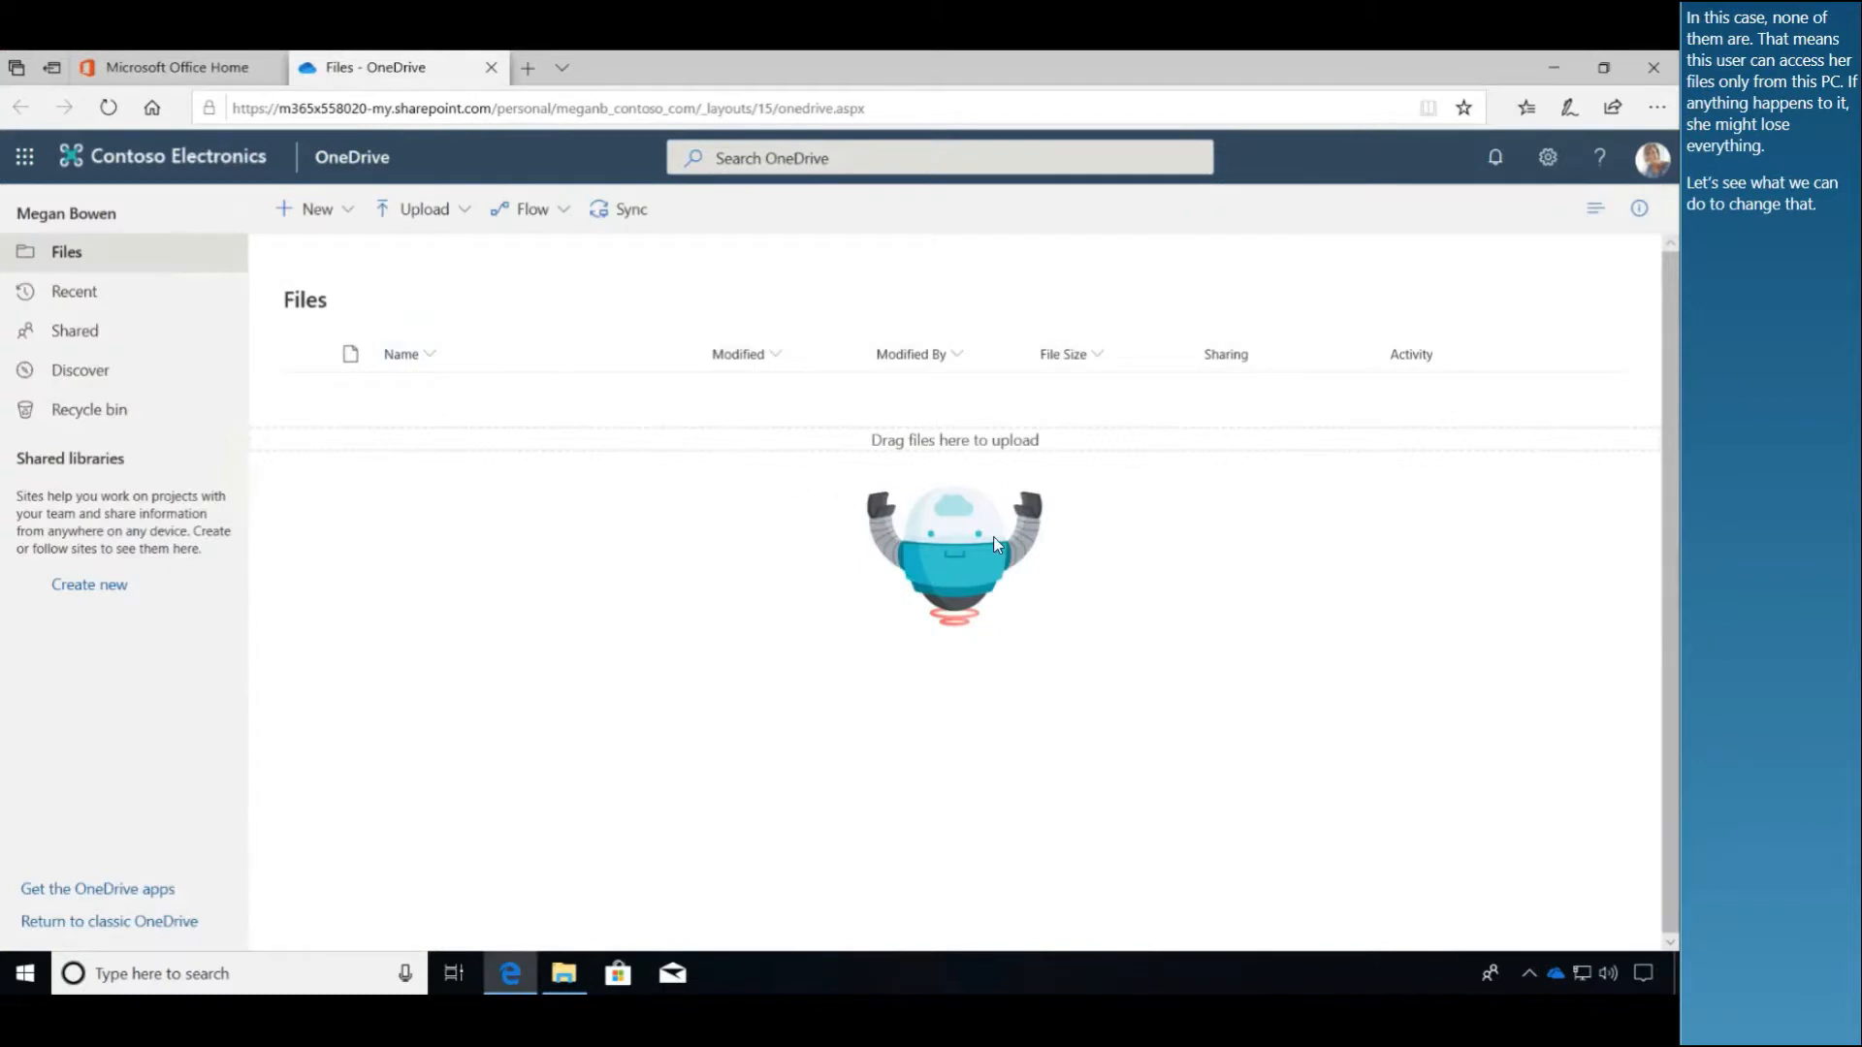
mouse_move(1275, 641)
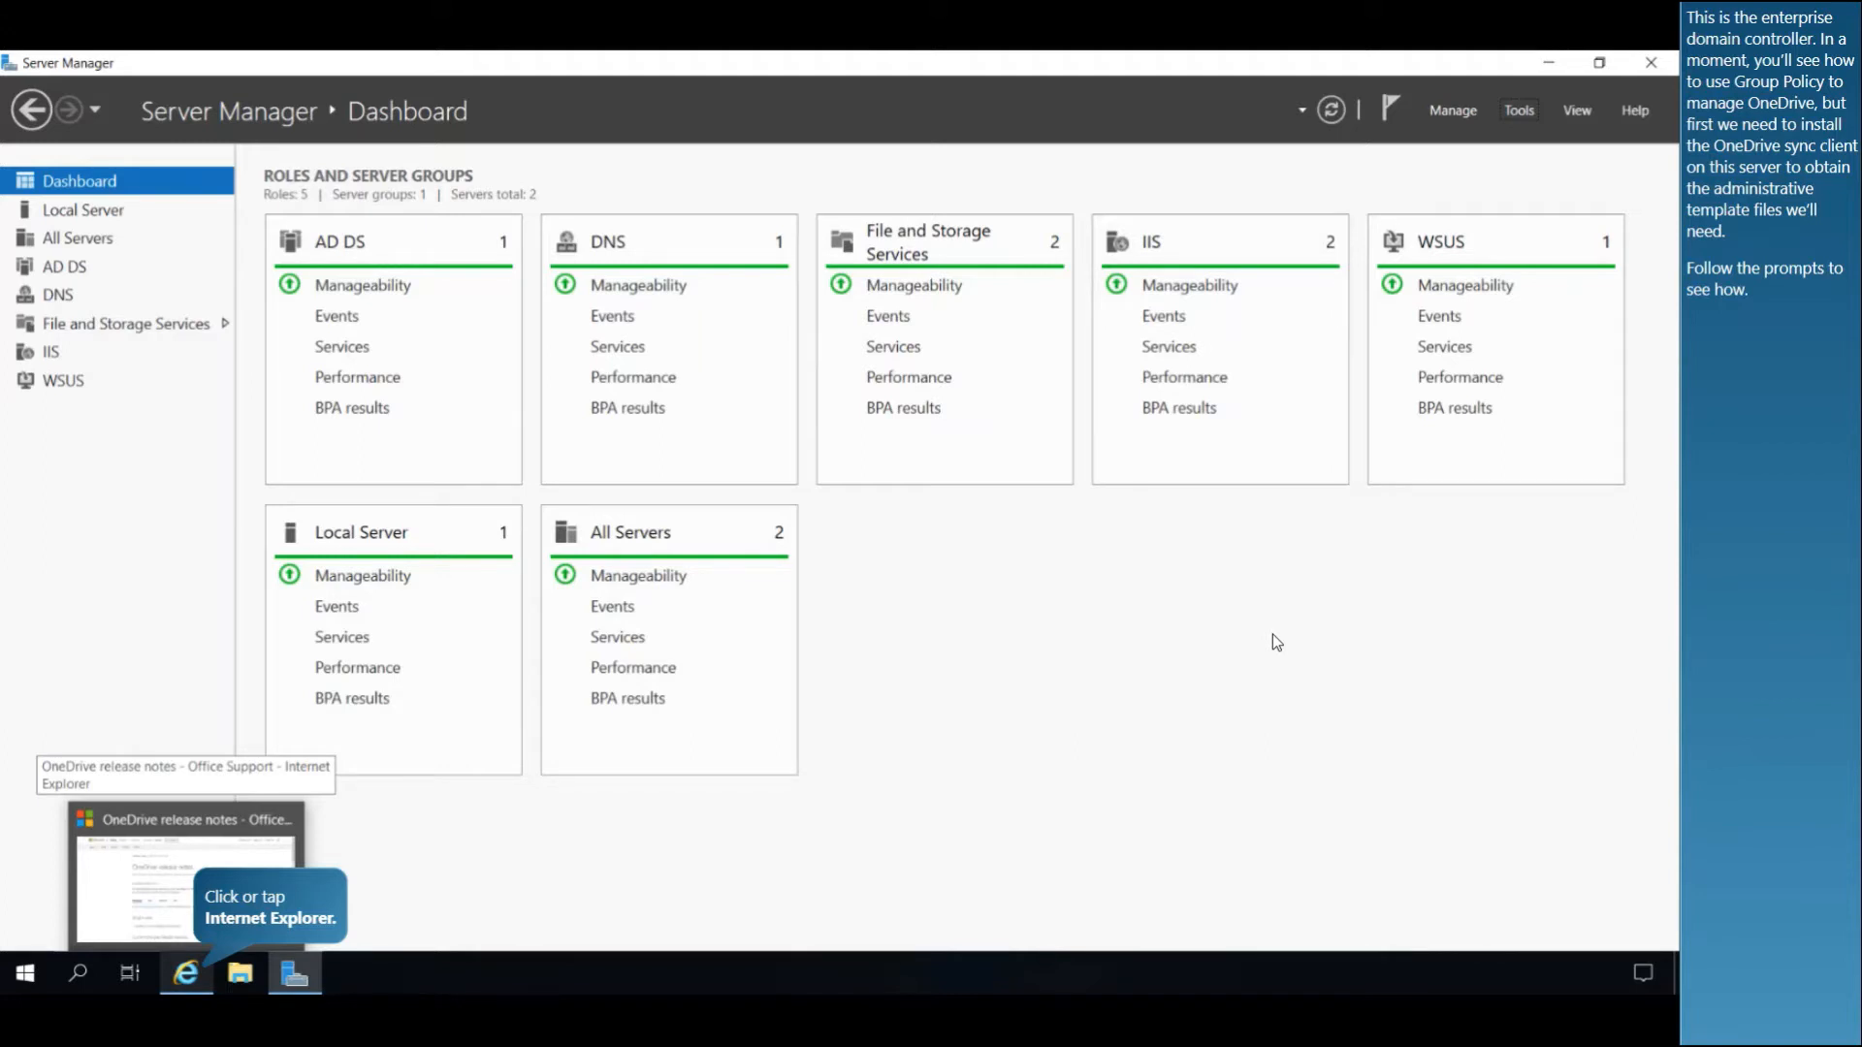
mouse_move(243, 1000)
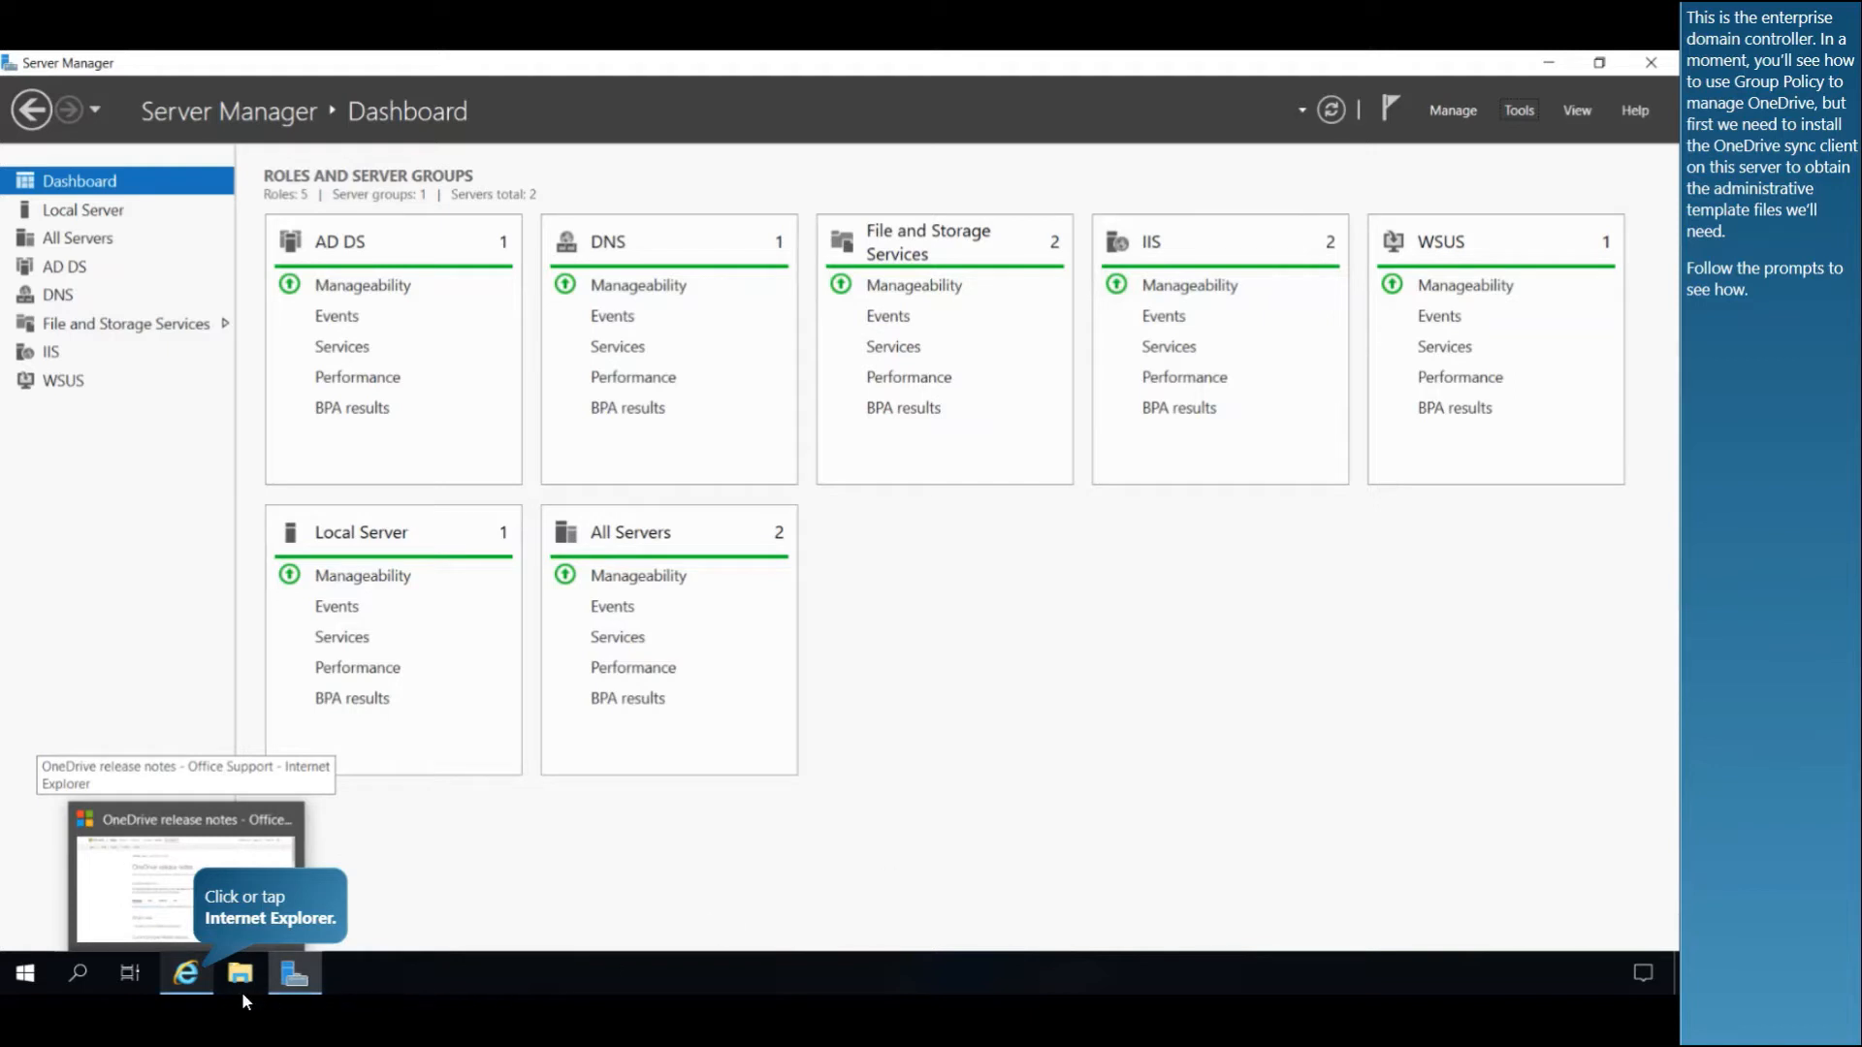
Bring the OneDrive release notes page in Internet Explorer to the front.
click(186, 973)
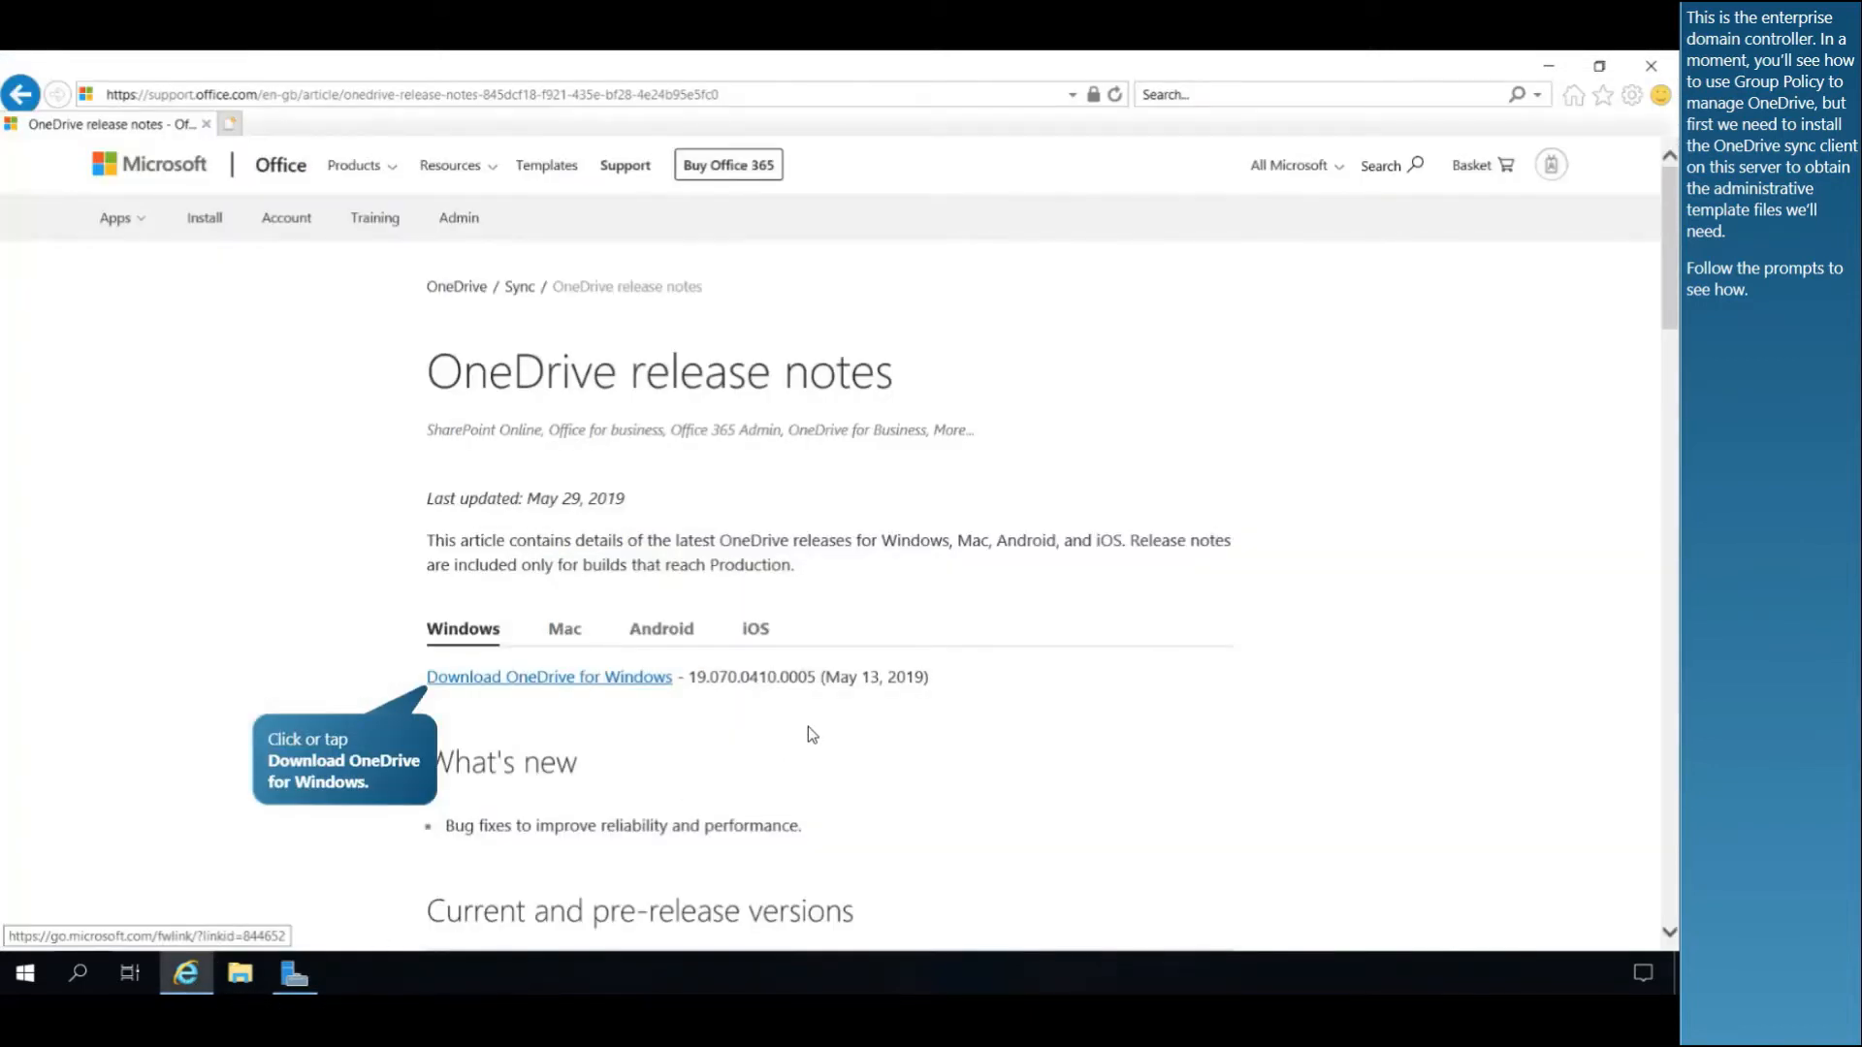
mouse_move(561, 689)
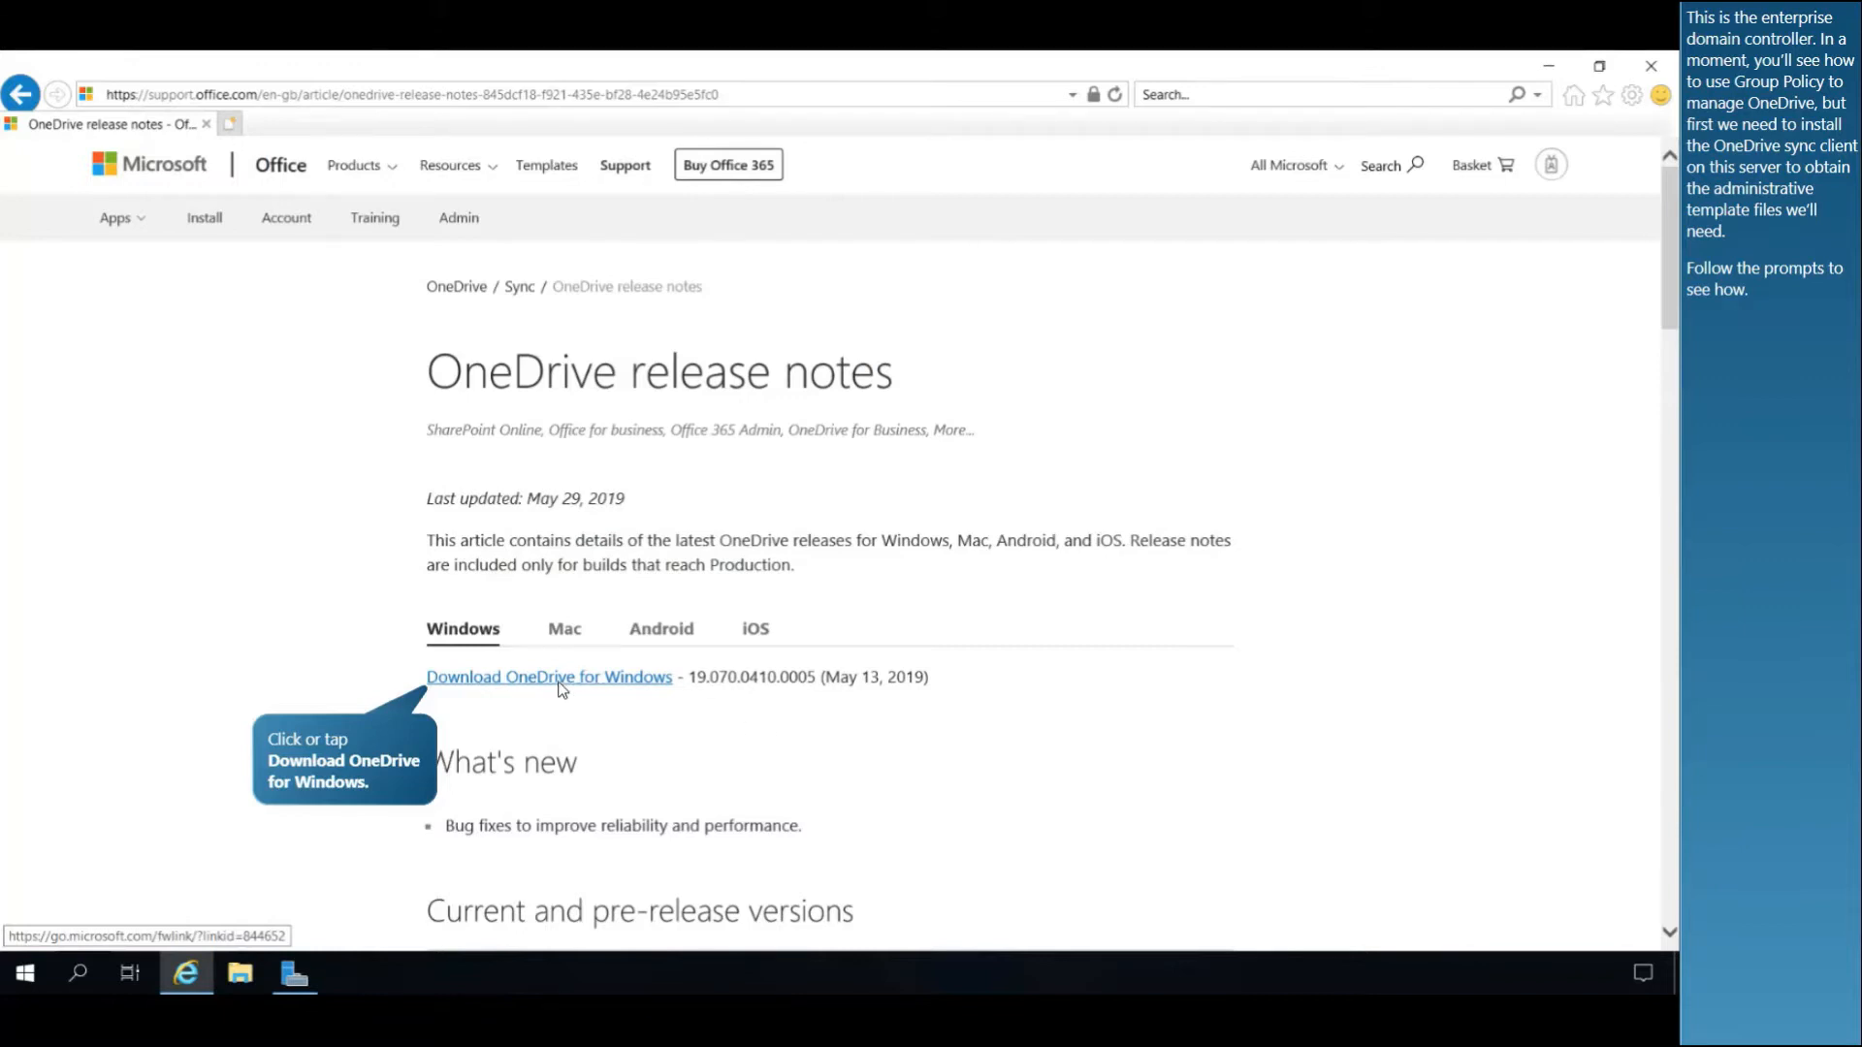
Download OneDrive for Windows from the release notes and run OneDriveSetup.exe.
click(547, 676)
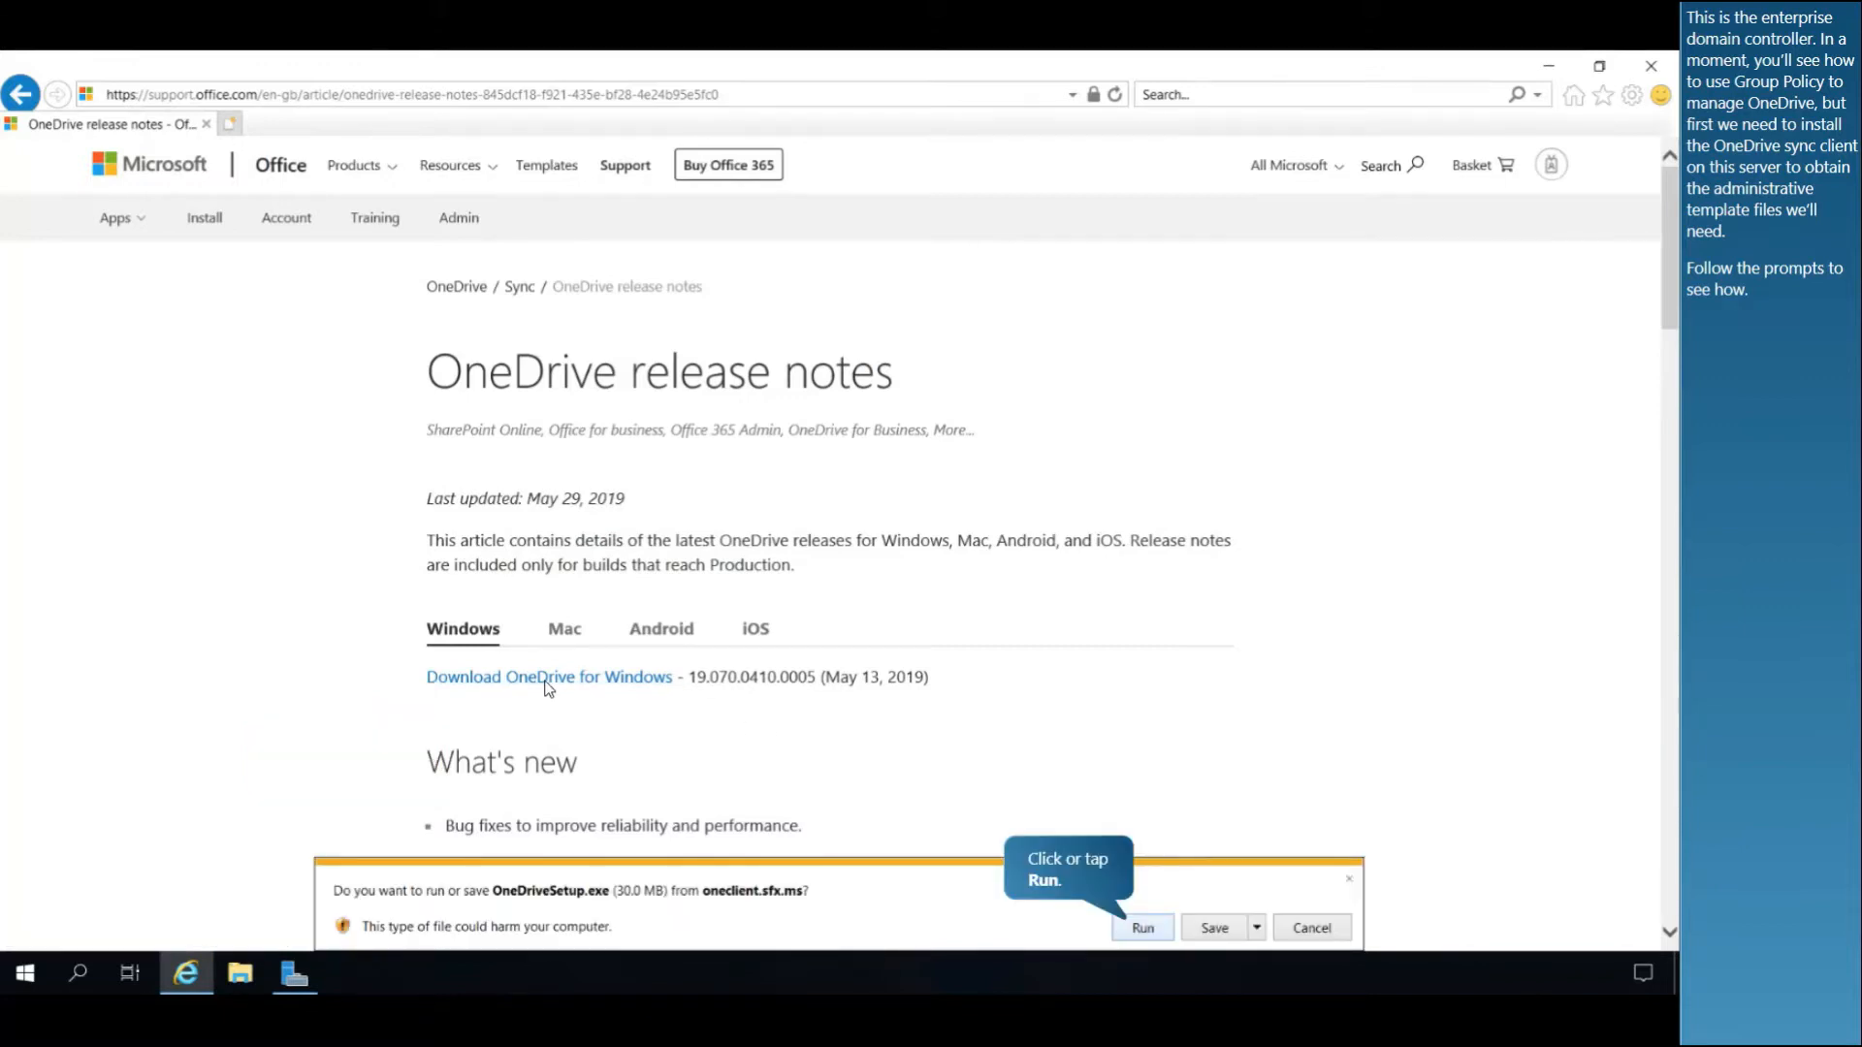
click(1140, 927)
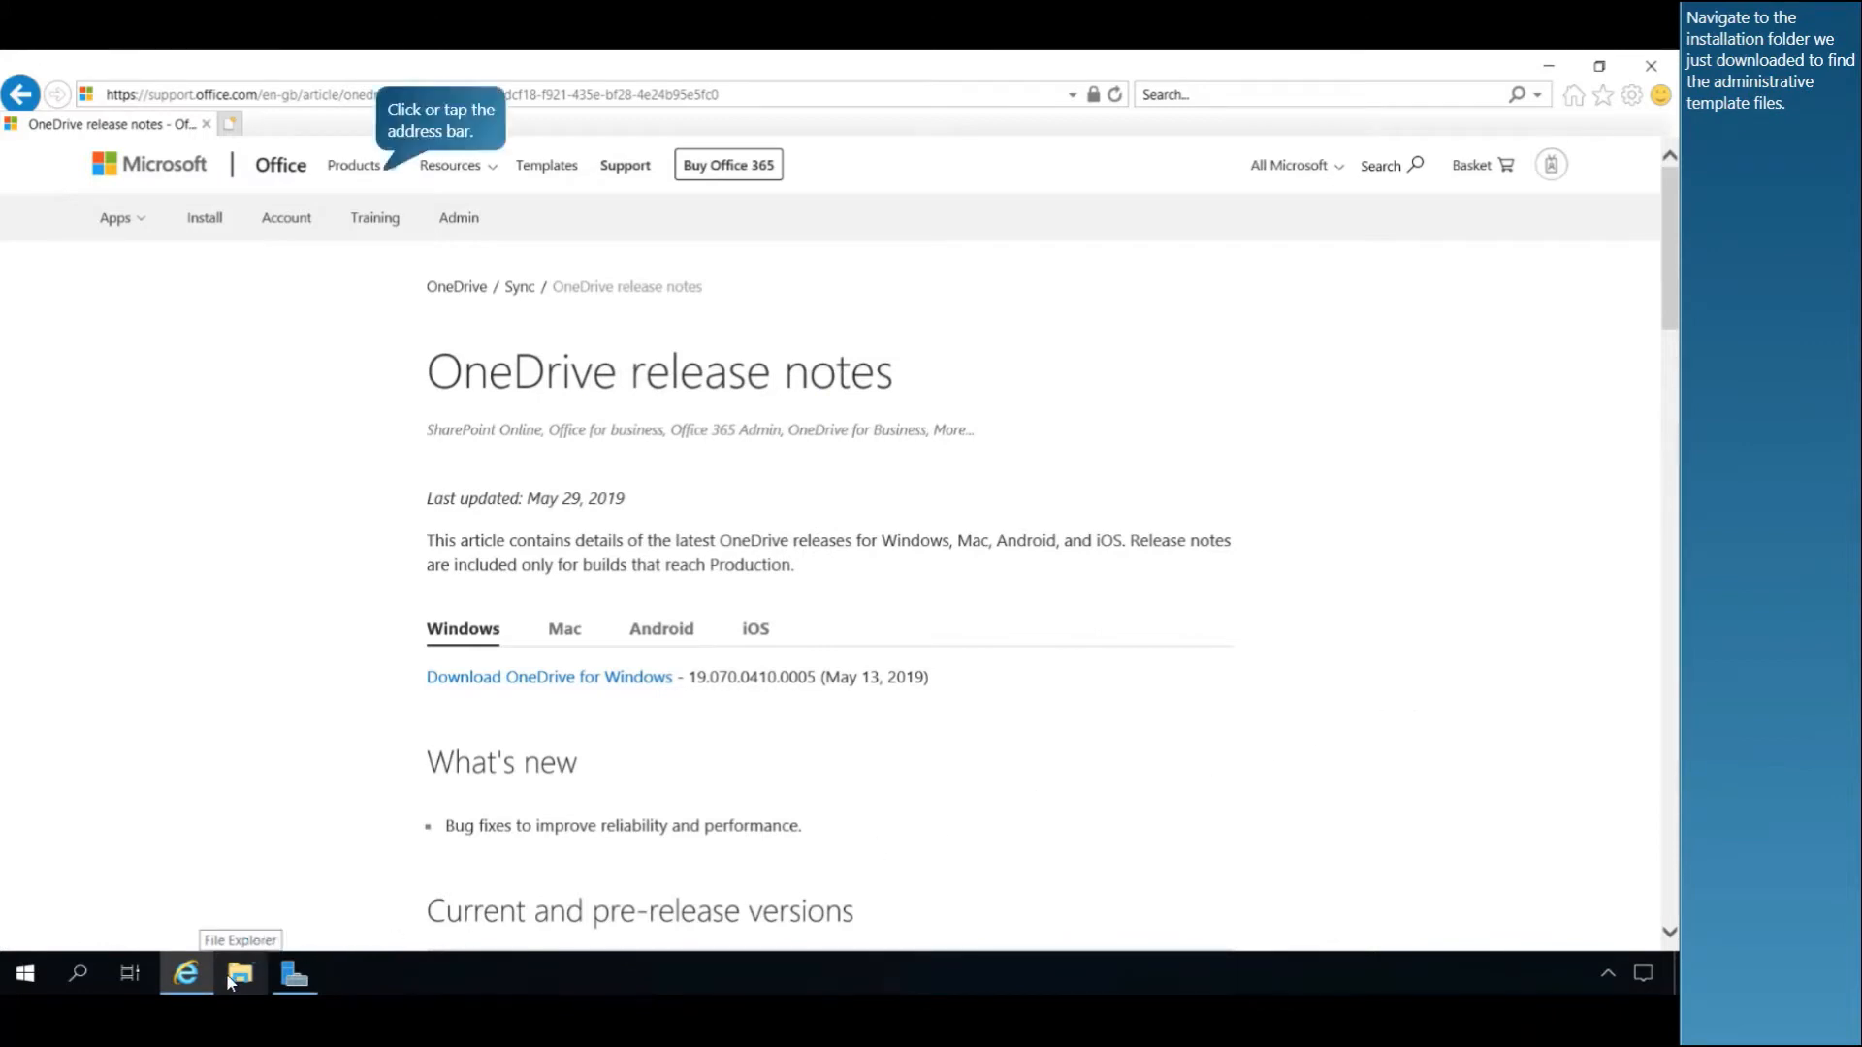
Copy OneDrive.adml and OneDrive.admx from %localappdata%\Microsoft\OneDrive\19.070.0410.0007\adm.
click(240, 973)
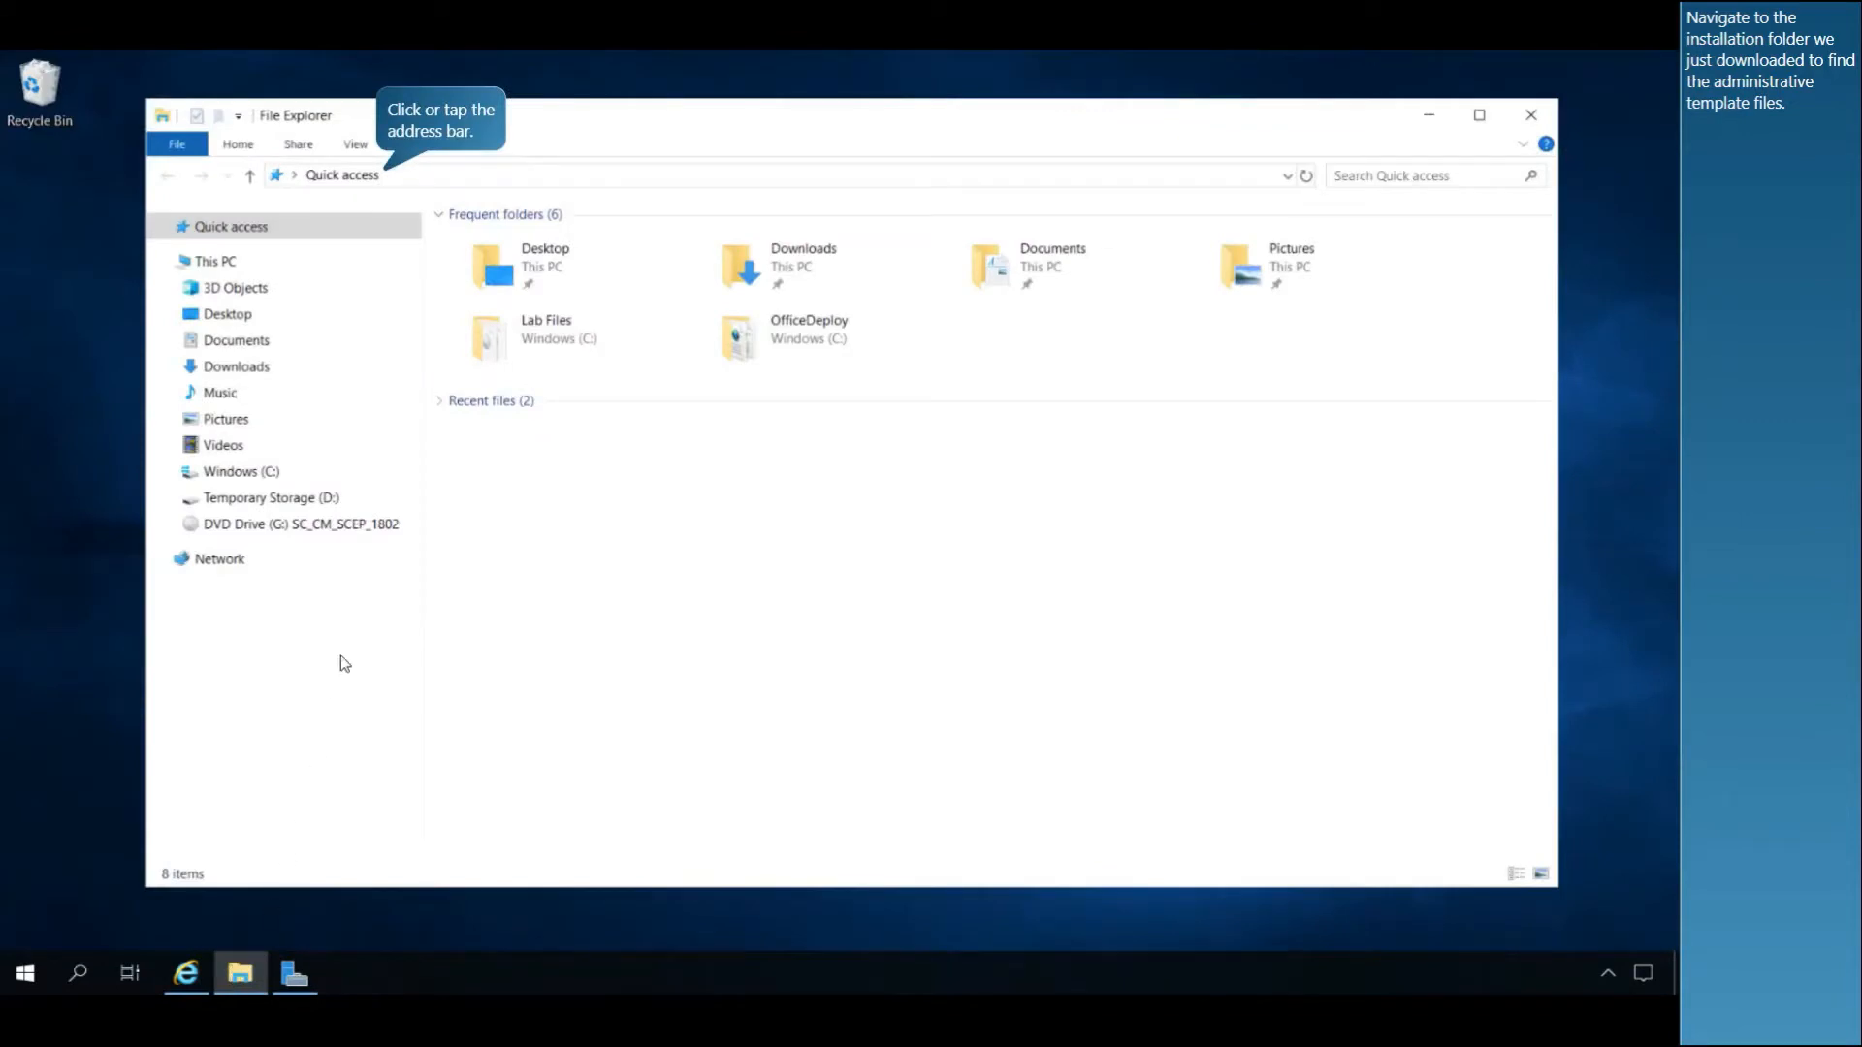
click(381, 175)
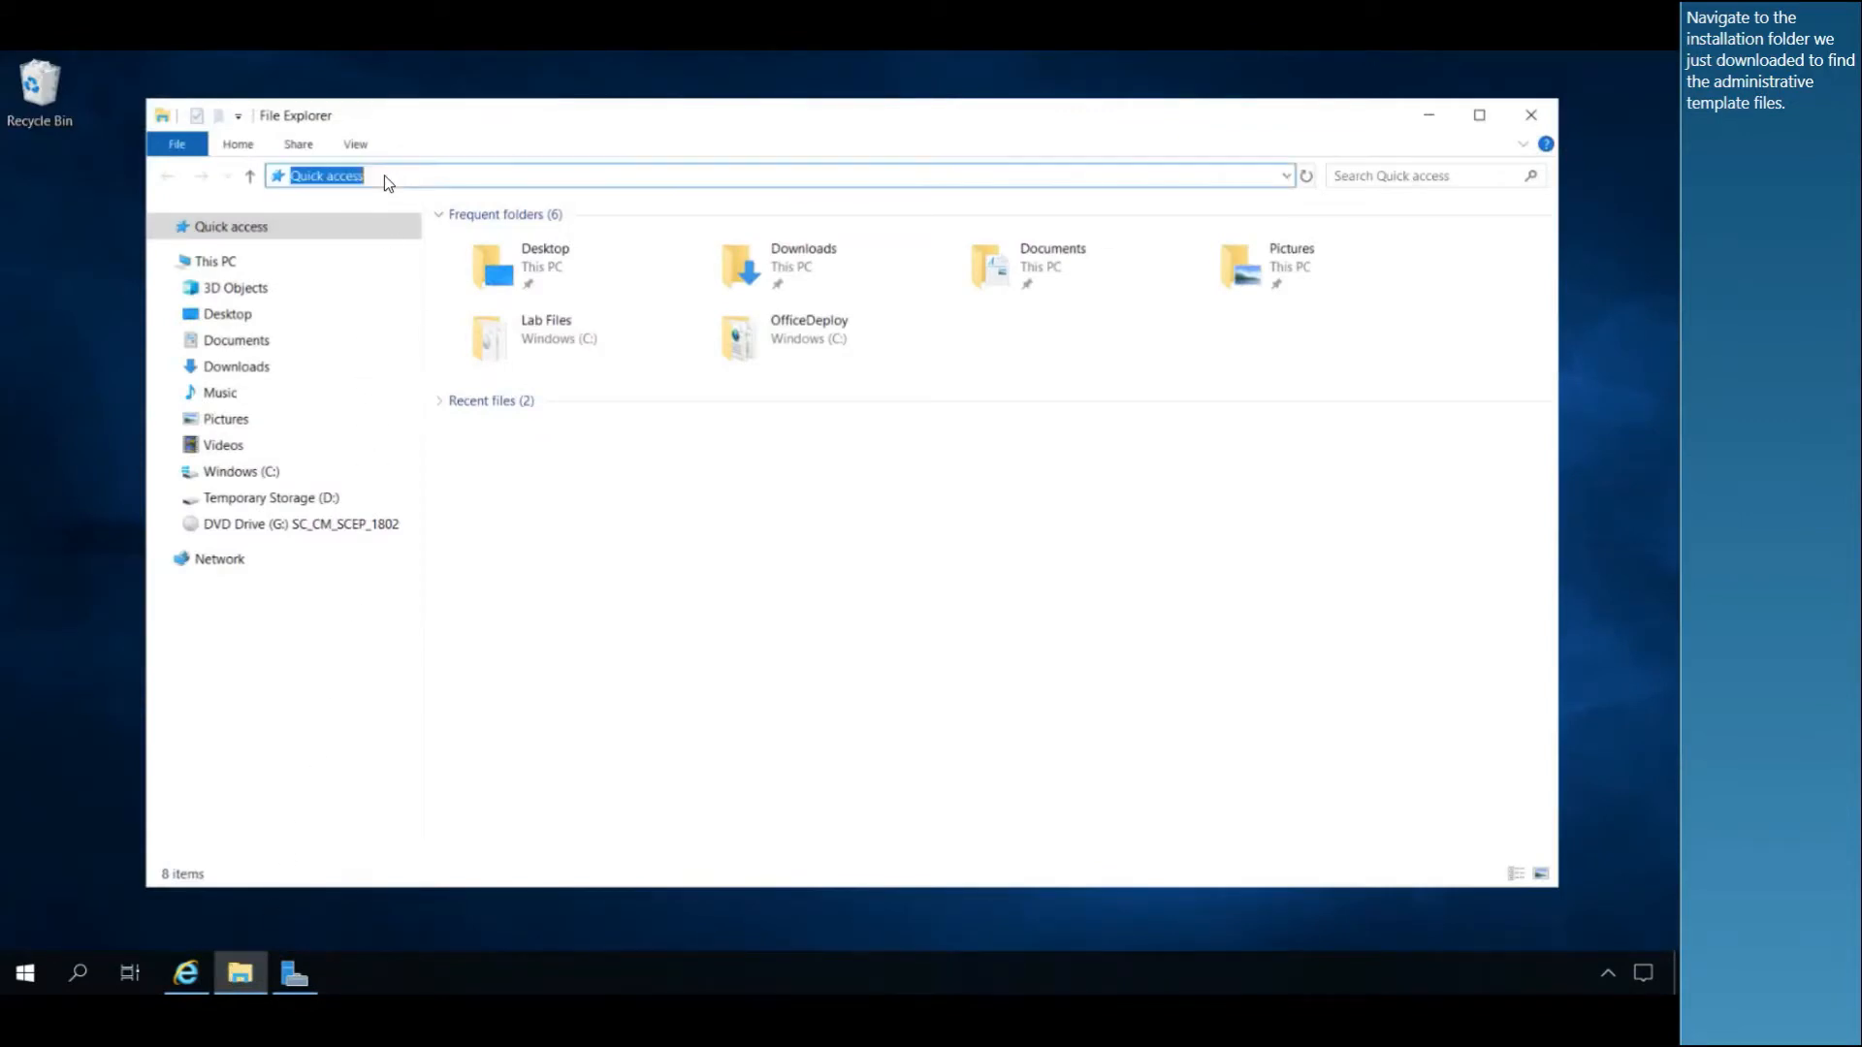
text(%localappdata%\Microsoft\OneDrive)
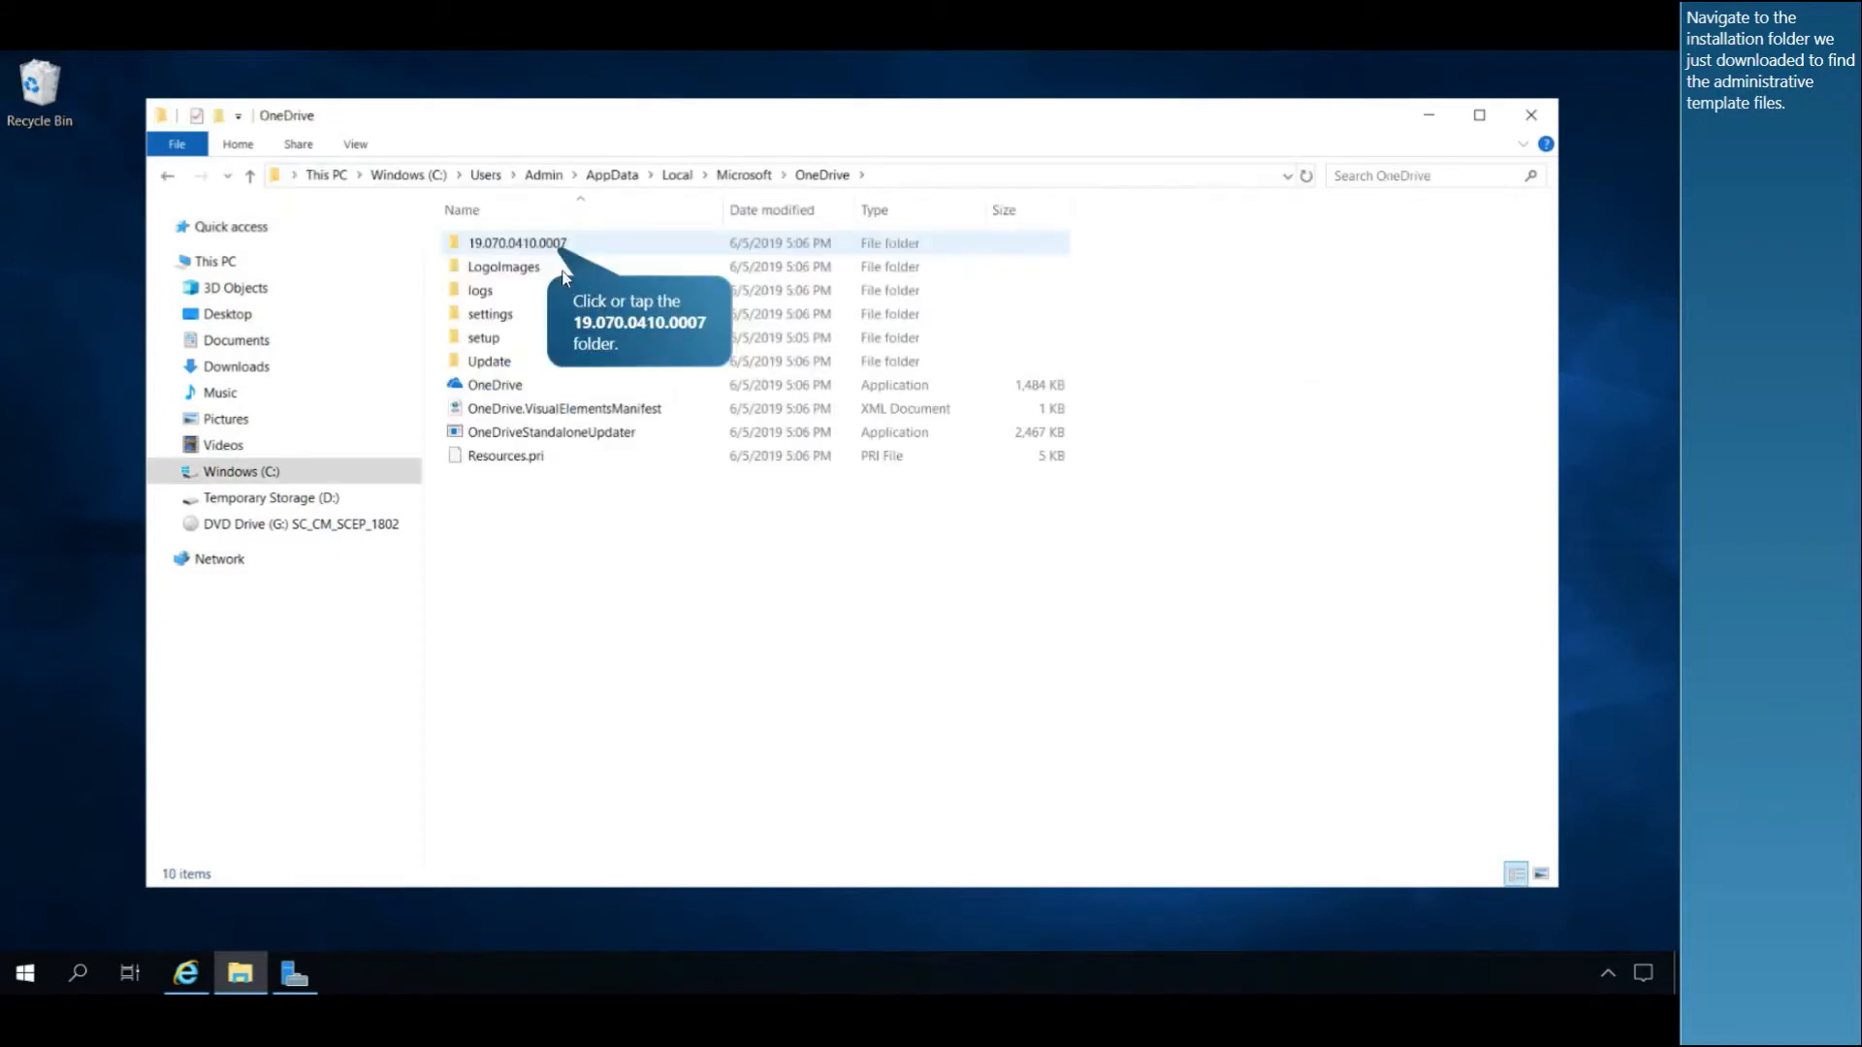
double_click(517, 243)
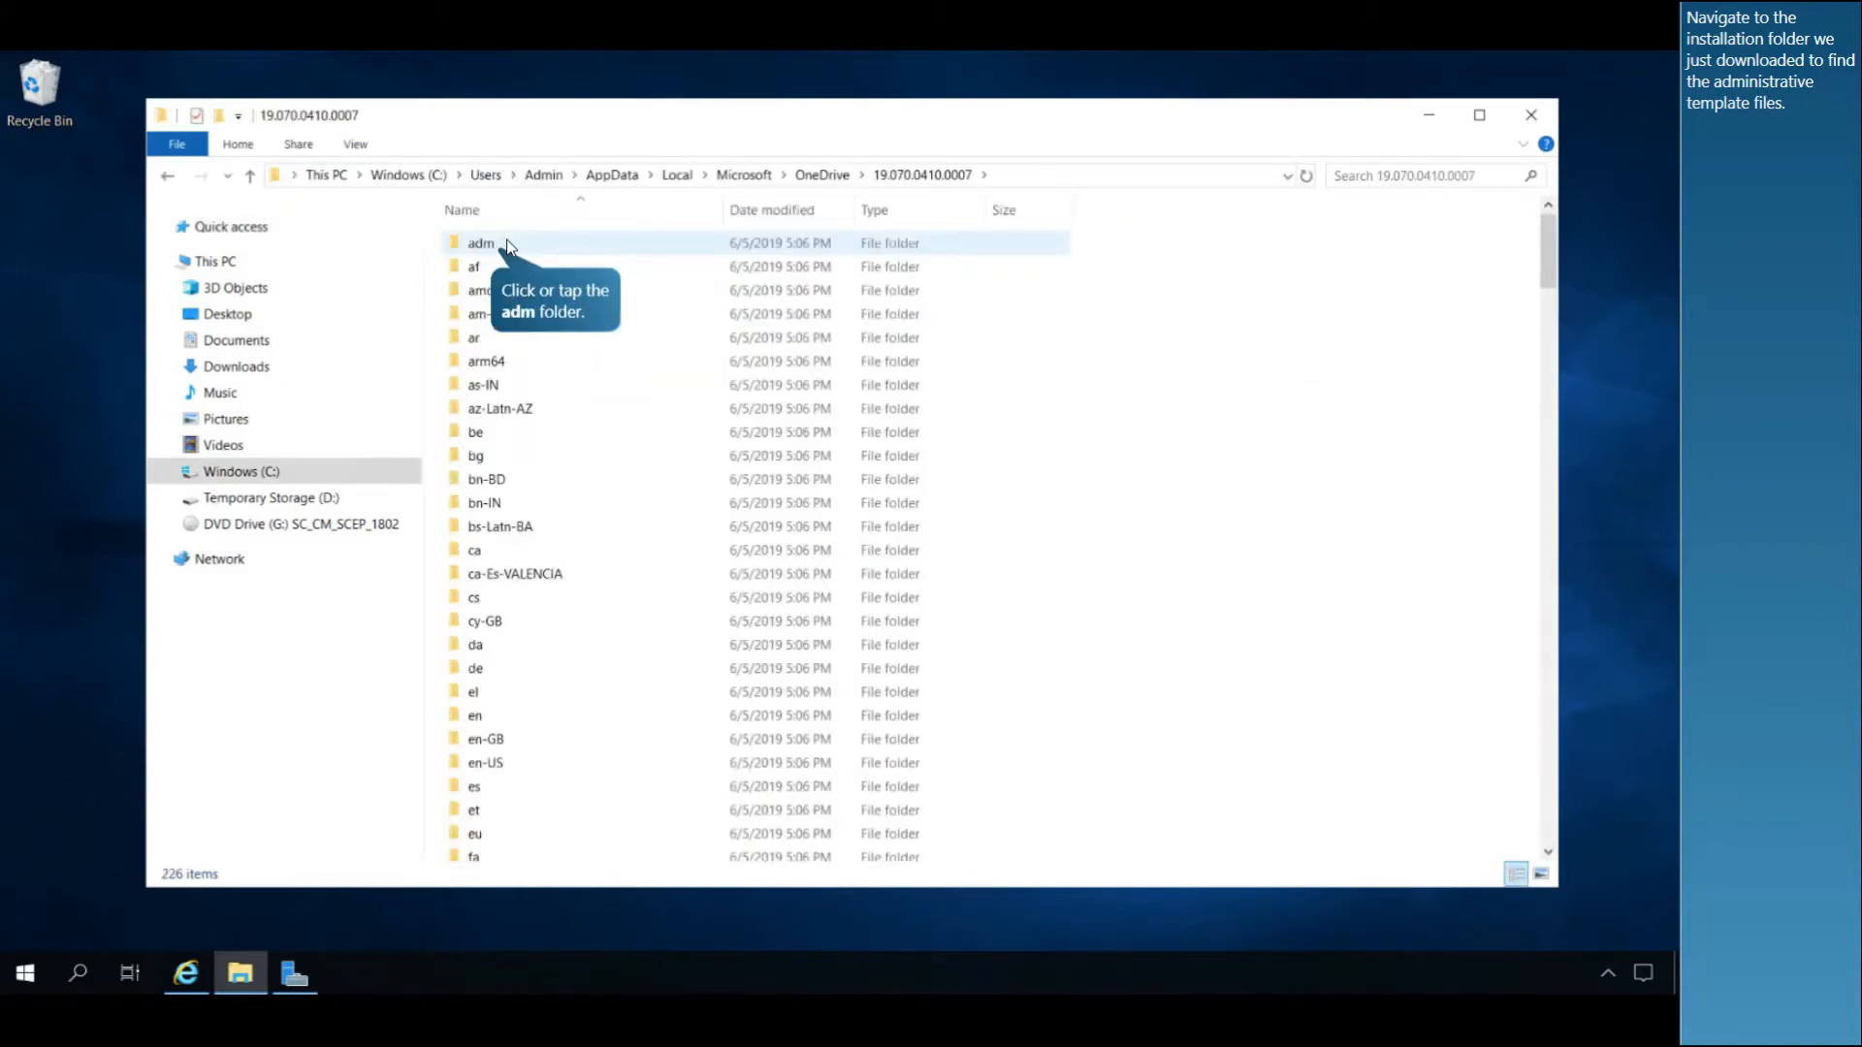
double_click(481, 242)
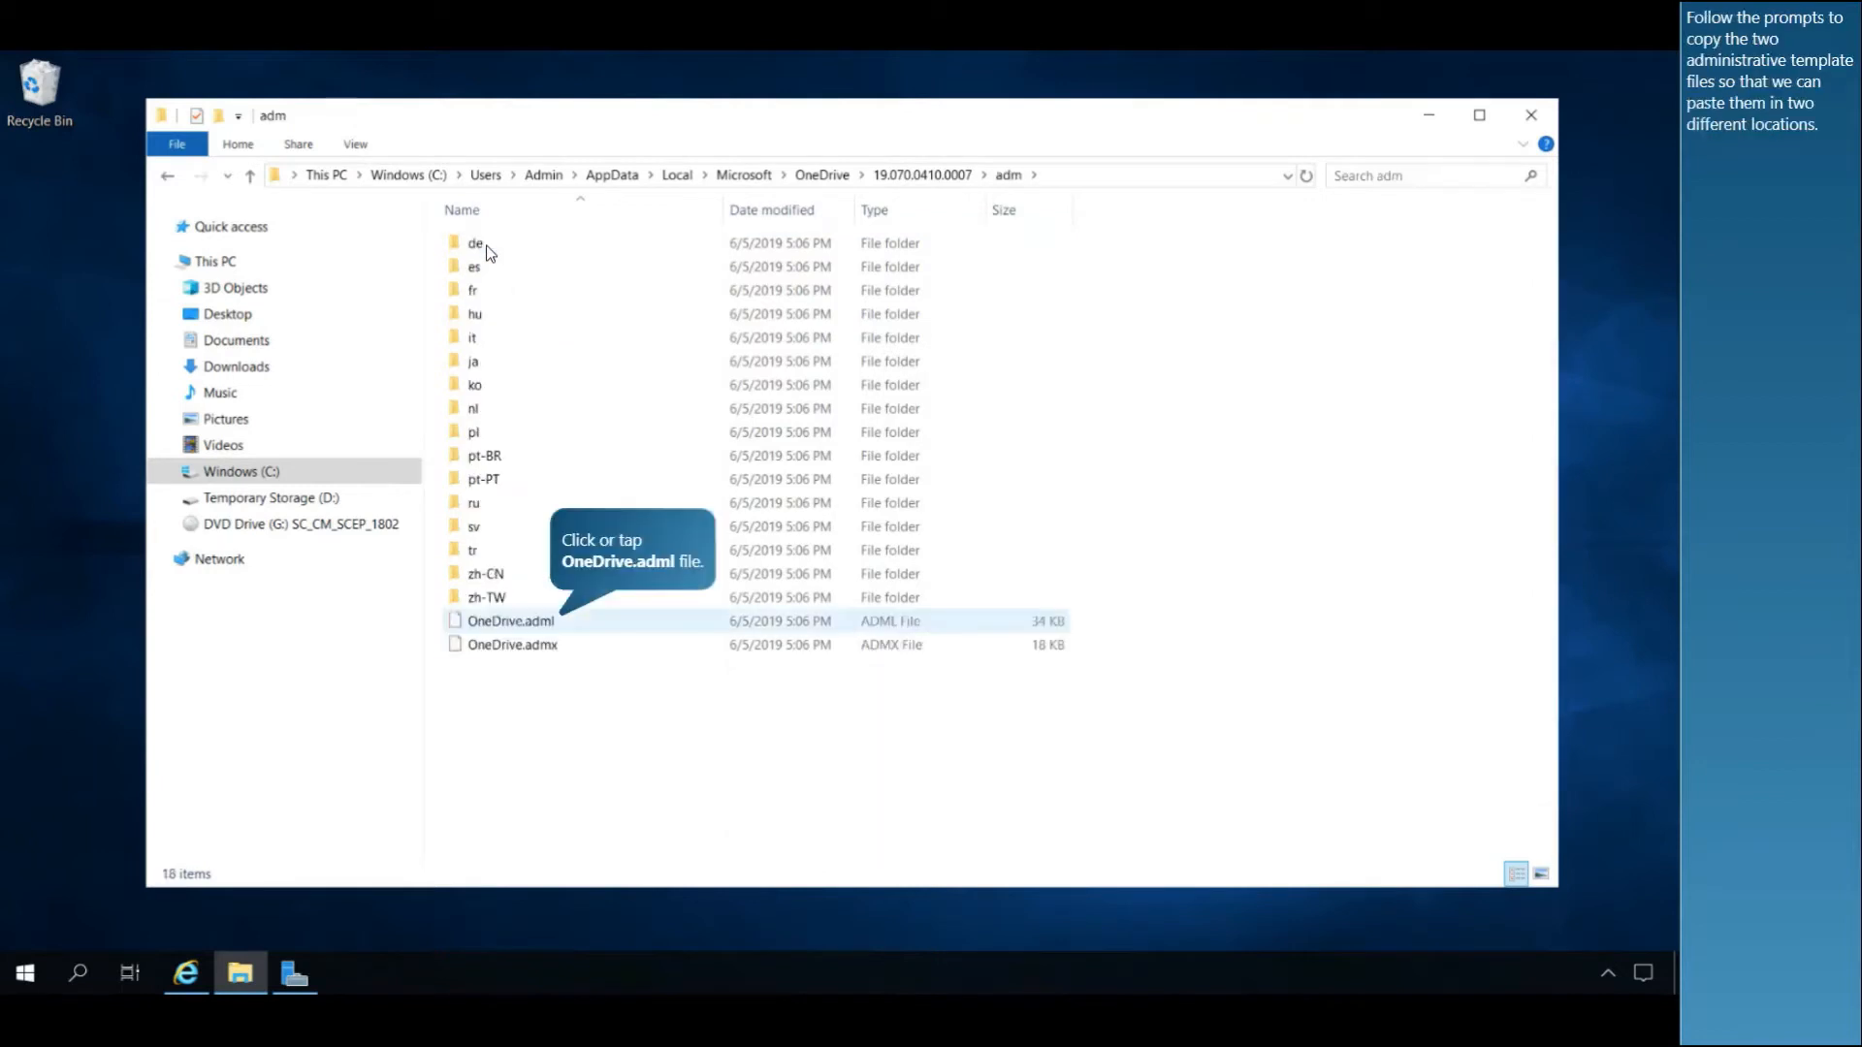
mouse_move(576, 437)
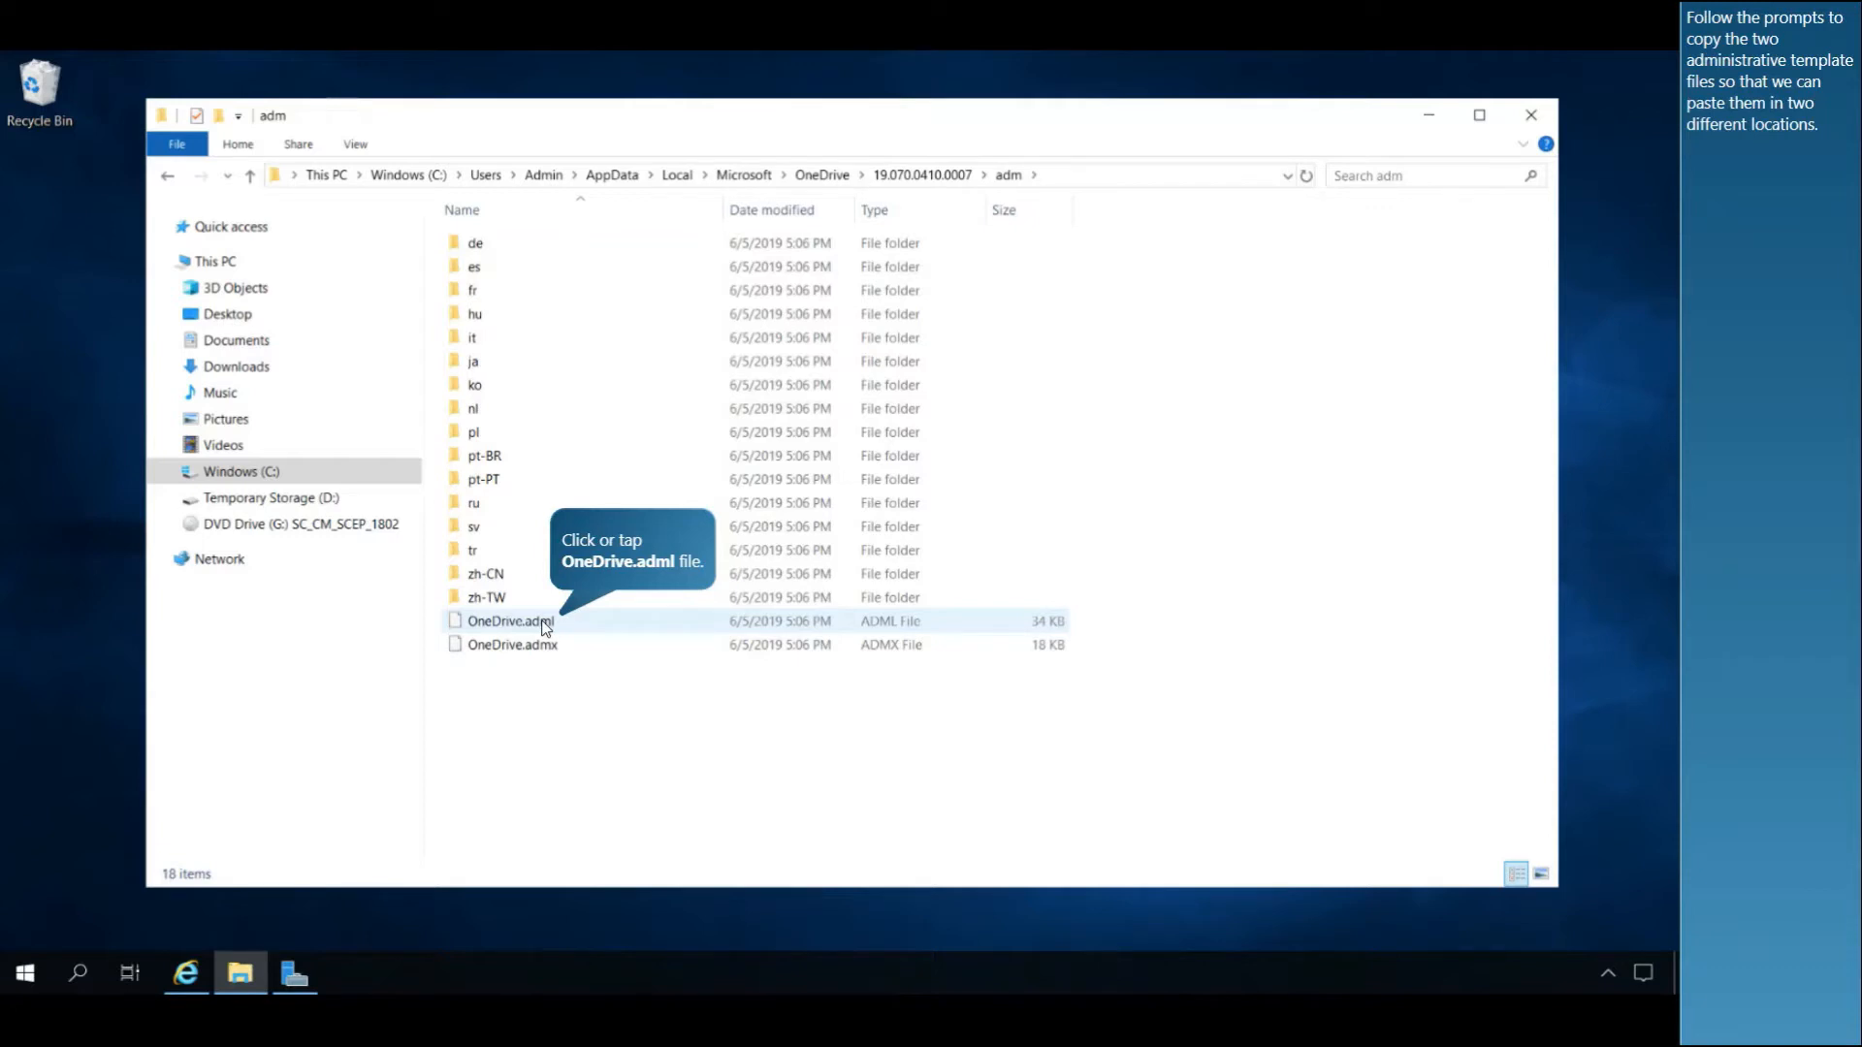
click(513, 645)
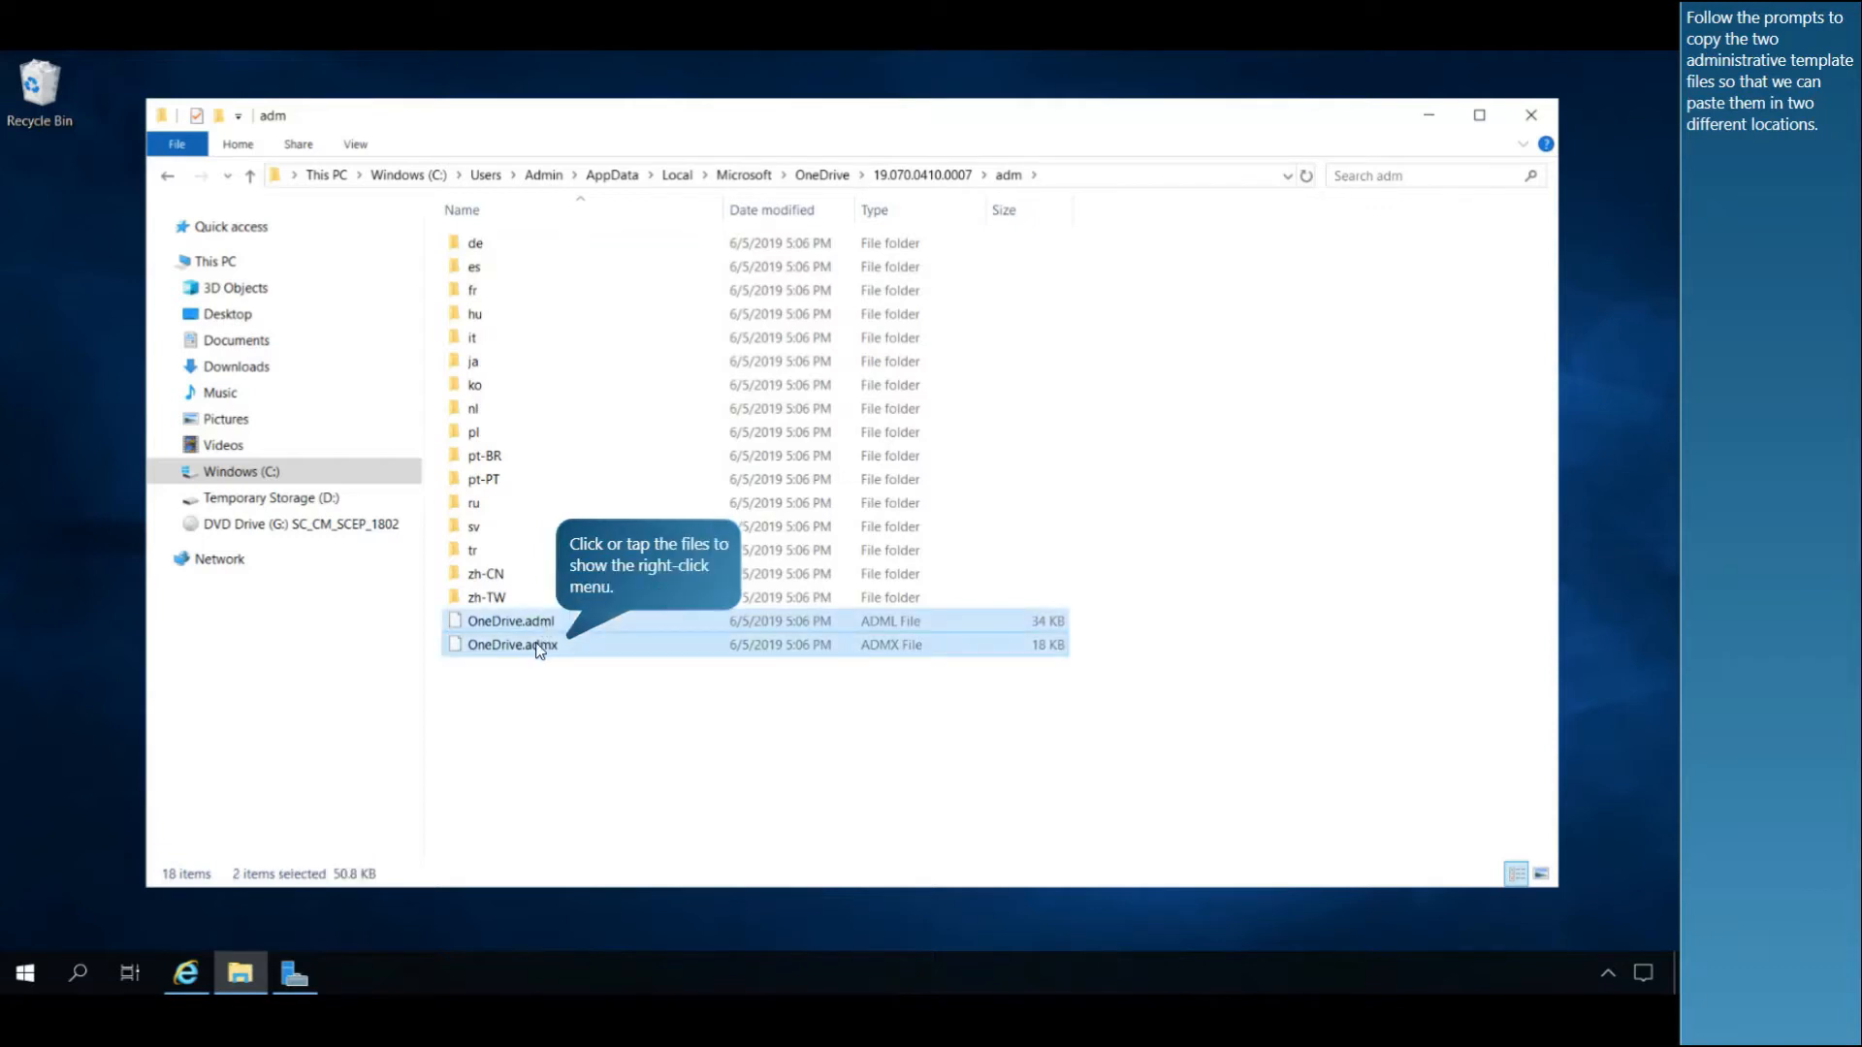
right_click(513, 645)
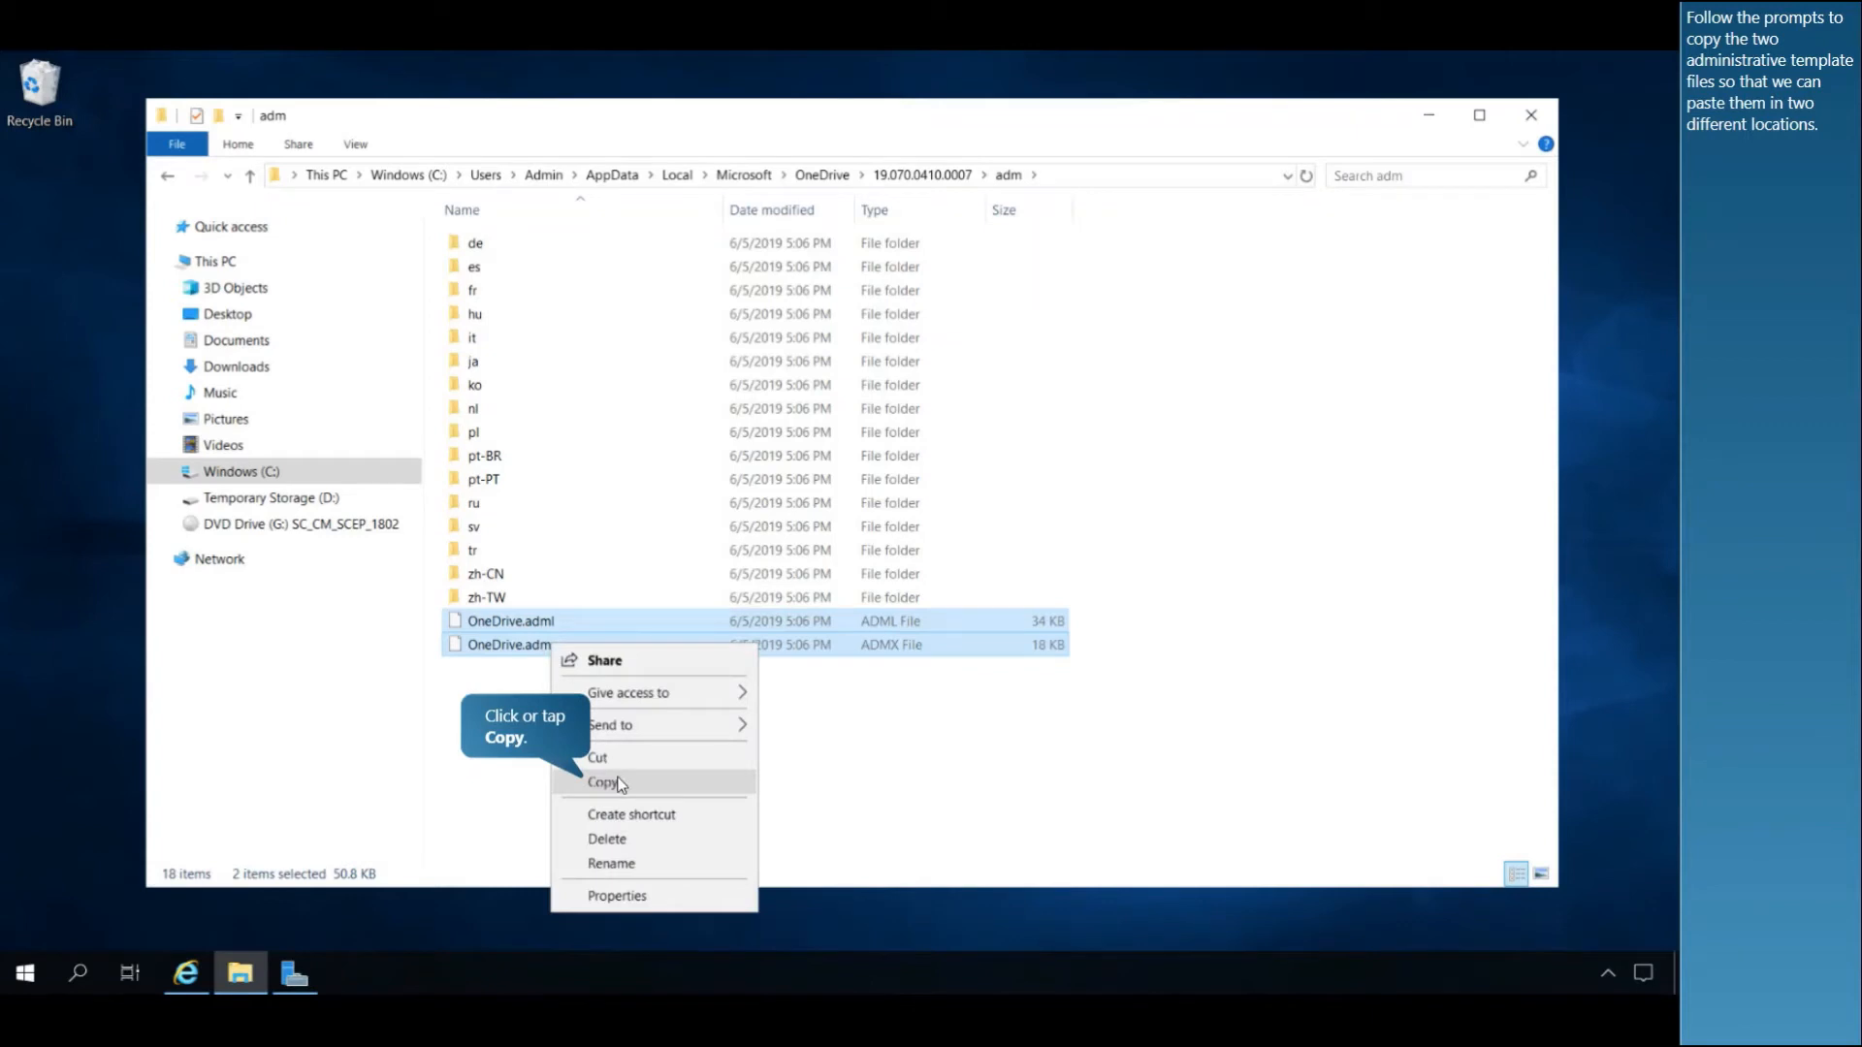
click(599, 783)
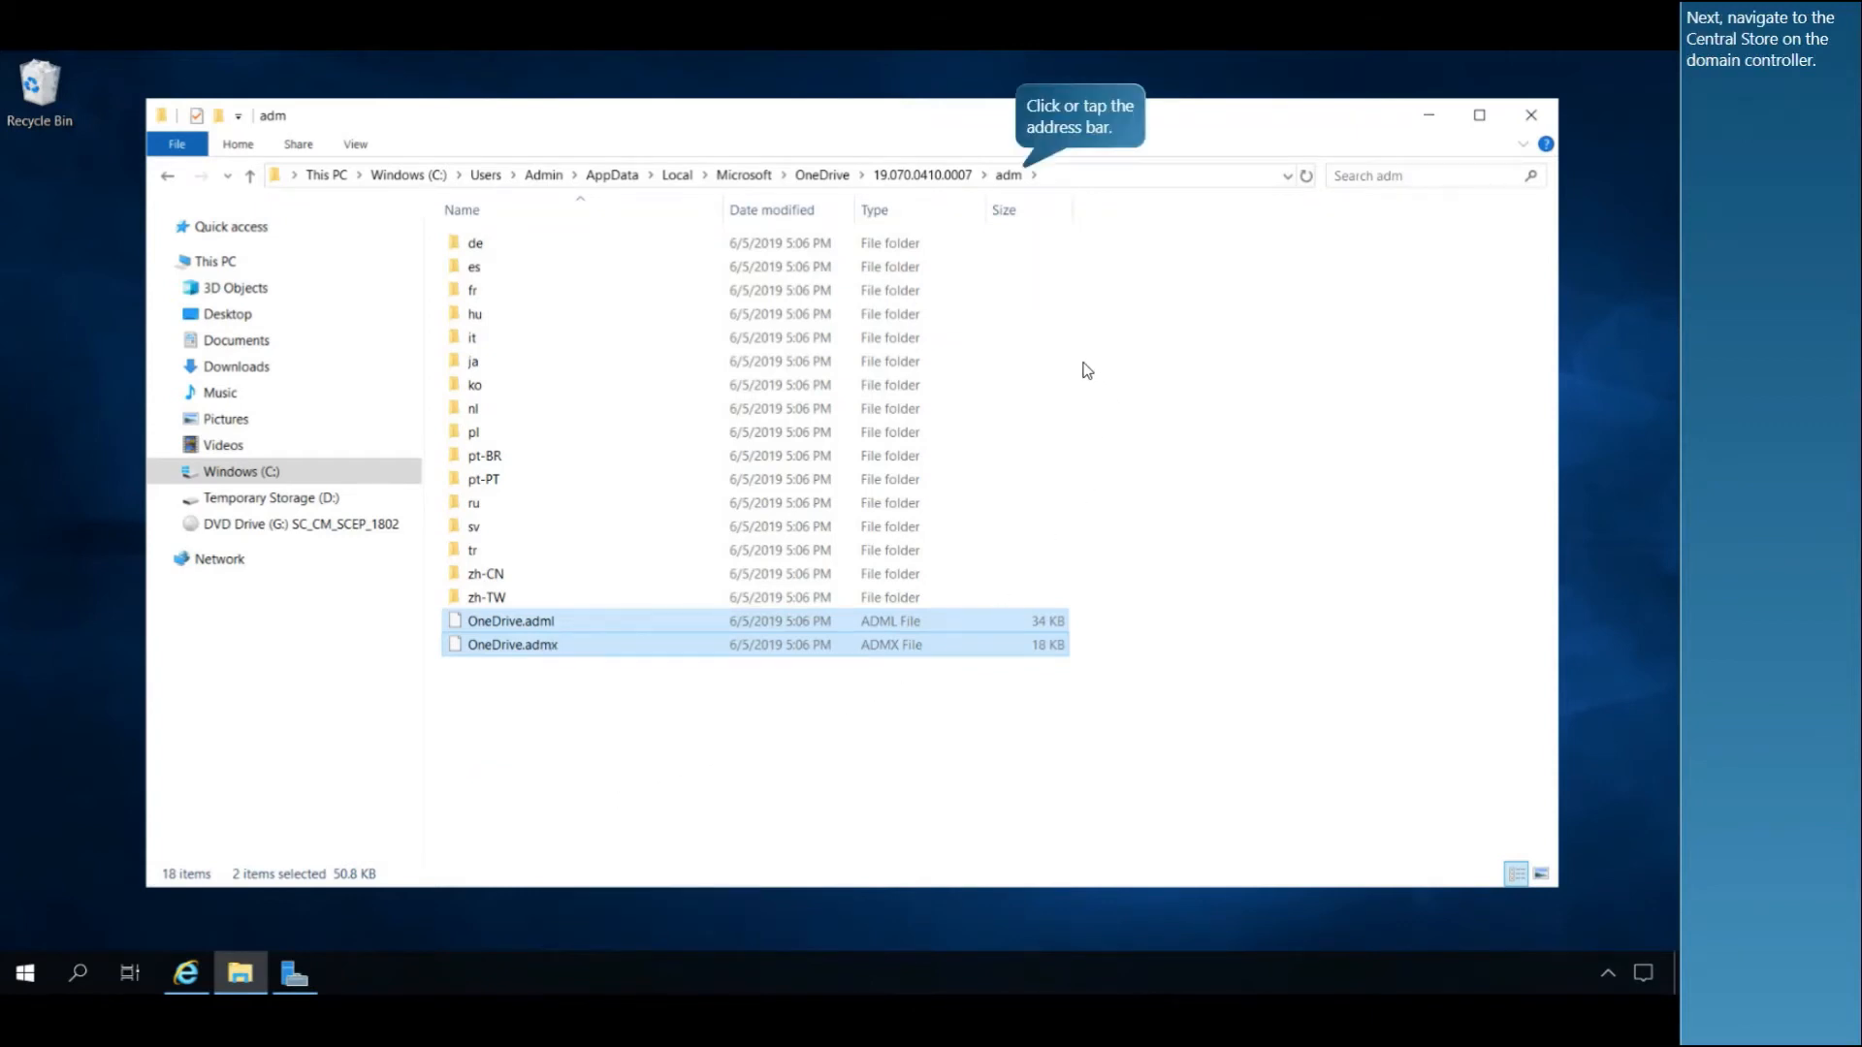
Navigate to the Contoso.com Policies\PolicyDefinitions Central Store folder.
click(1010, 175)
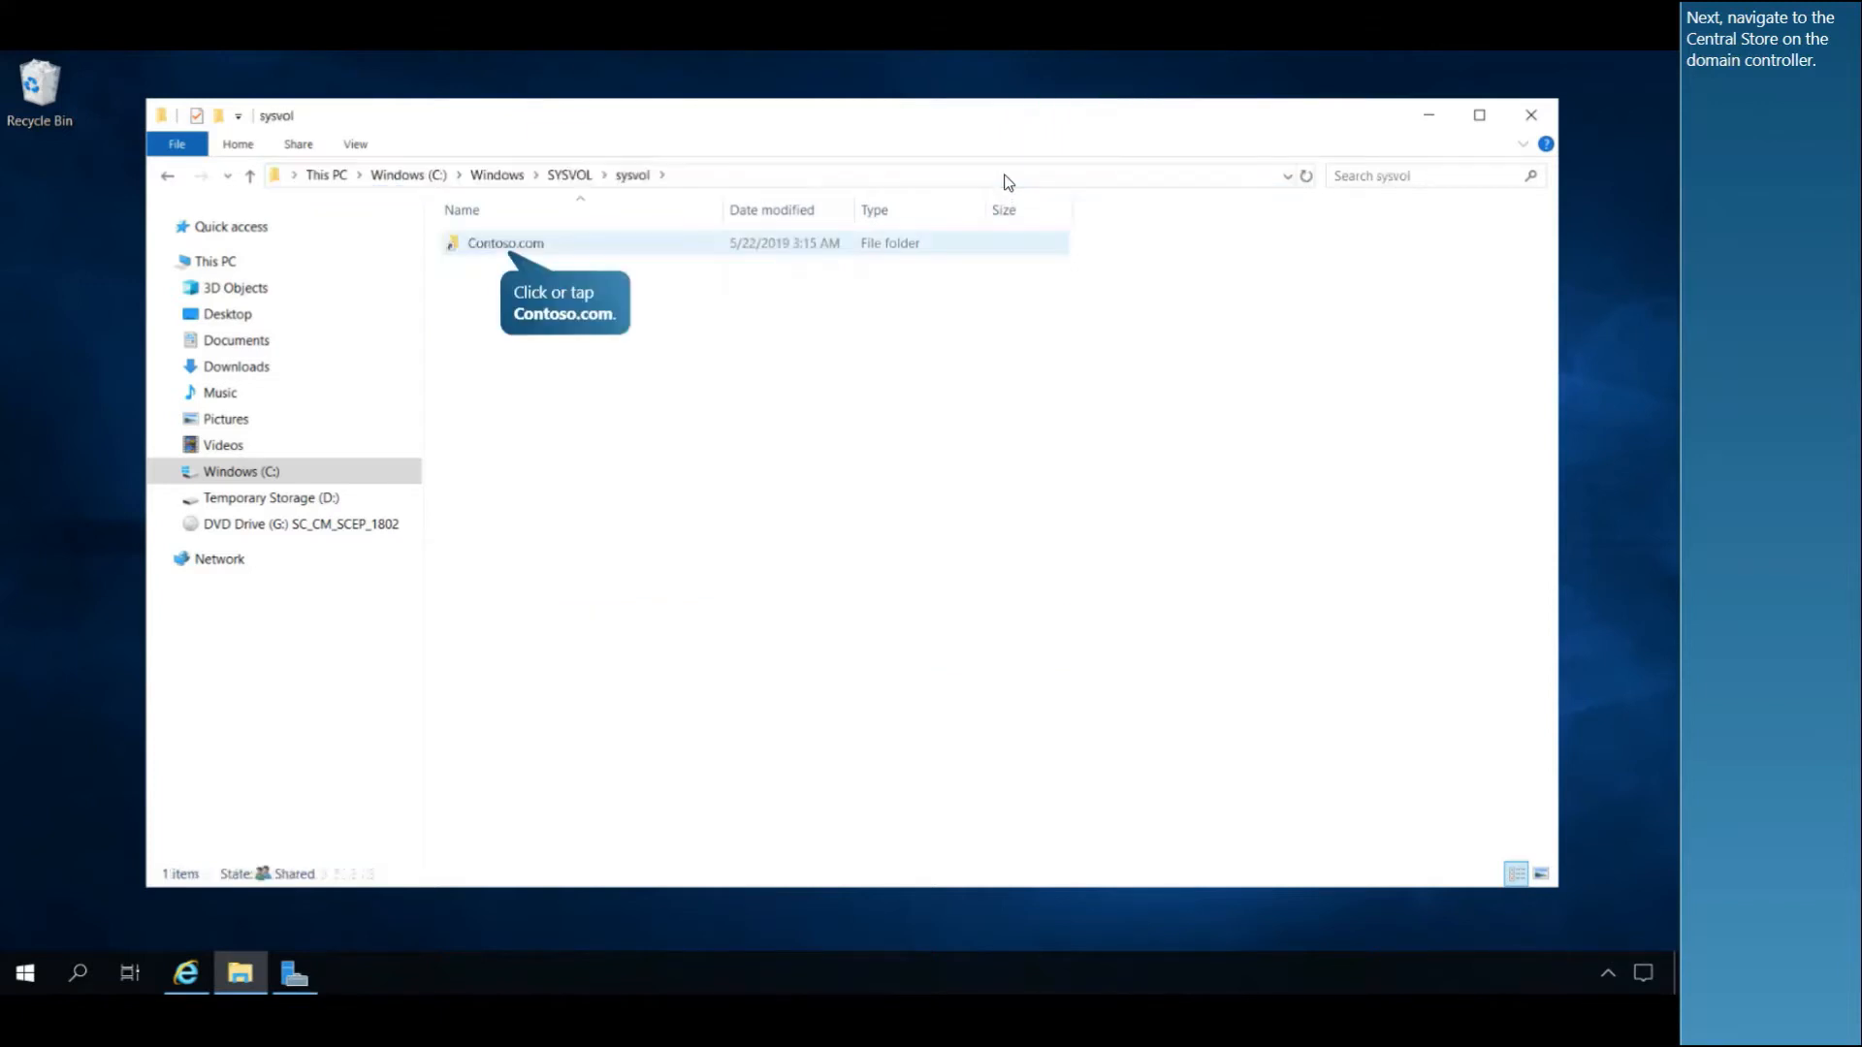
mouse_move(491, 261)
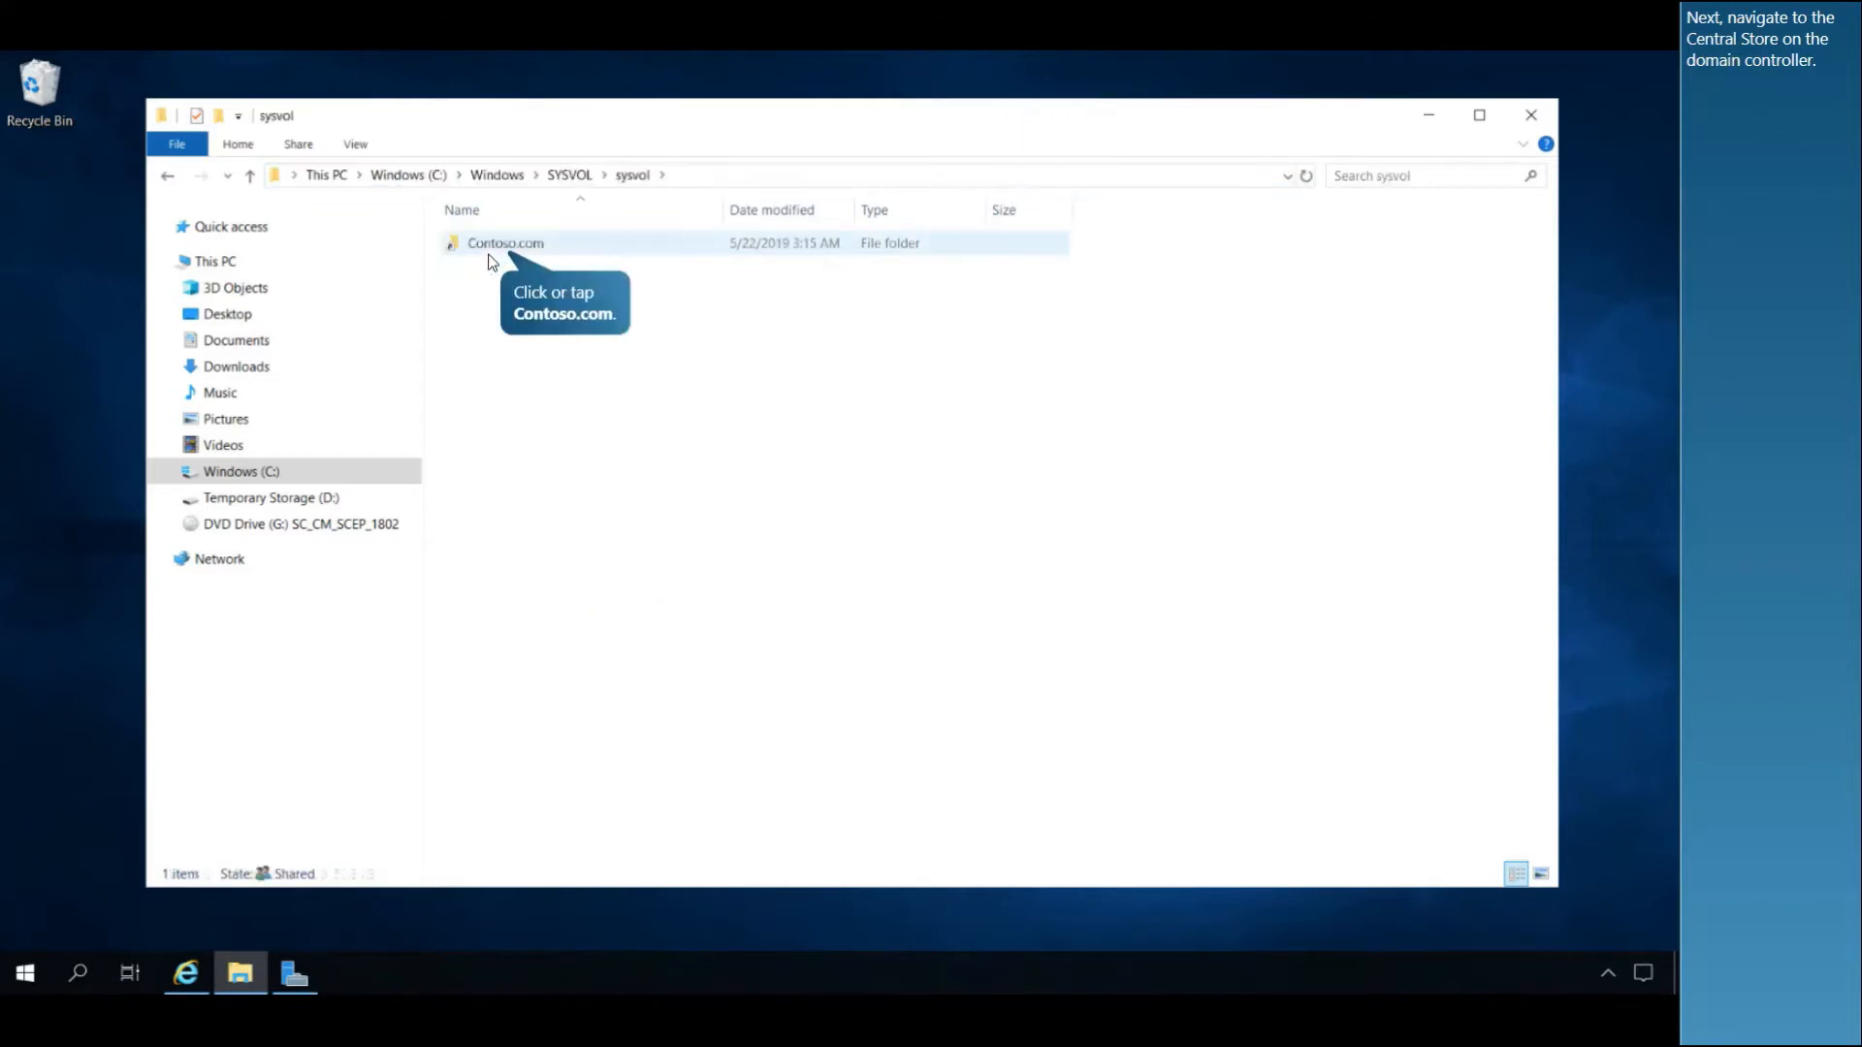
double_click(505, 242)
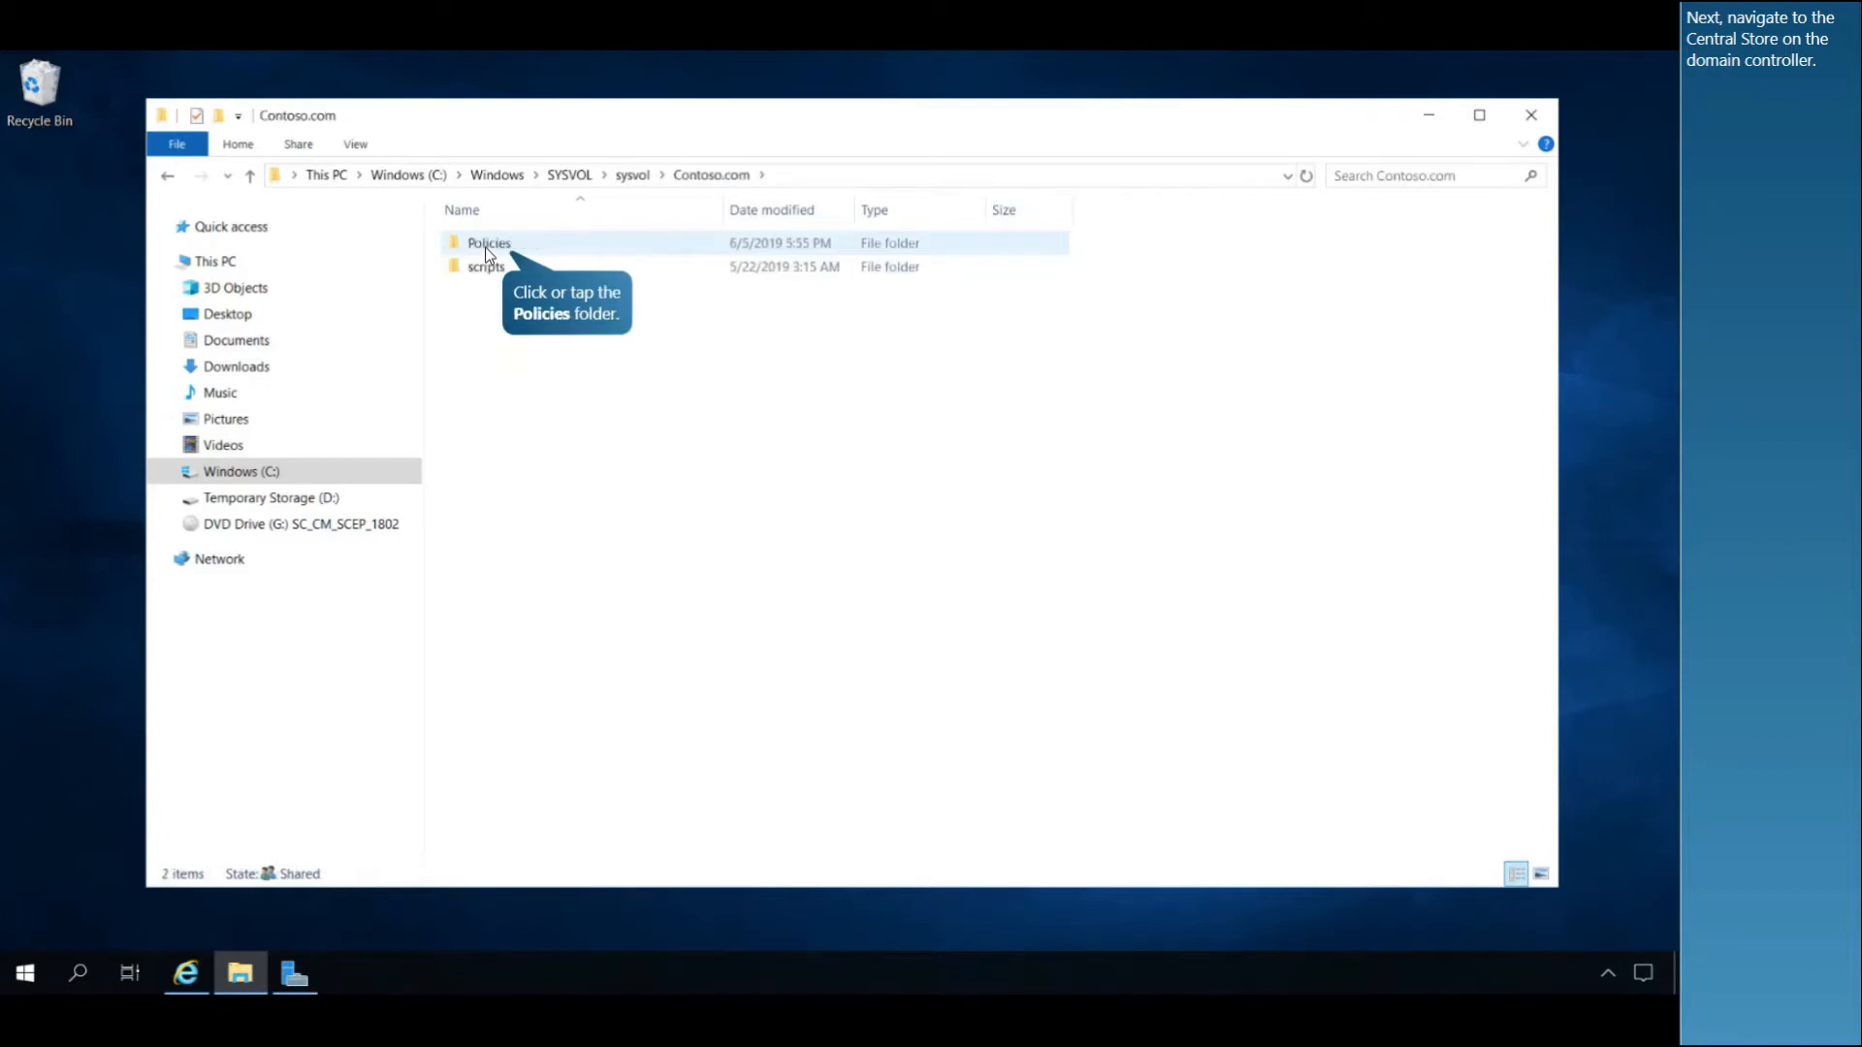
double_click(488, 242)
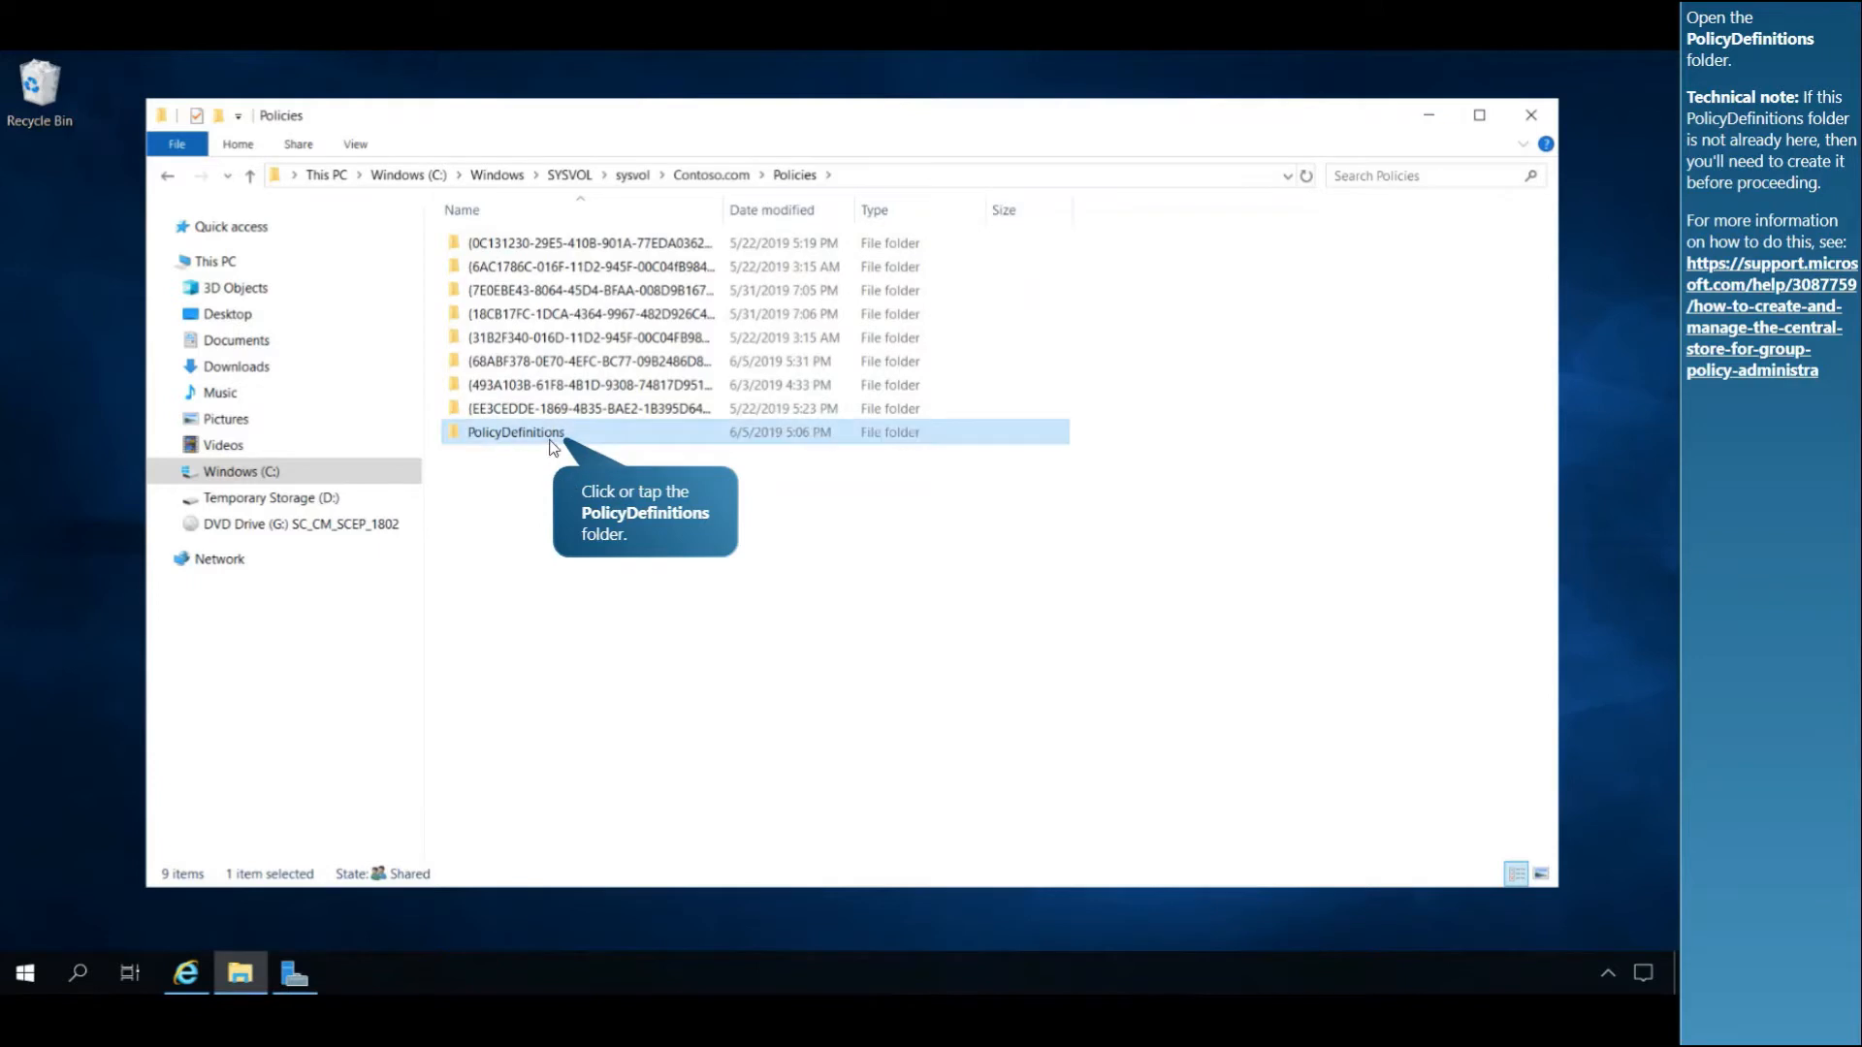
double_click(515, 431)
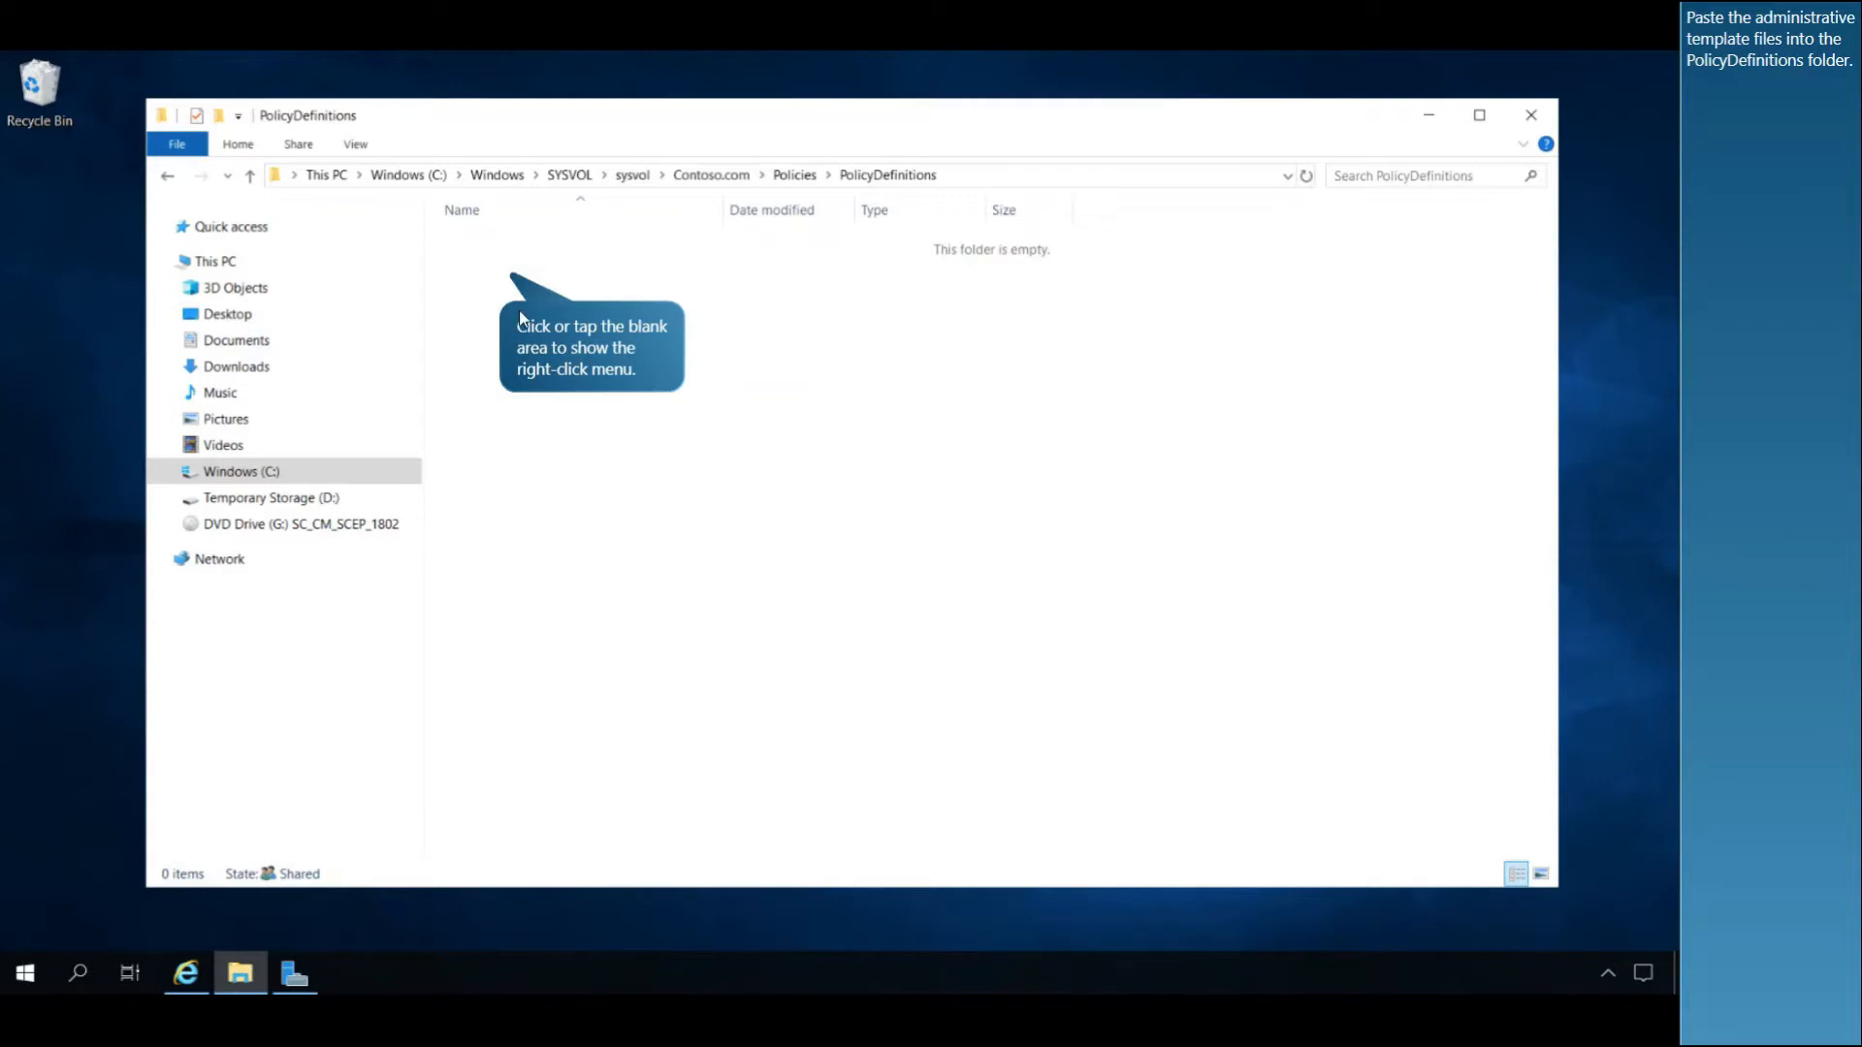
Paste the templates into PolicyDefinitions, applying the permission choice to all items.
right_click(559, 321)
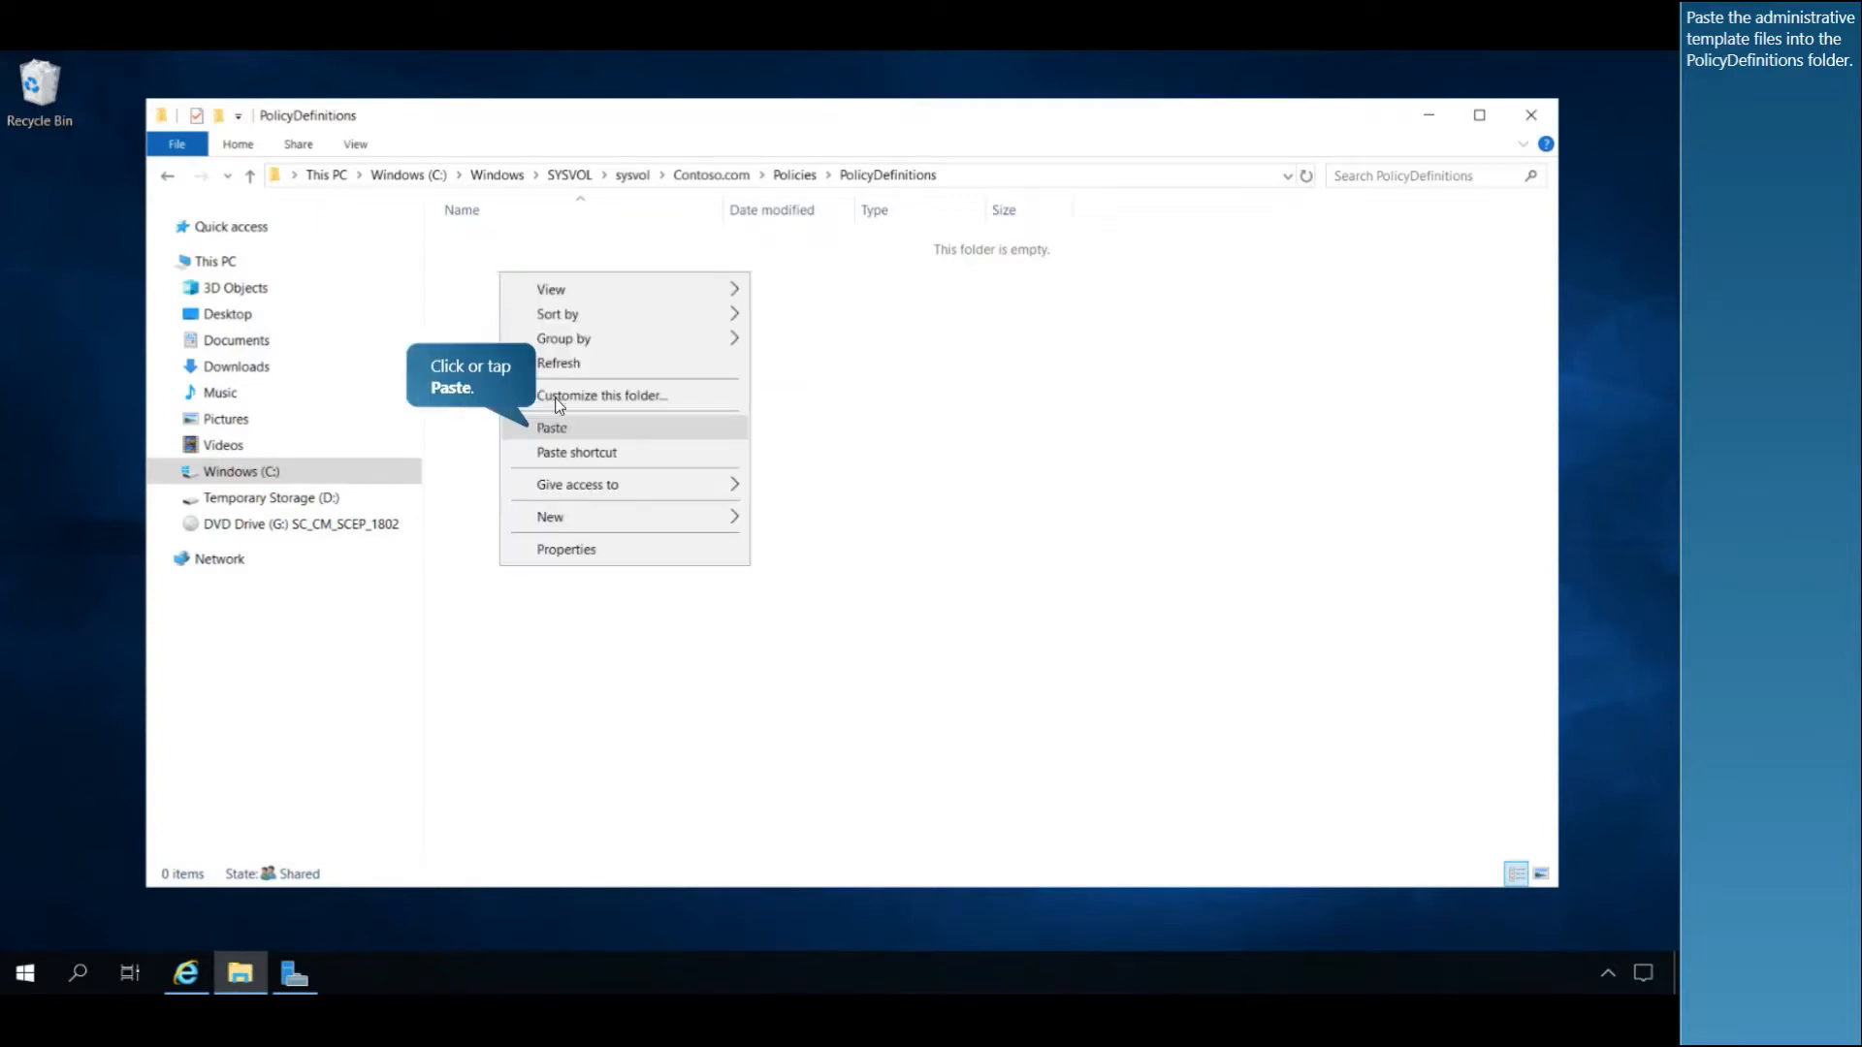
click(552, 428)
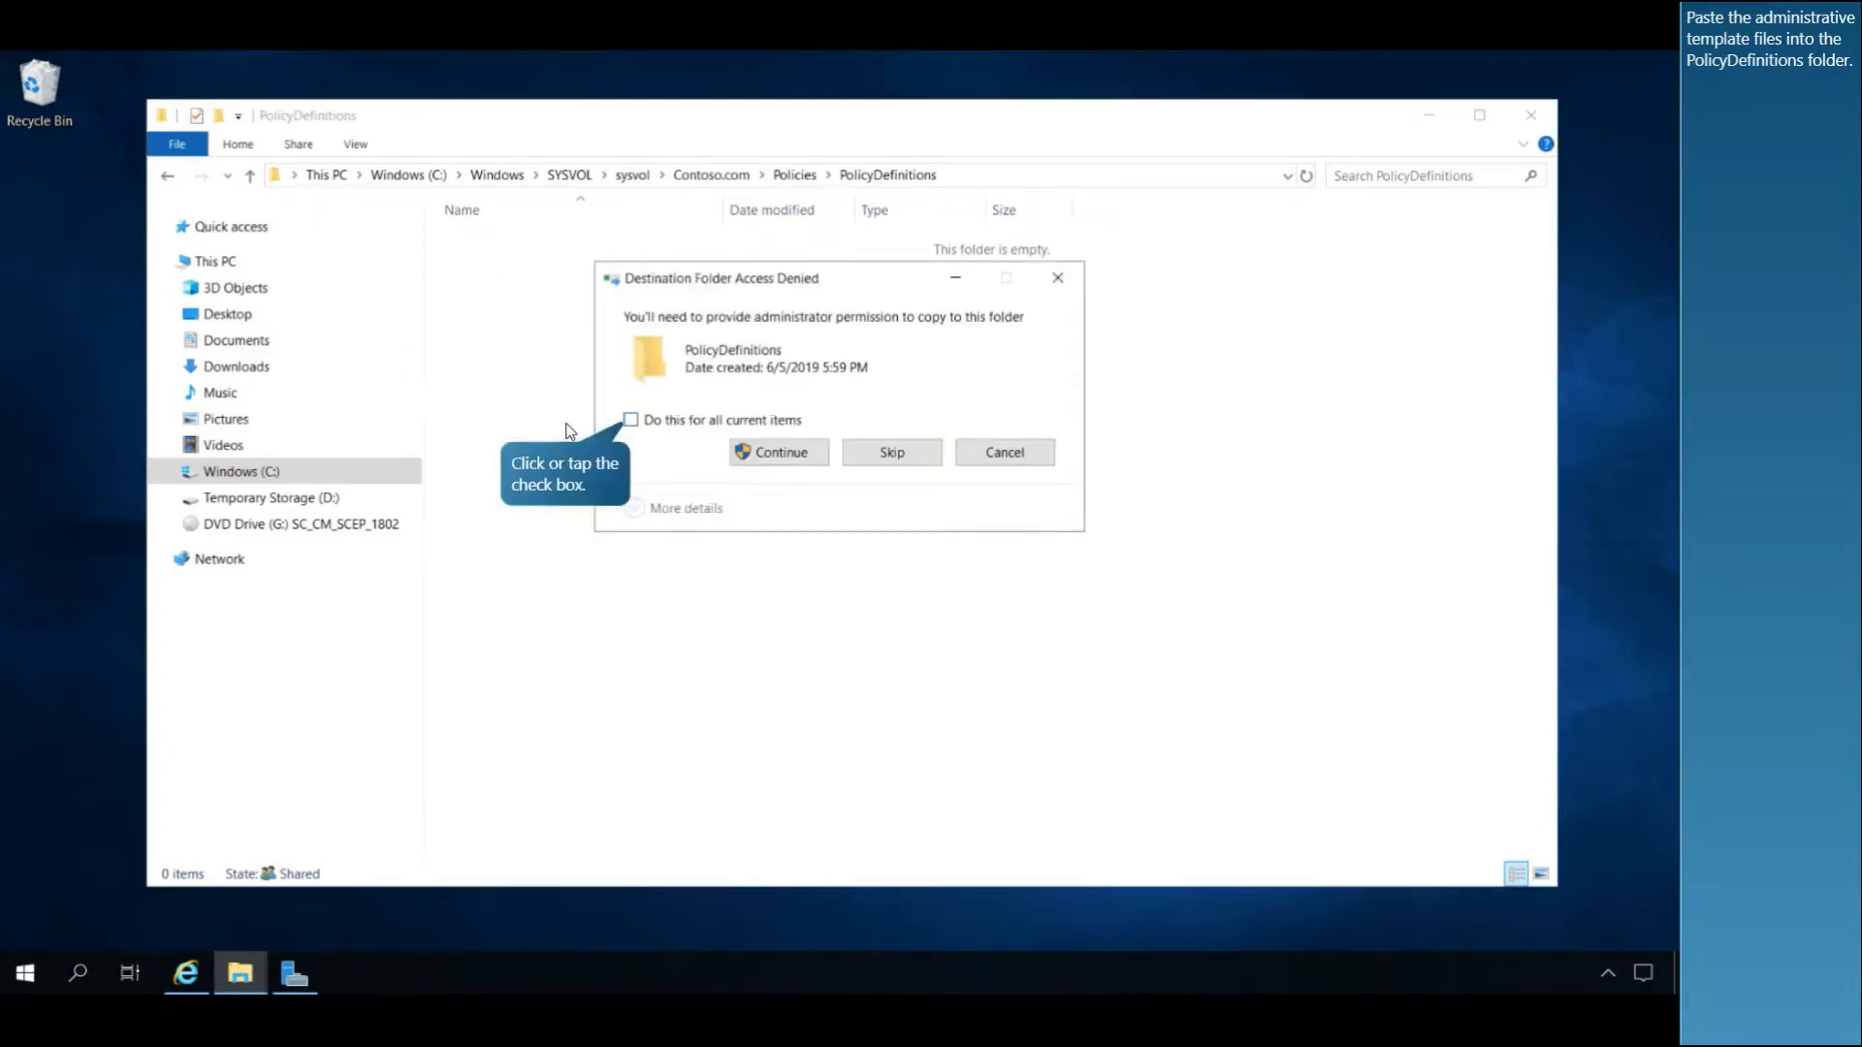
click(631, 419)
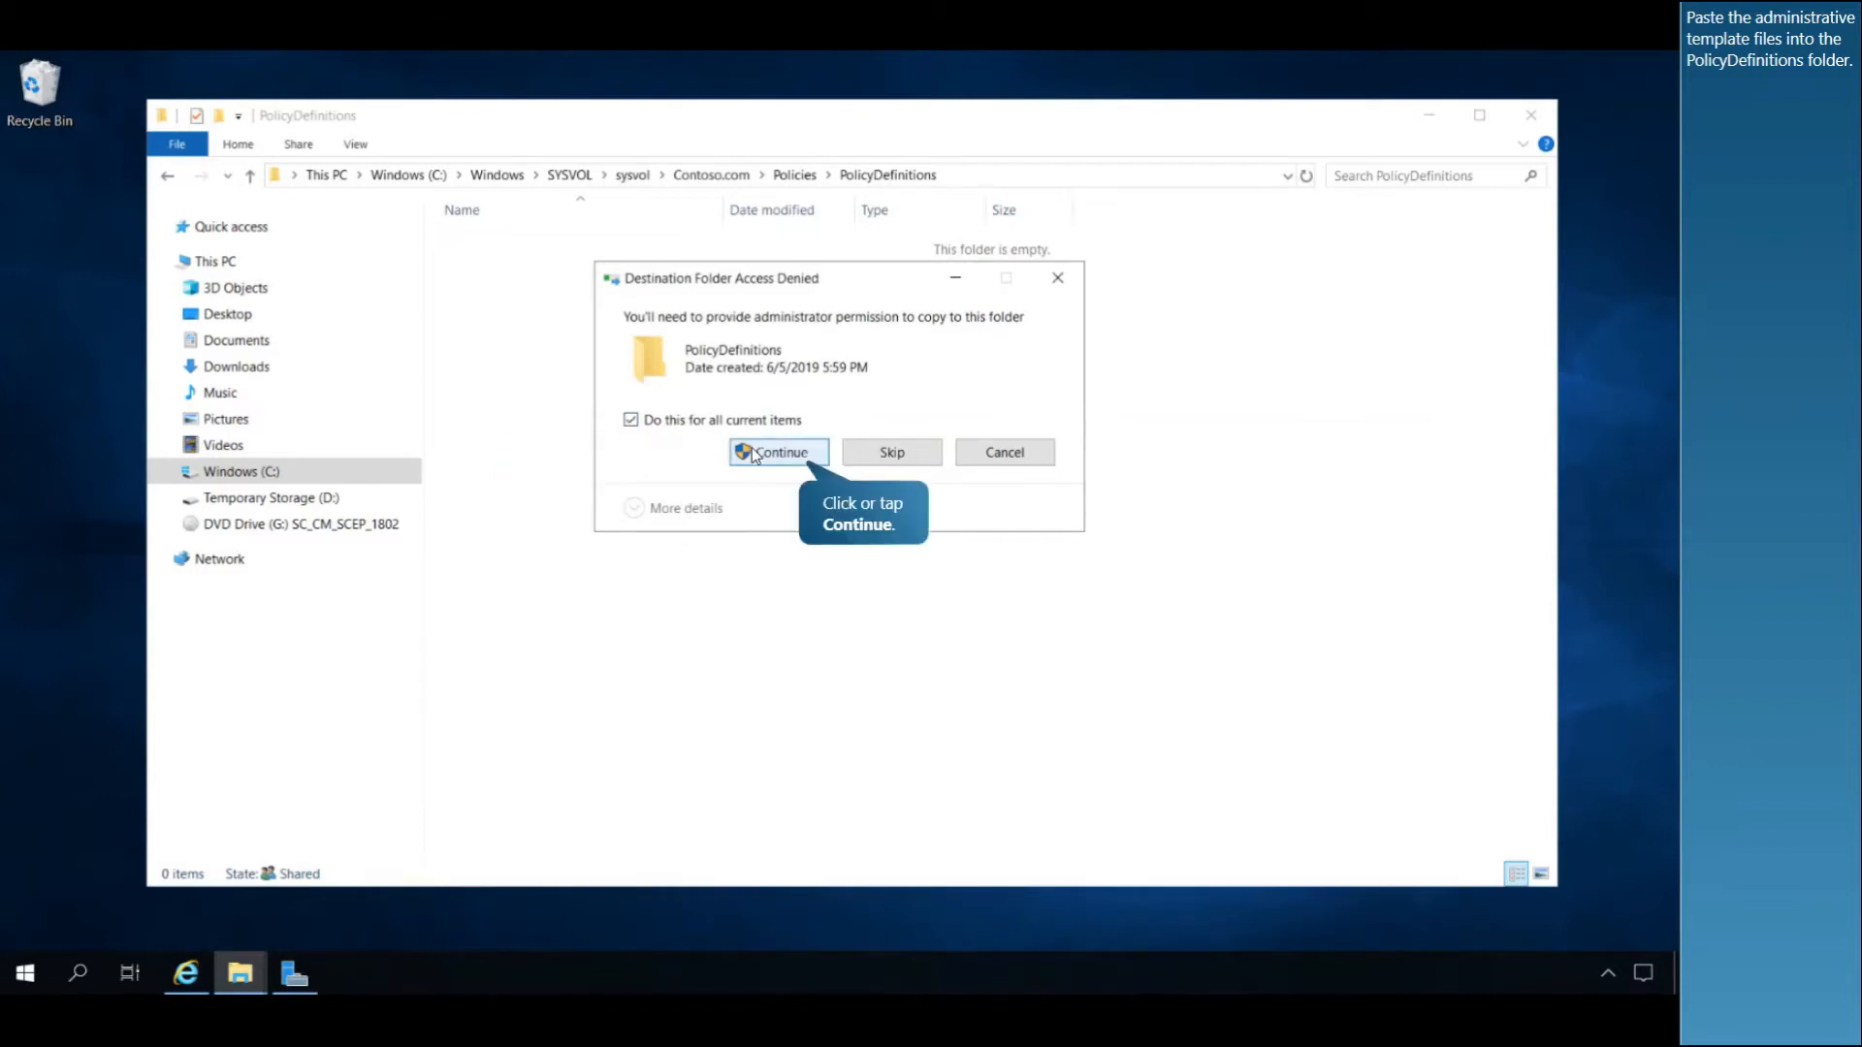
Grant administrator permission, then create an 'en' subfolder and paste both templates into it.
click(777, 453)
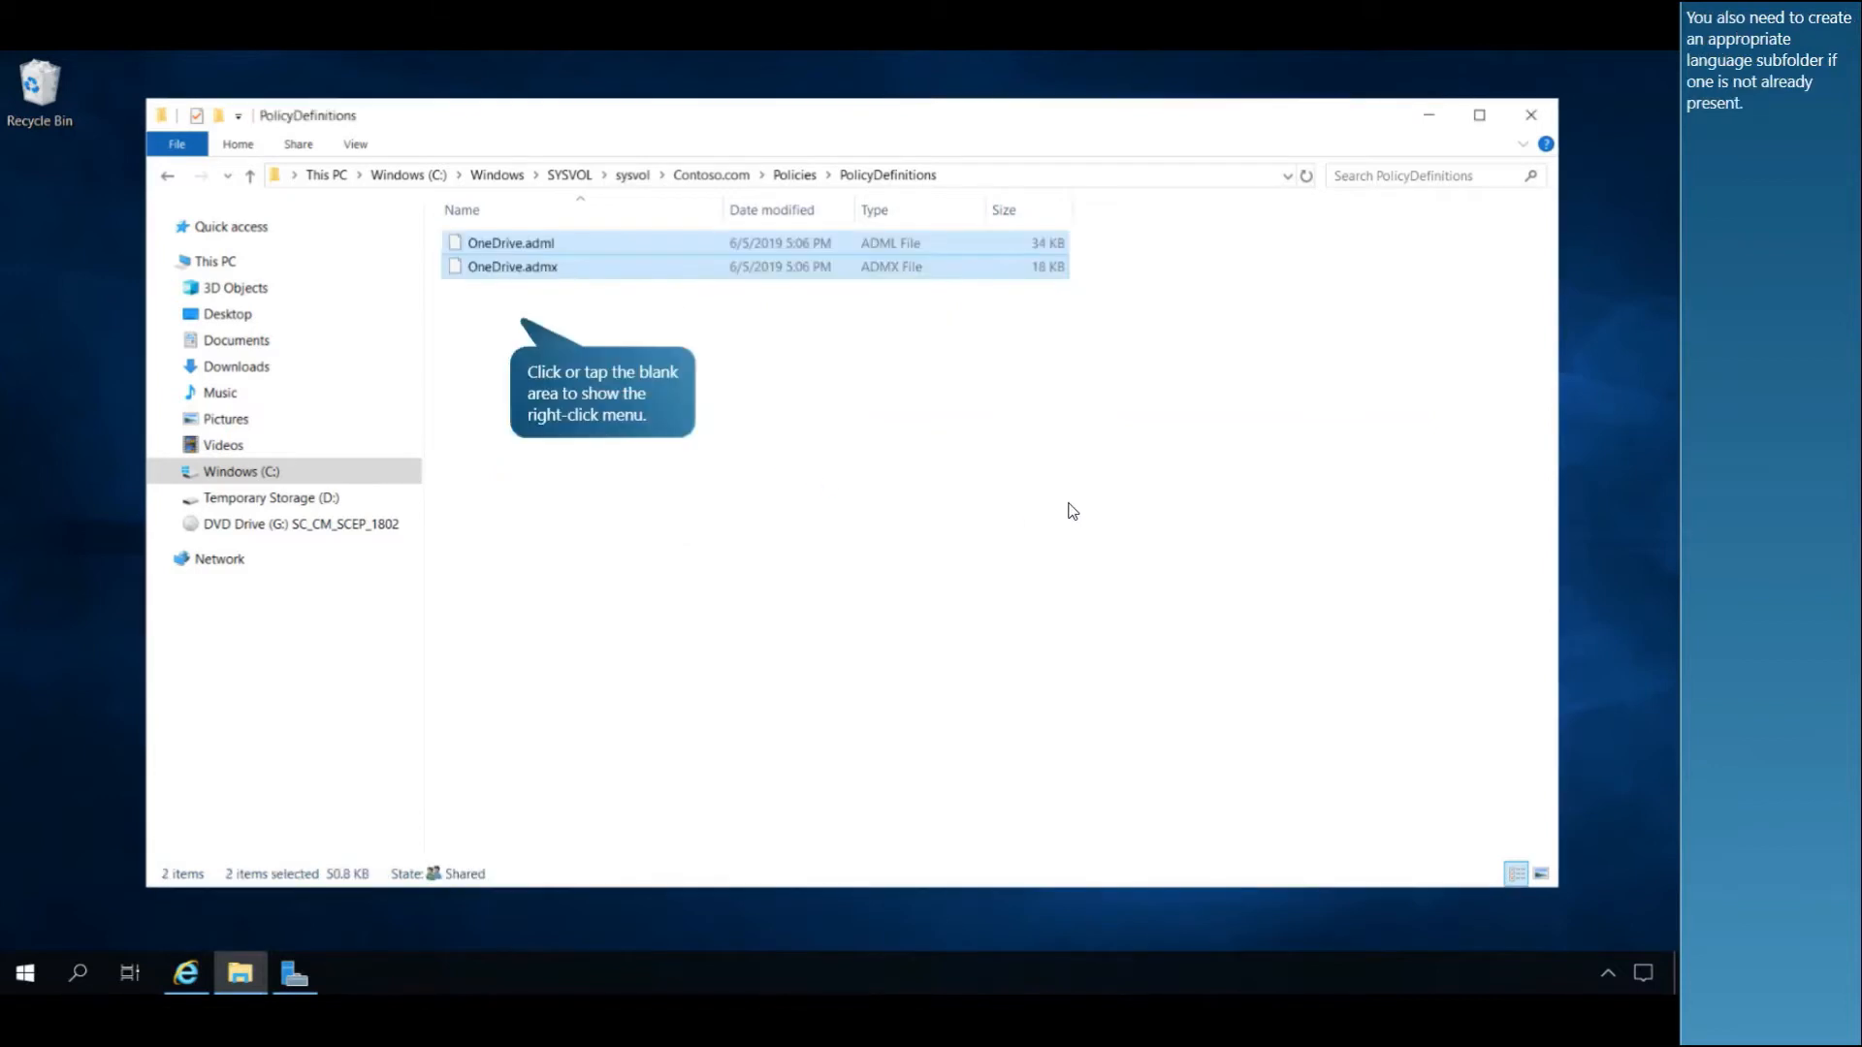
mouse_move(1049, 470)
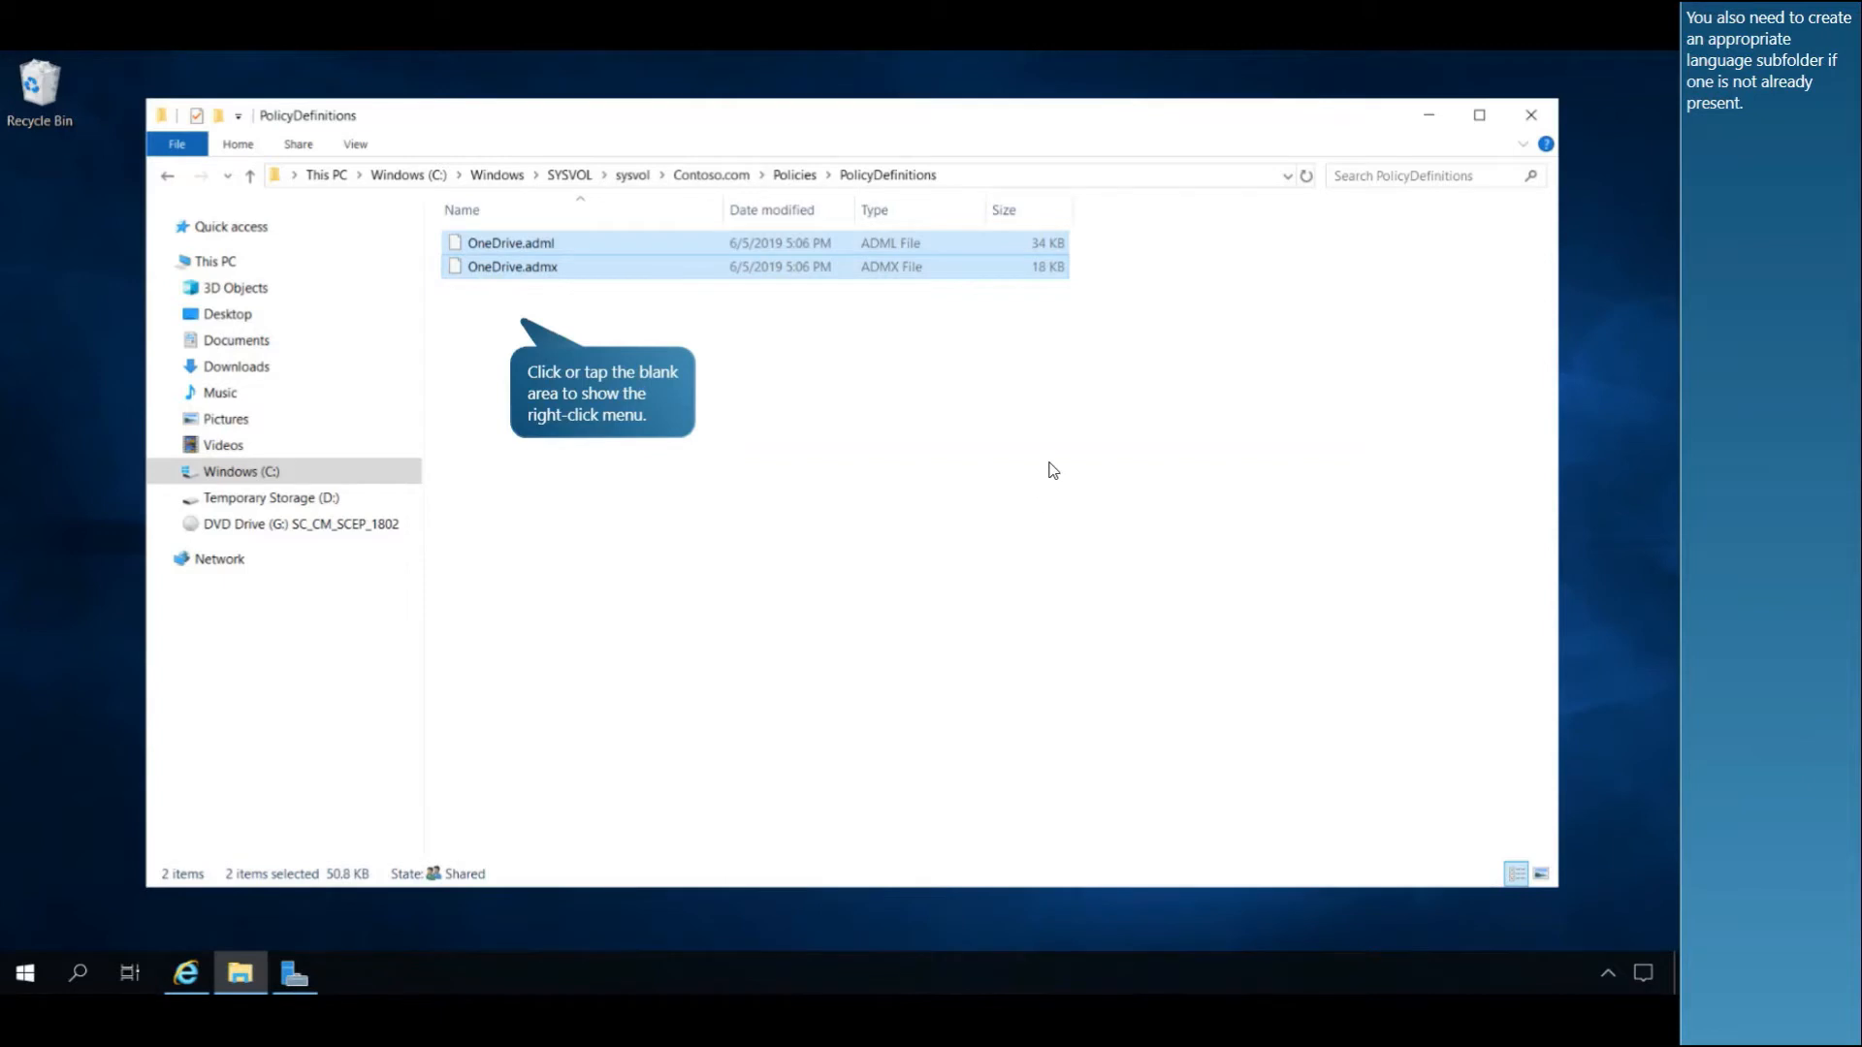
mouse_move(688, 360)
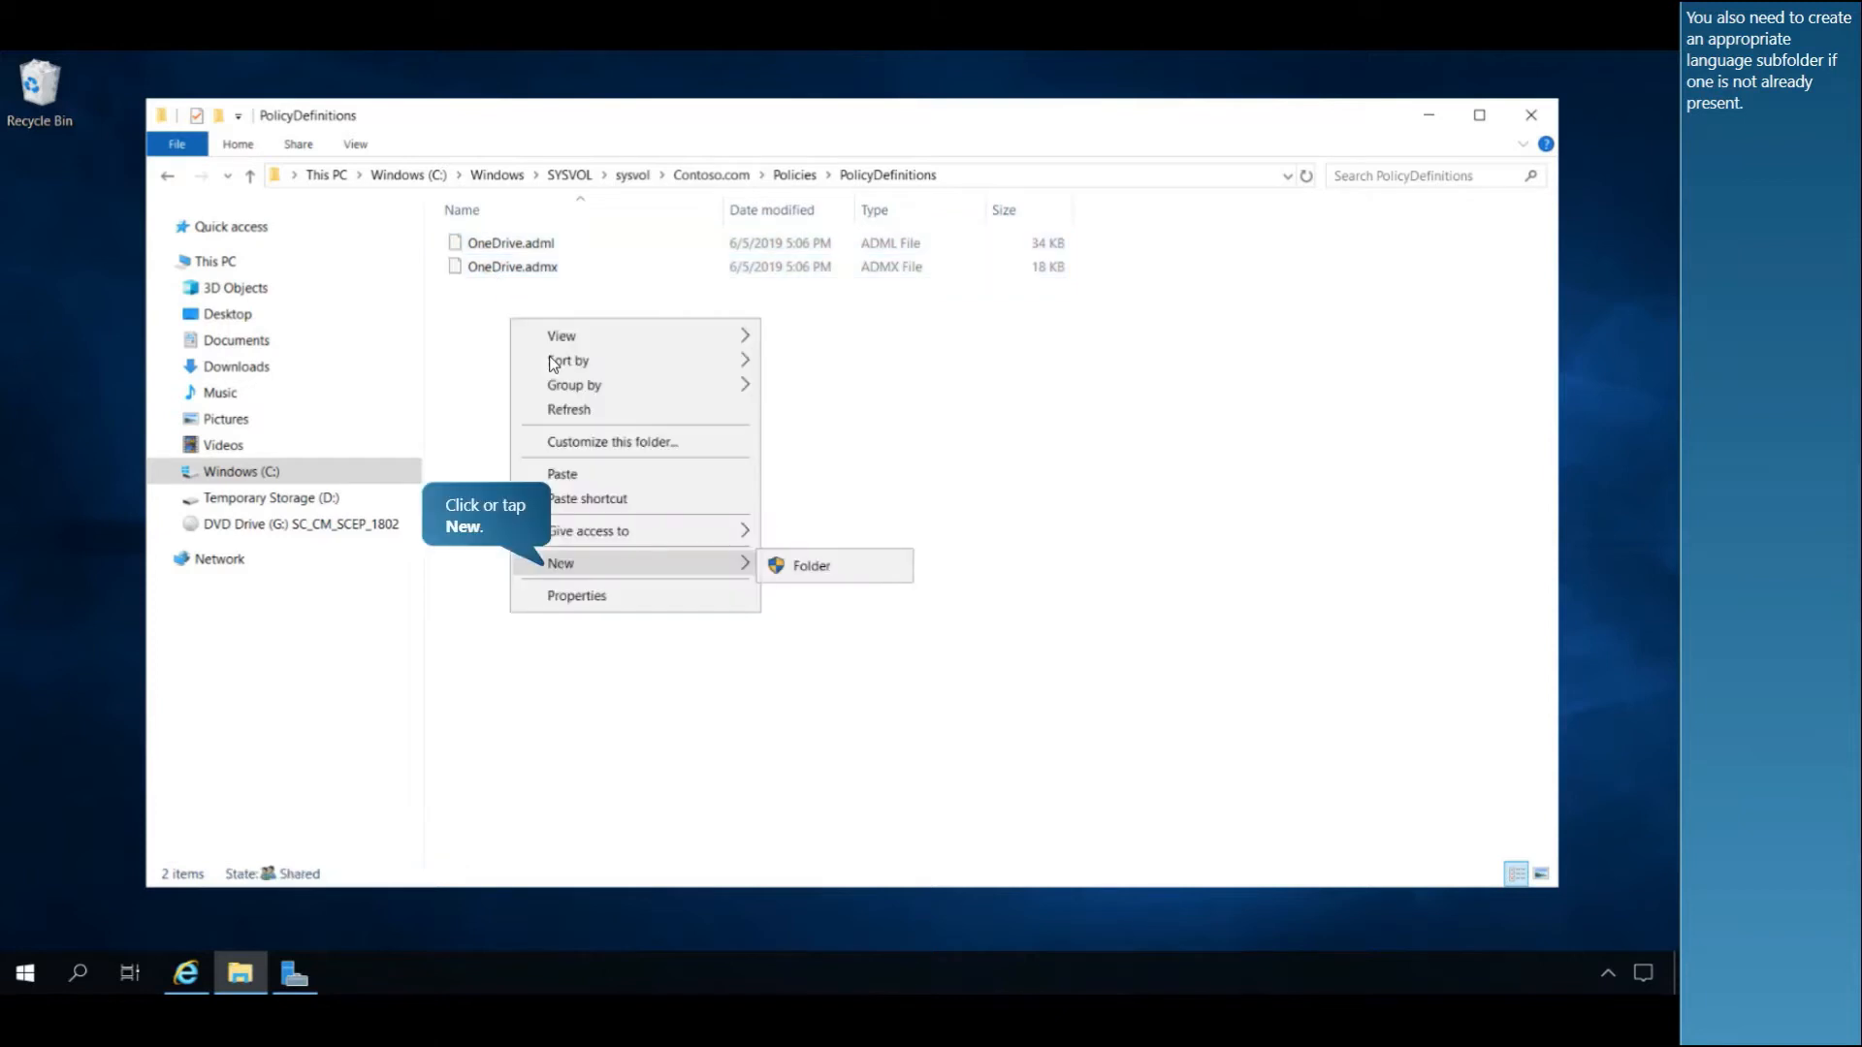
mouse_move(837, 582)
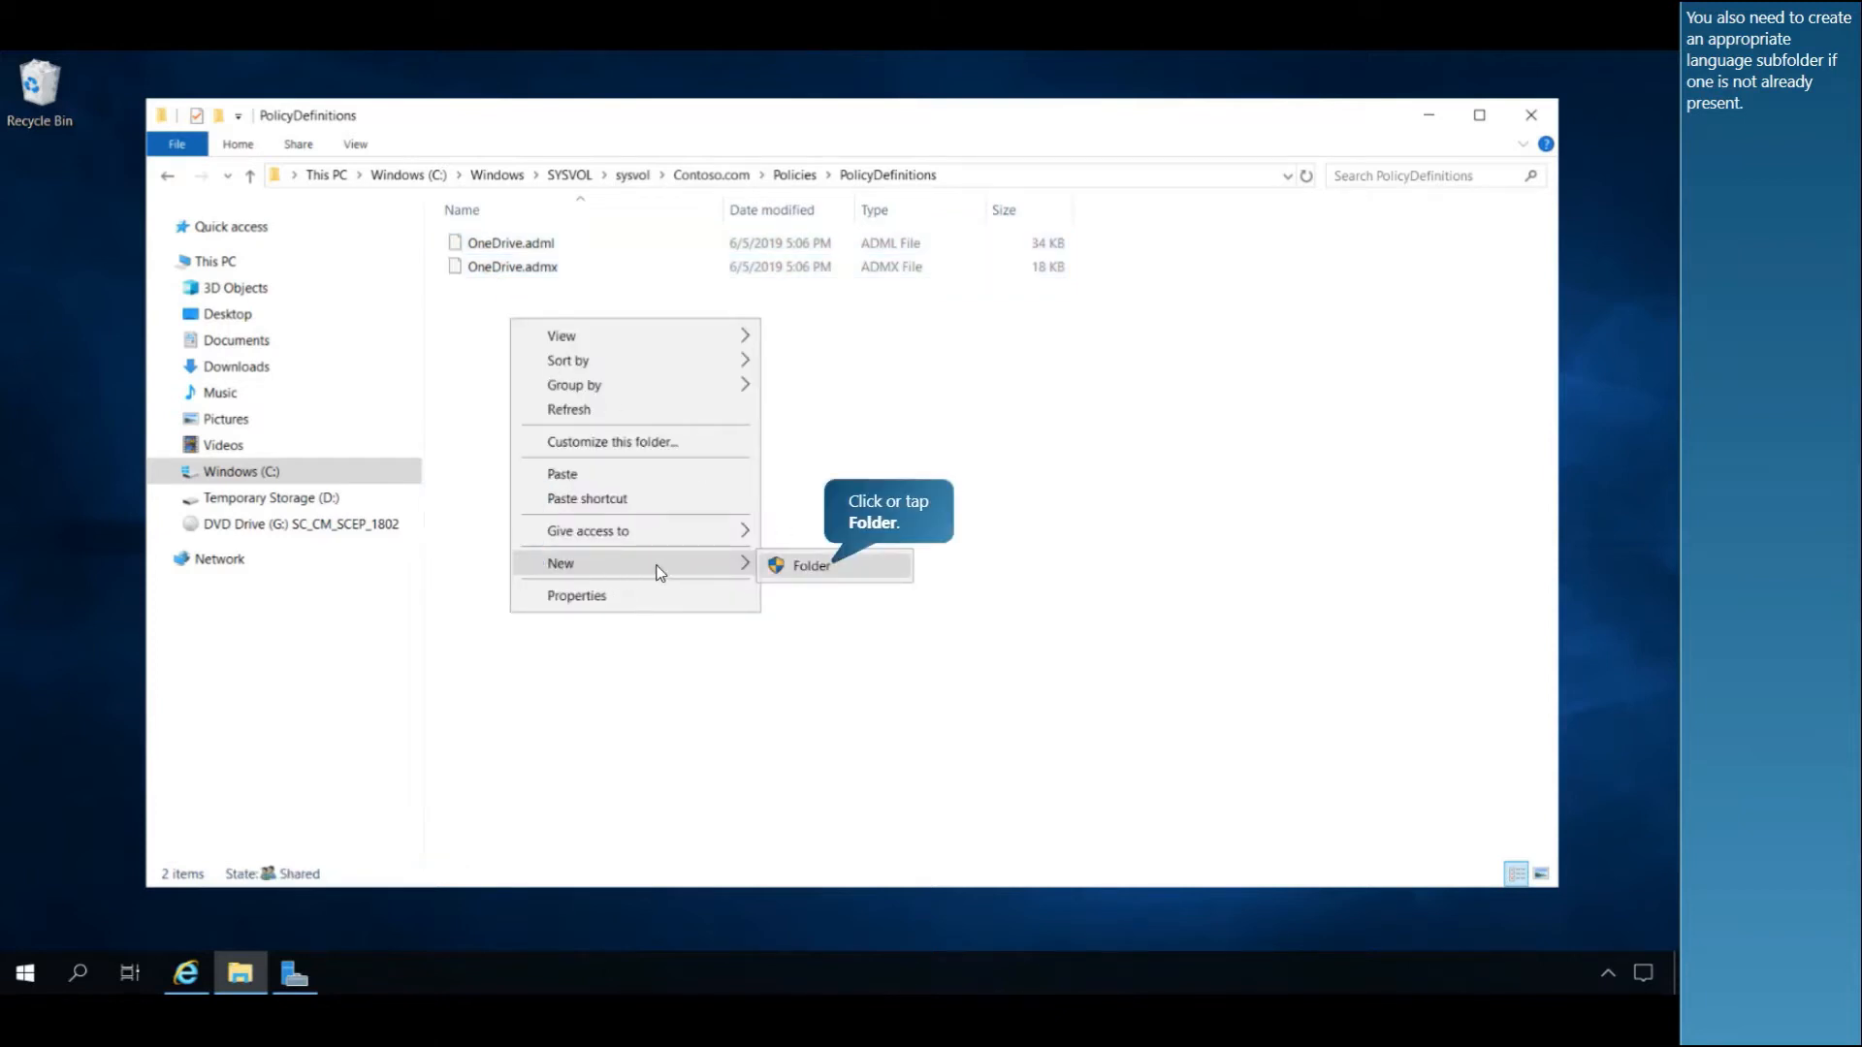
click(810, 565)
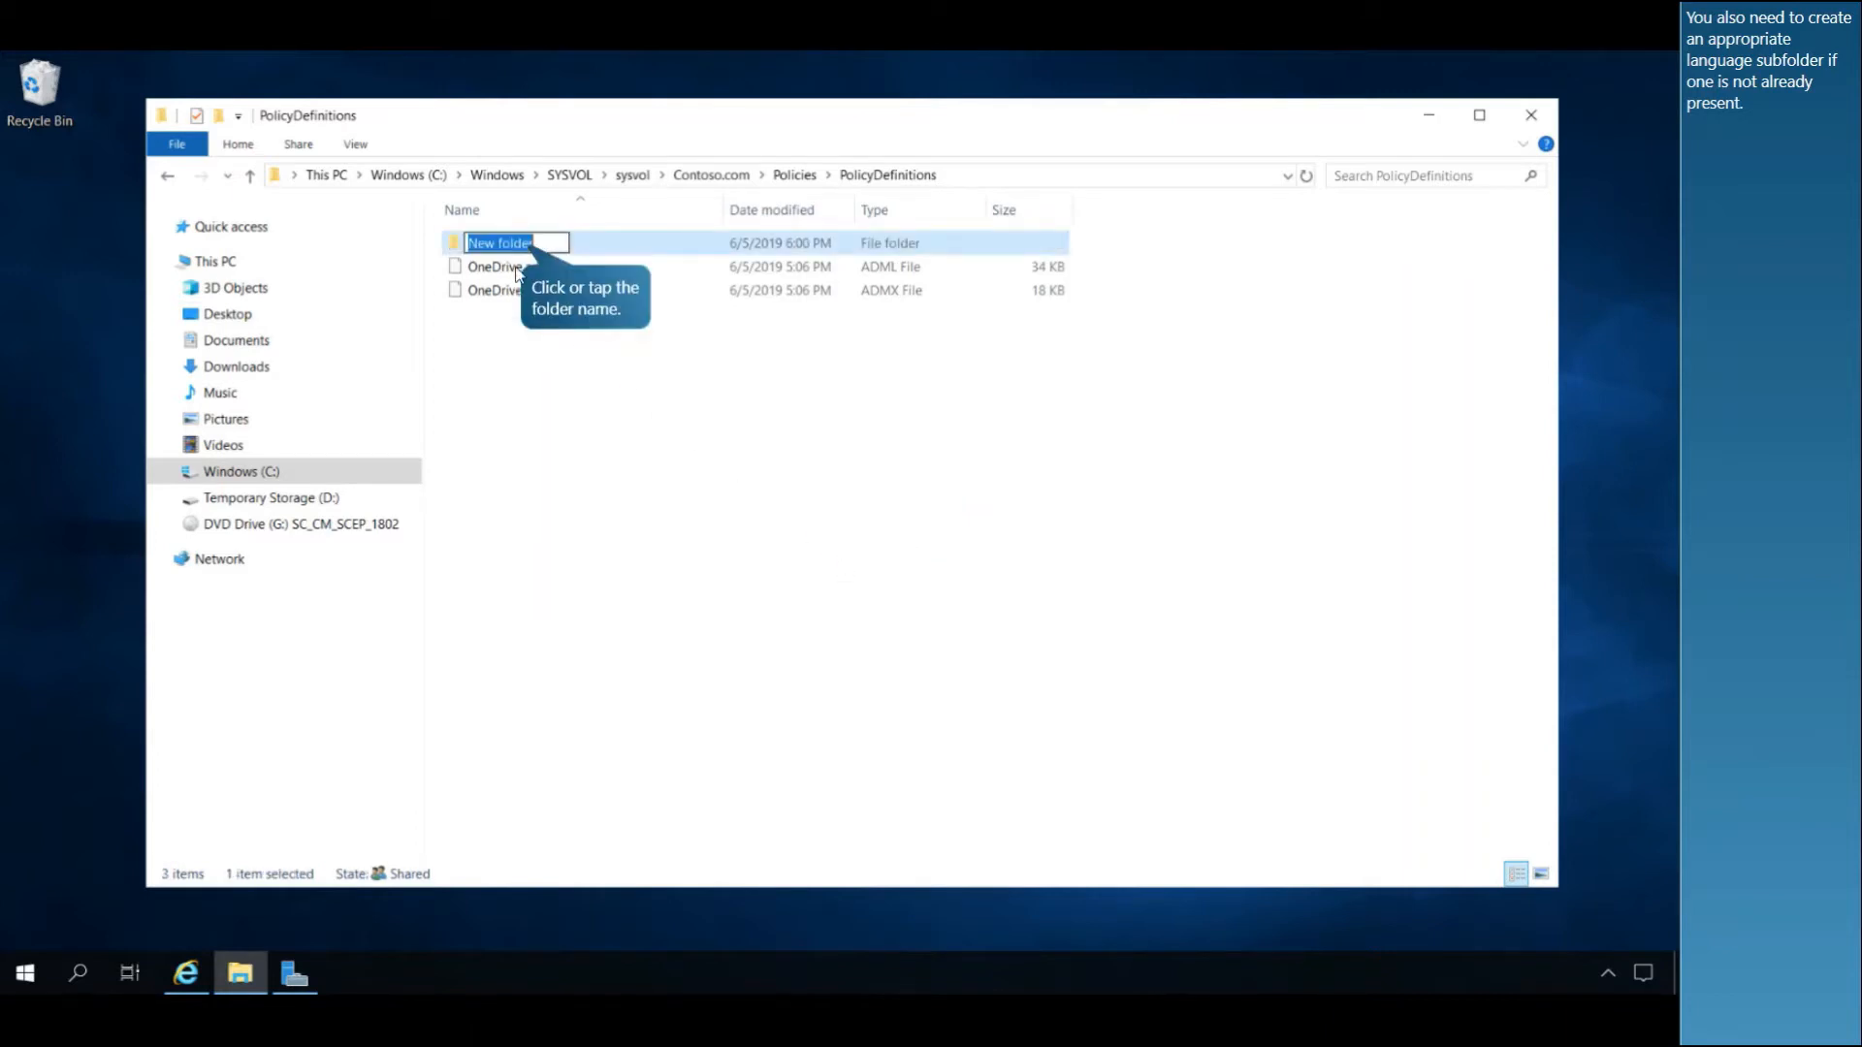
text(en)
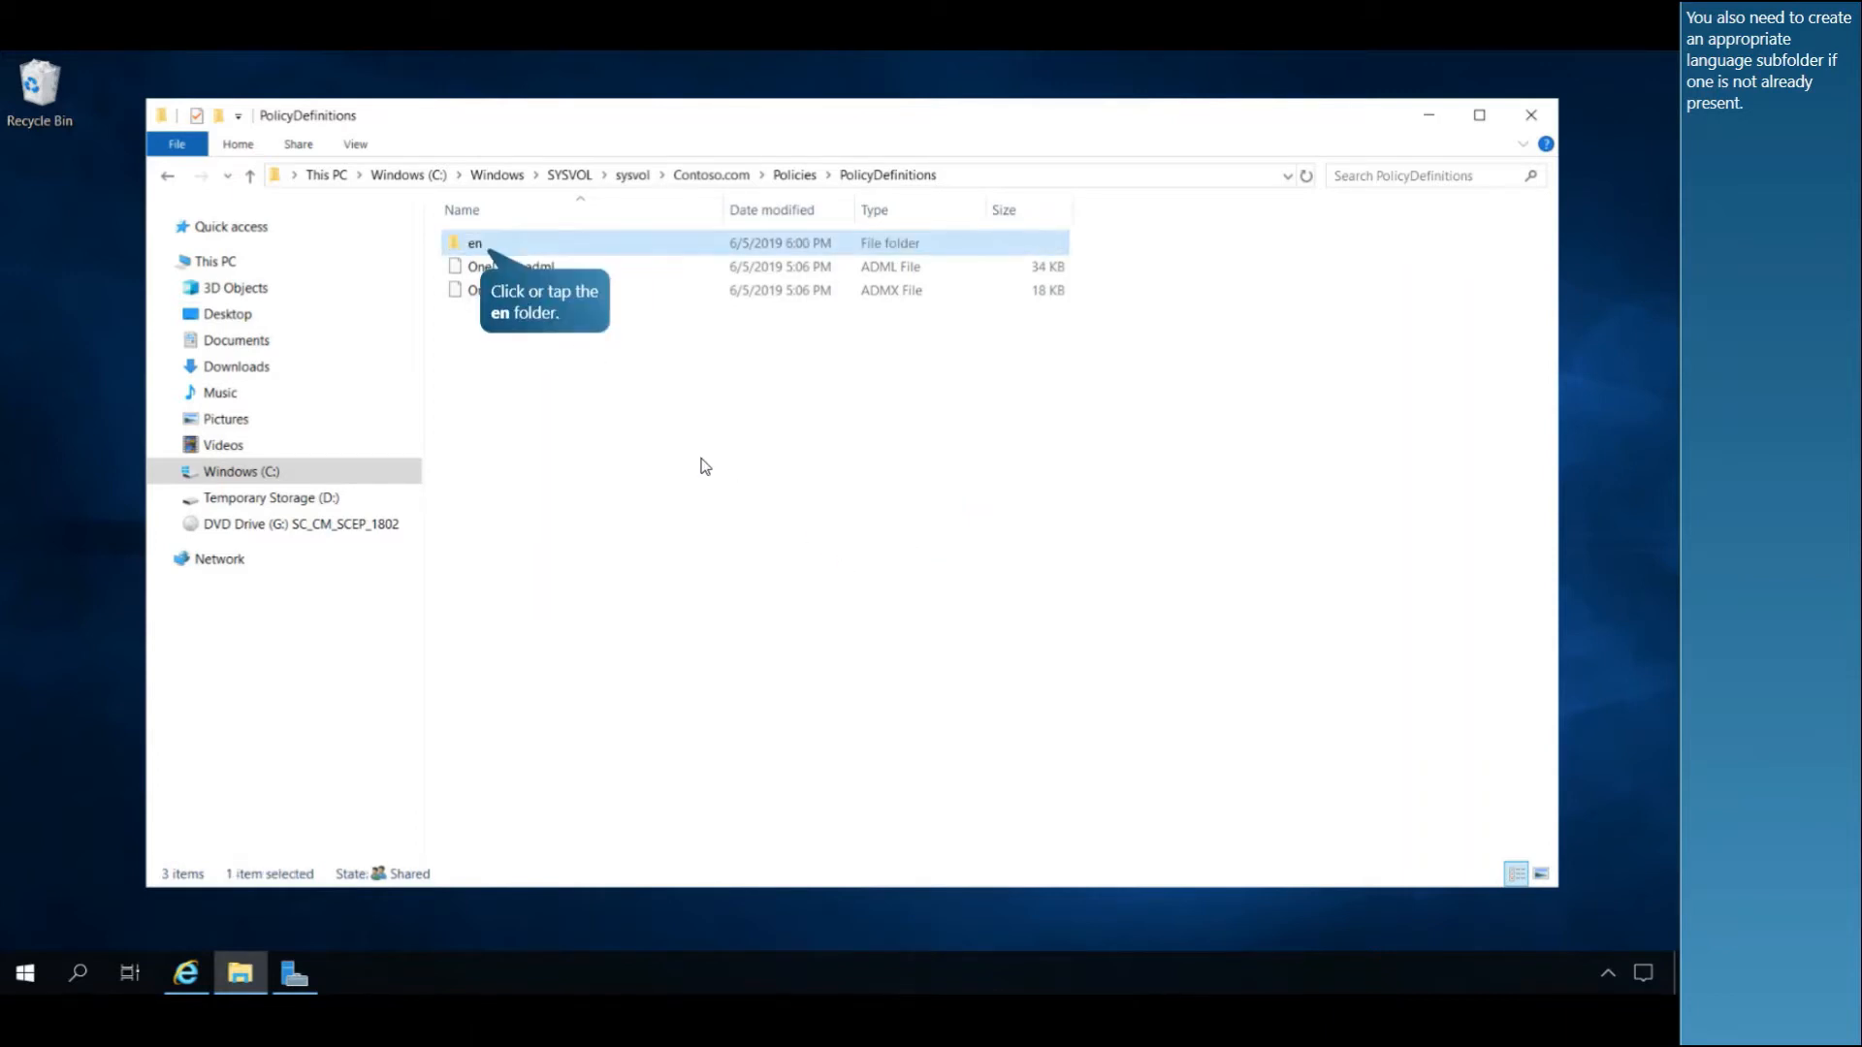
double_click(475, 243)
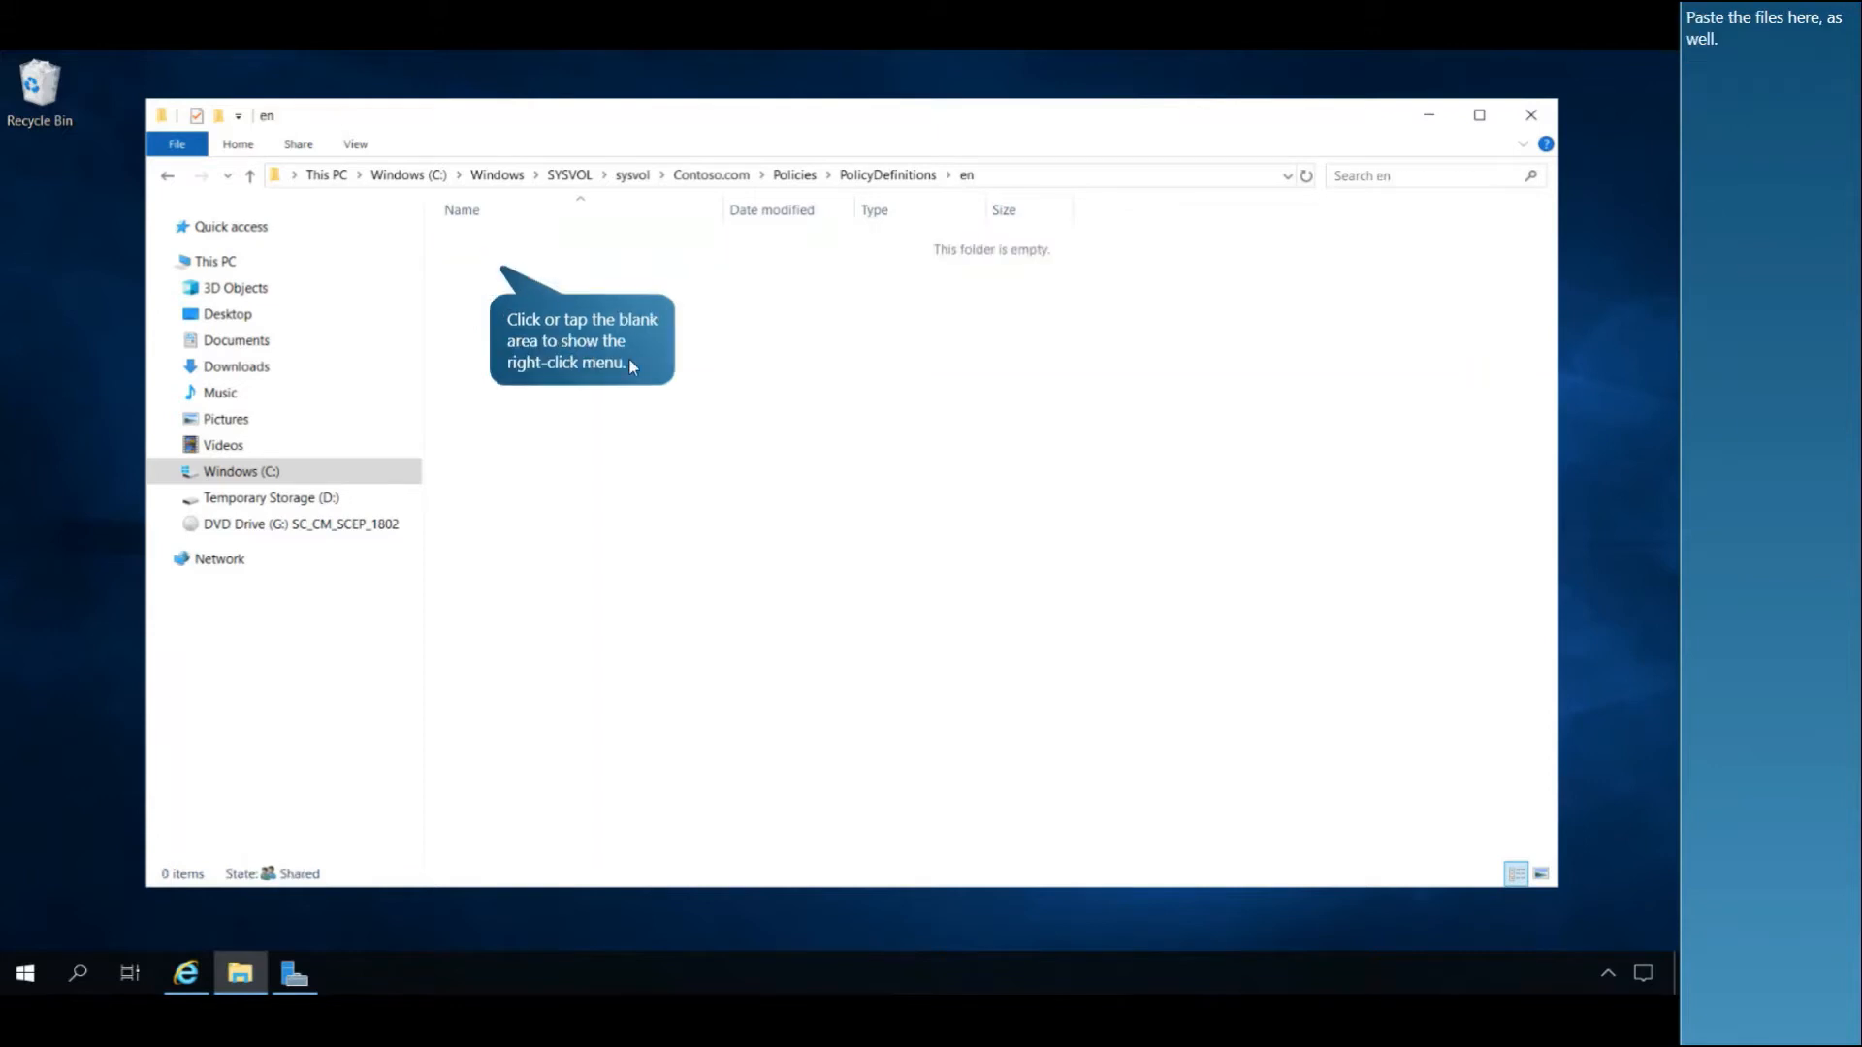
mouse_move(496, 261)
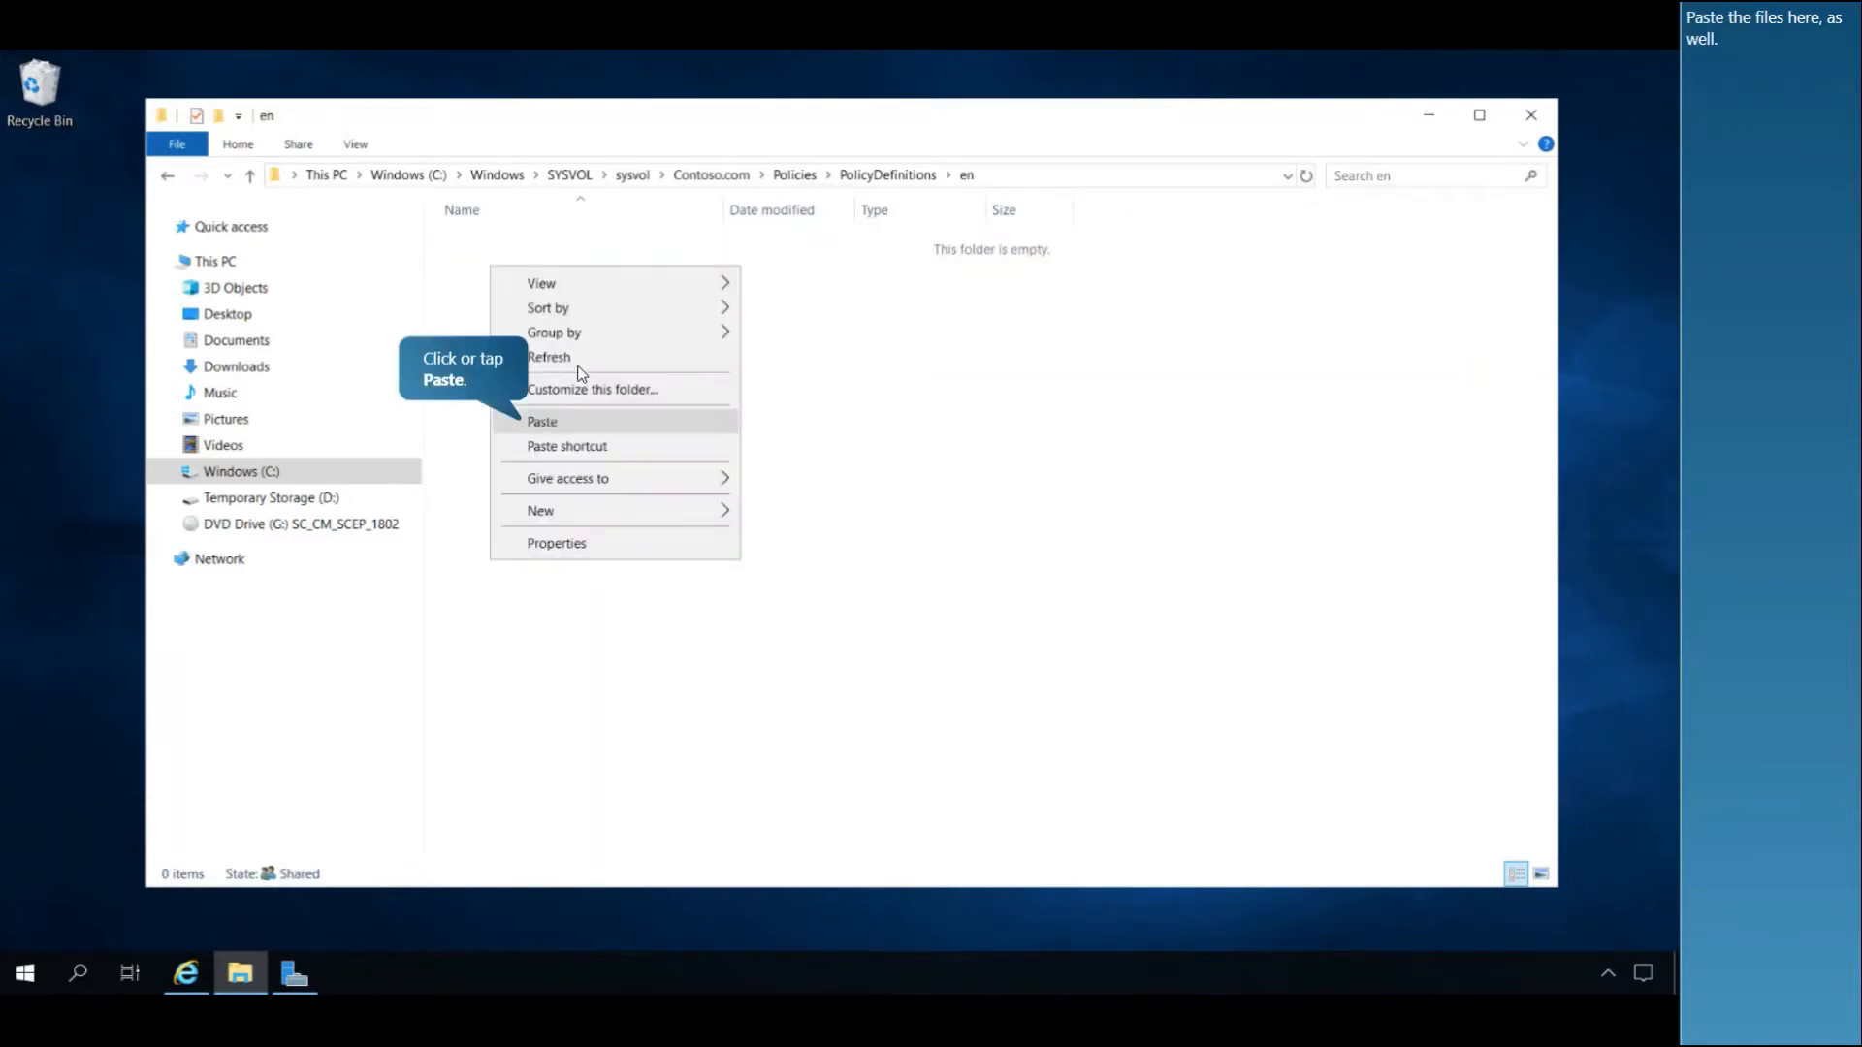
click(541, 422)
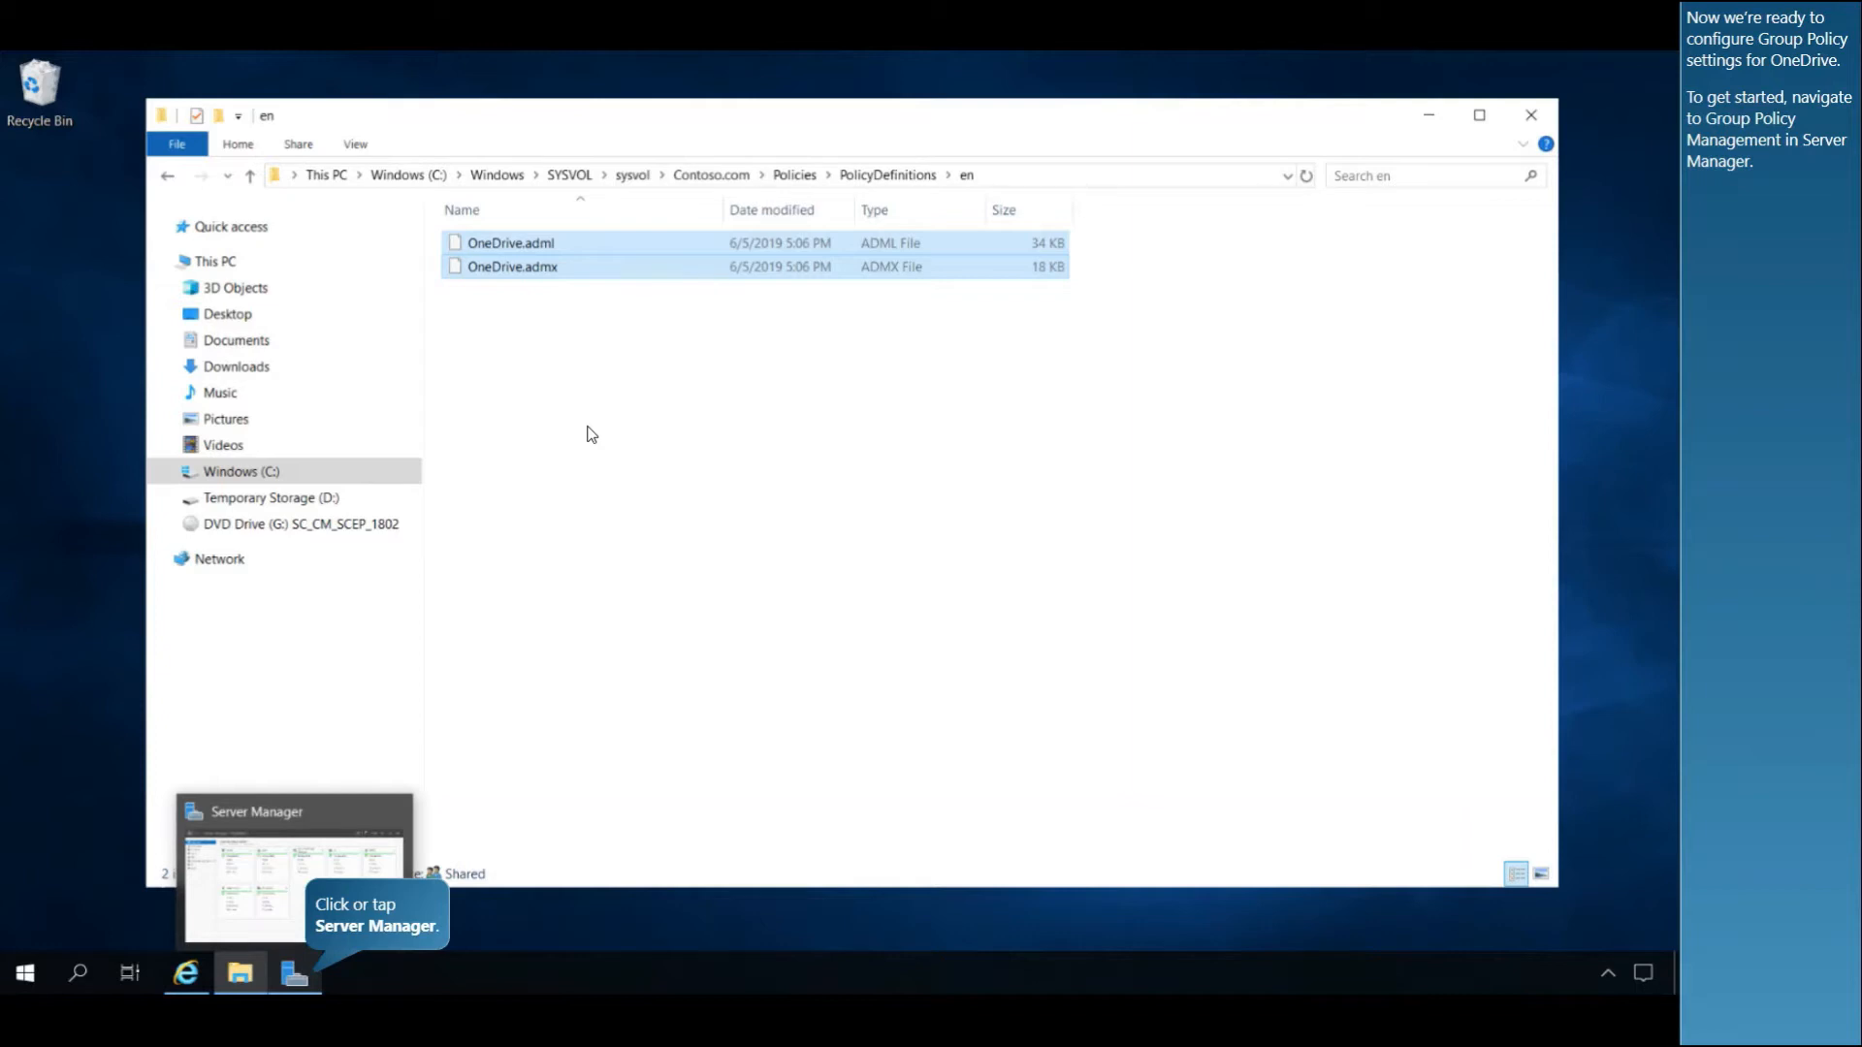
mouse_move(285, 995)
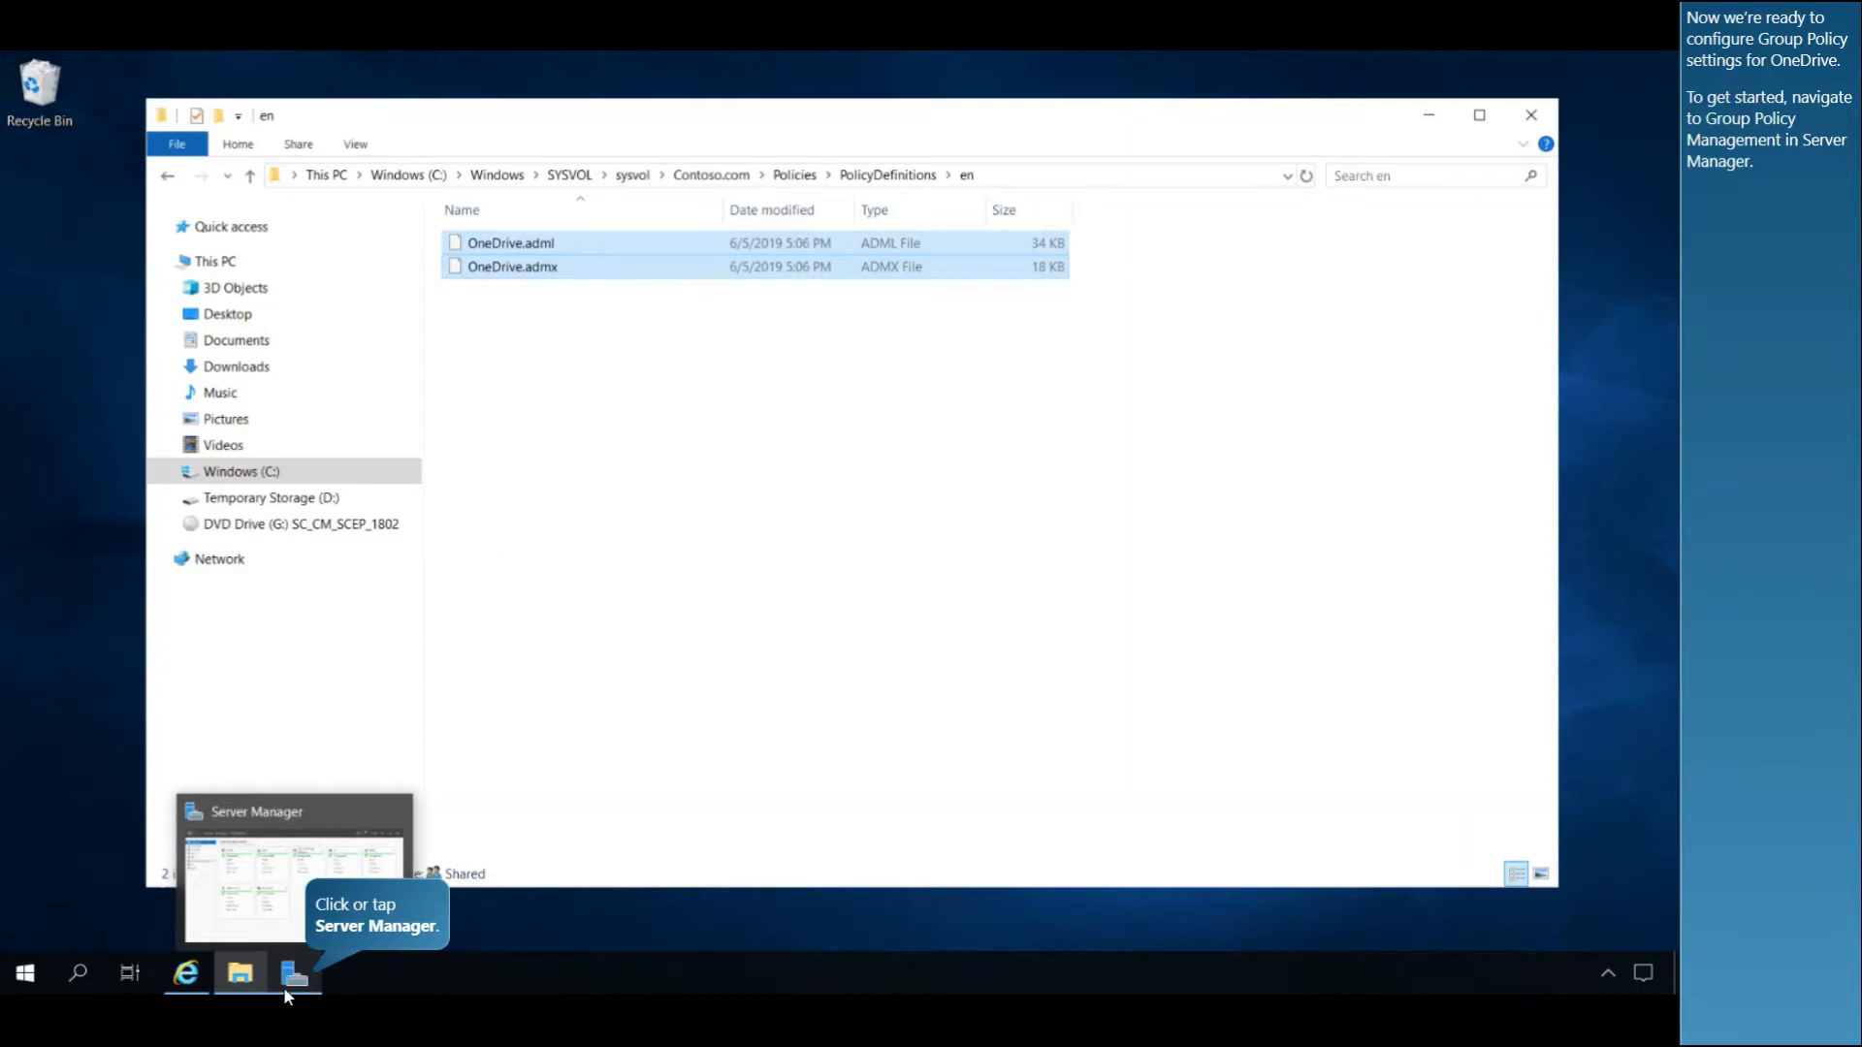
Bring Server Manager's Dashboard forward and show its Tools list.
click(293, 973)
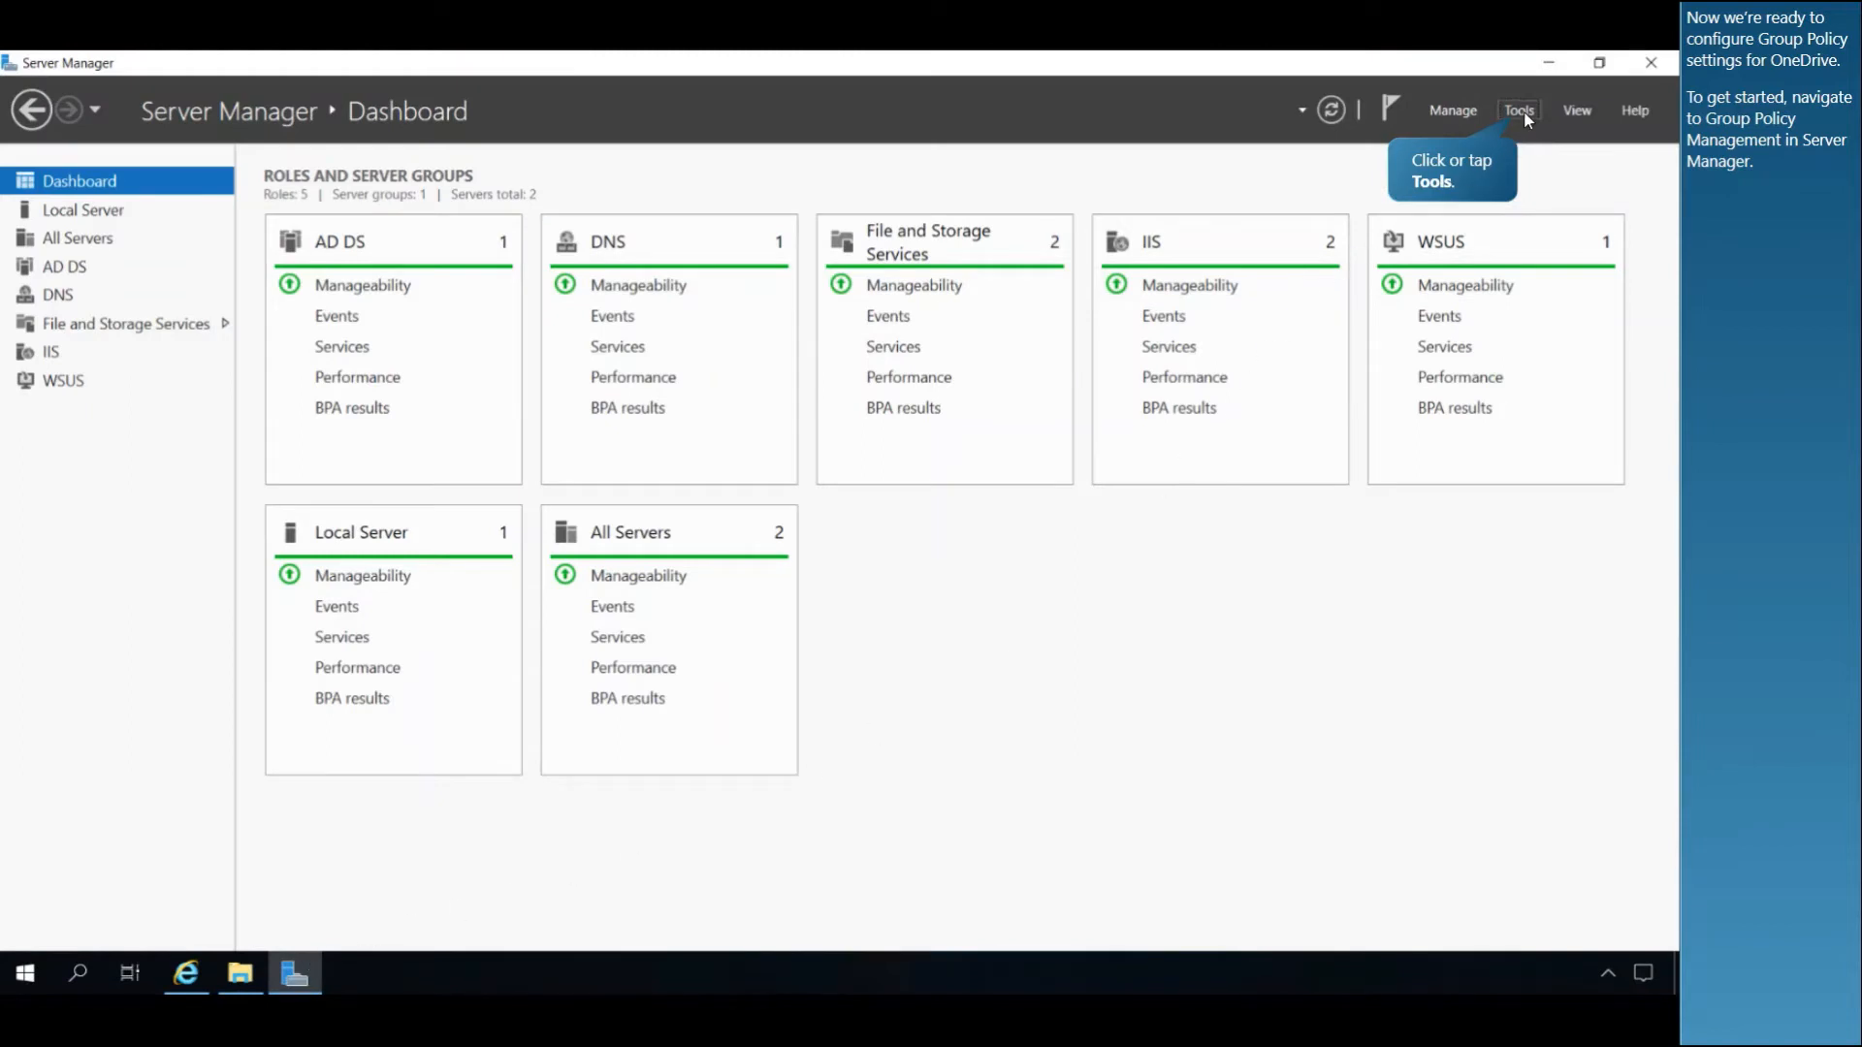
click(1518, 110)
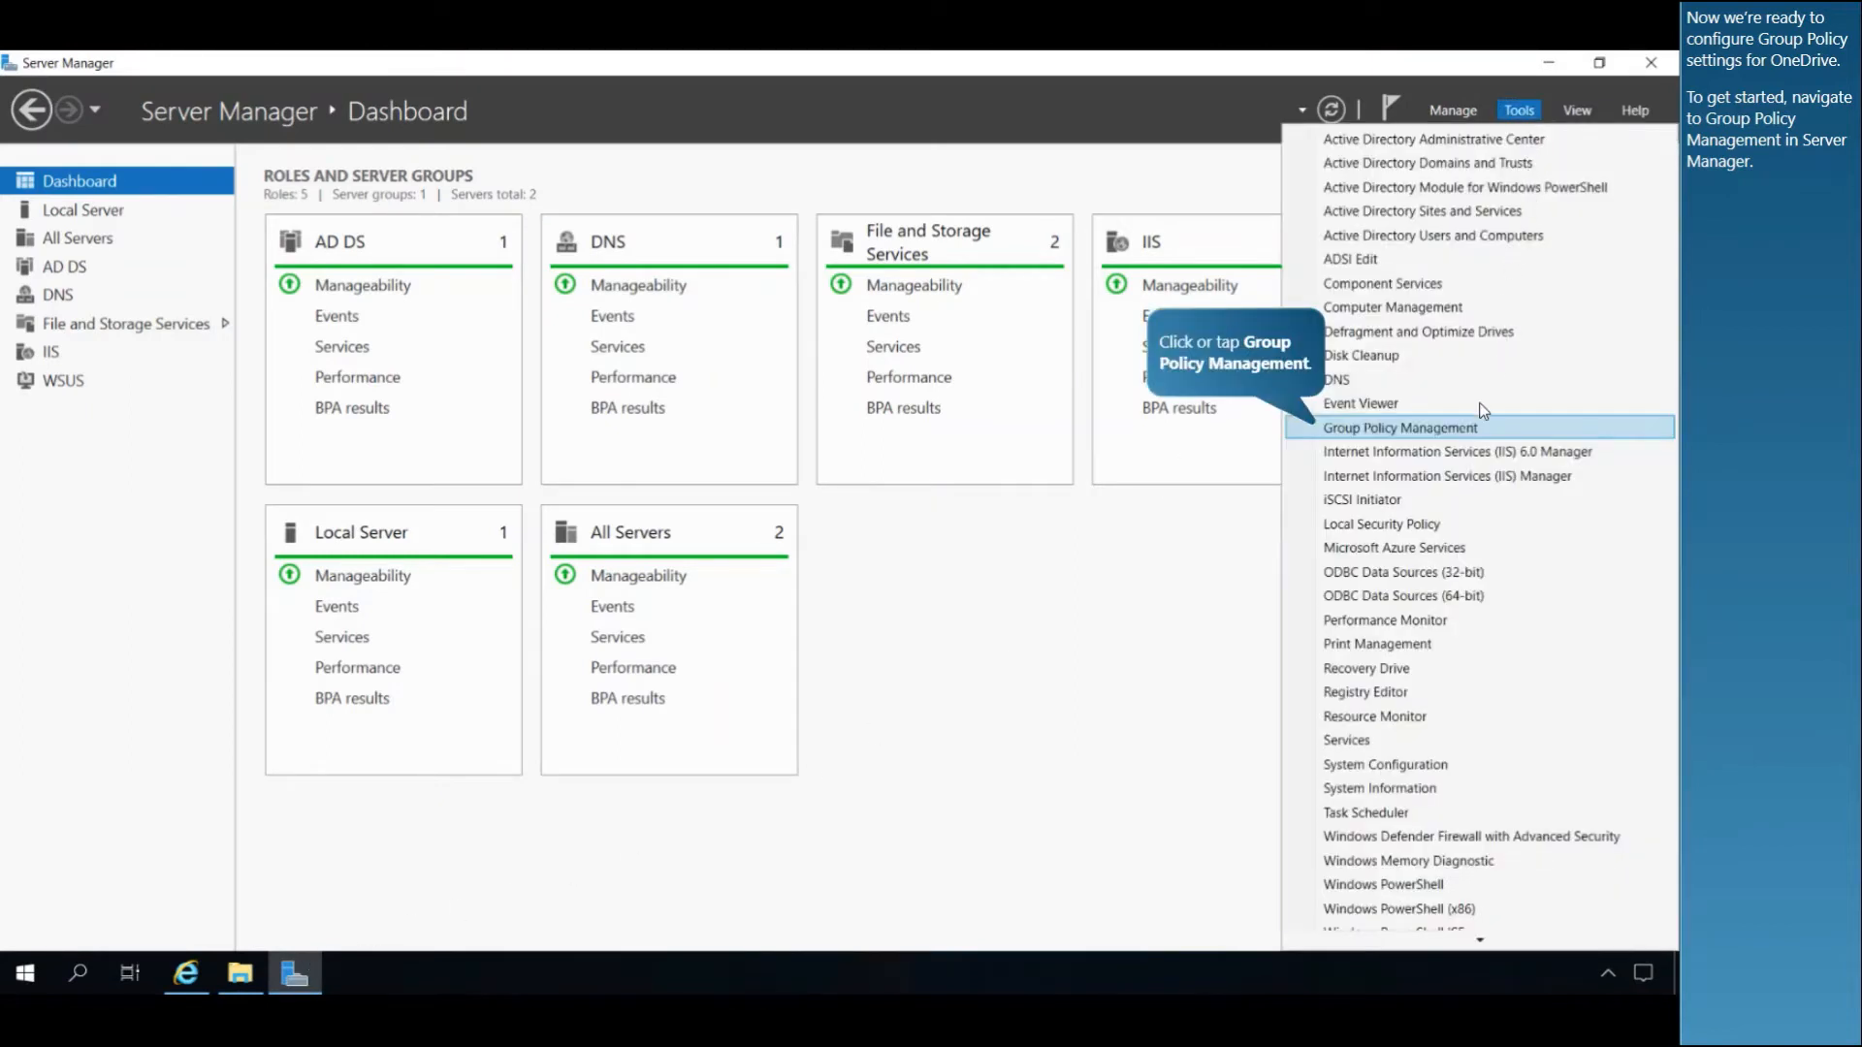
Launch Group Policy Management and start a new GPO named OneDrive under Group Policy Objects.
click(1400, 427)
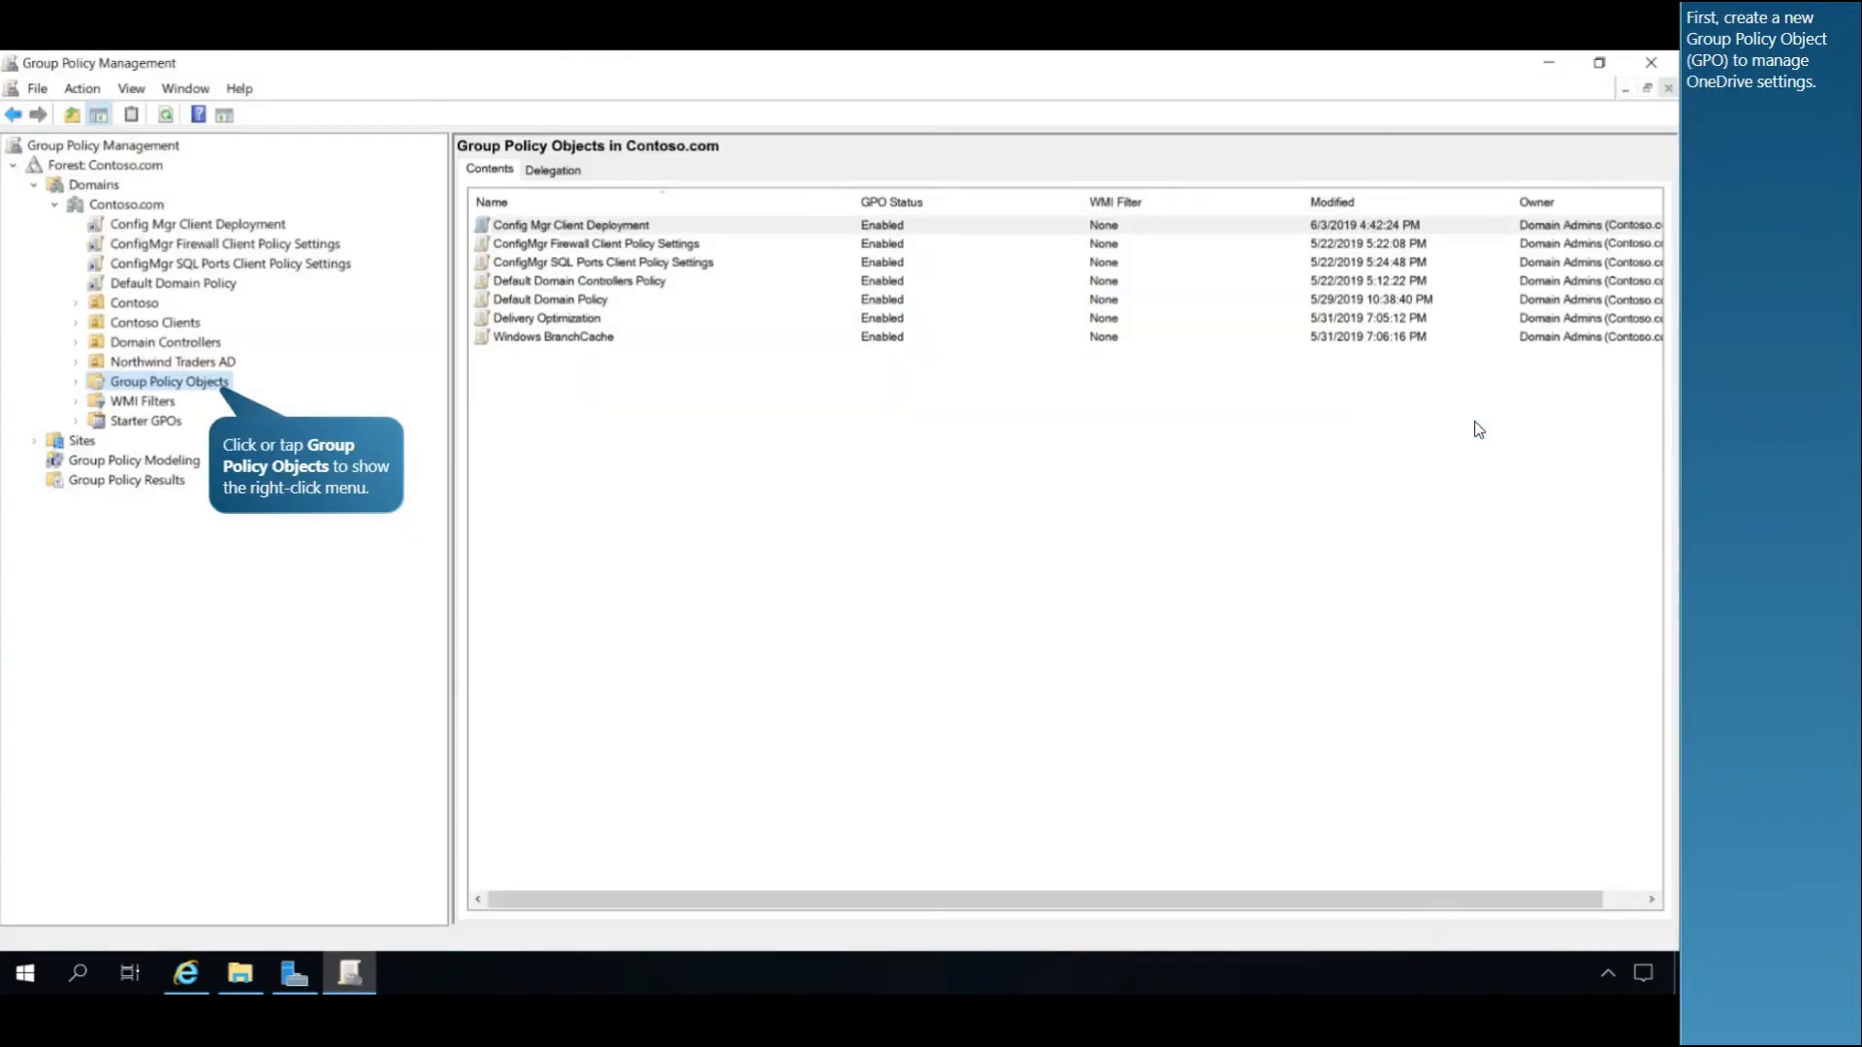
mouse_move(1037, 457)
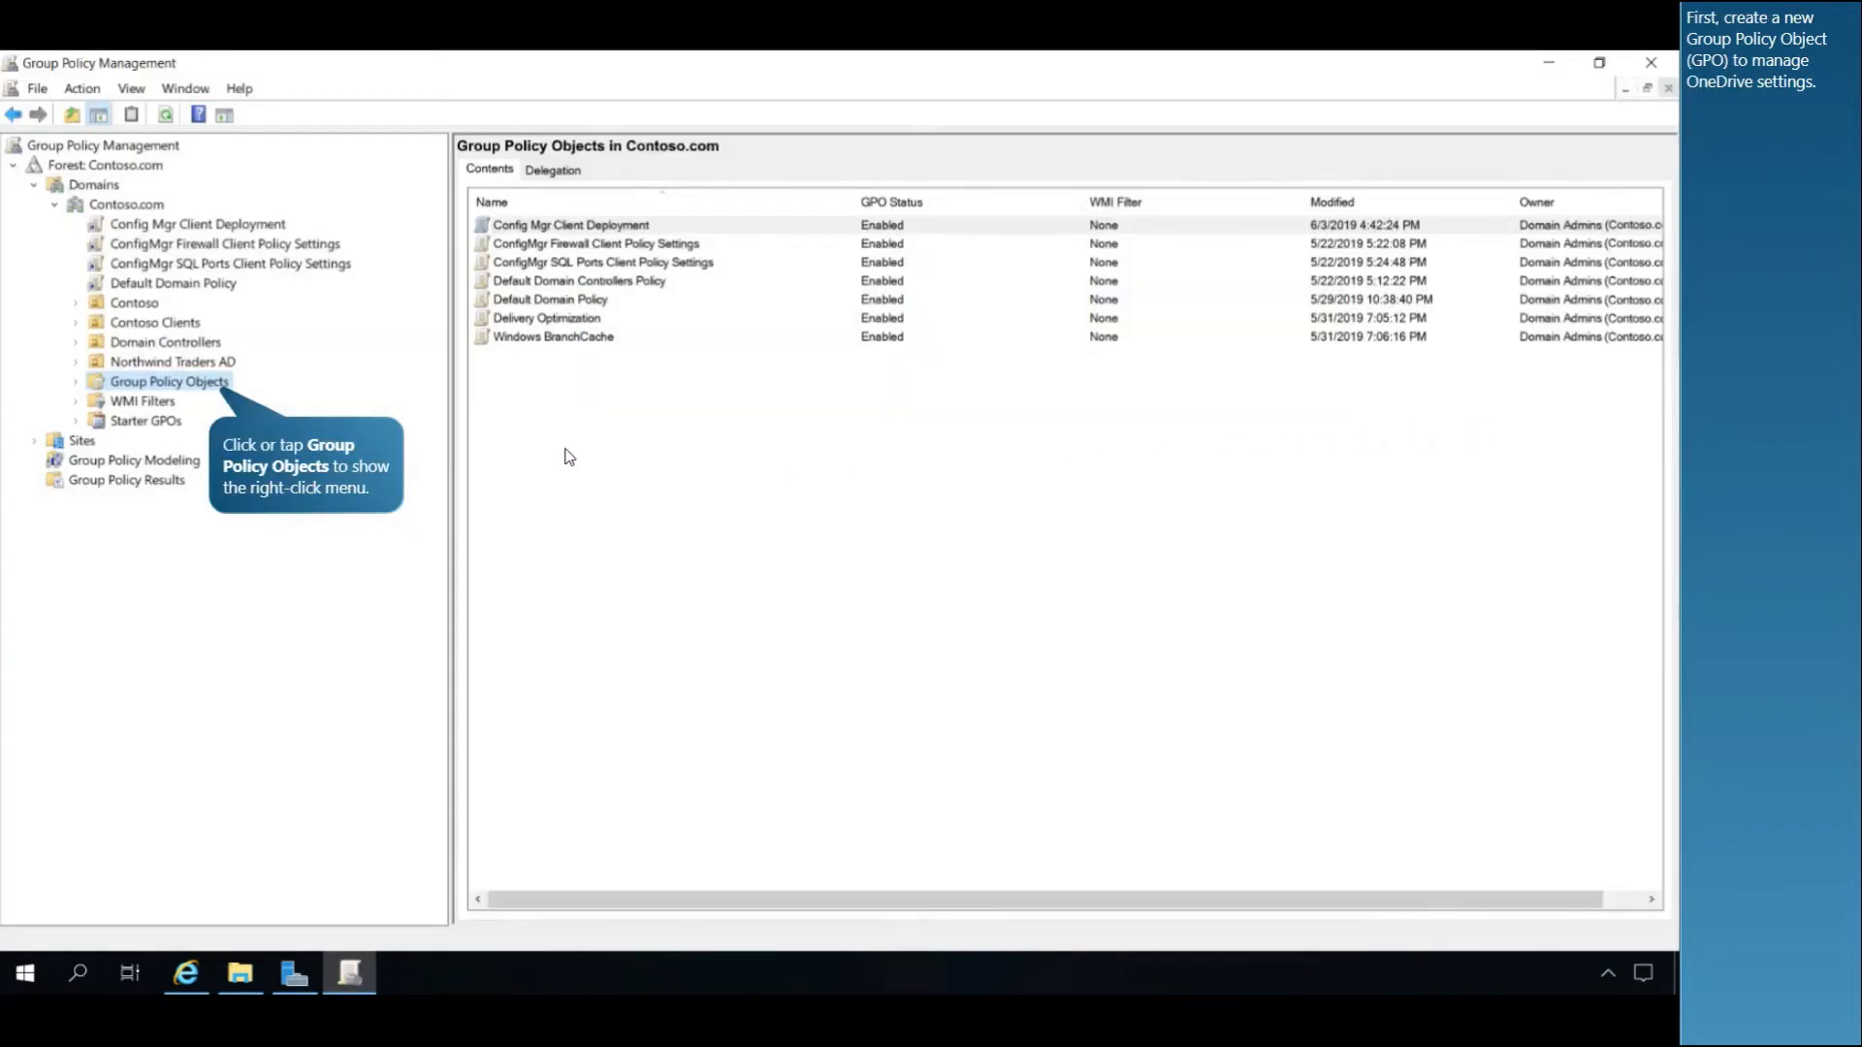
right_click(168, 381)
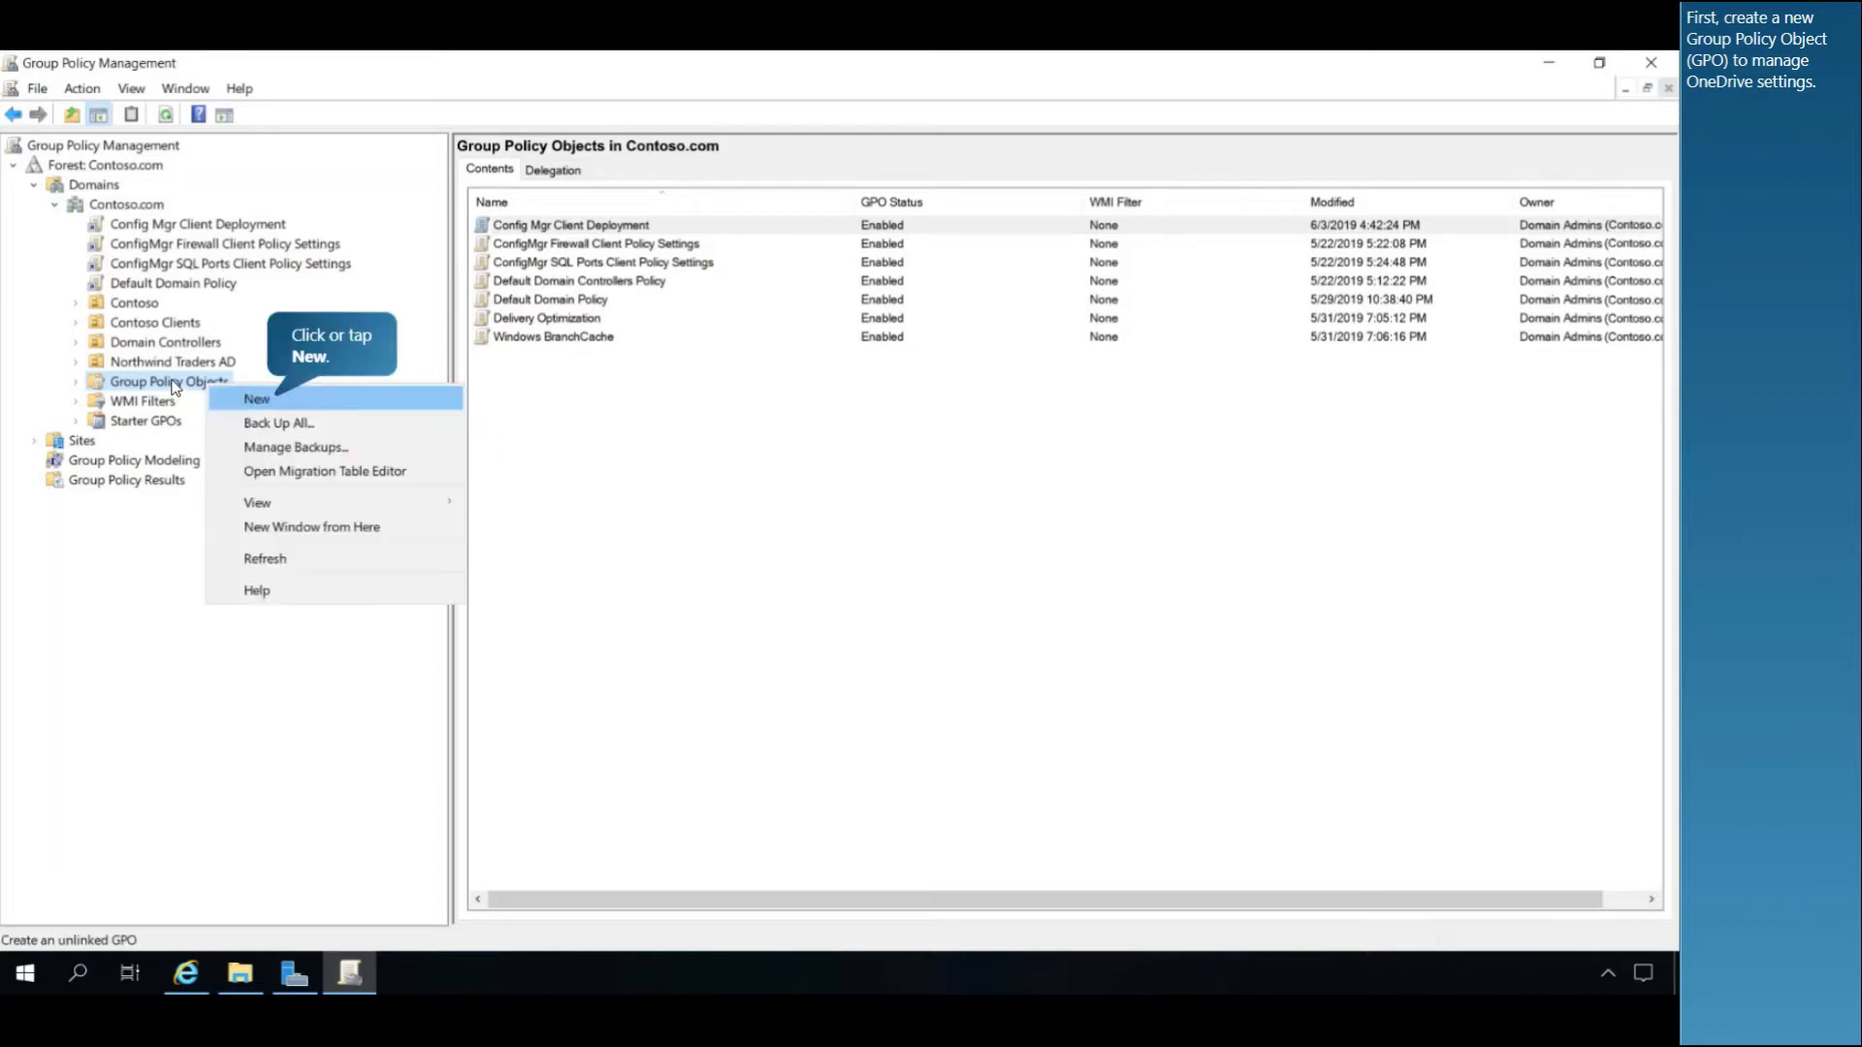
mouse_move(293, 388)
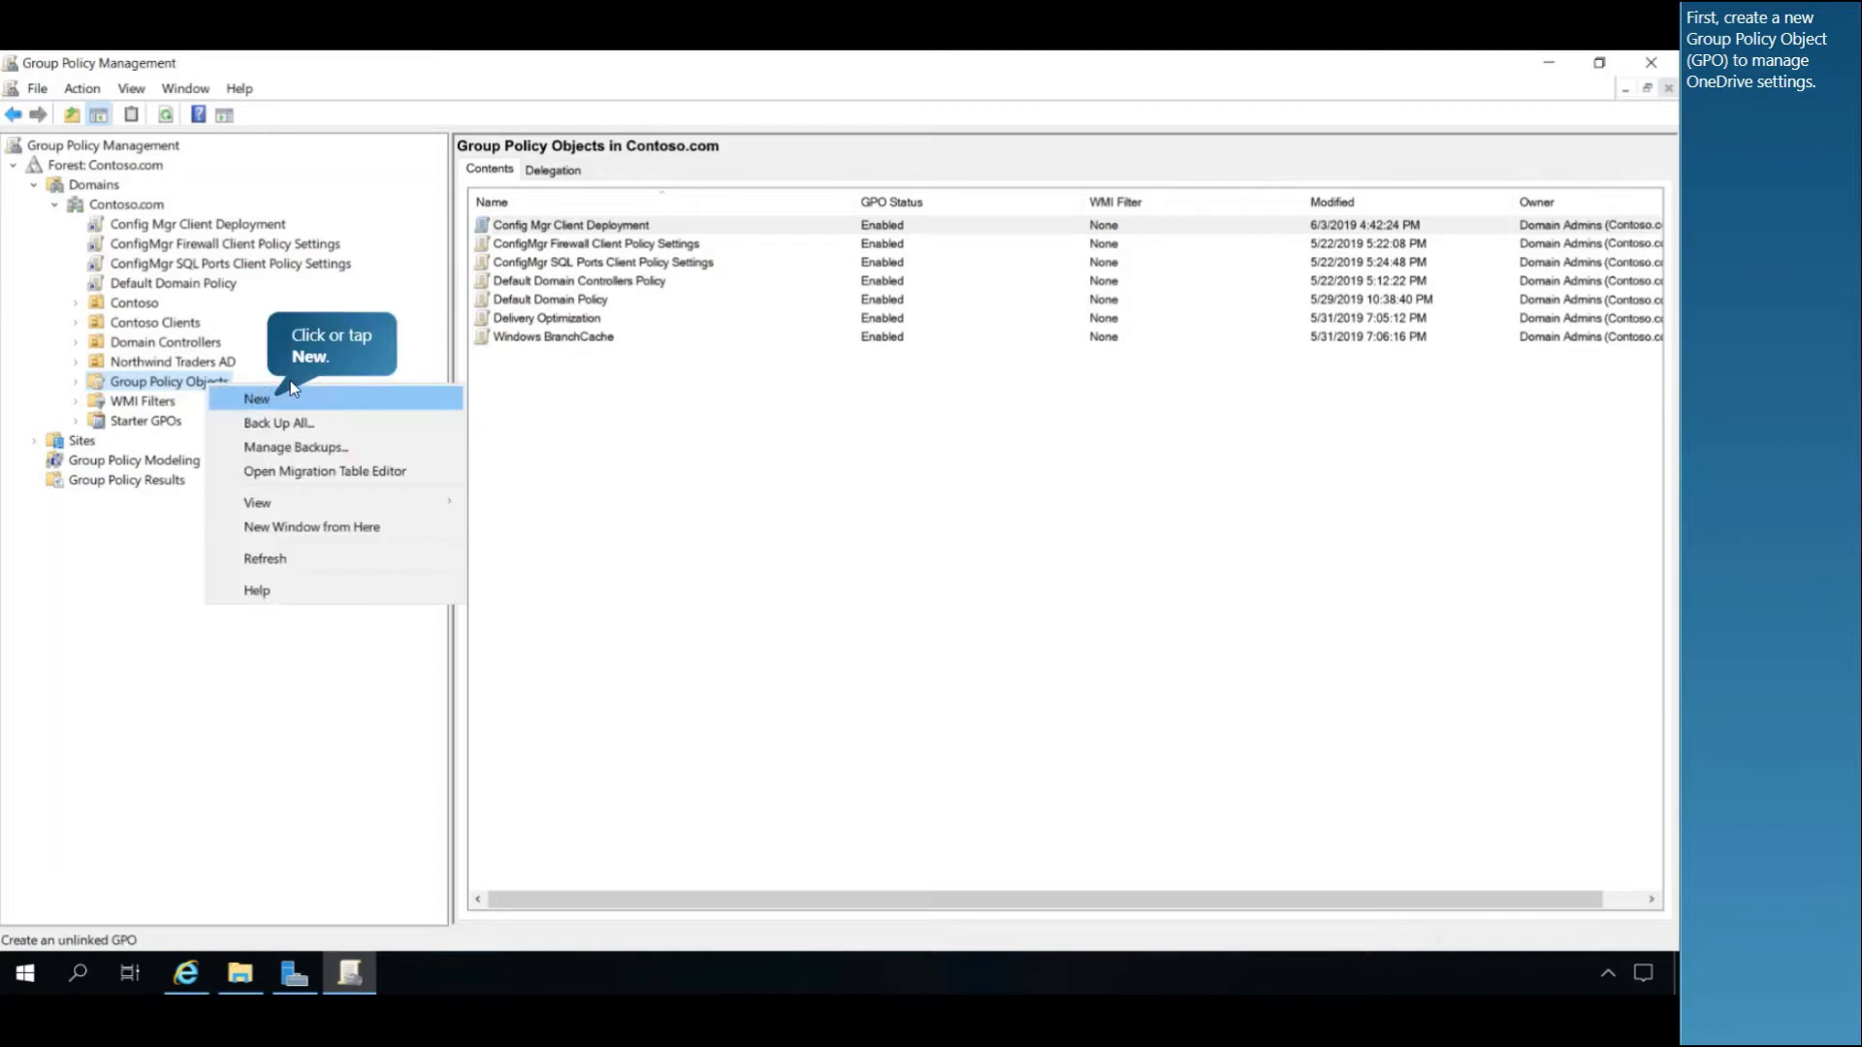
click(256, 398)
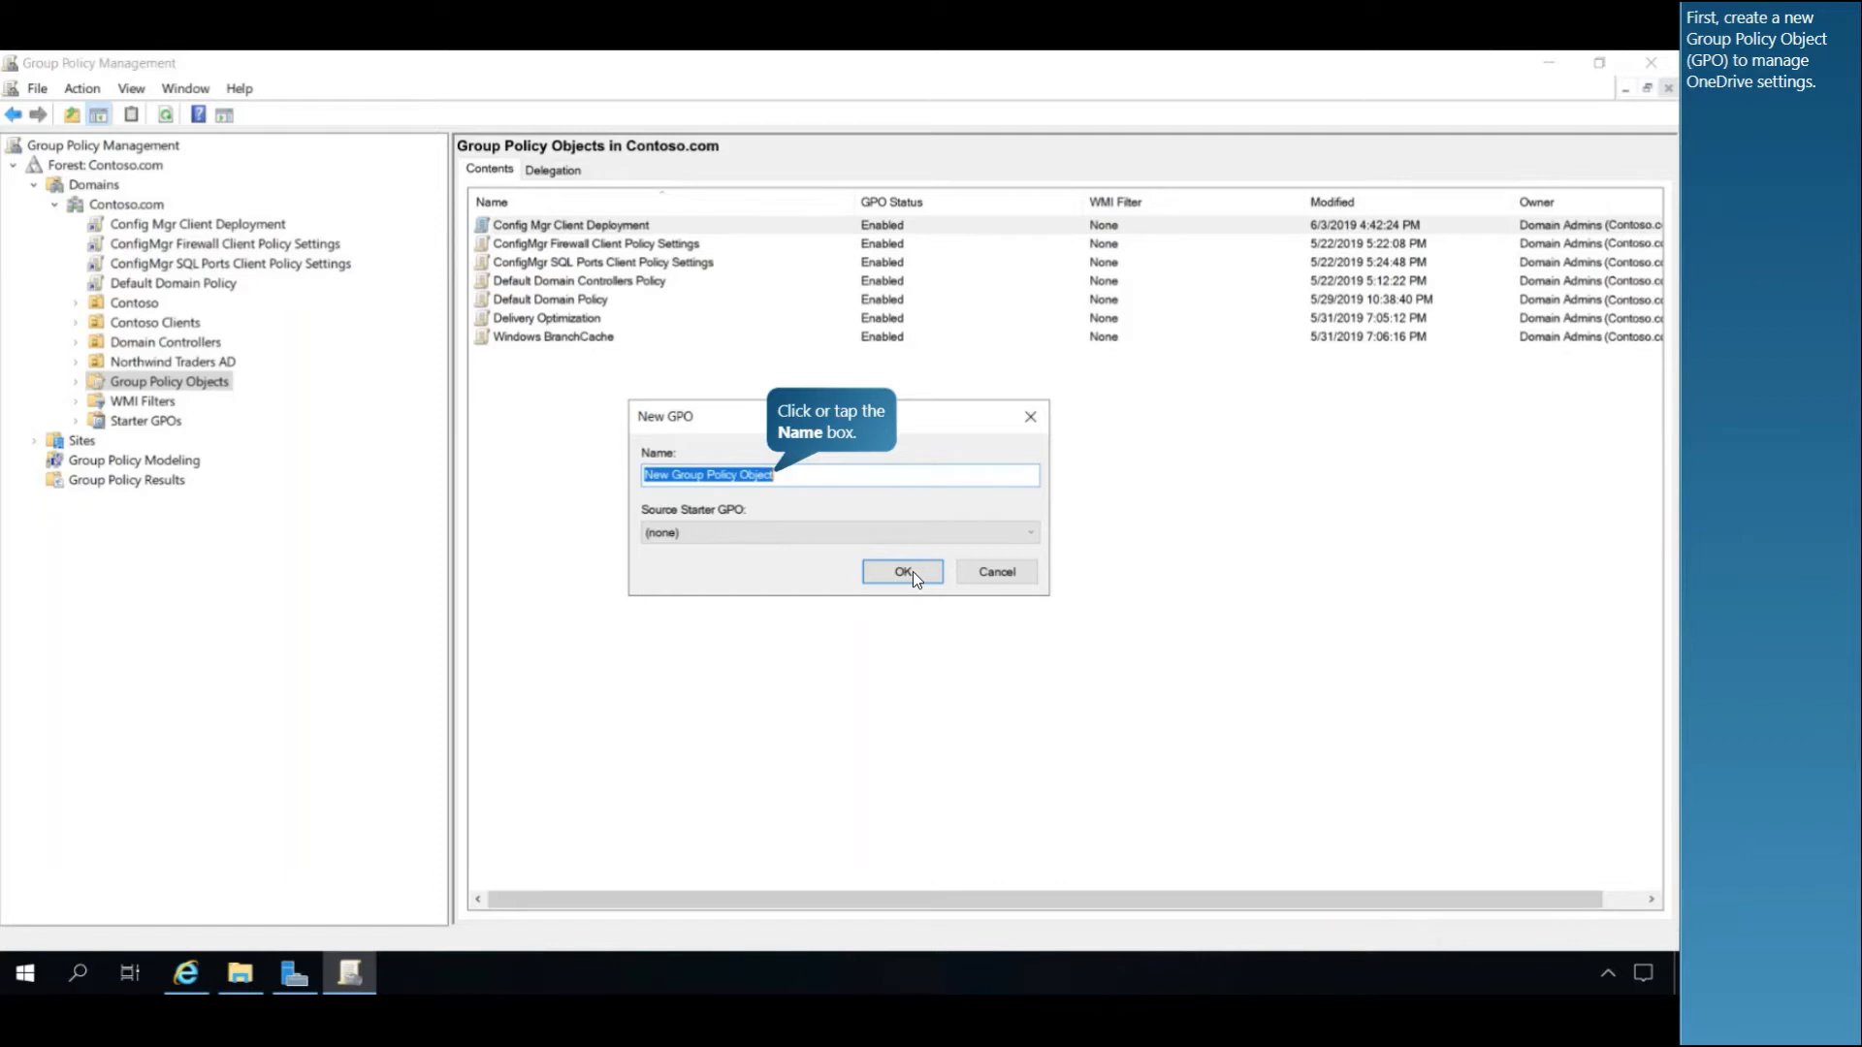
Create a GPO named 'OneDrive' and open it in the policy editor.
text(OneDrive)
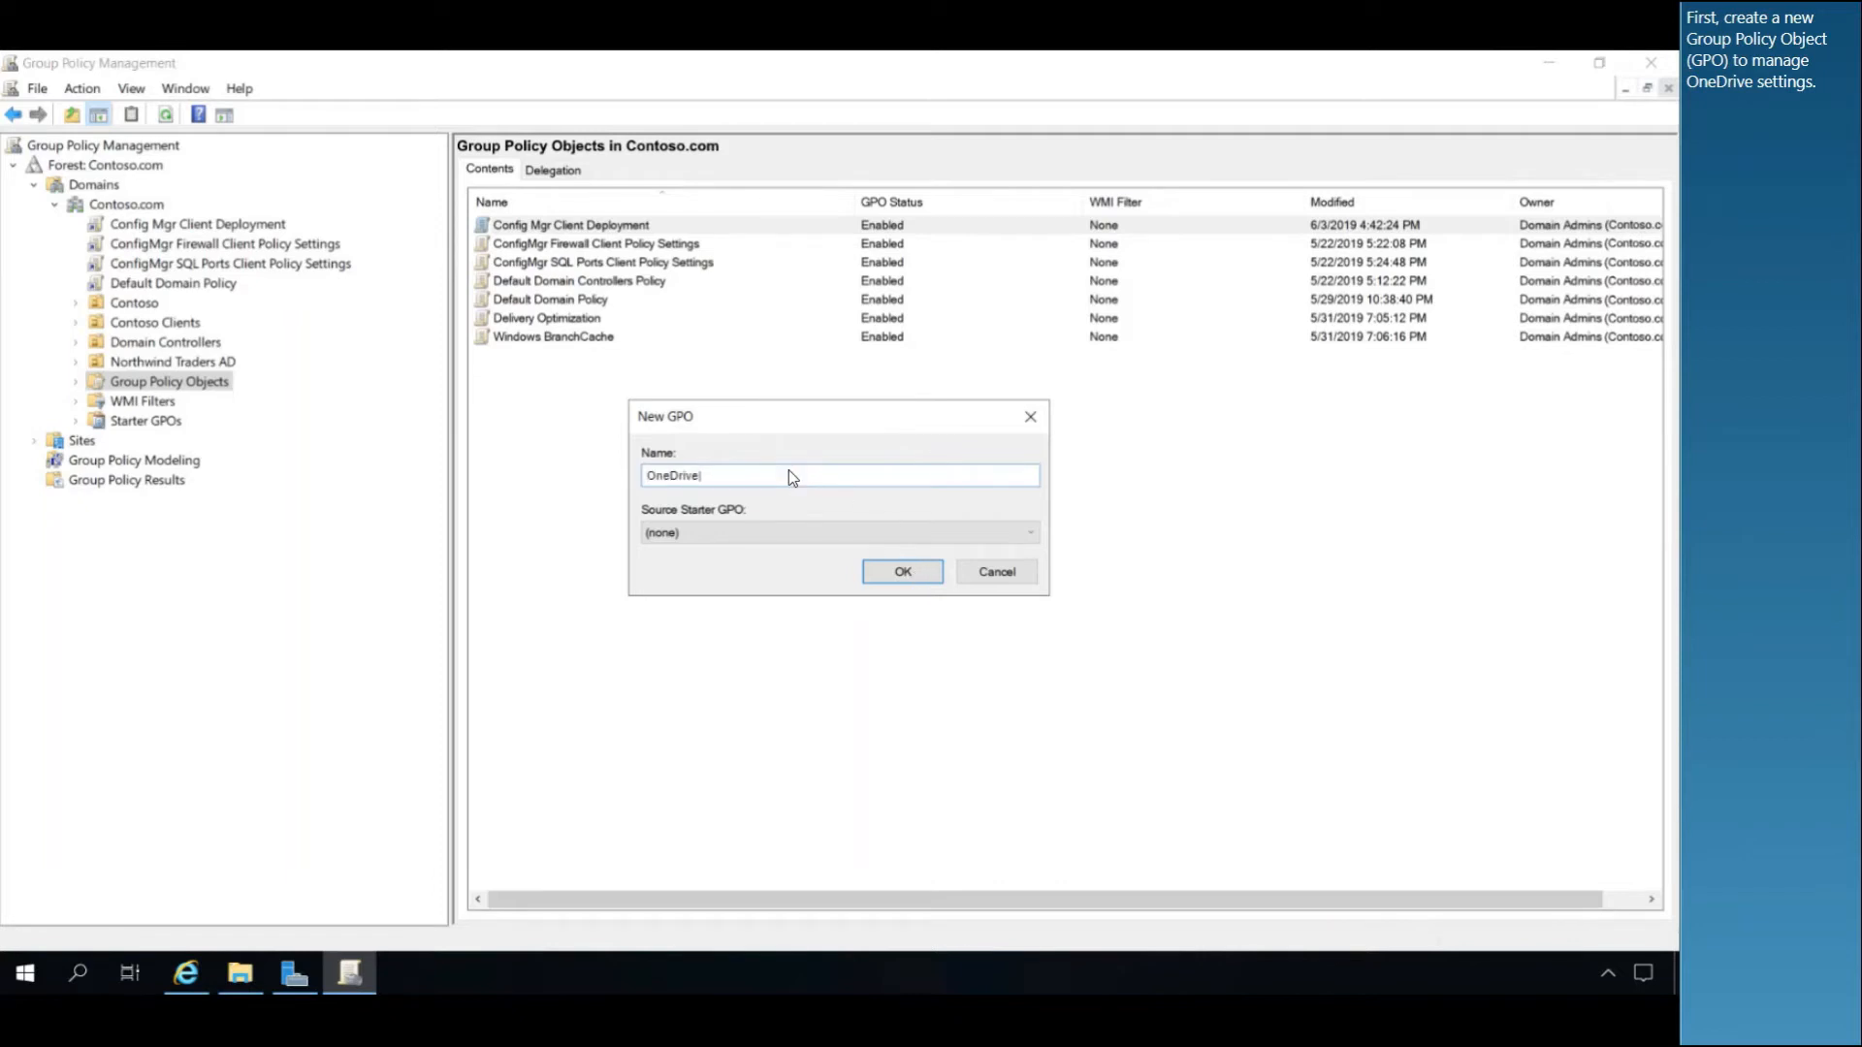
click(901, 571)
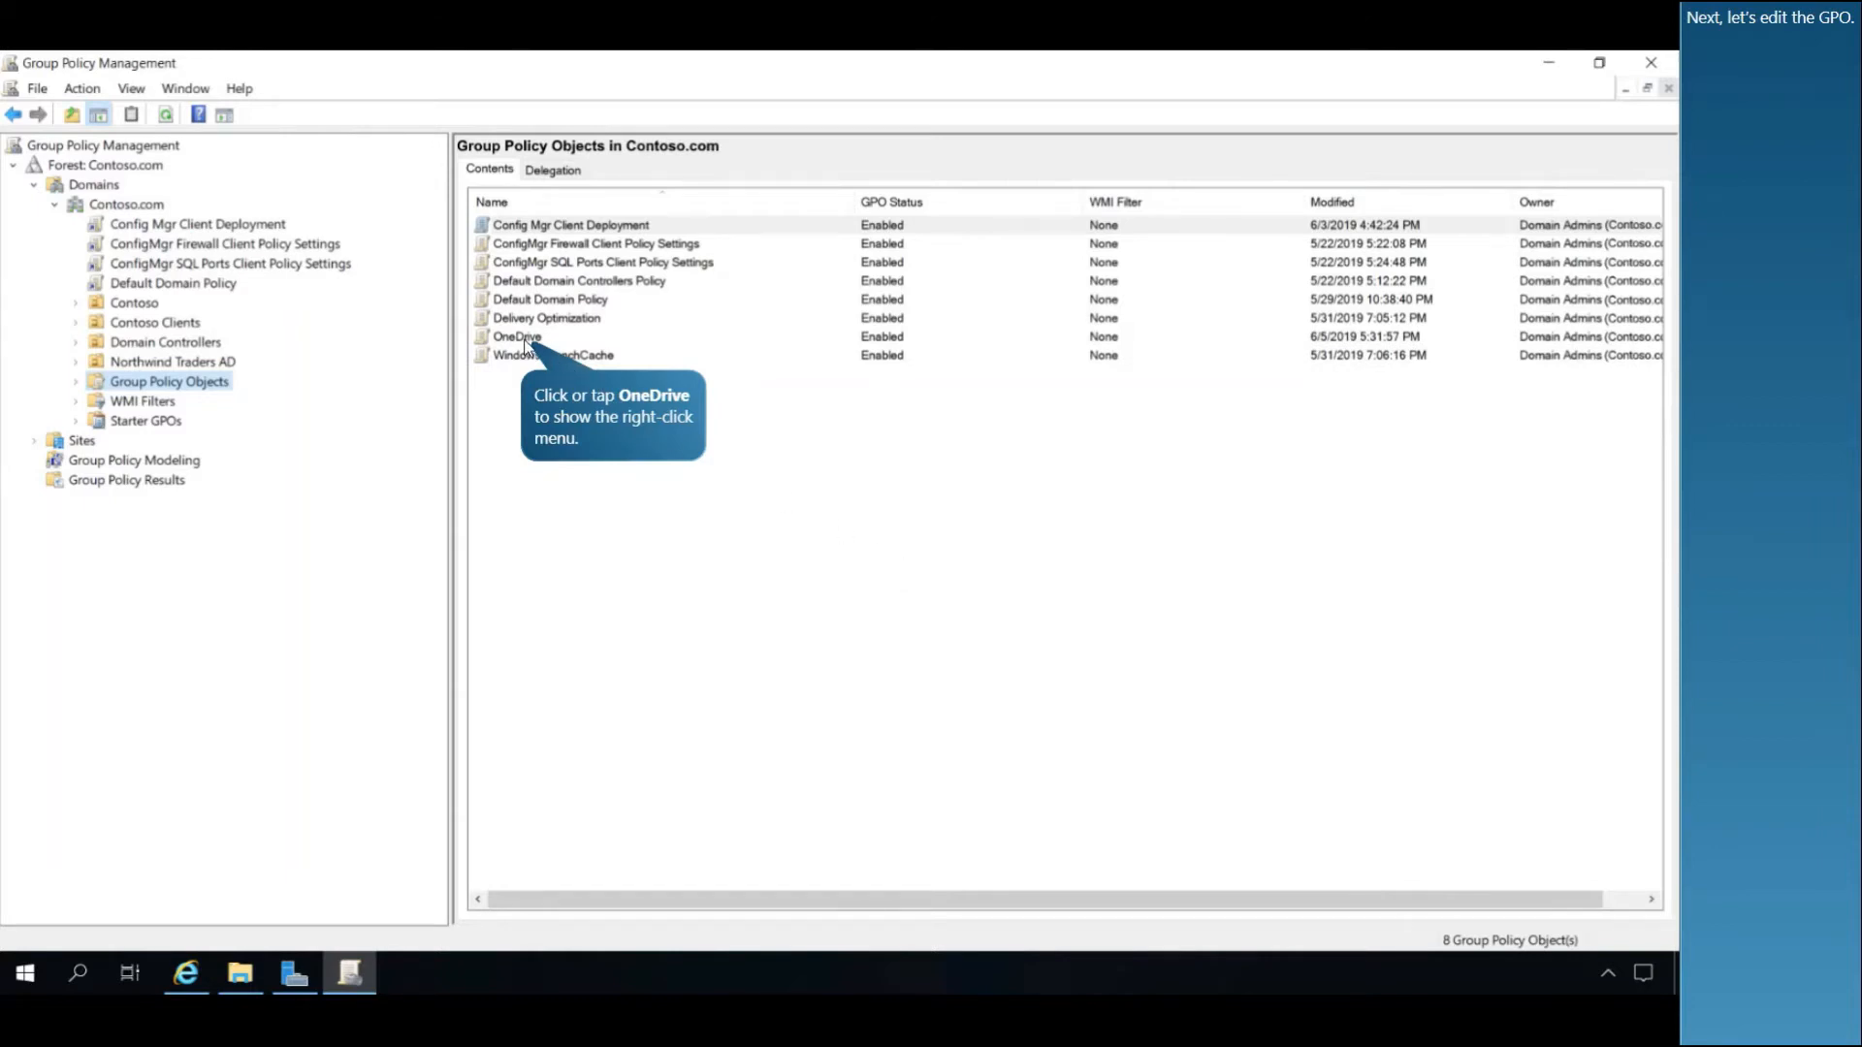
right_click(517, 337)
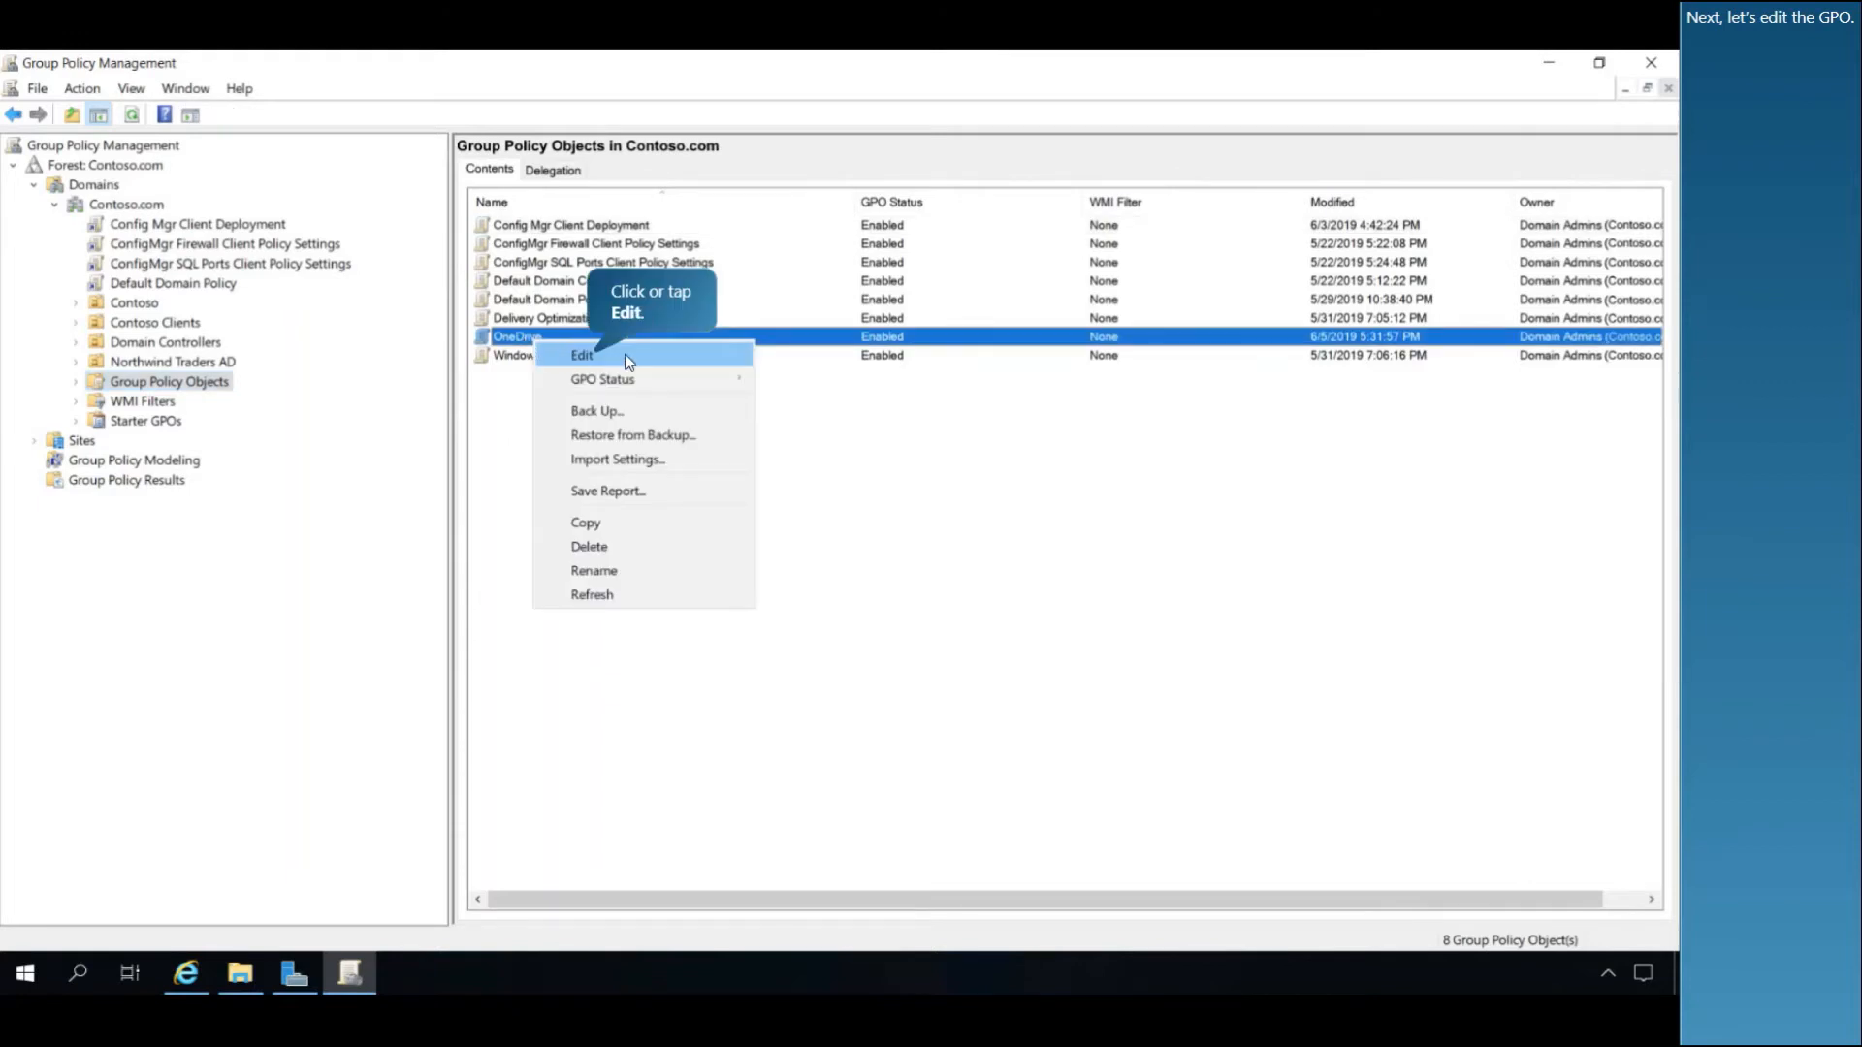
click(583, 355)
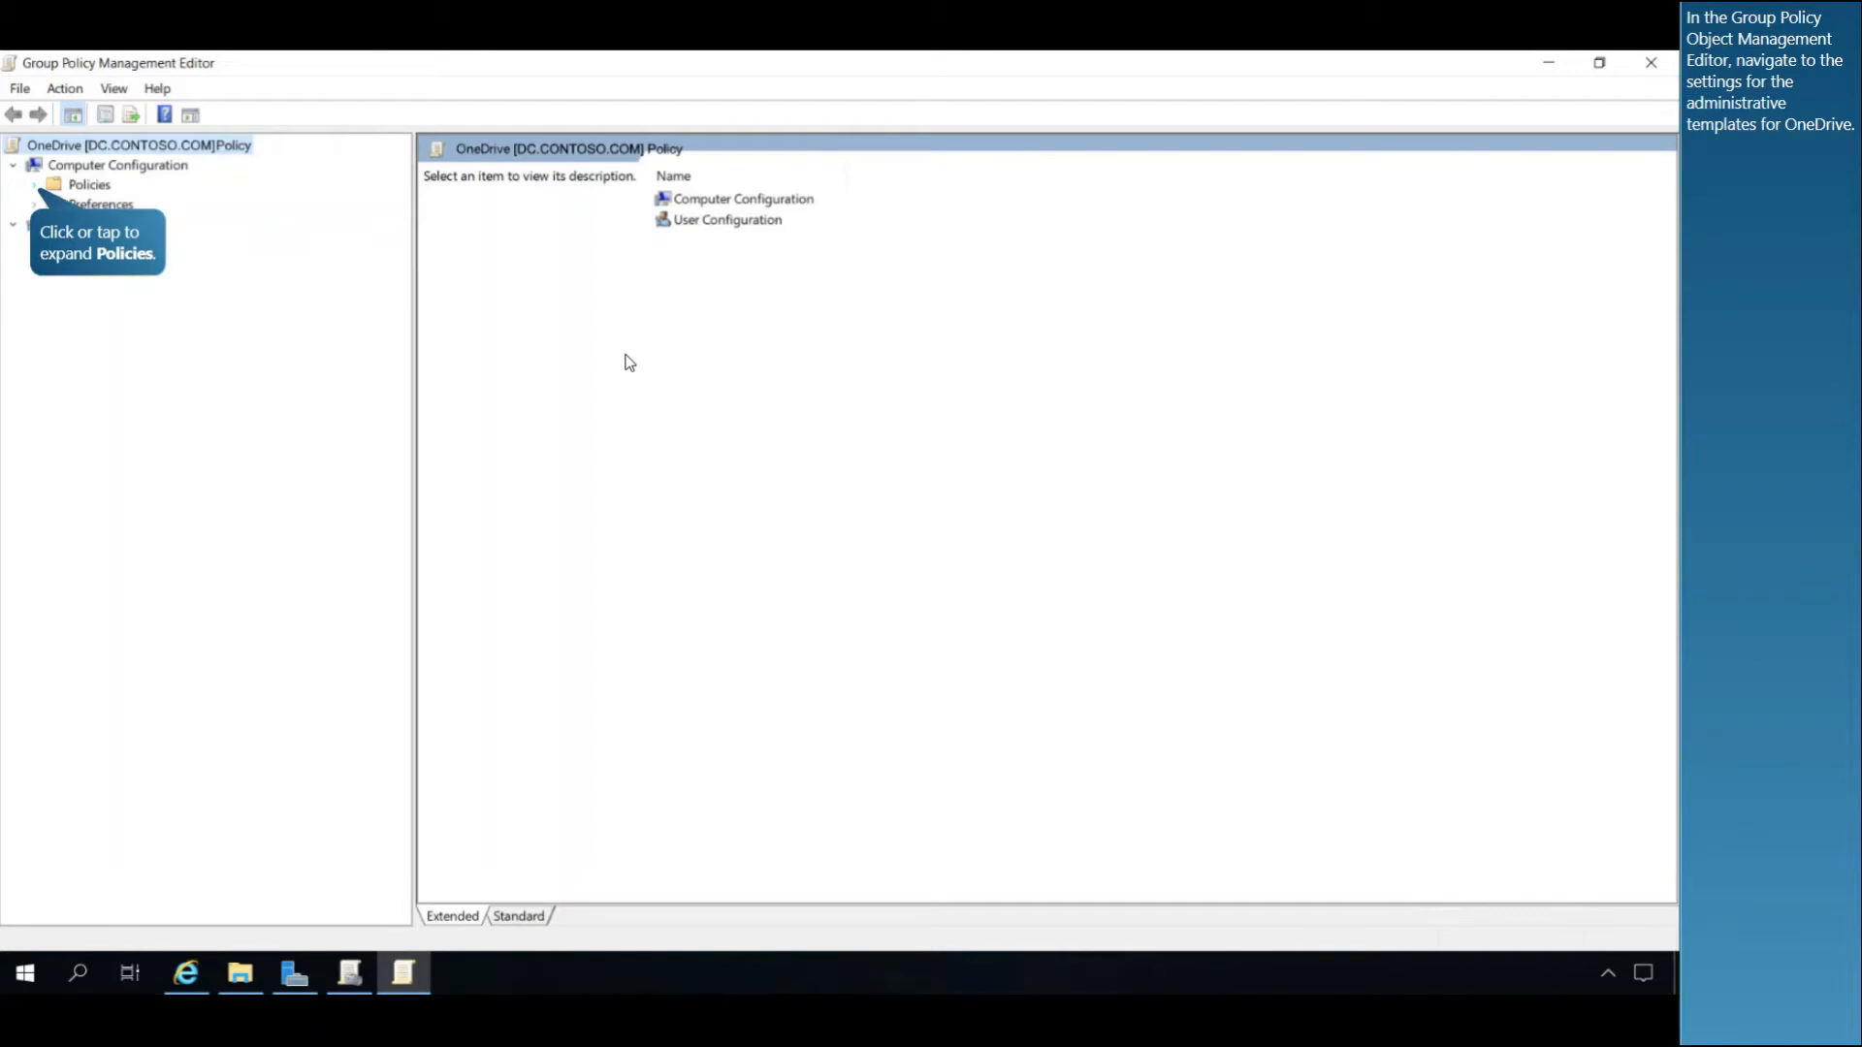
mouse_move(38, 194)
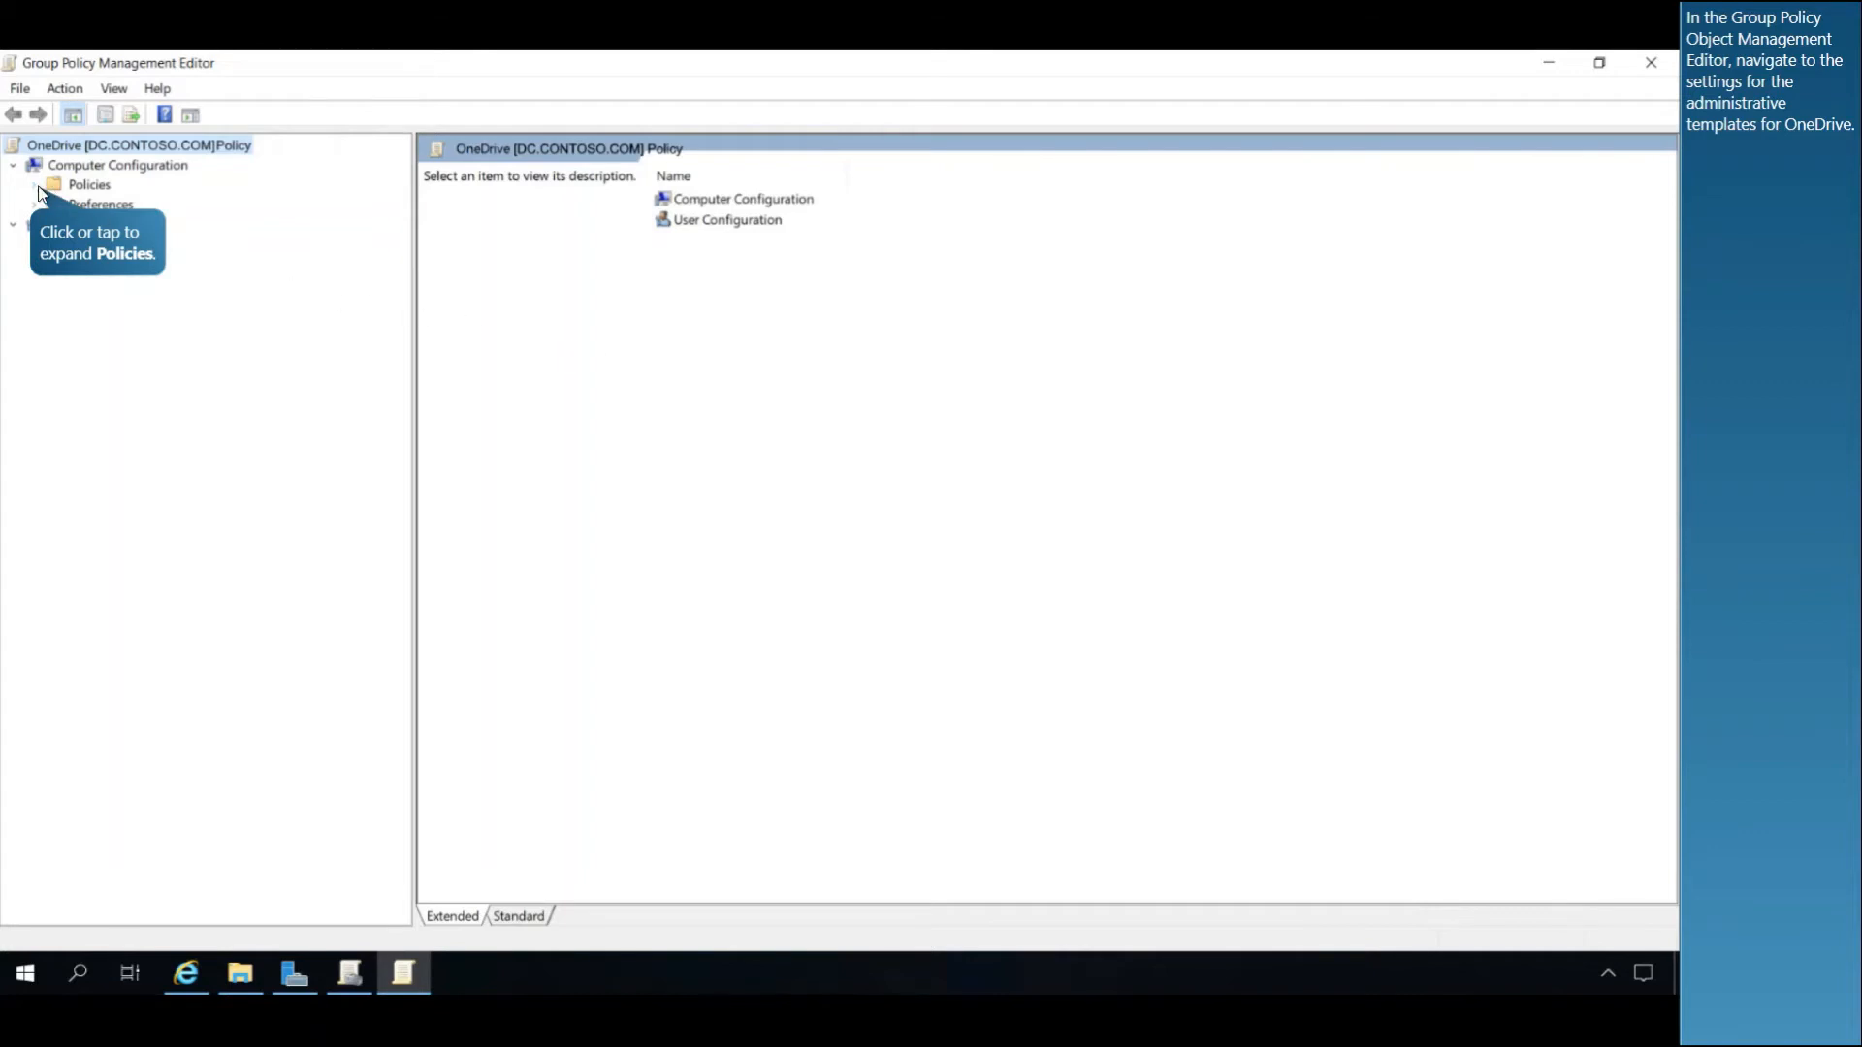
Browse Computer Configuration > Policies > Administrative Templates to the OneDrive settings folder.
click(33, 184)
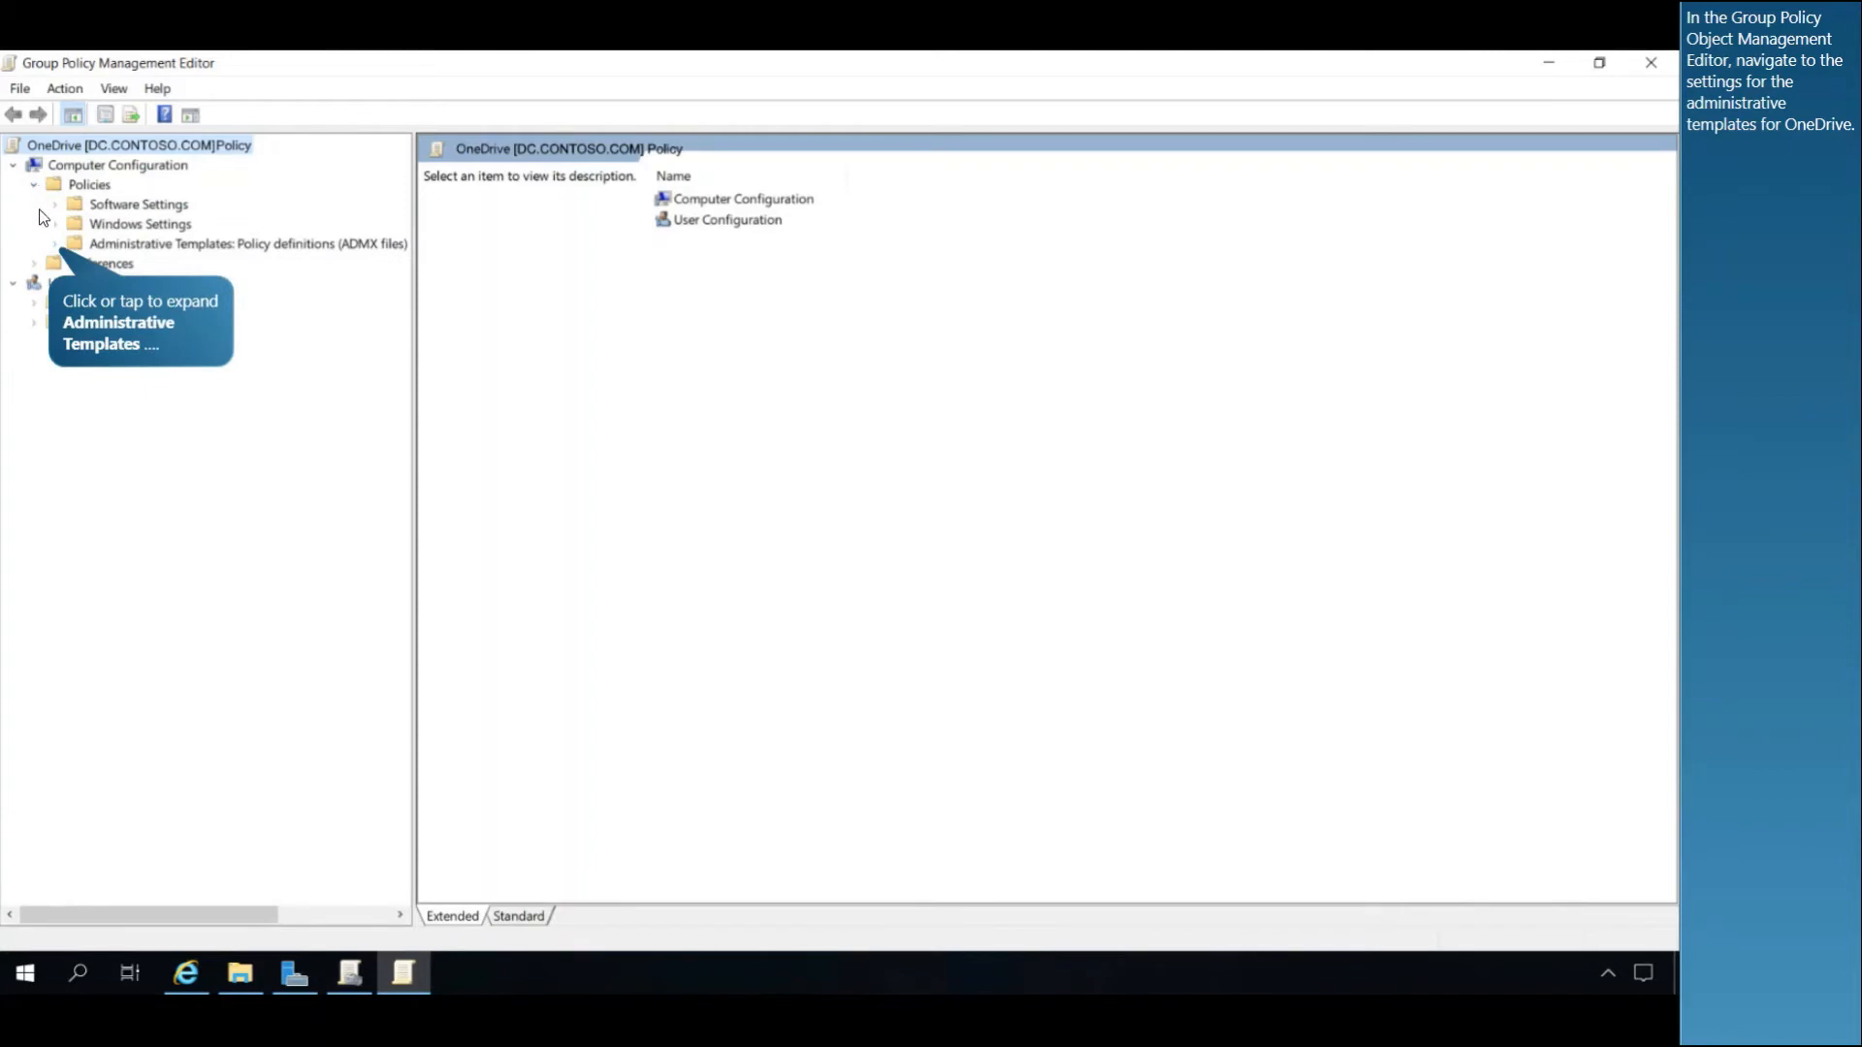
click(36, 243)
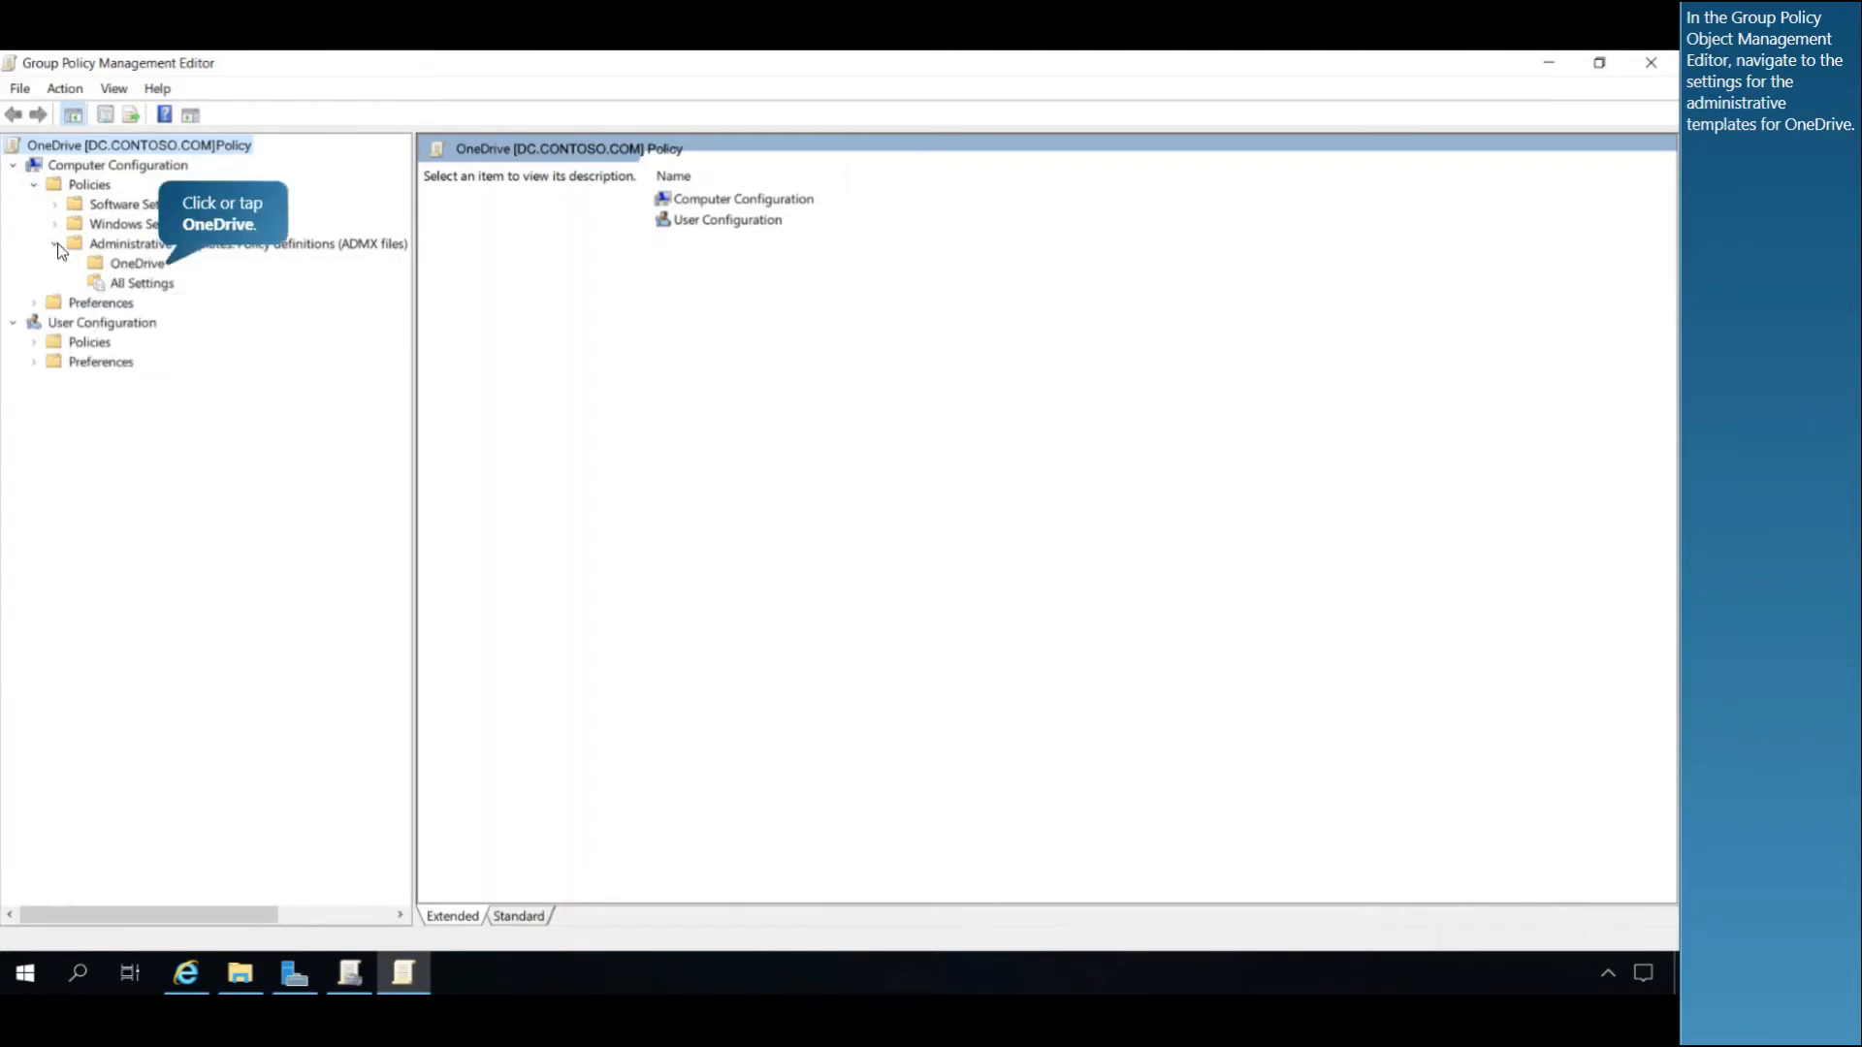
click(139, 263)
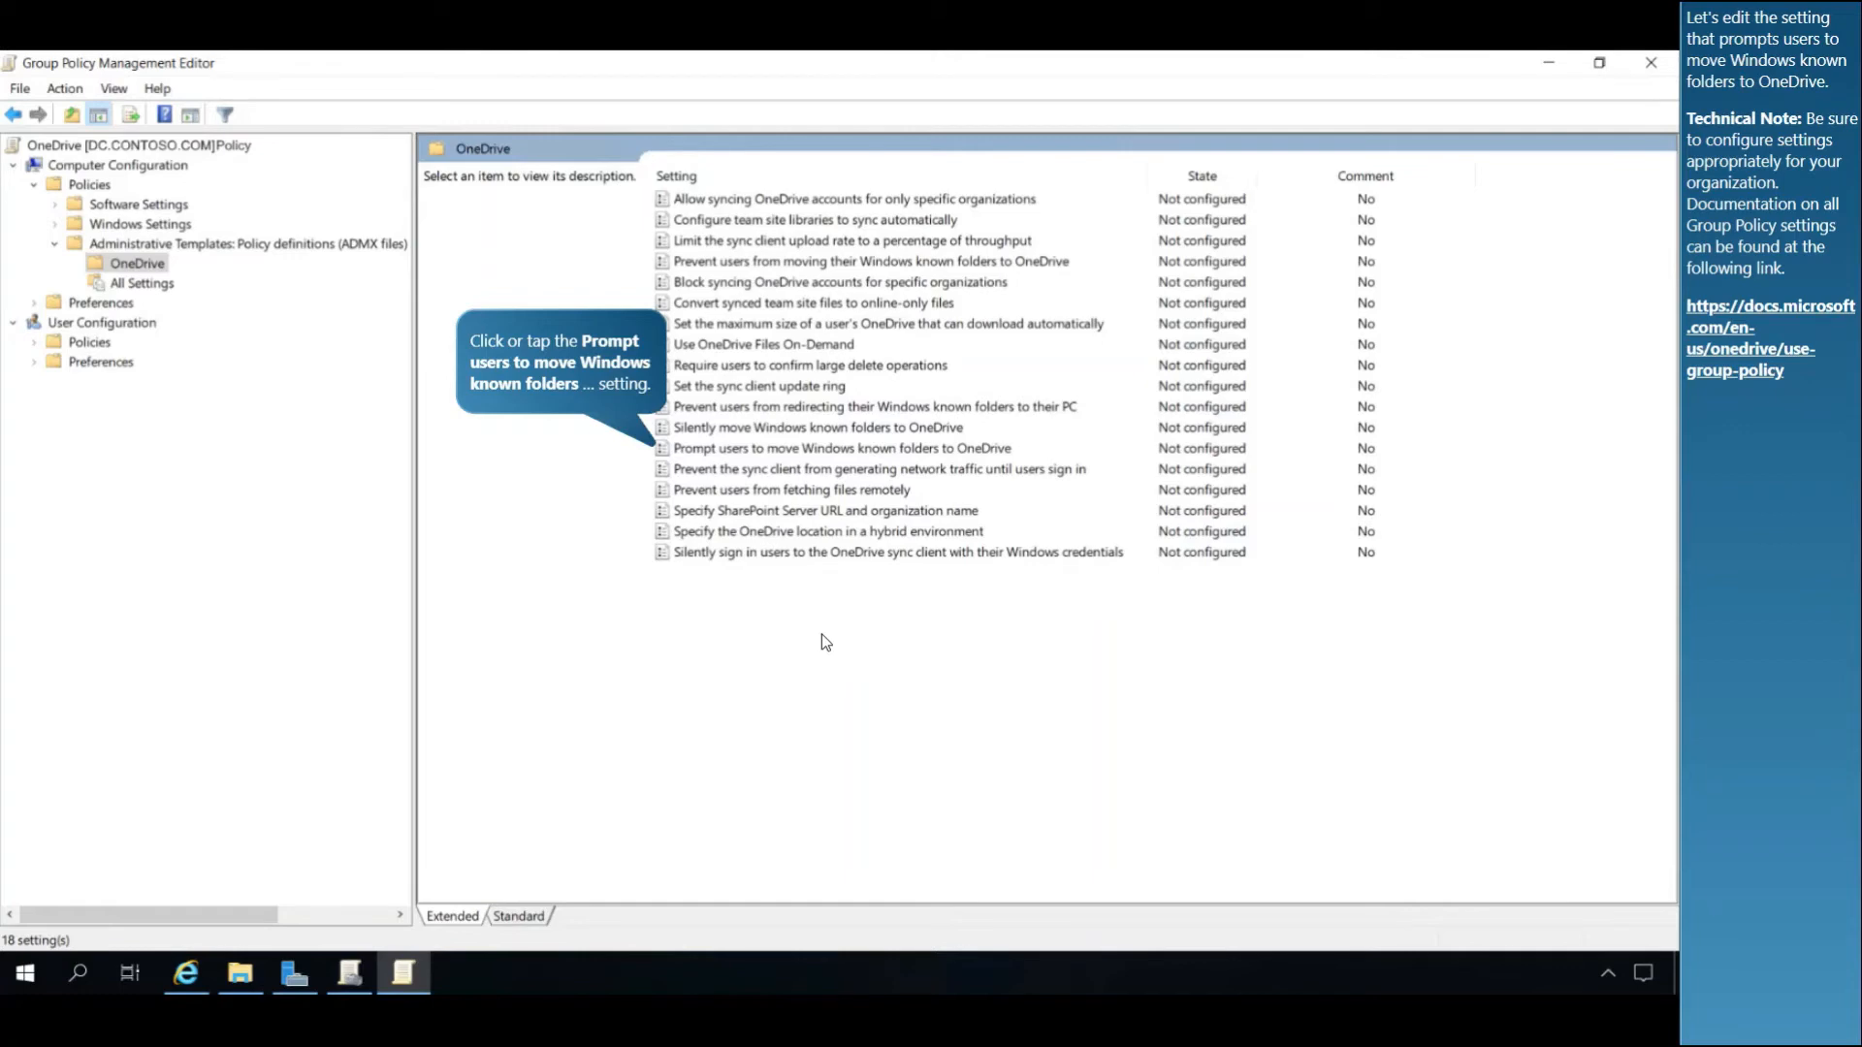
mouse_move(772, 599)
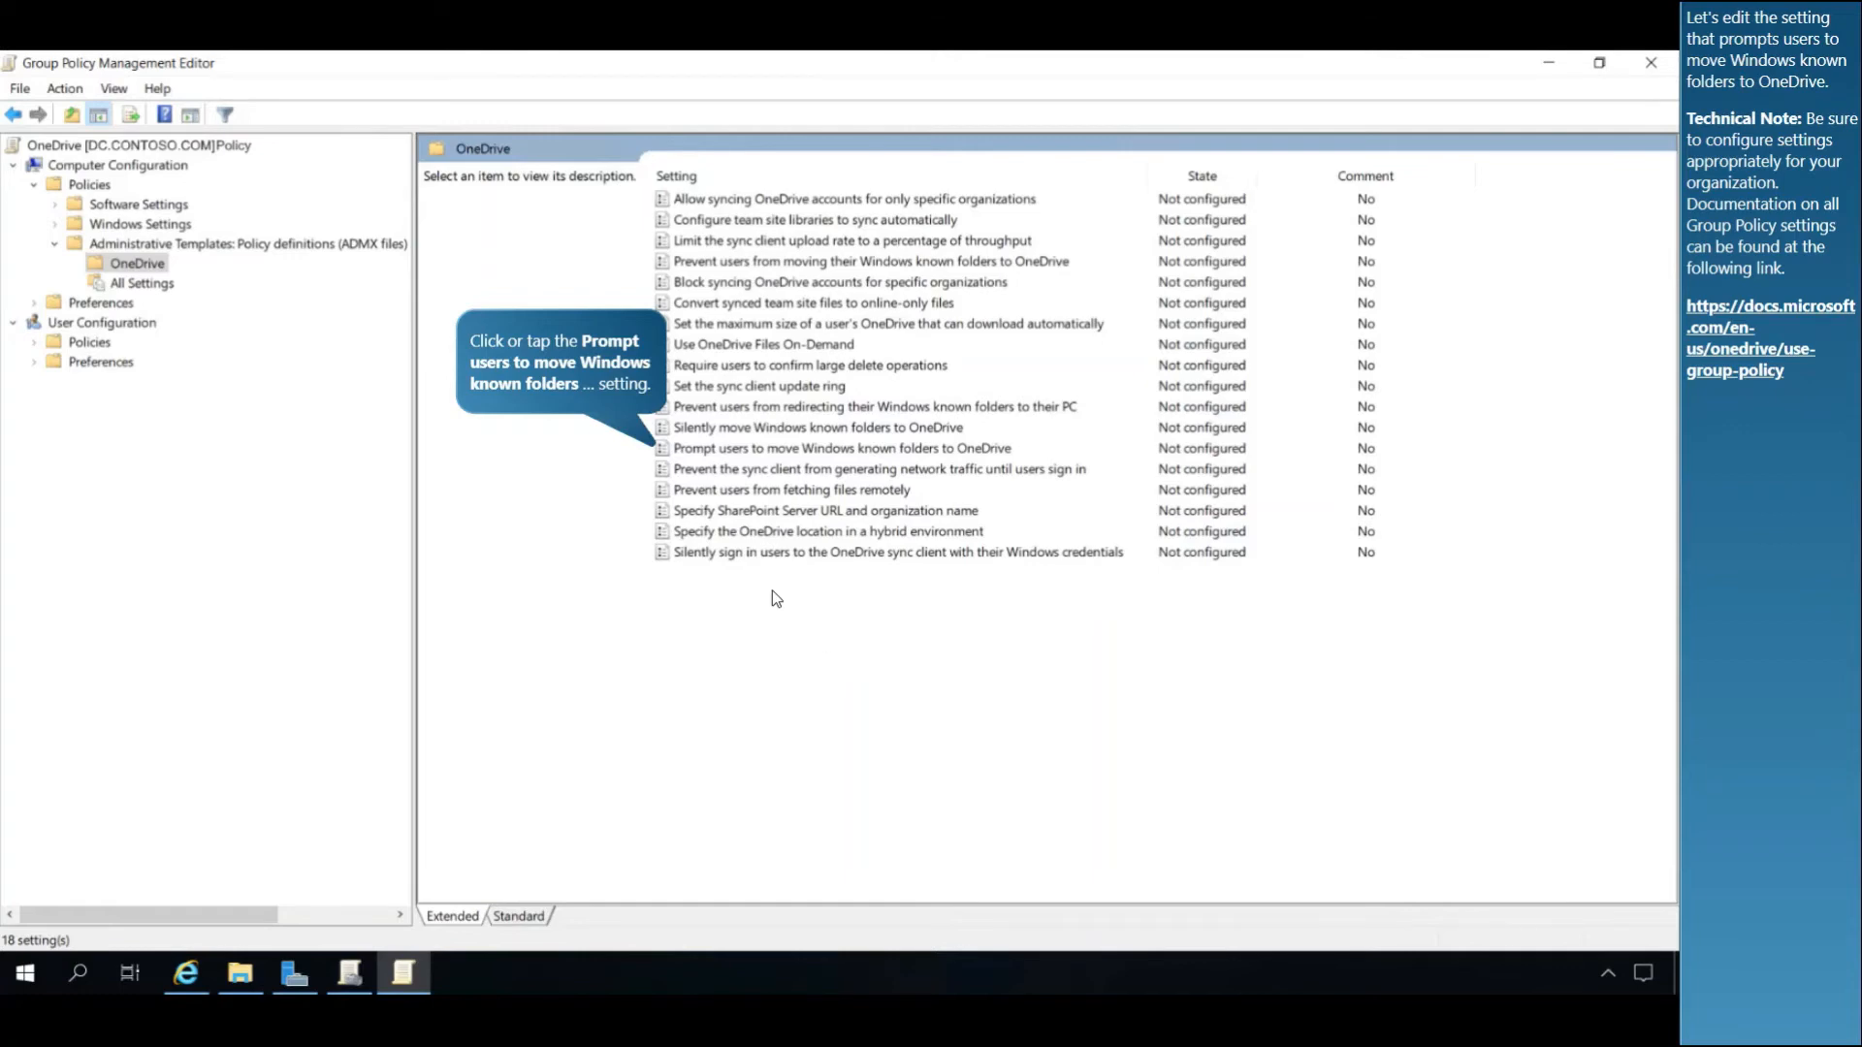
Set 'Prompt users to move Windows known folders to OneDrive' to Enabled.
double_click(842, 448)
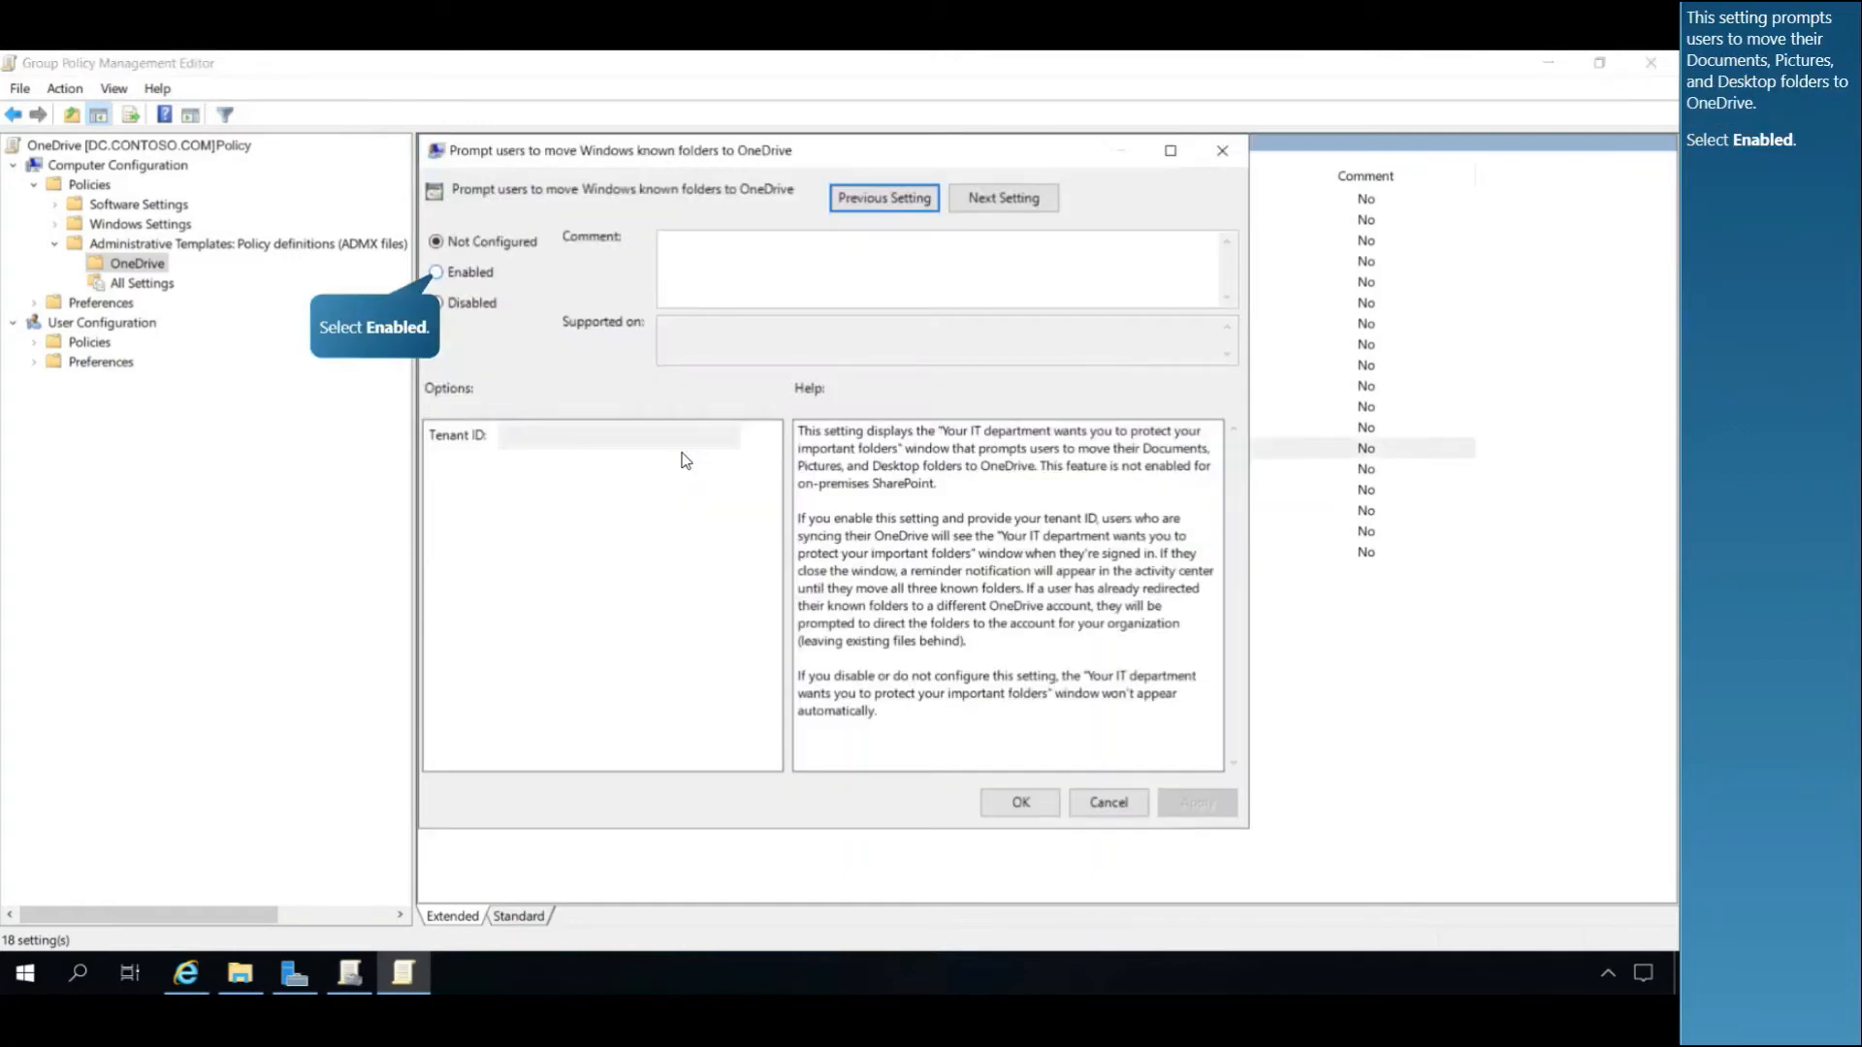
mouse_move(629, 493)
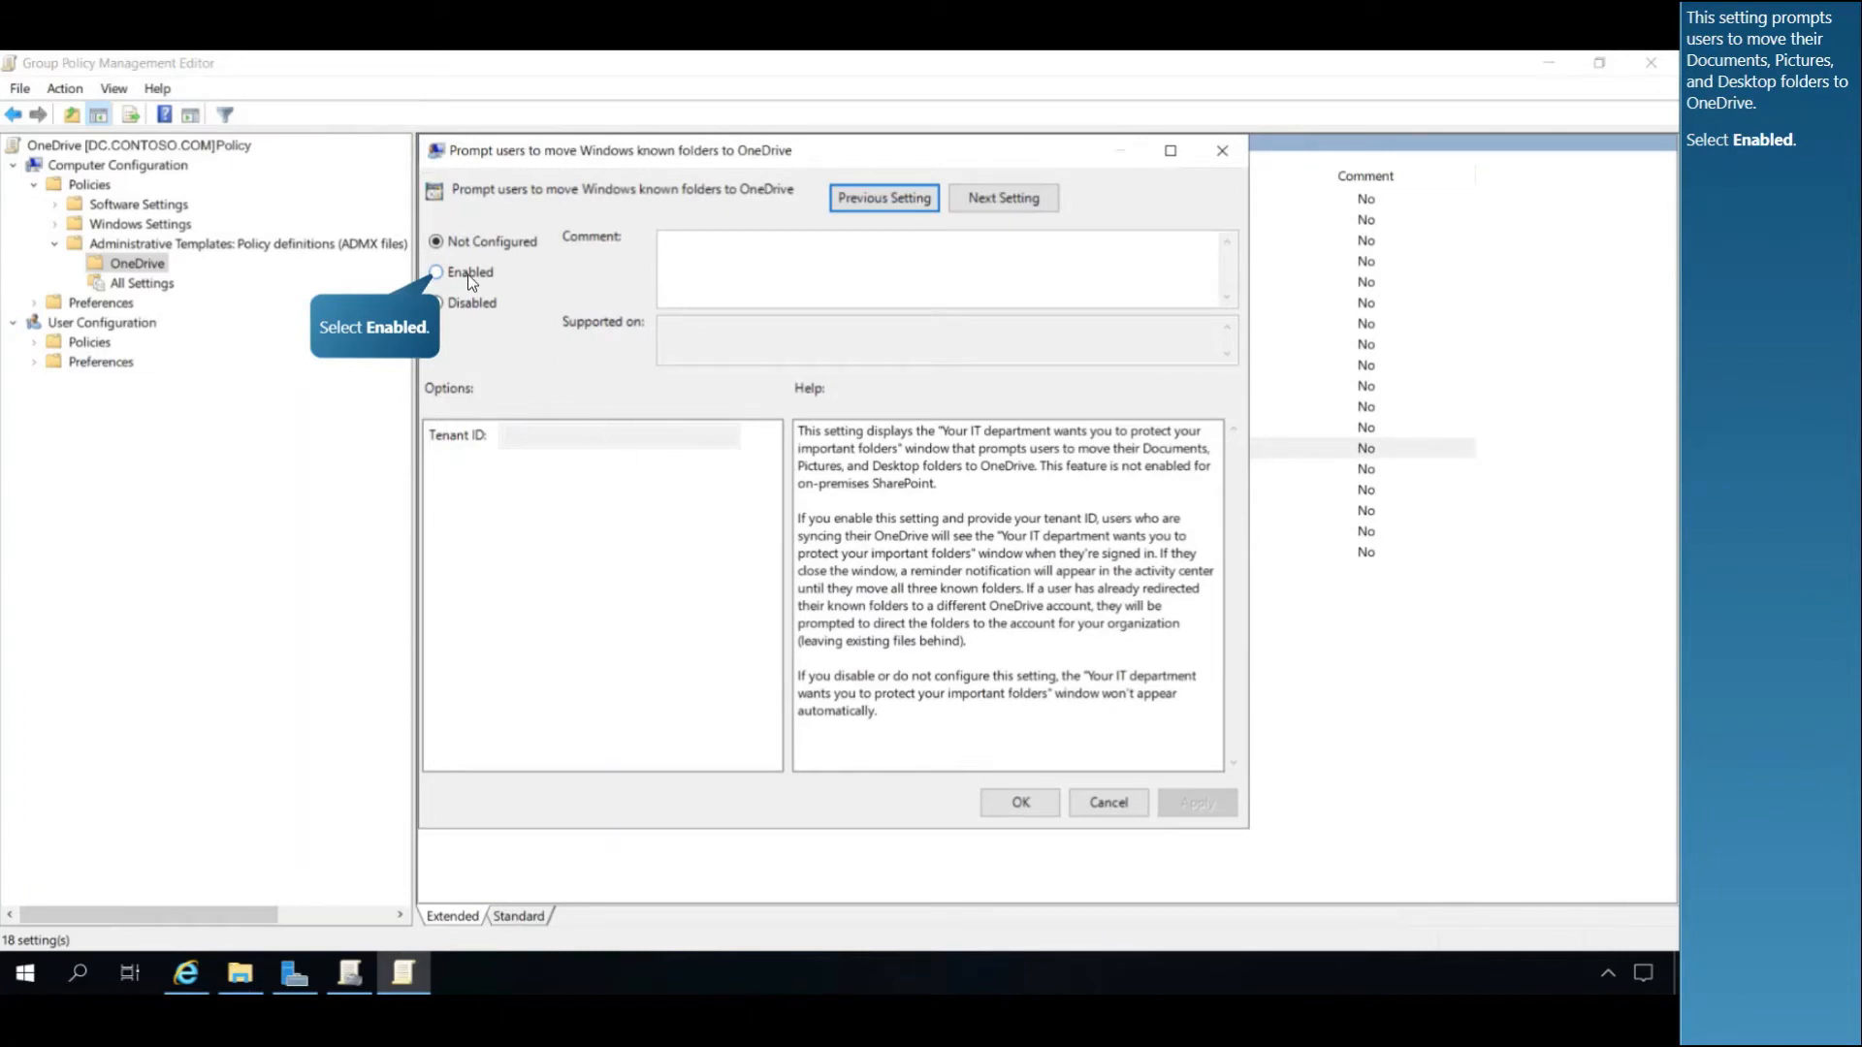
click(438, 271)
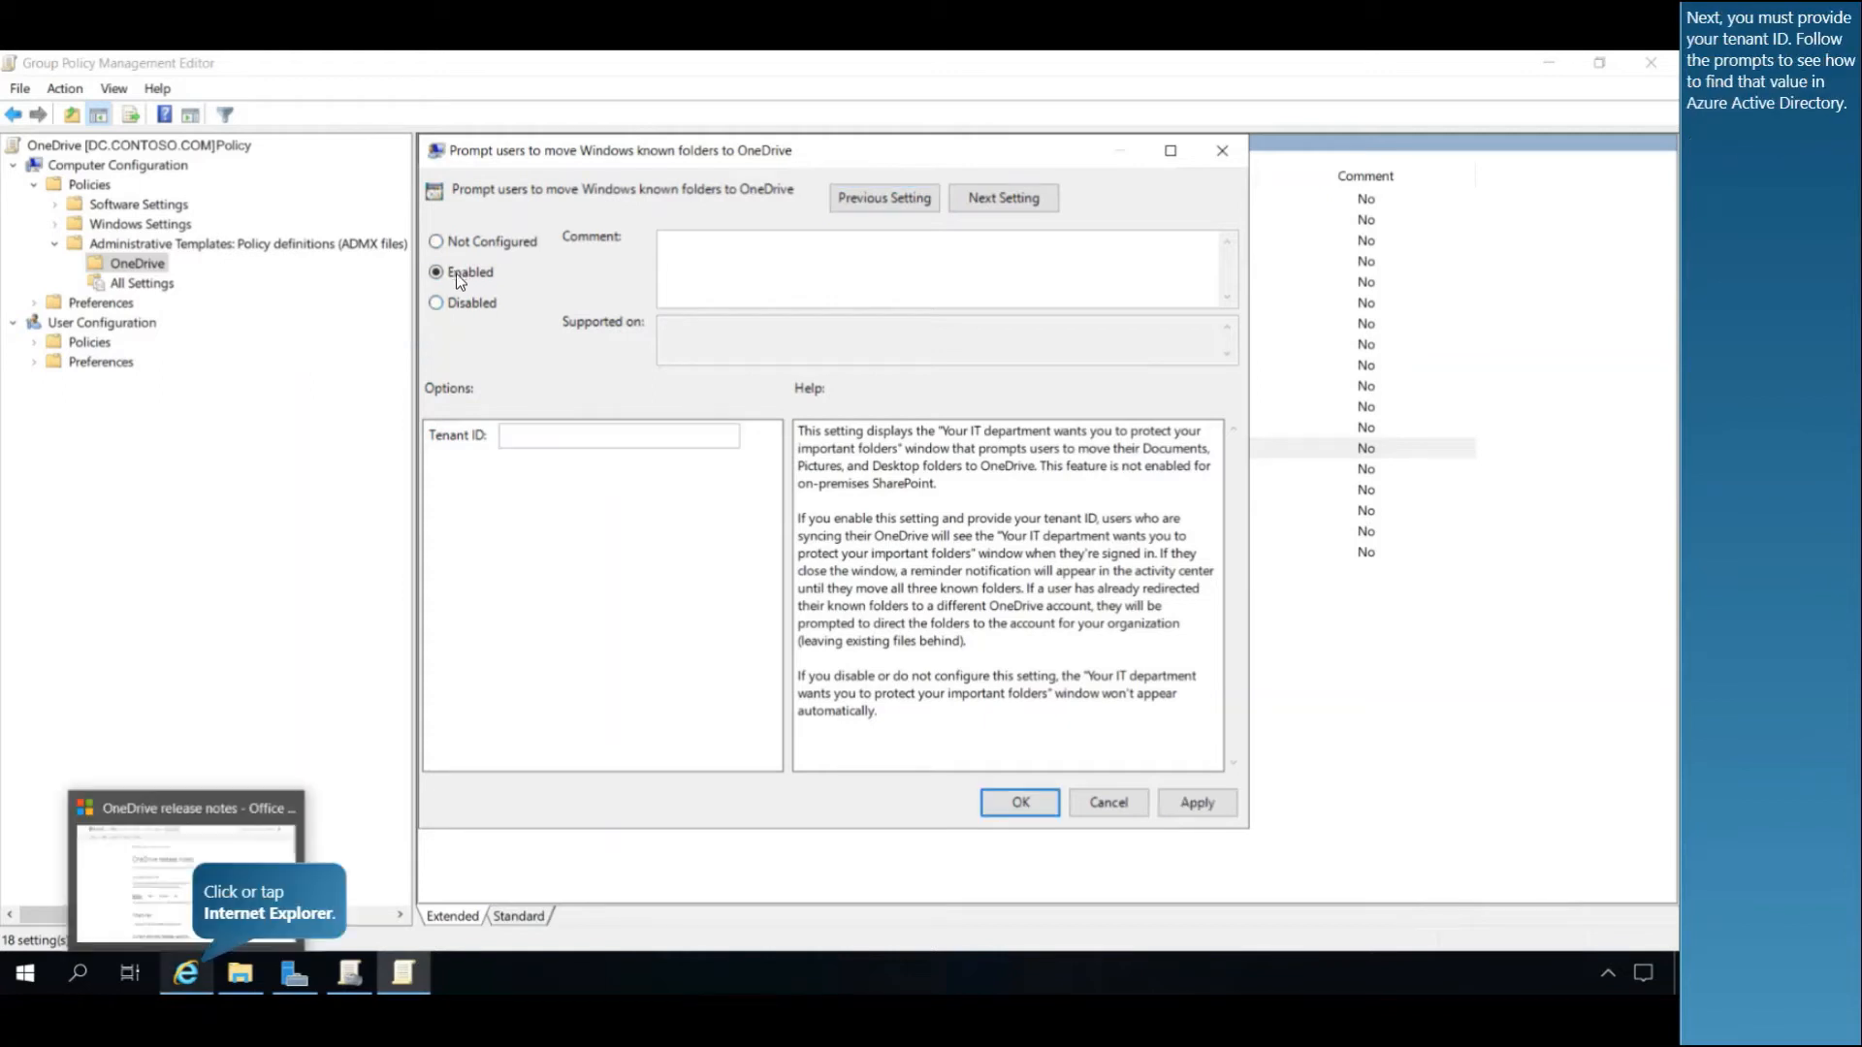
mouse_move(615, 323)
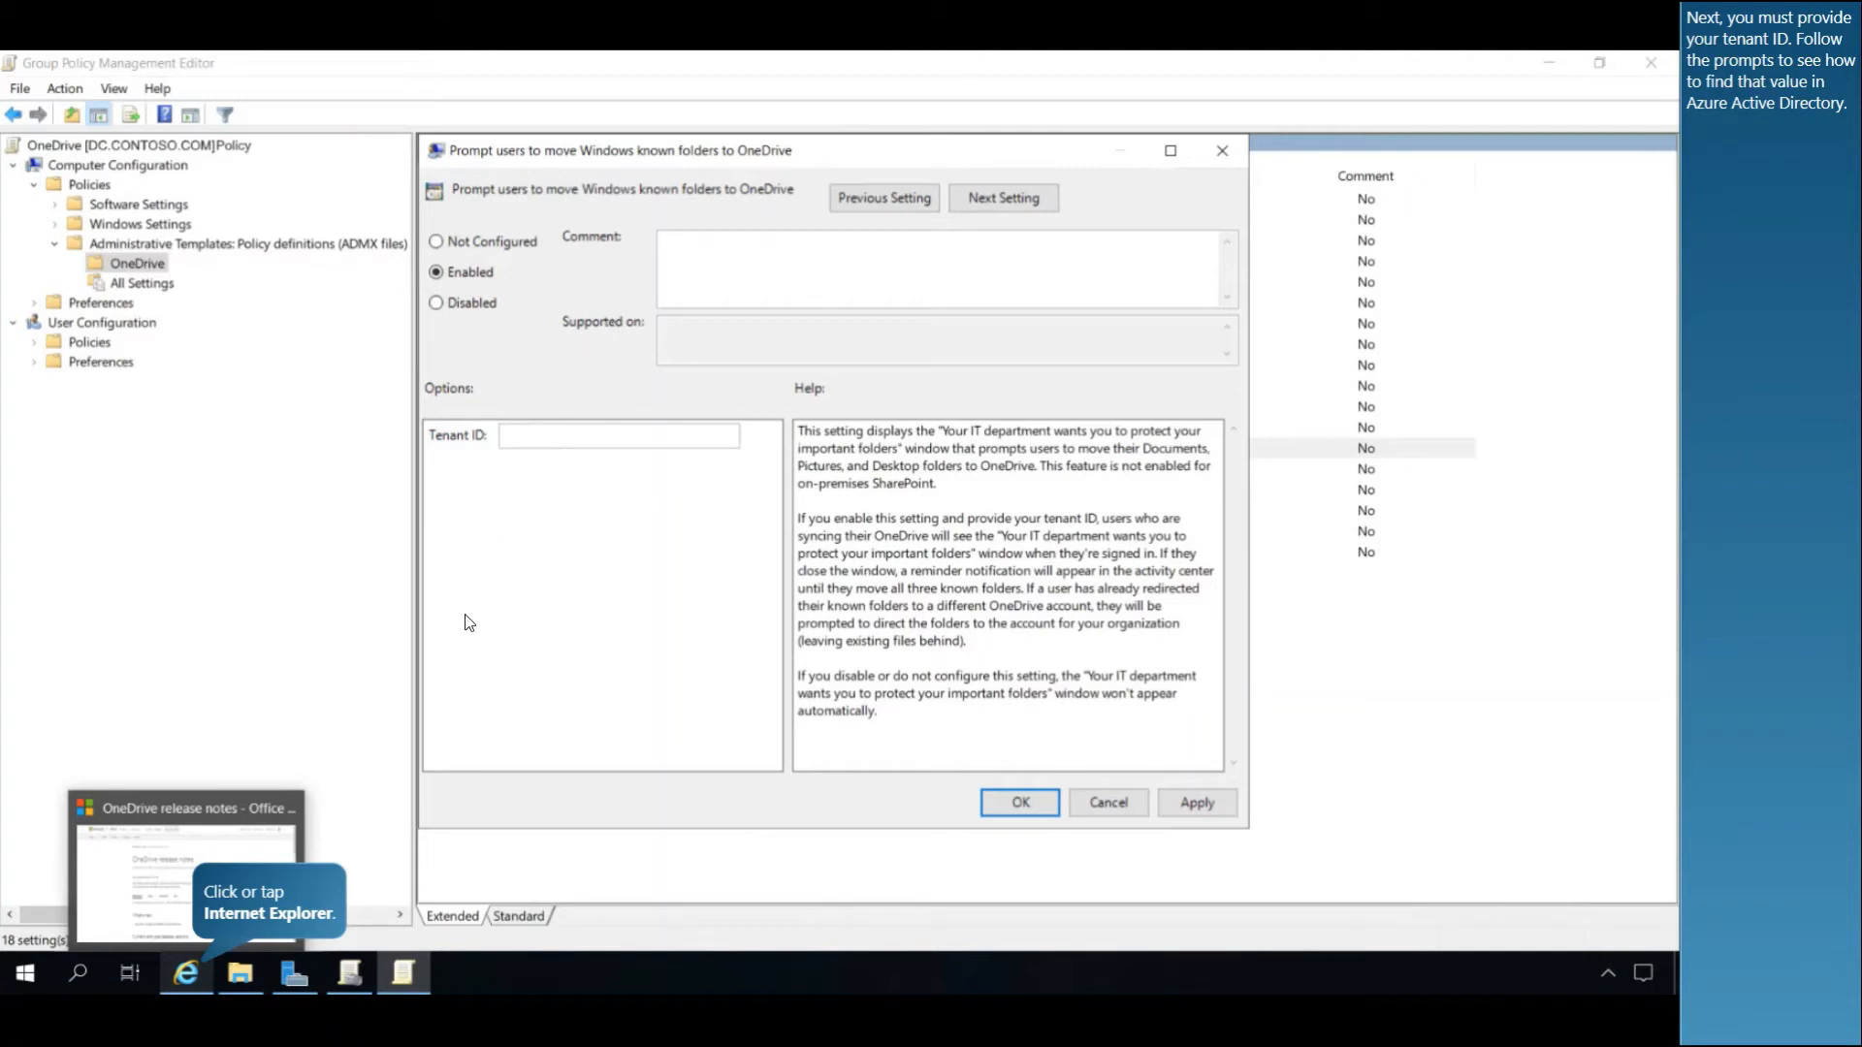
mouse_move(560, 603)
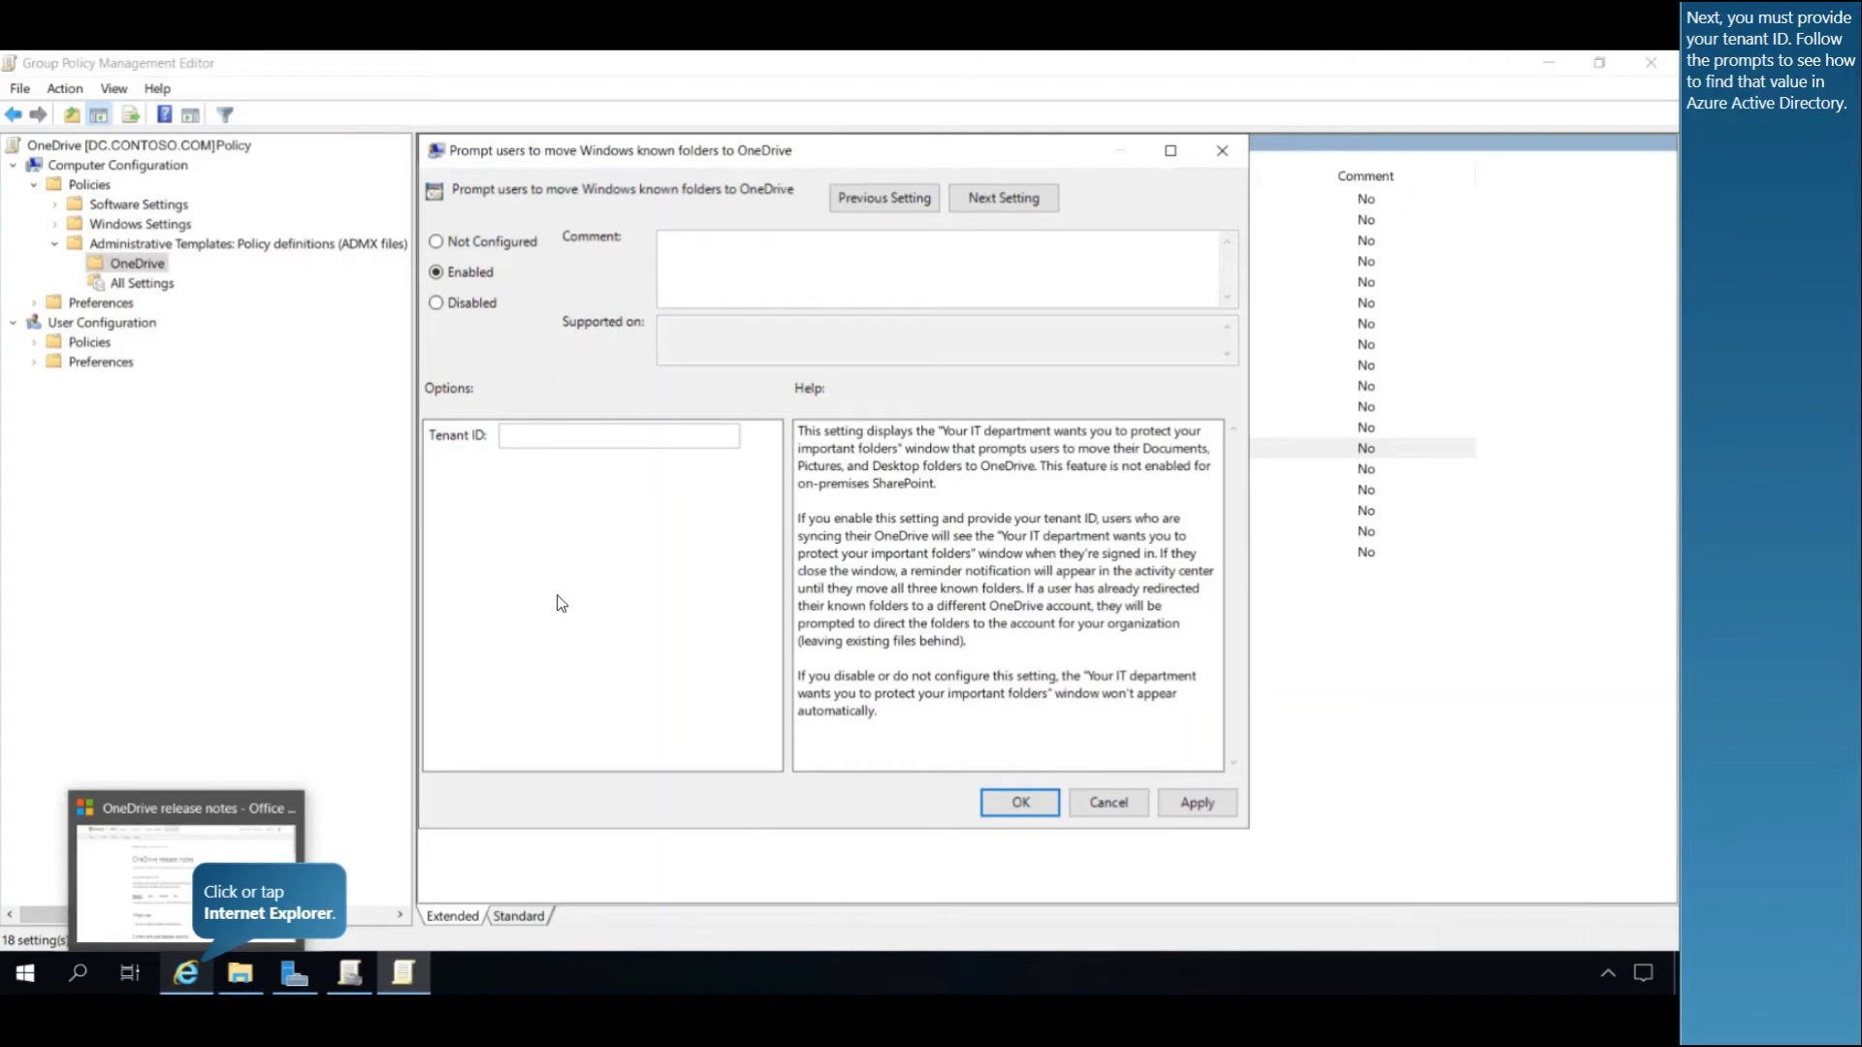
mouse_move(207, 969)
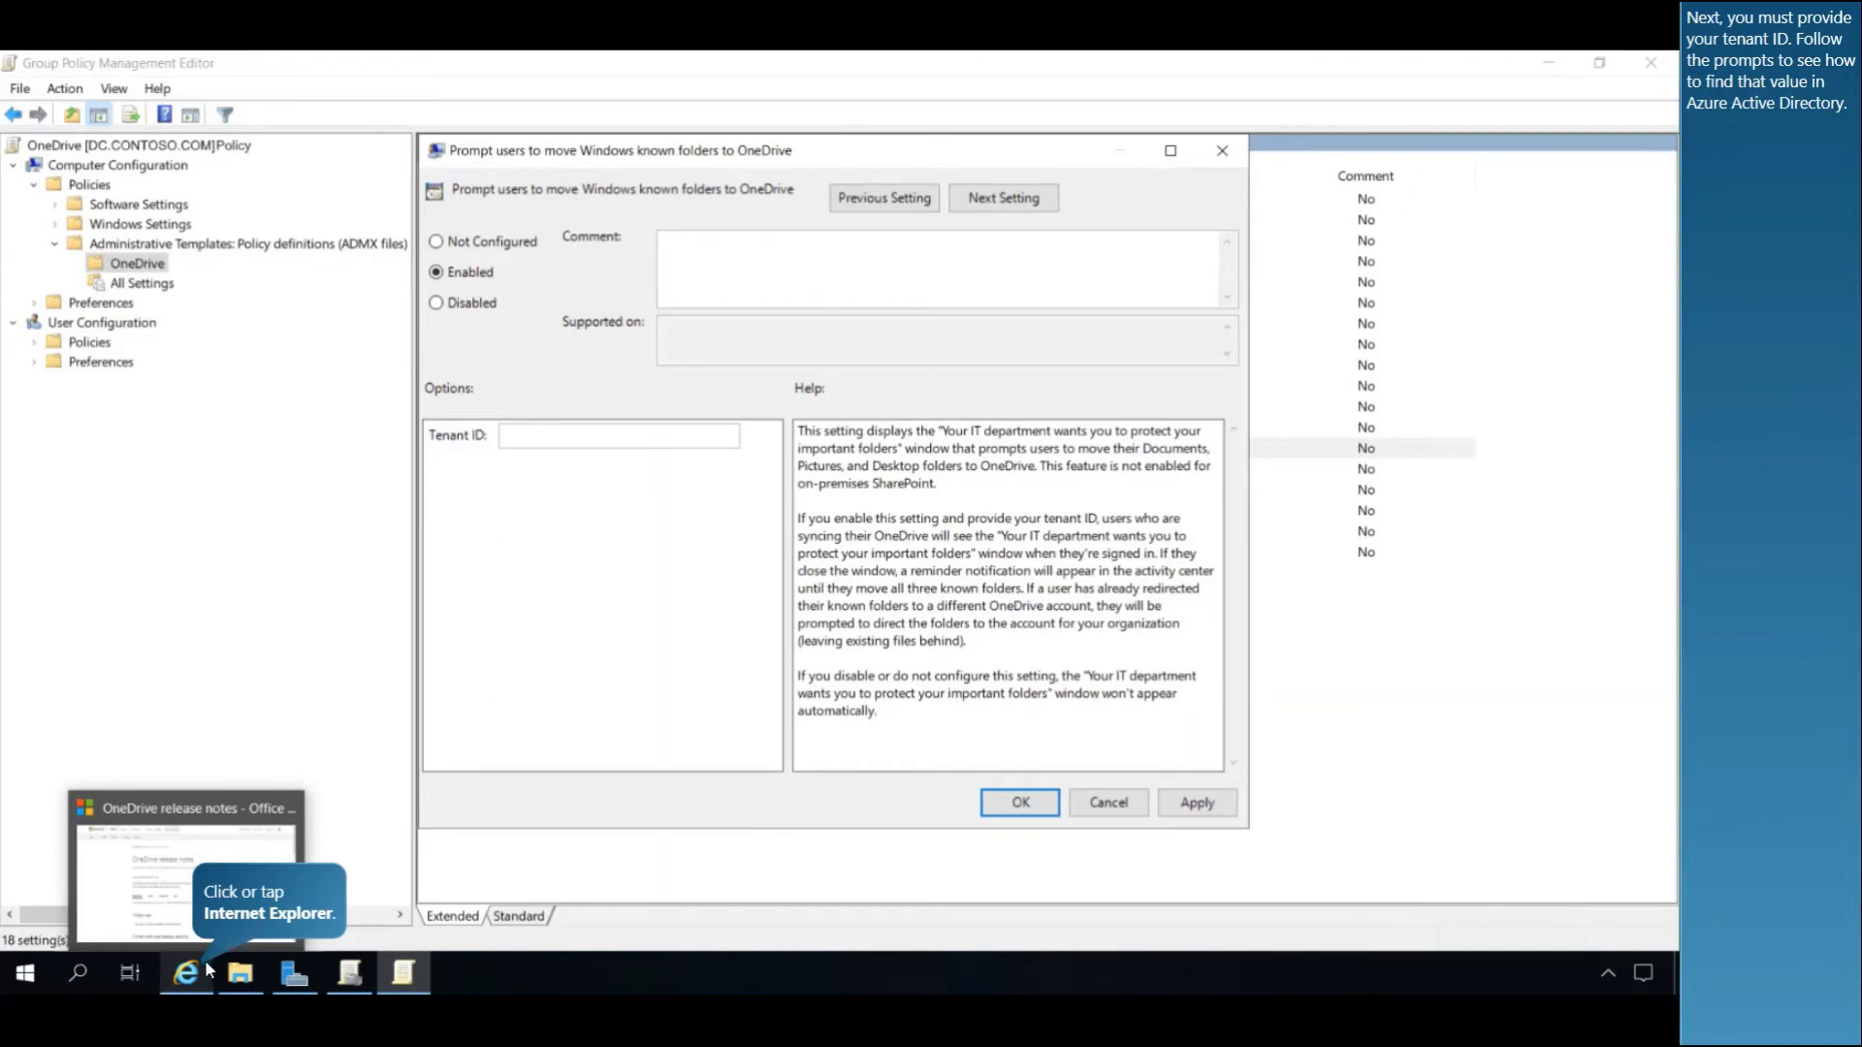
In the Azure AD admin center, open the Contoso directory Properties showing the Directory ID.
click(185, 973)
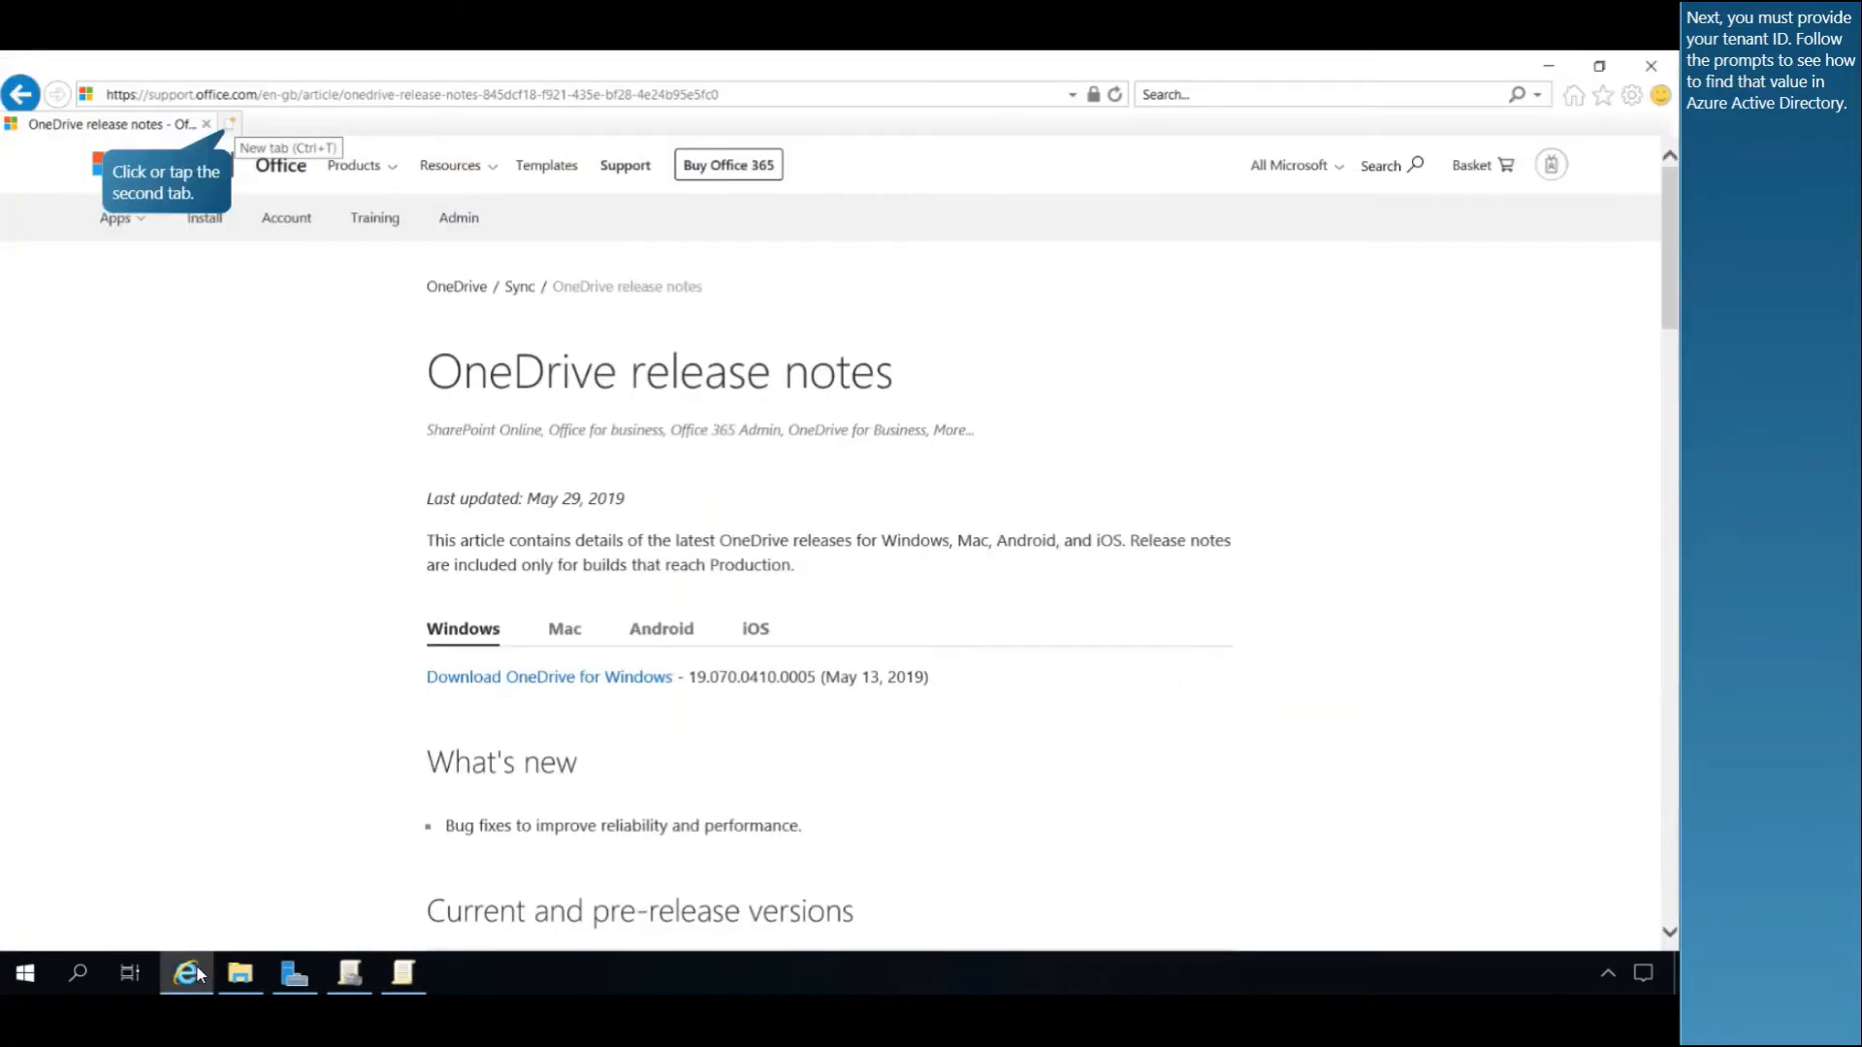
mouse_move(227, 145)
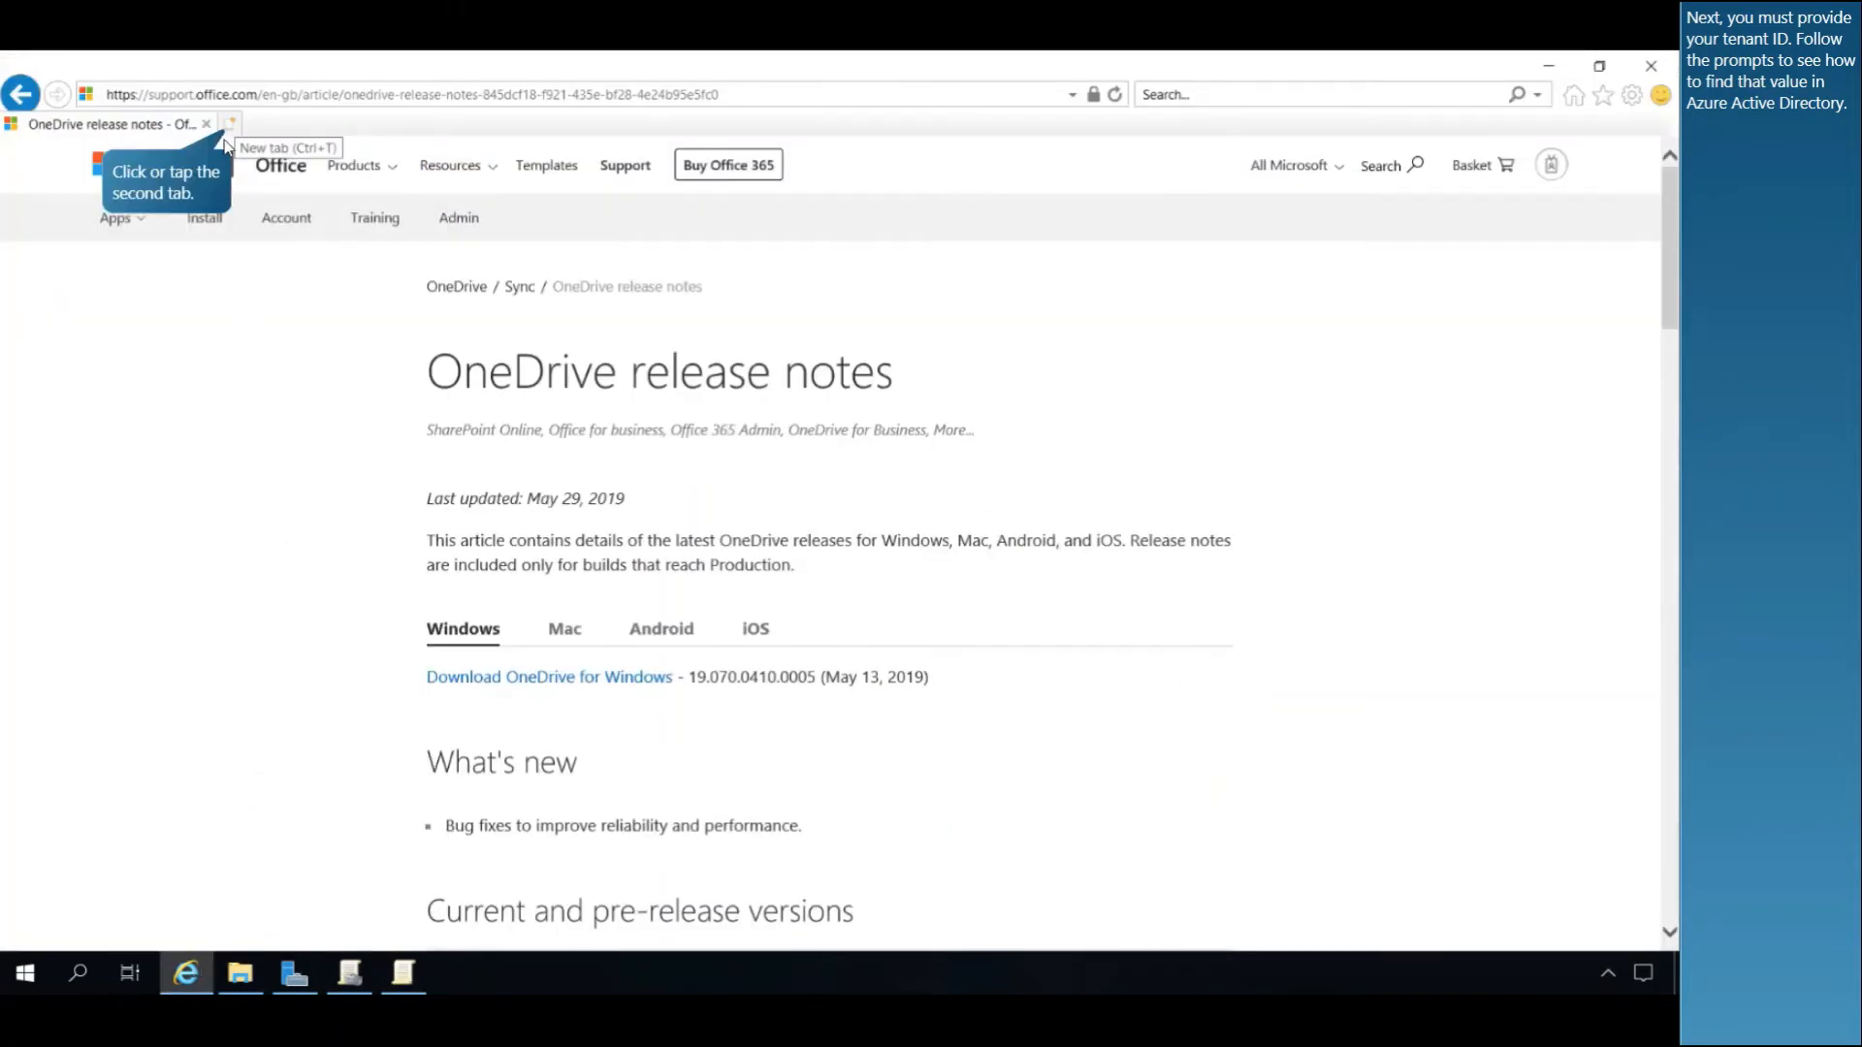
click(333, 123)
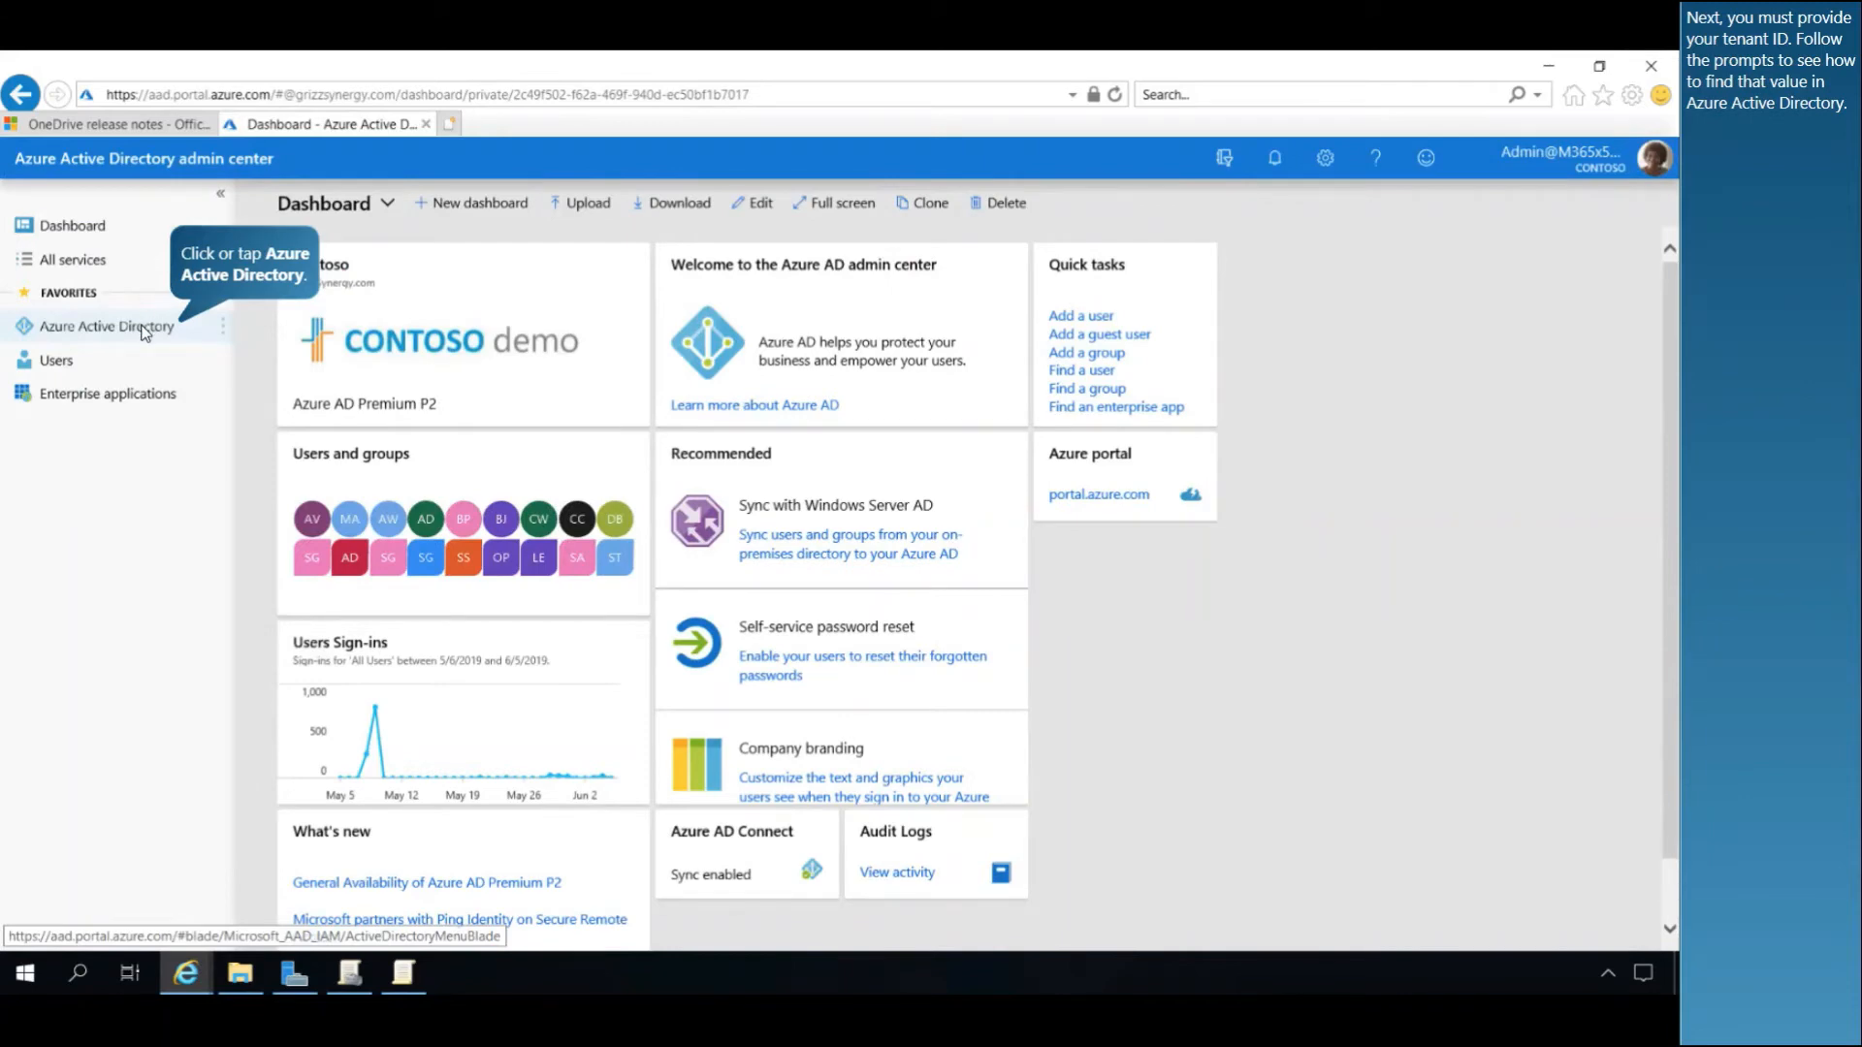
click(109, 326)
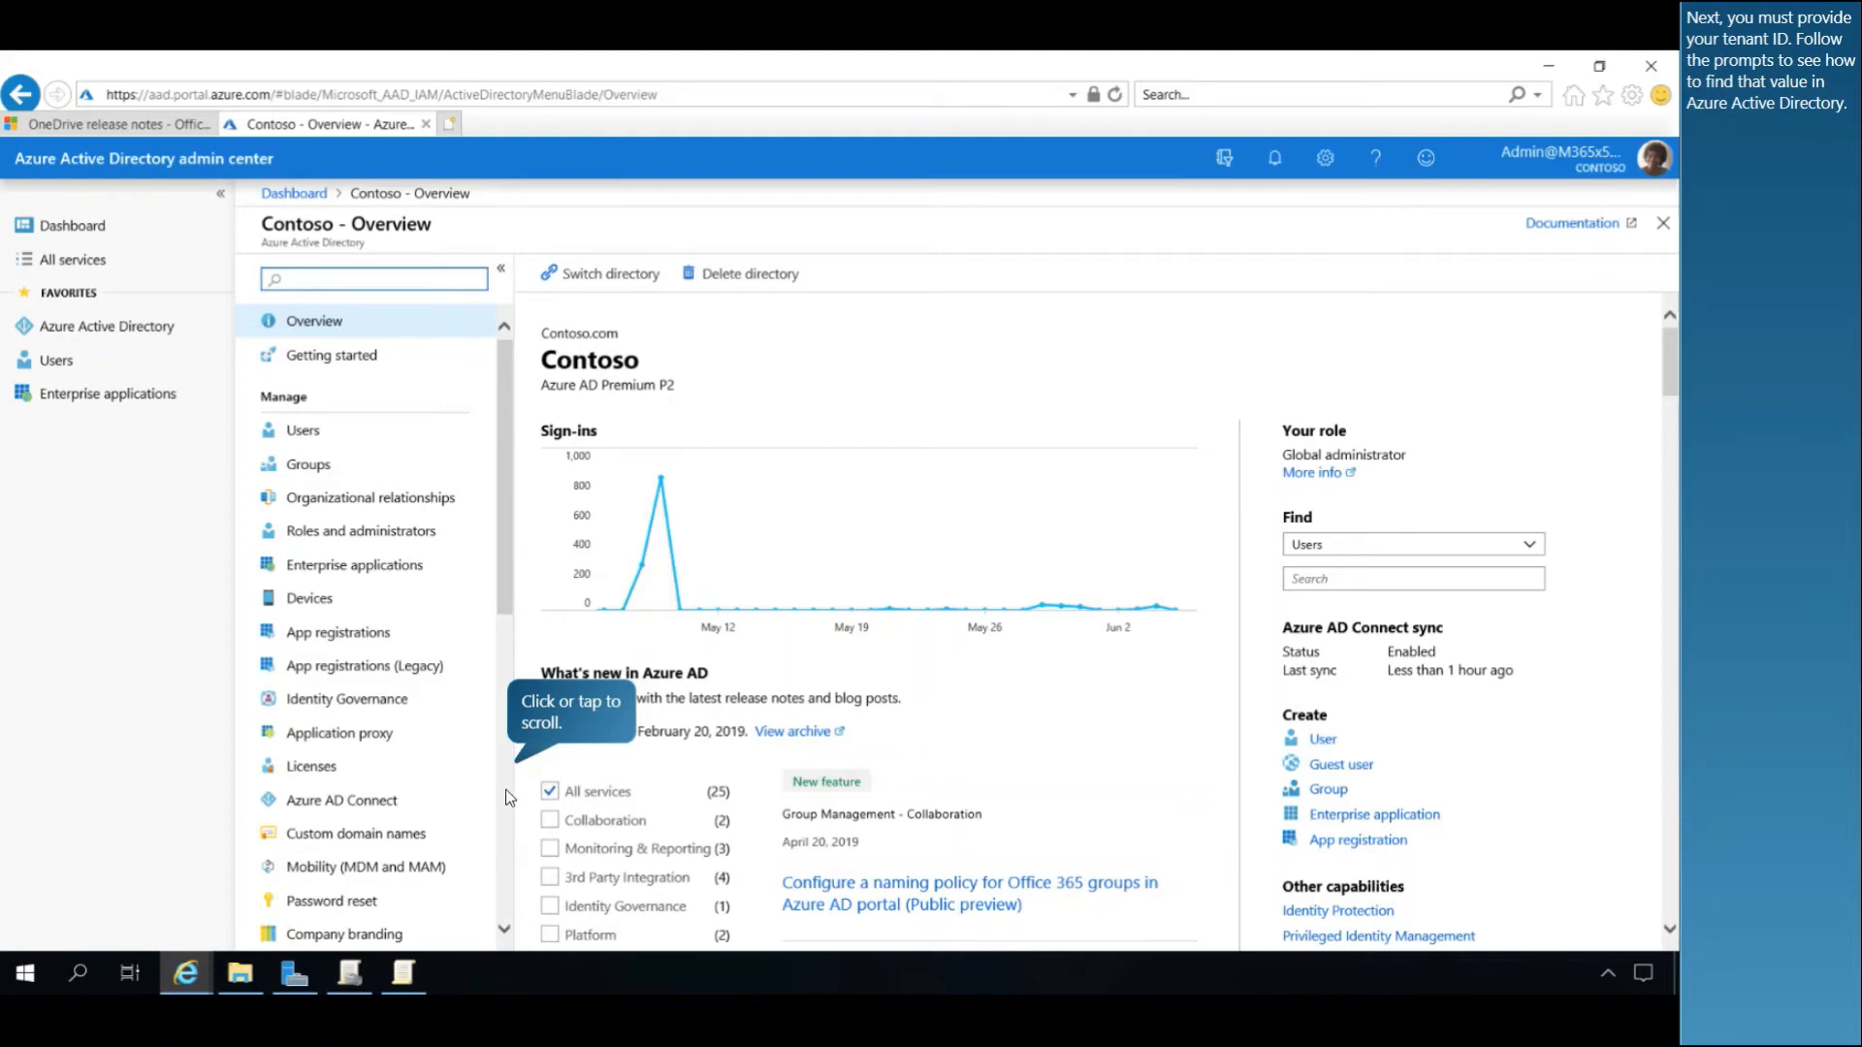
scroll(down, 3)
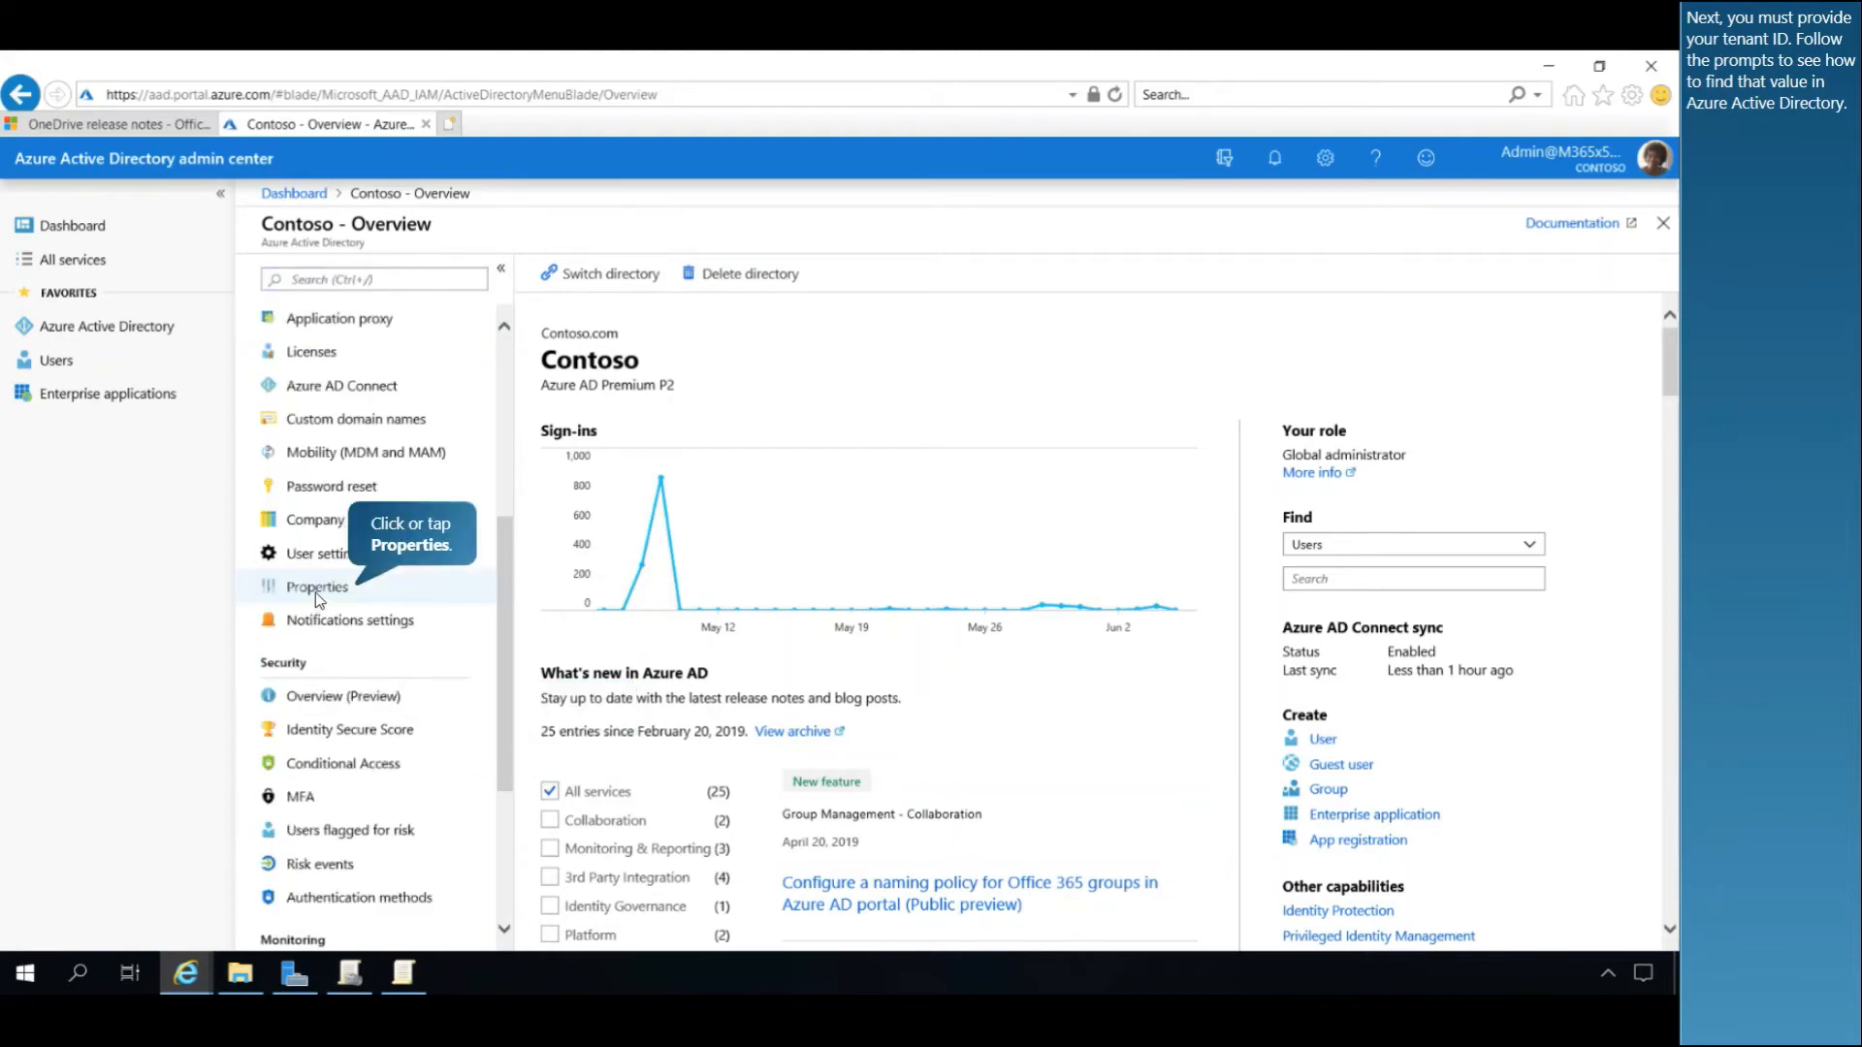
click(316, 586)
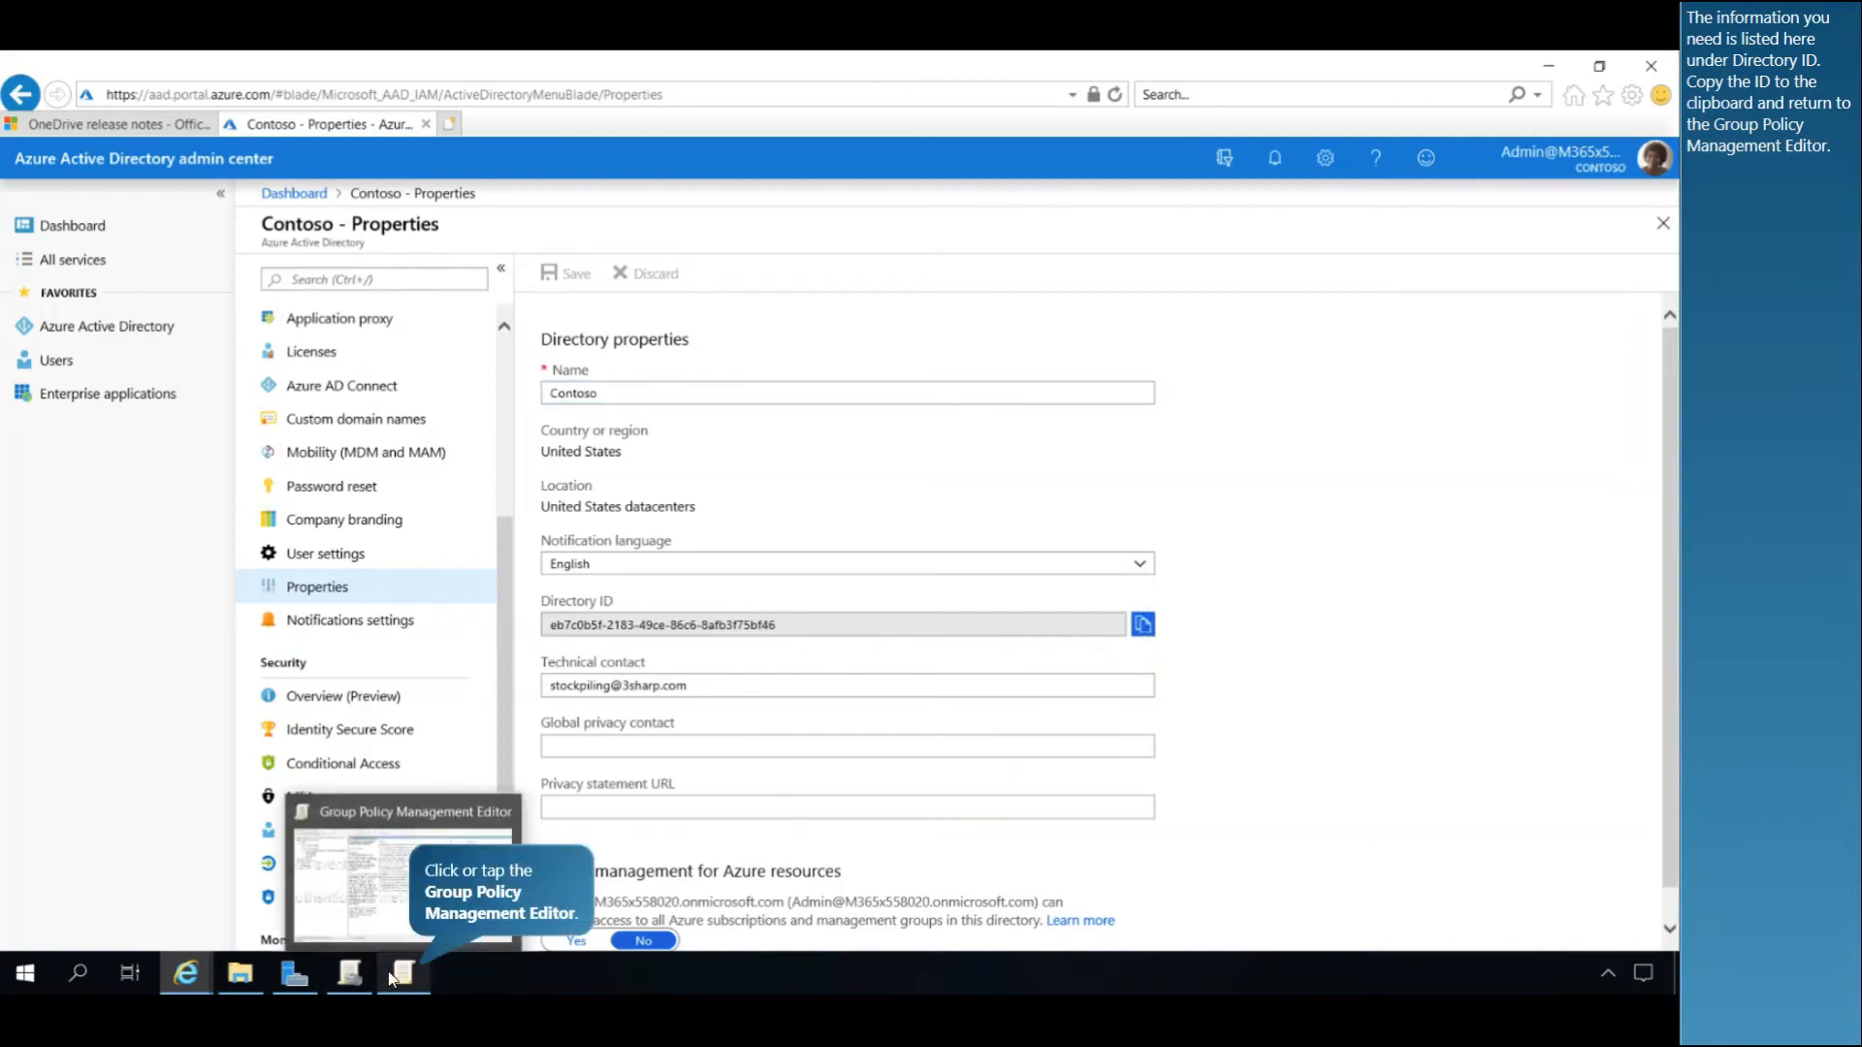
Paste the copied Contoso Directory ID into the policy's Tenant ID field.
click(404, 974)
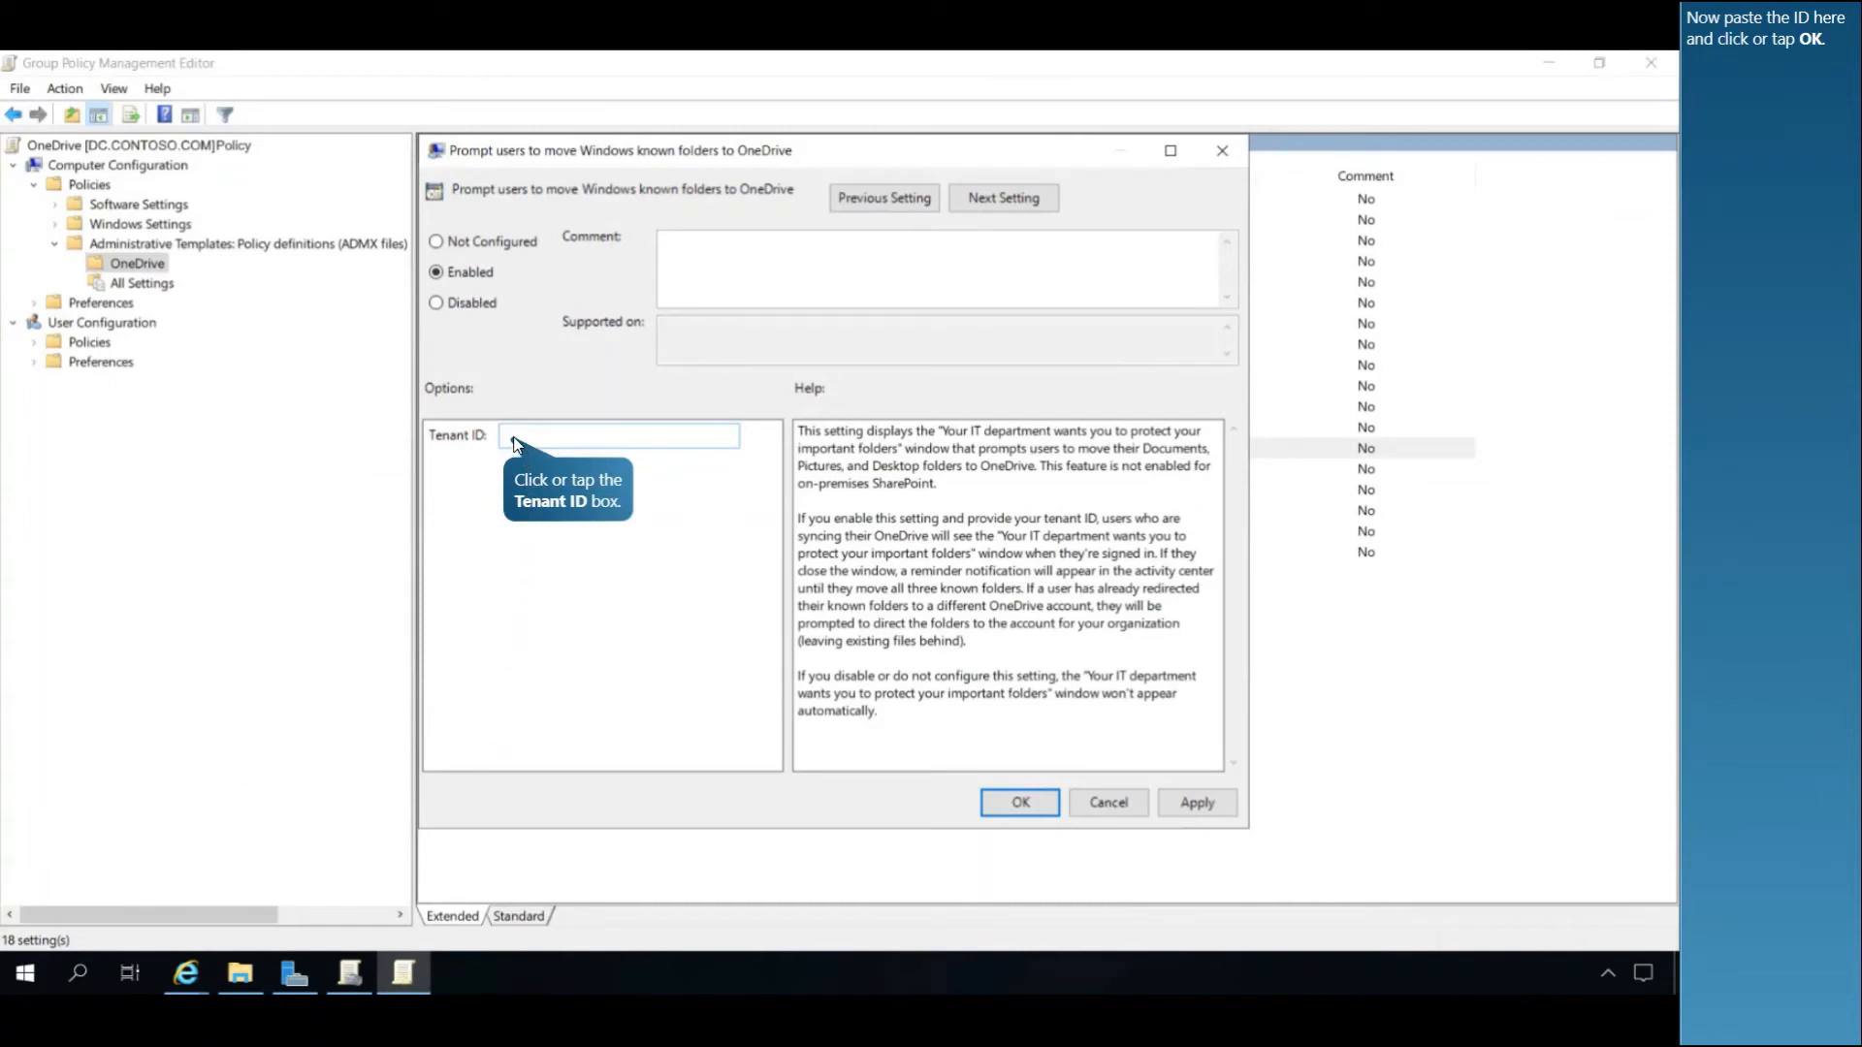
right_click(618, 434)
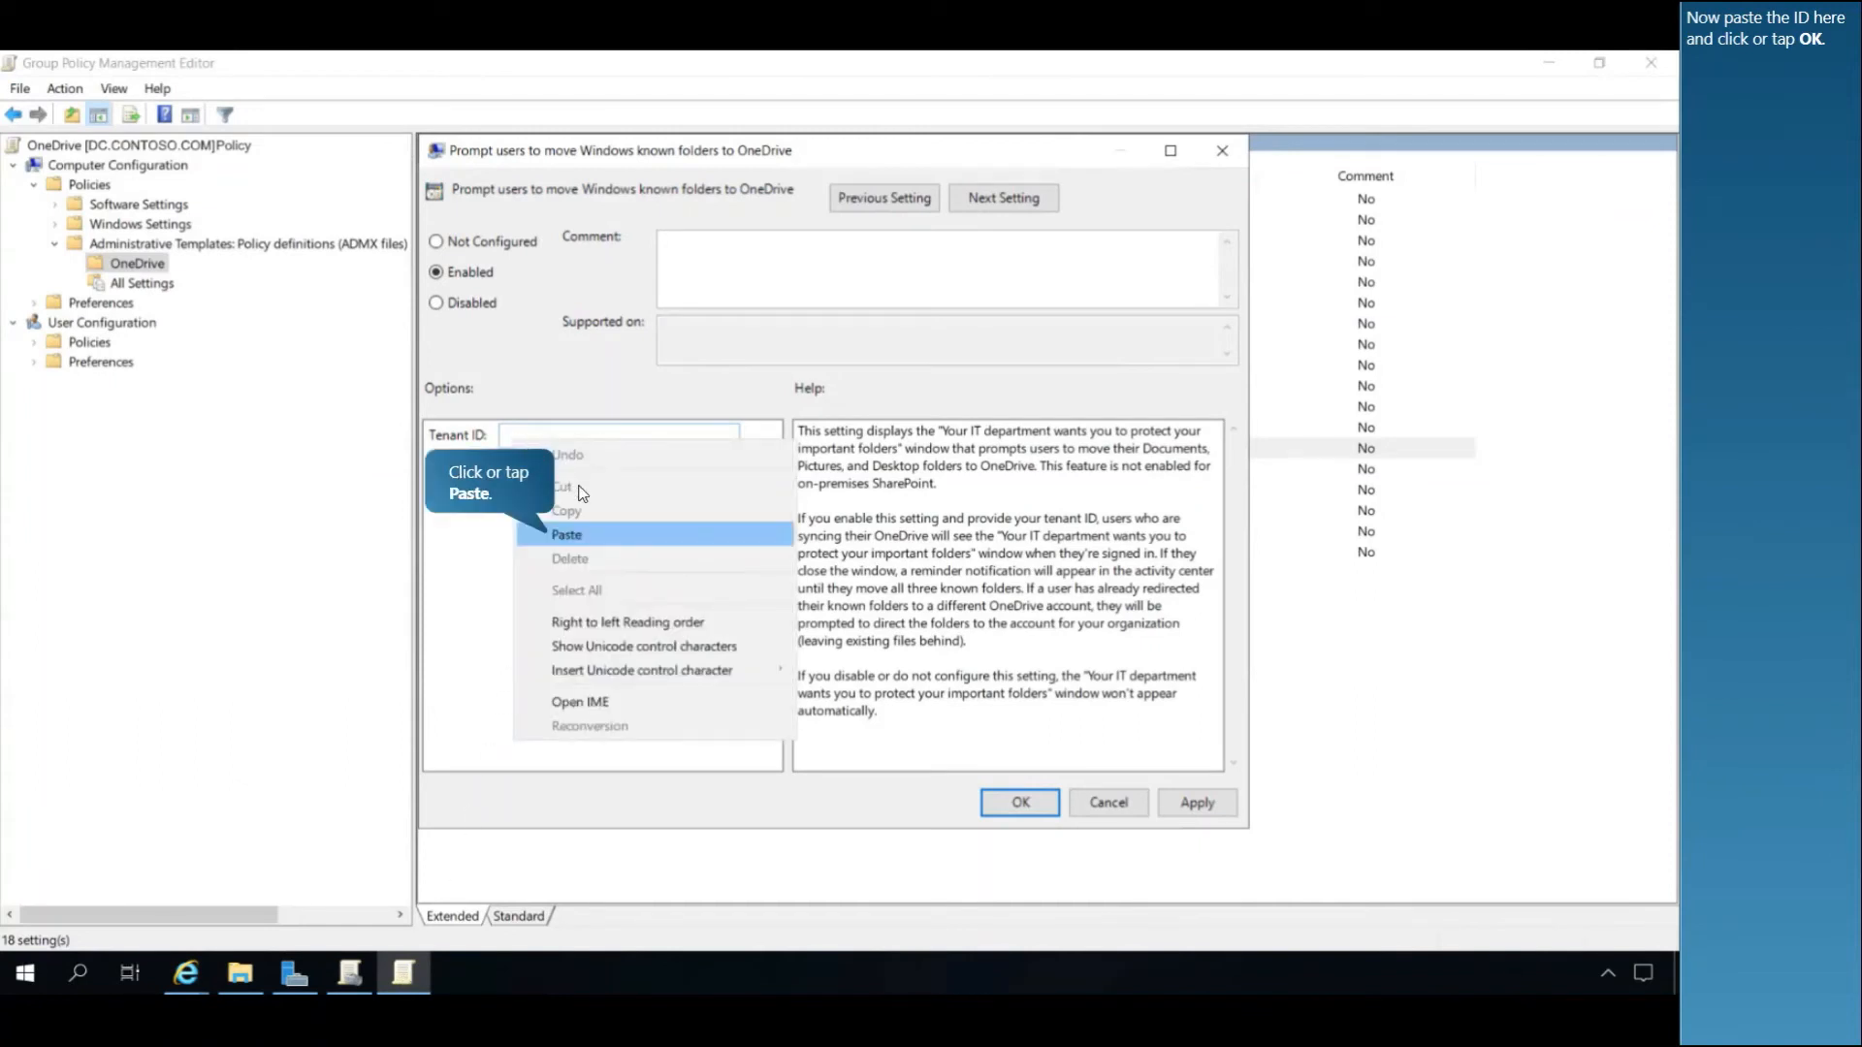
click(566, 534)
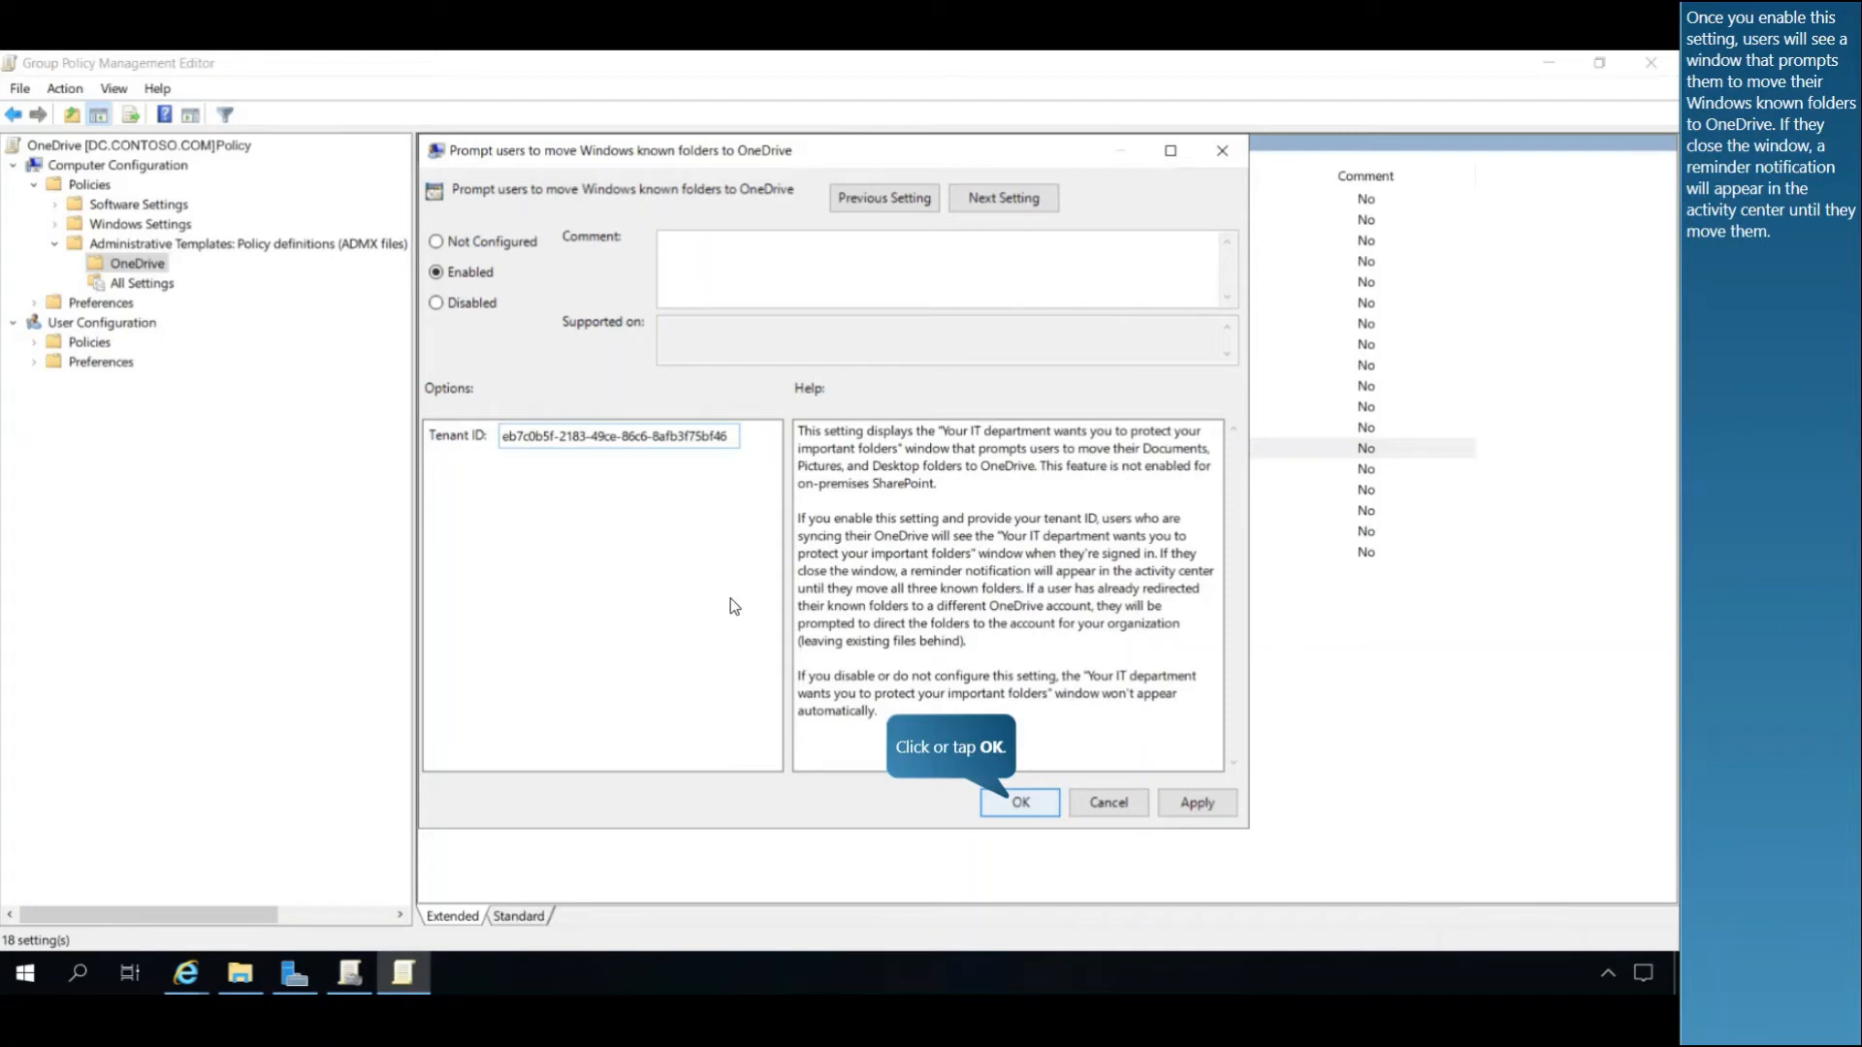
mouse_move(811, 797)
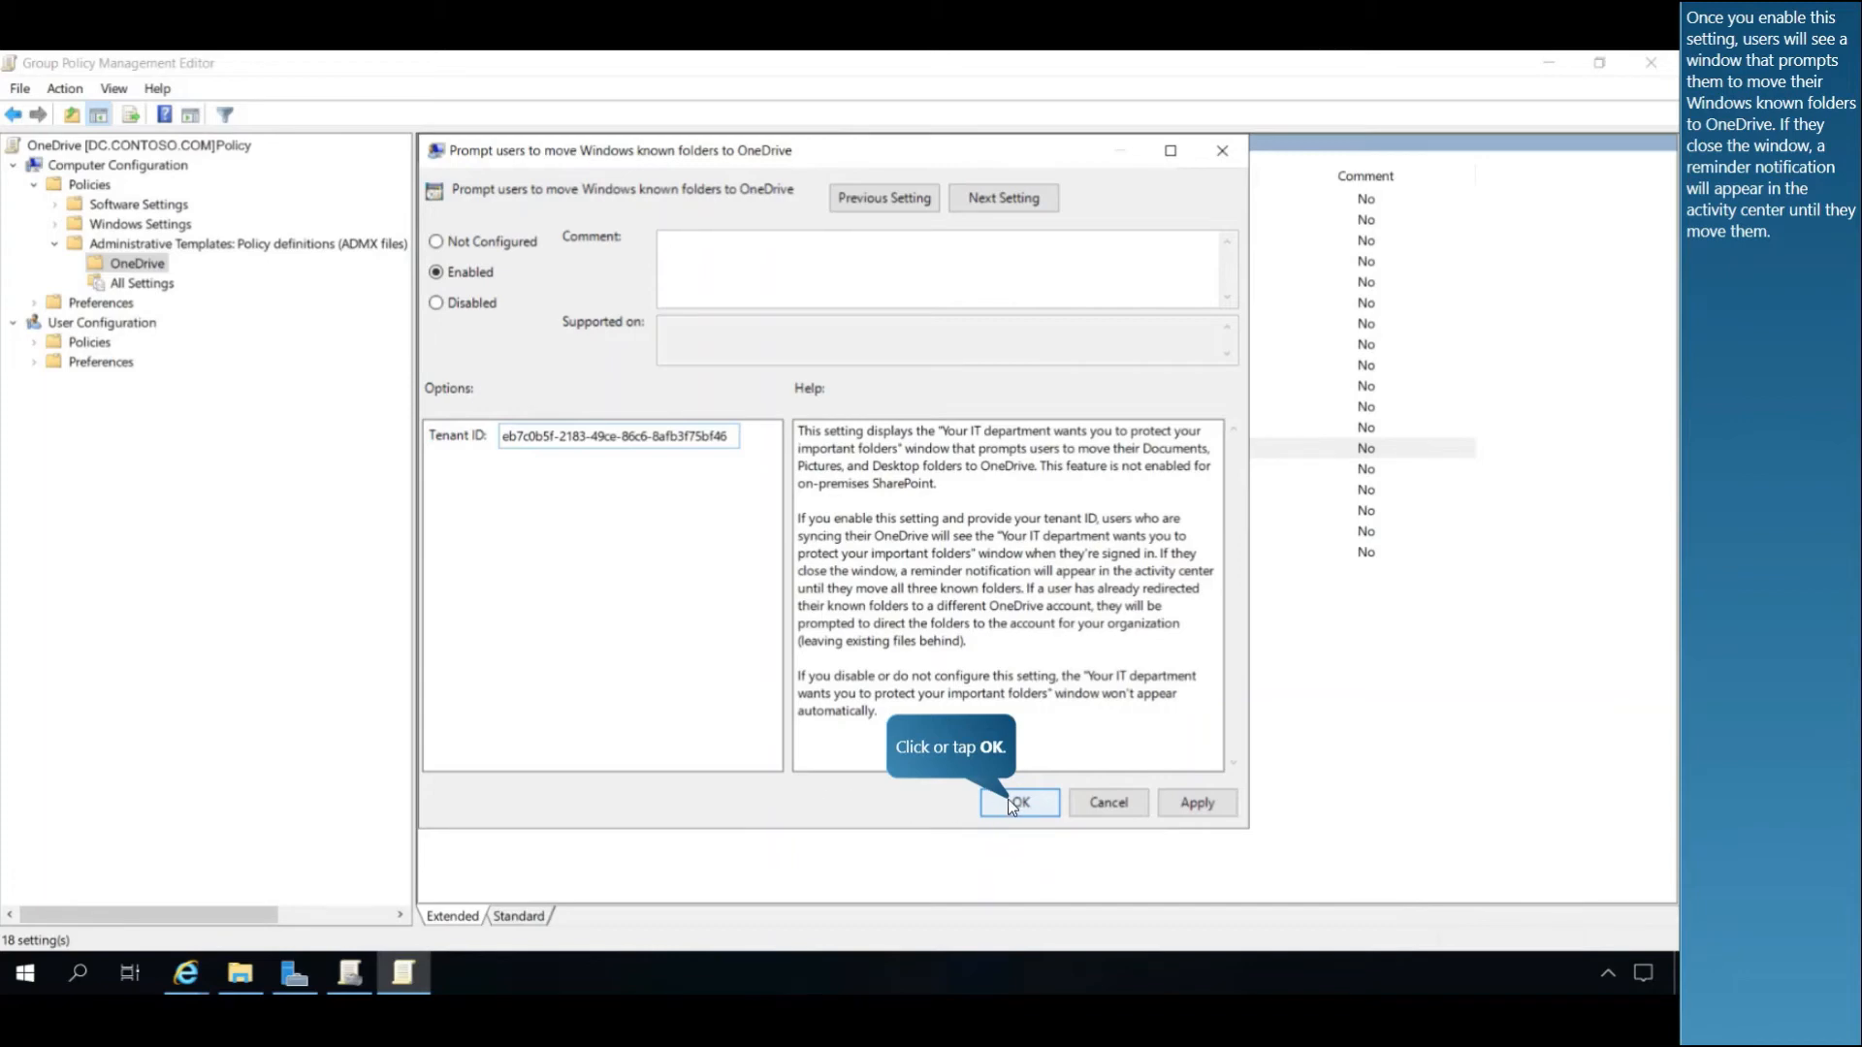
Save the prompt setting and enable 'Prevent users from redirecting their Windows known folders to their PC'.
click(1017, 803)
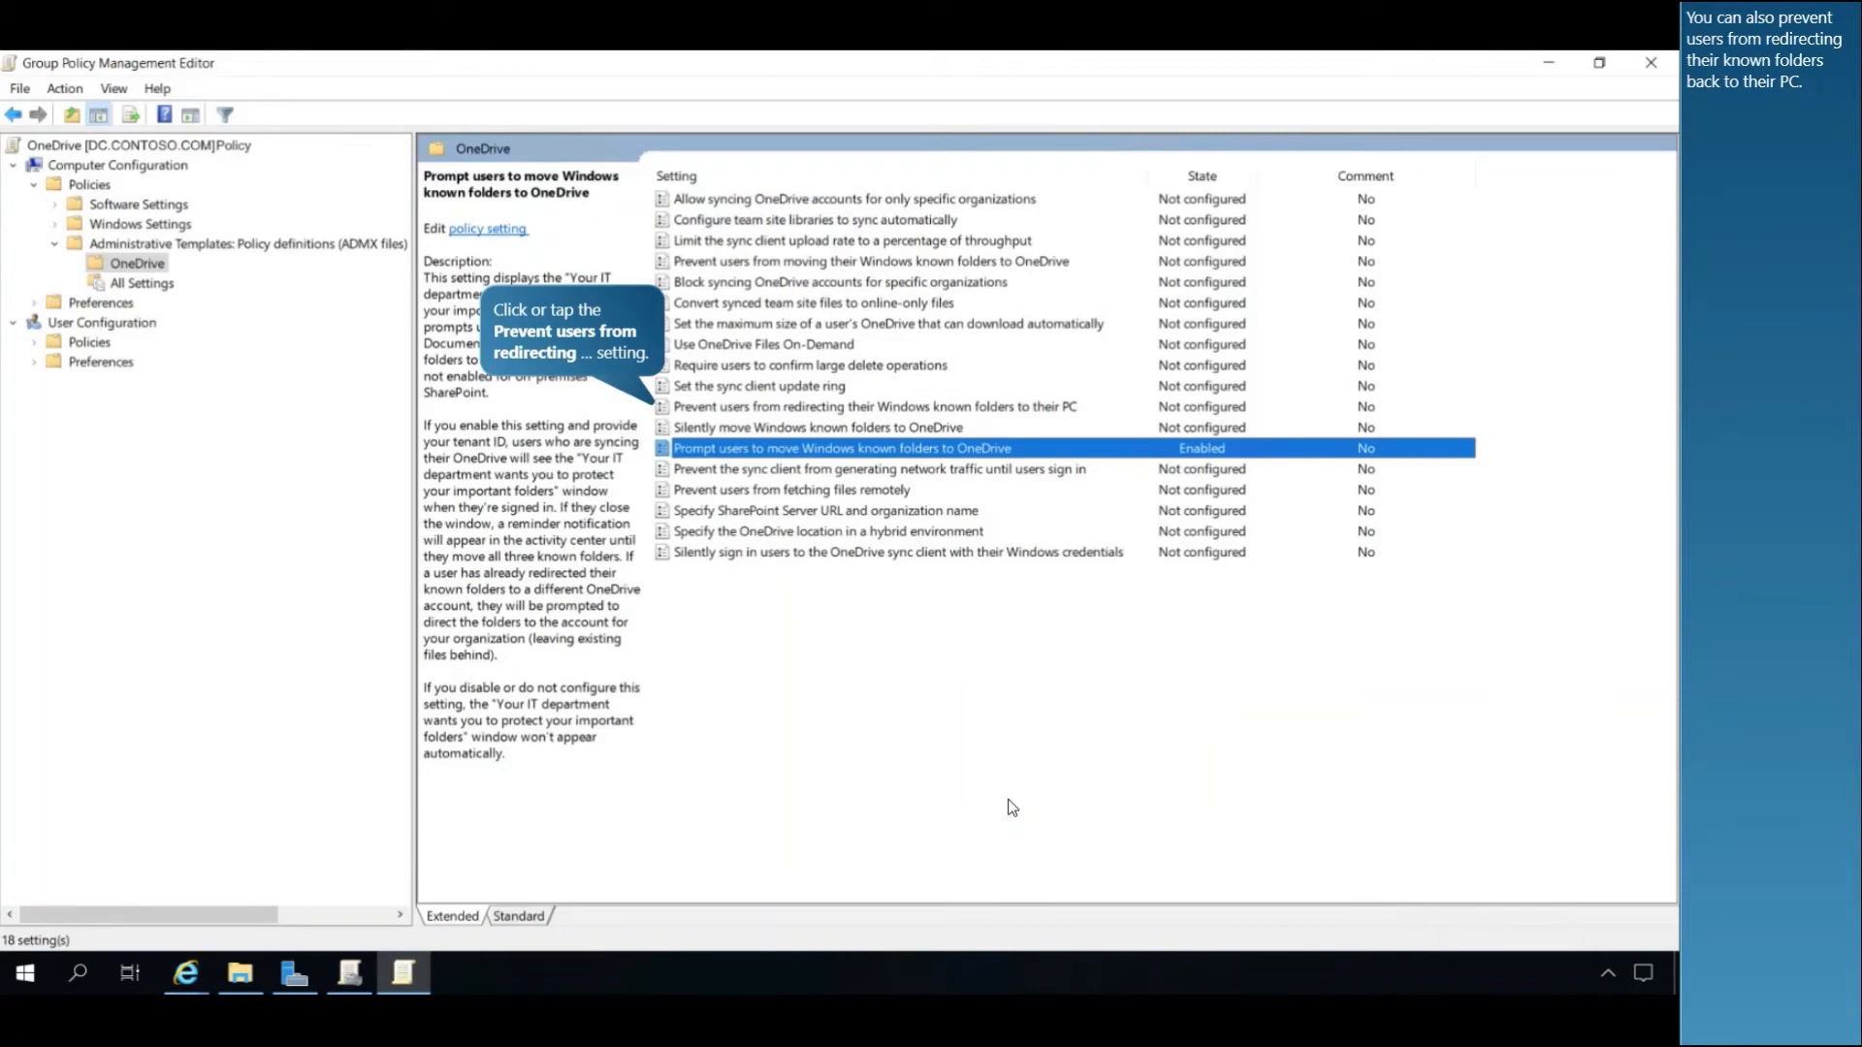
mouse_move(1009, 807)
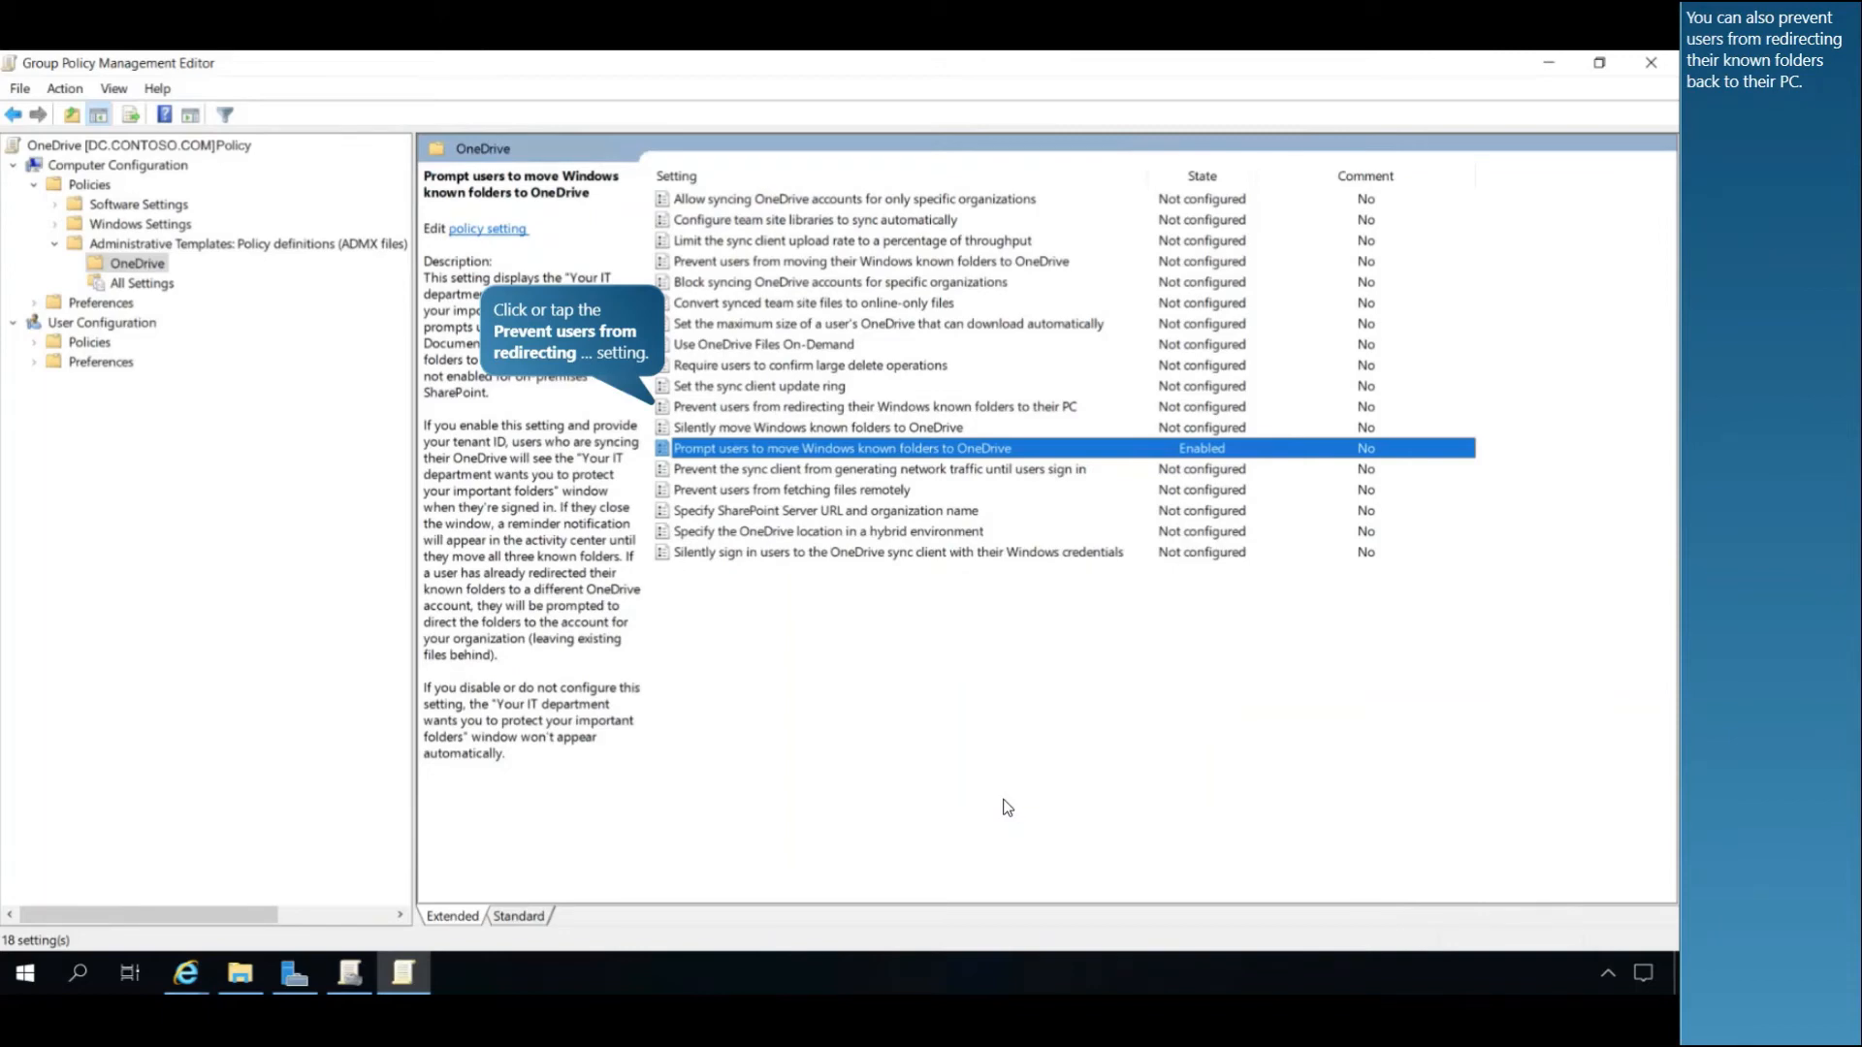
mouse_move(828, 453)
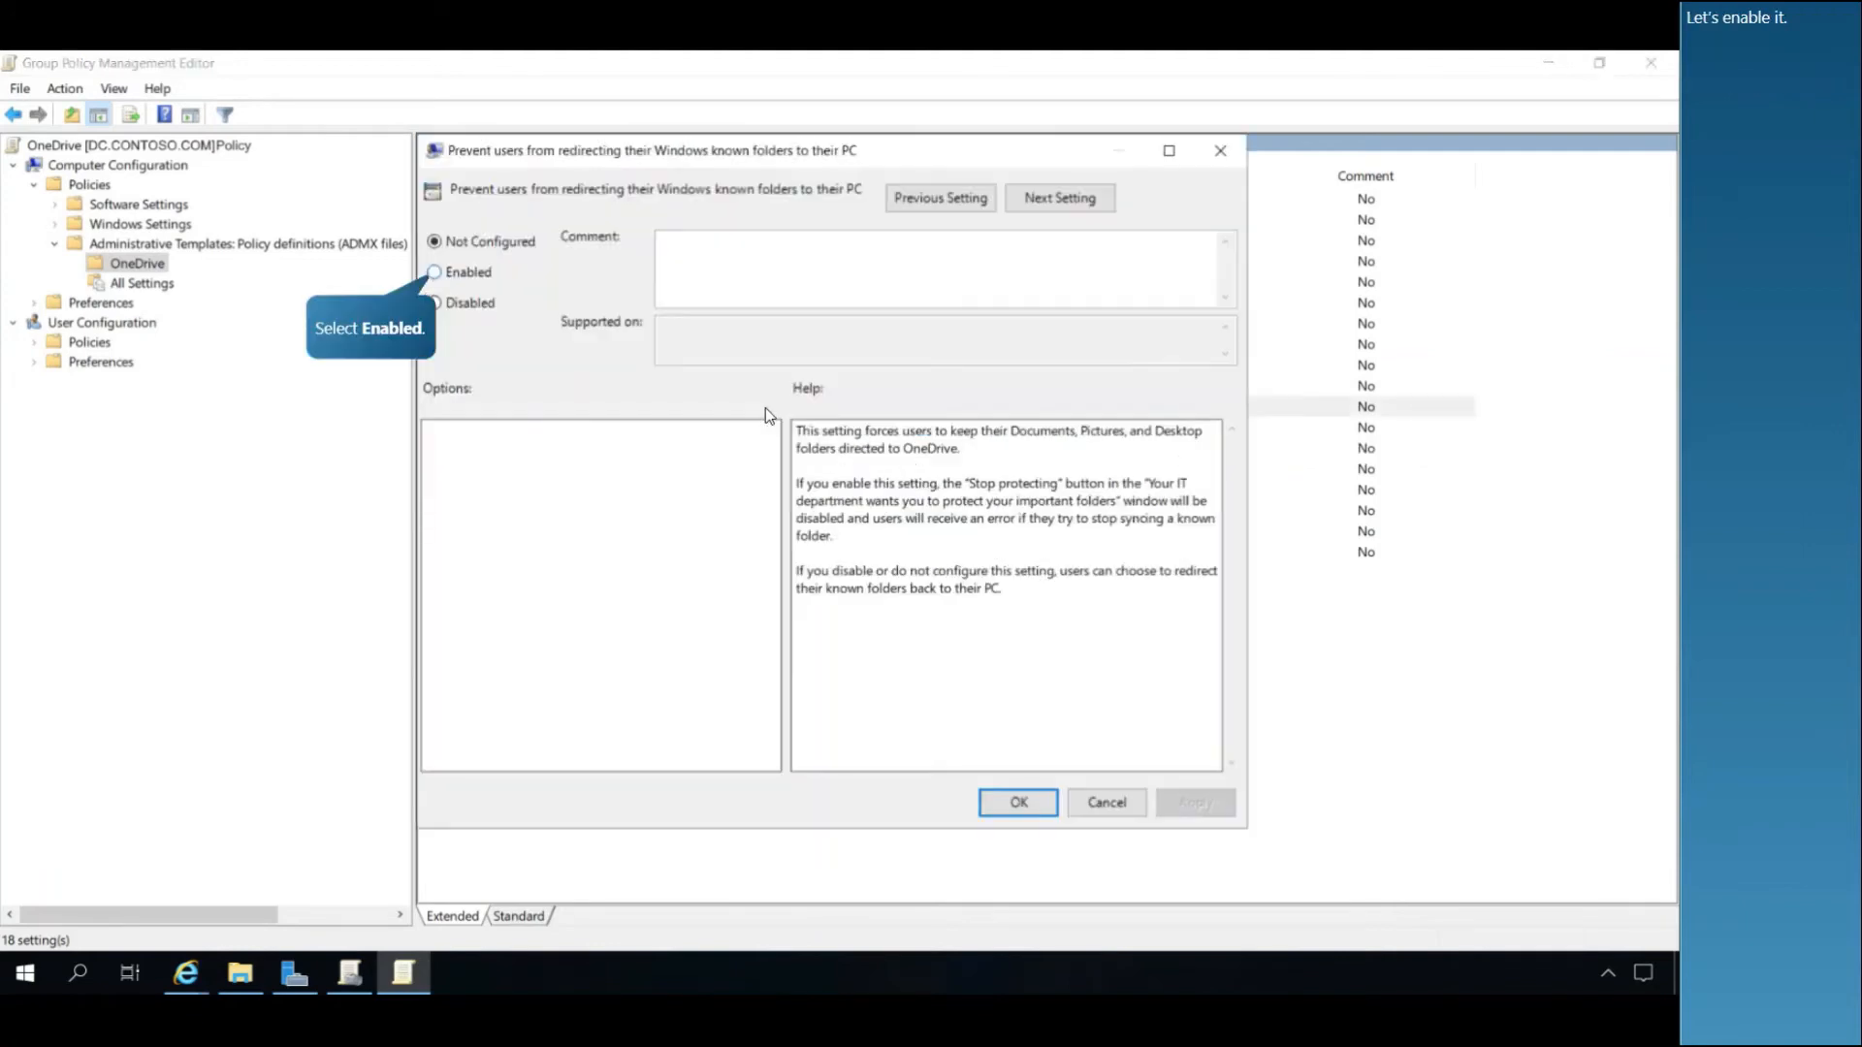
mouse_move(455, 279)
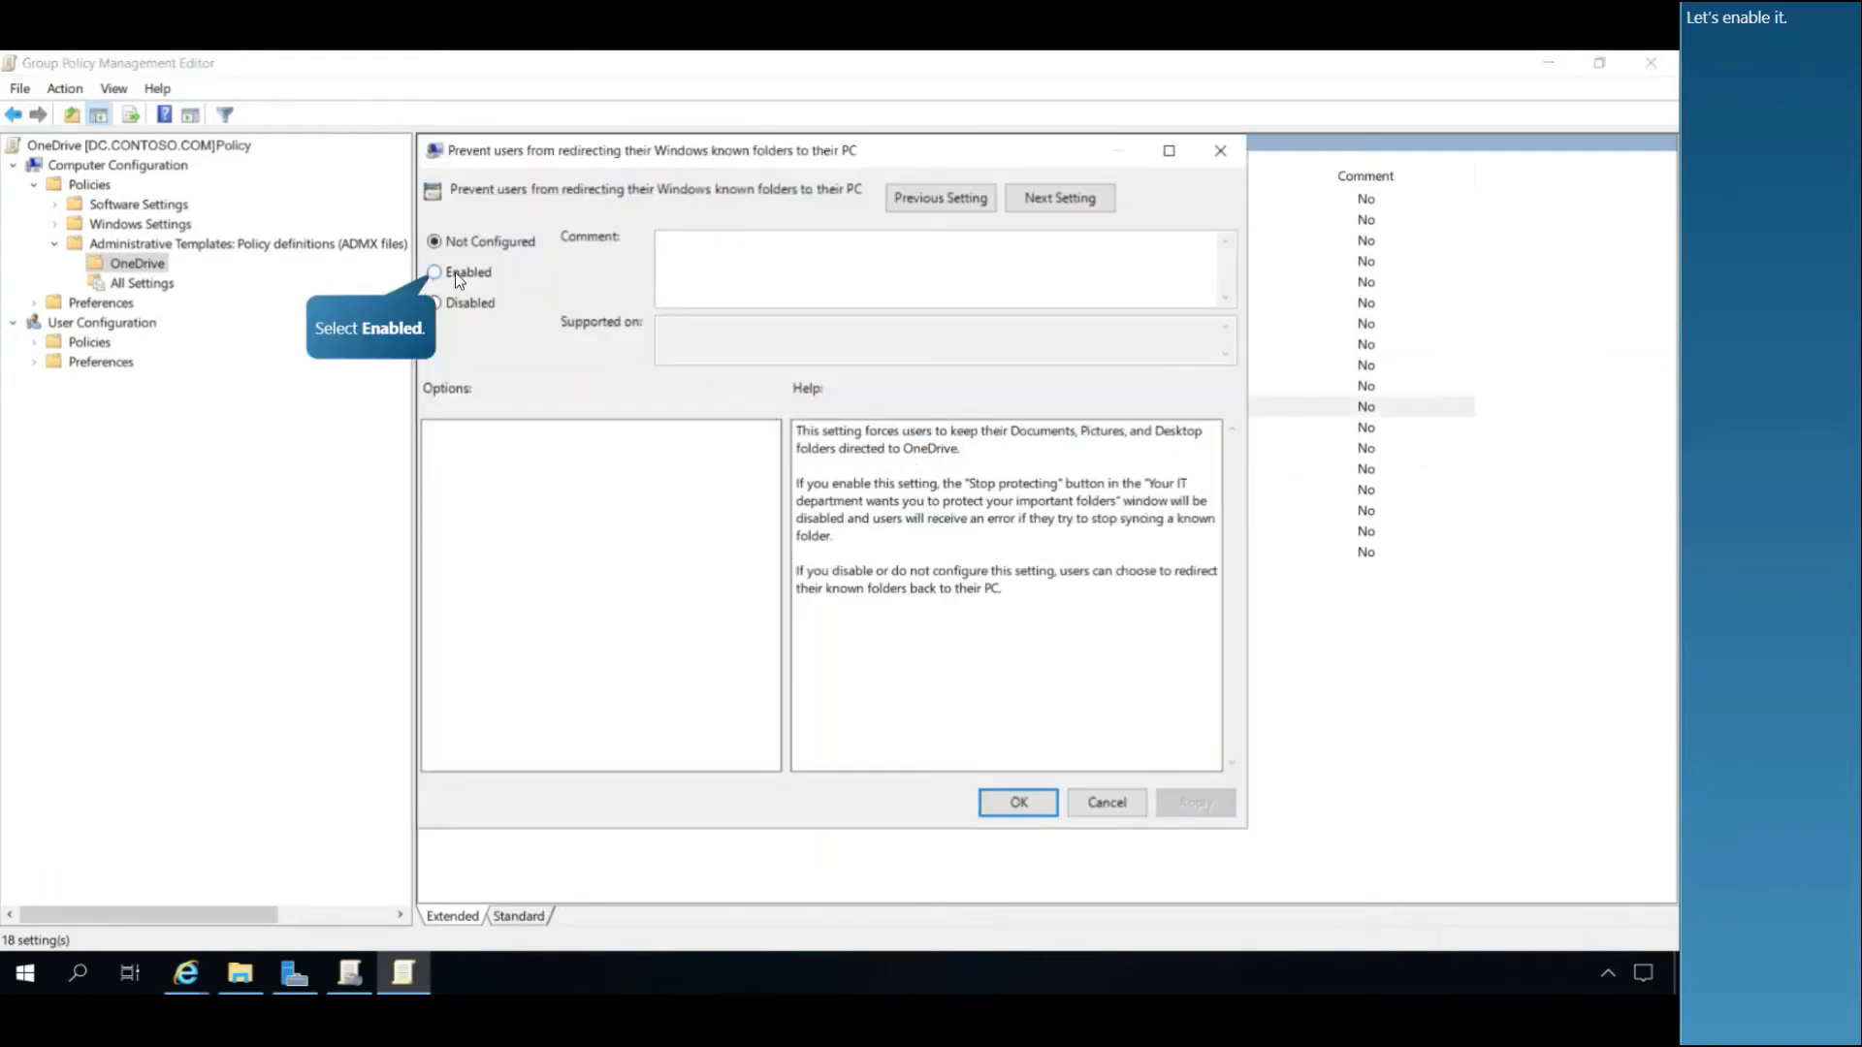
click(434, 271)
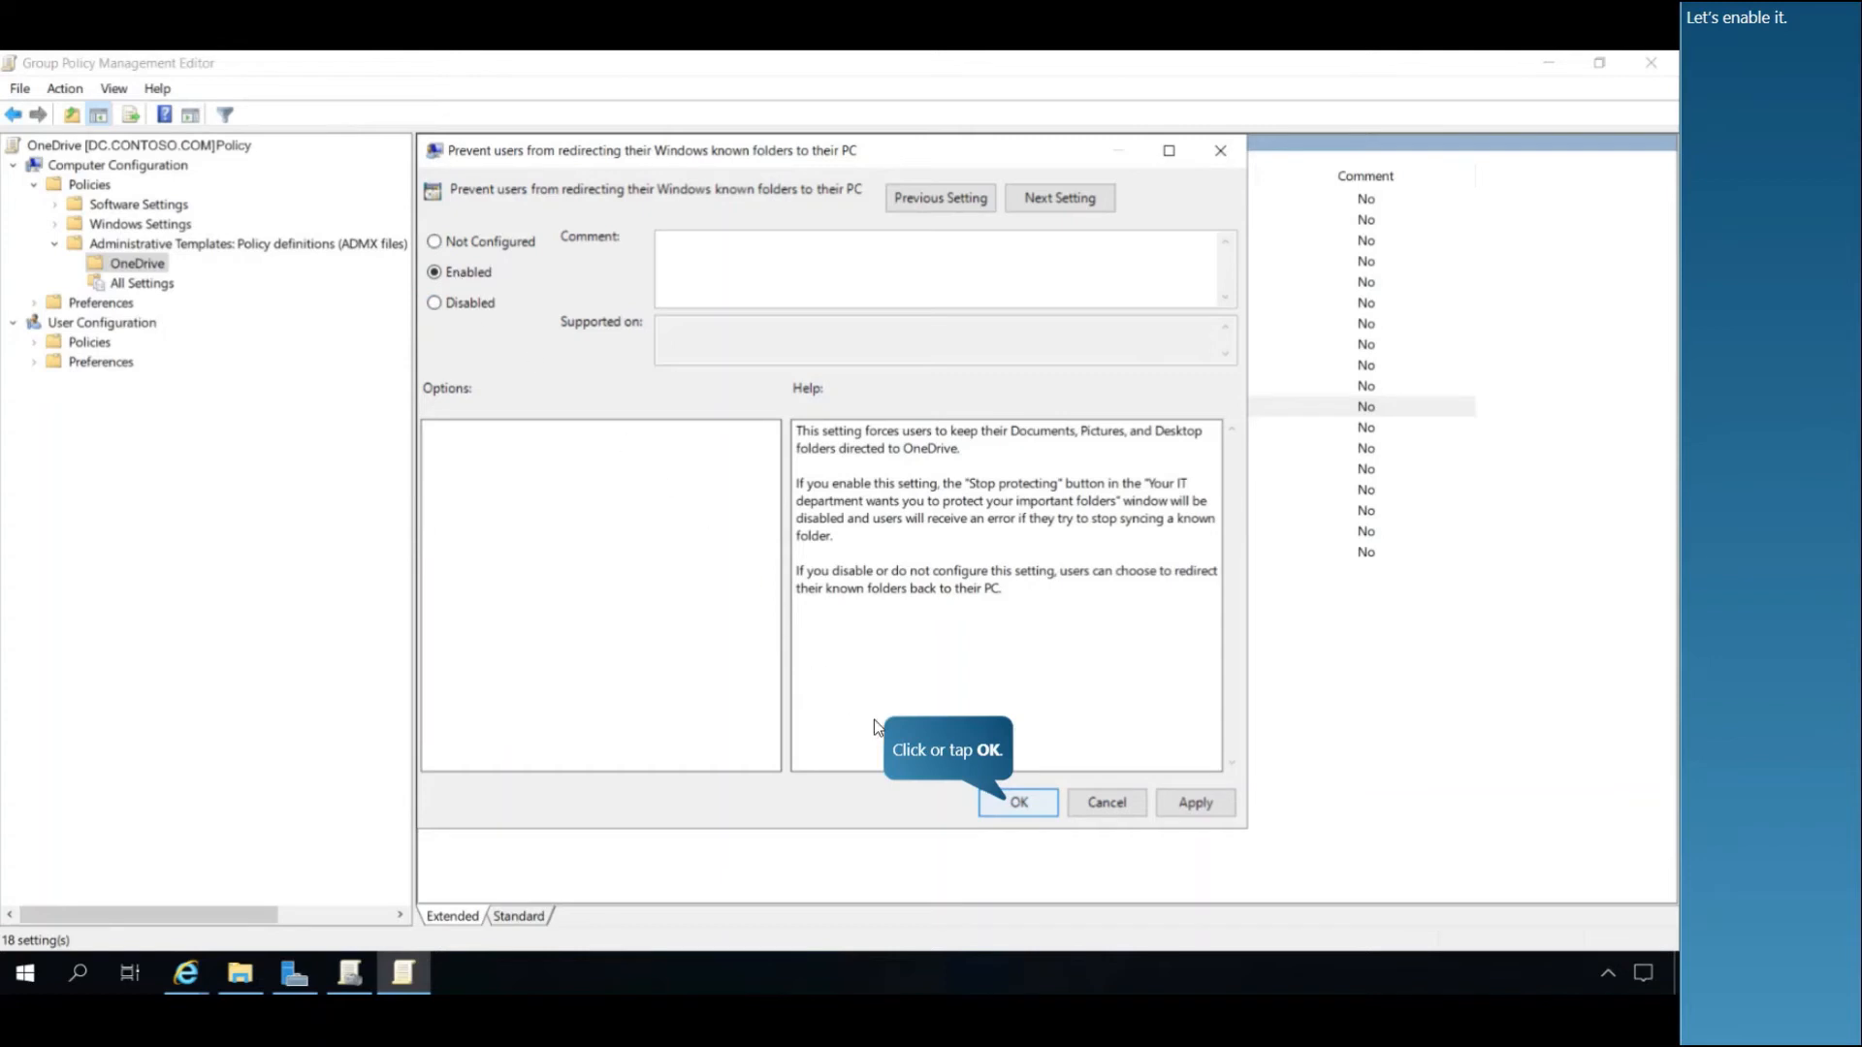
click(1016, 802)
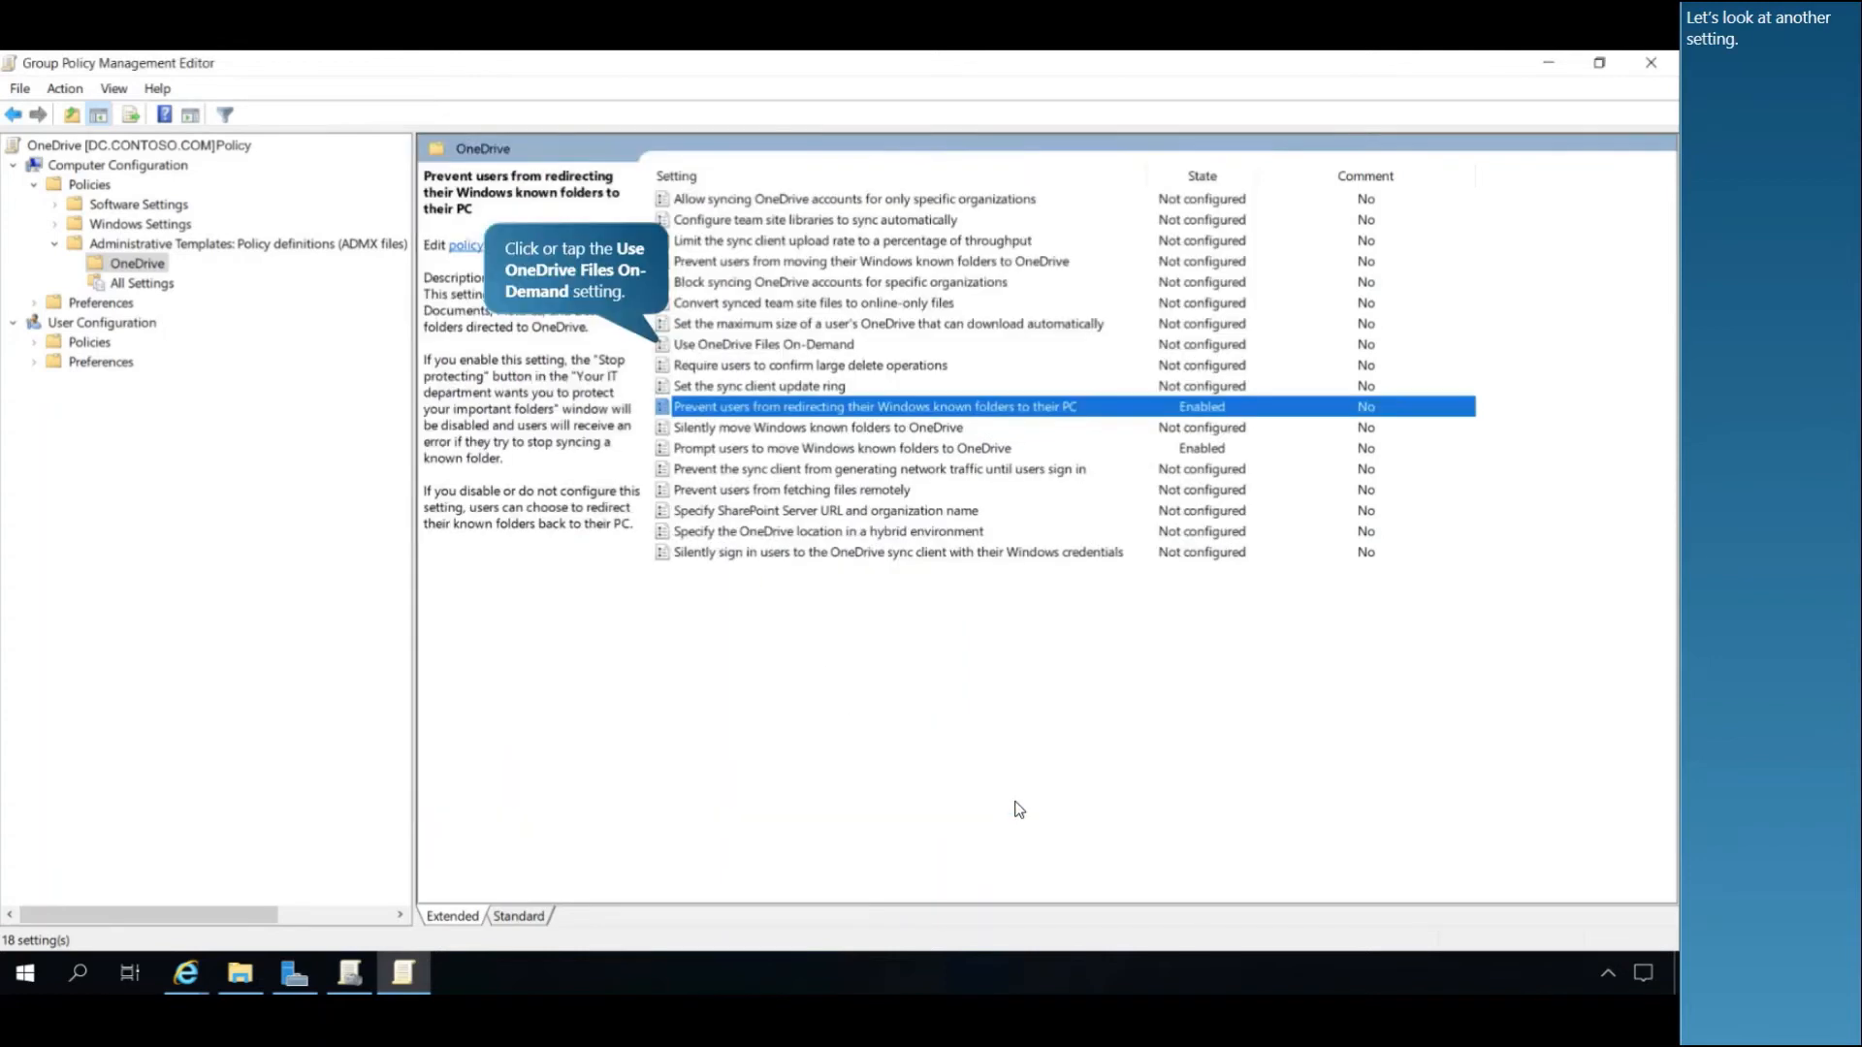
mouse_move(959, 723)
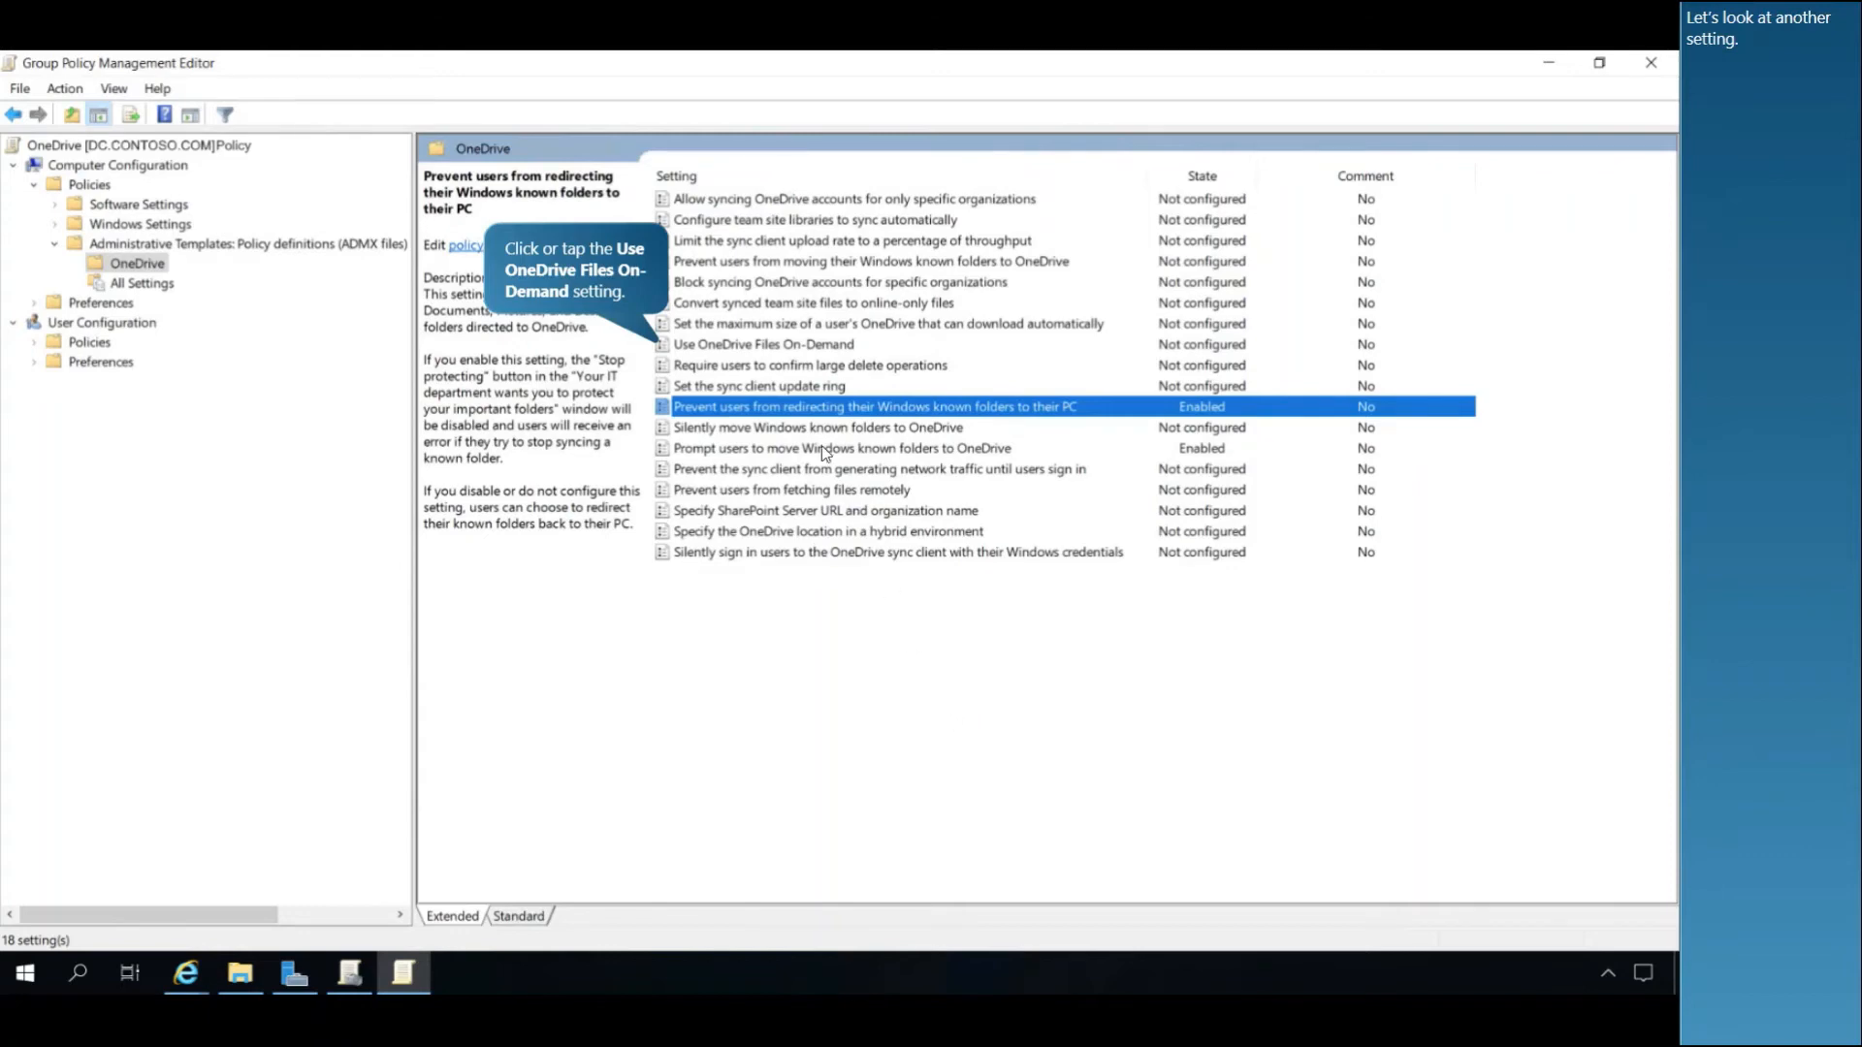
Set 'Use OneDrive Files On-Demand' to Enabled and apply it.
double_click(763, 343)
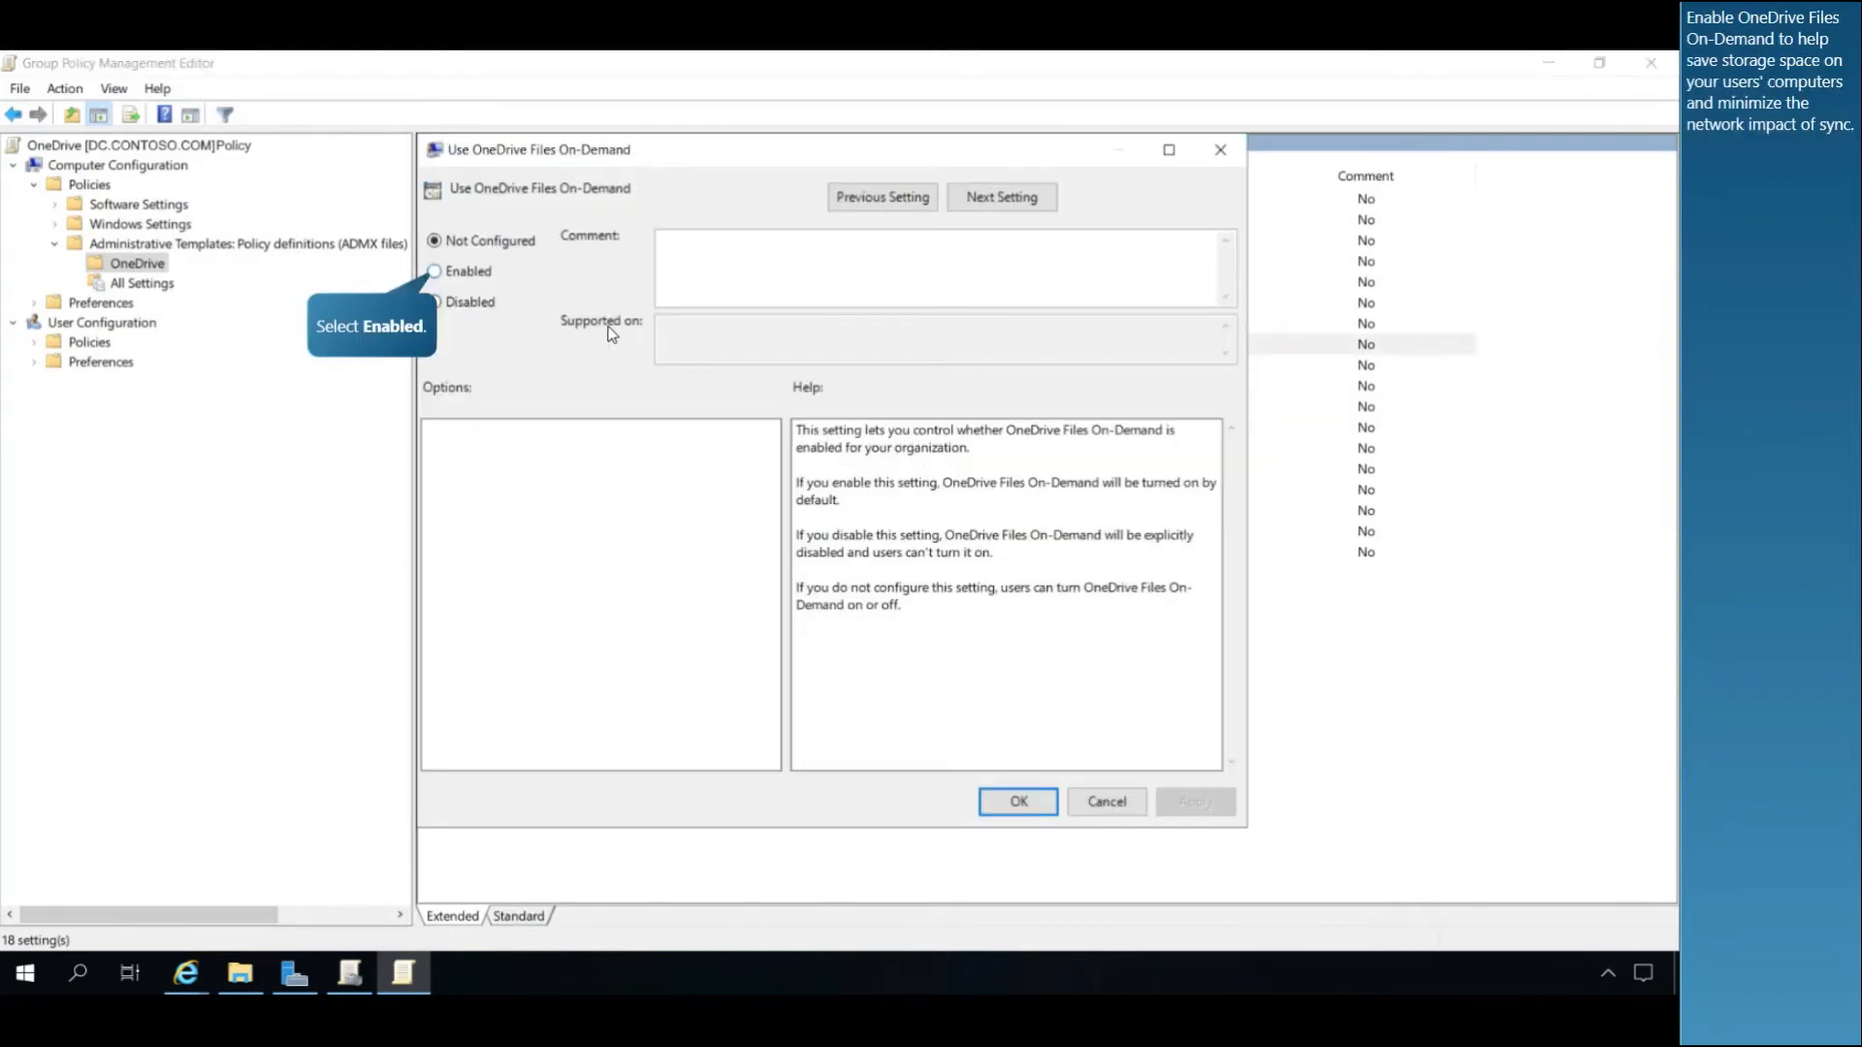
mouse_move(550, 344)
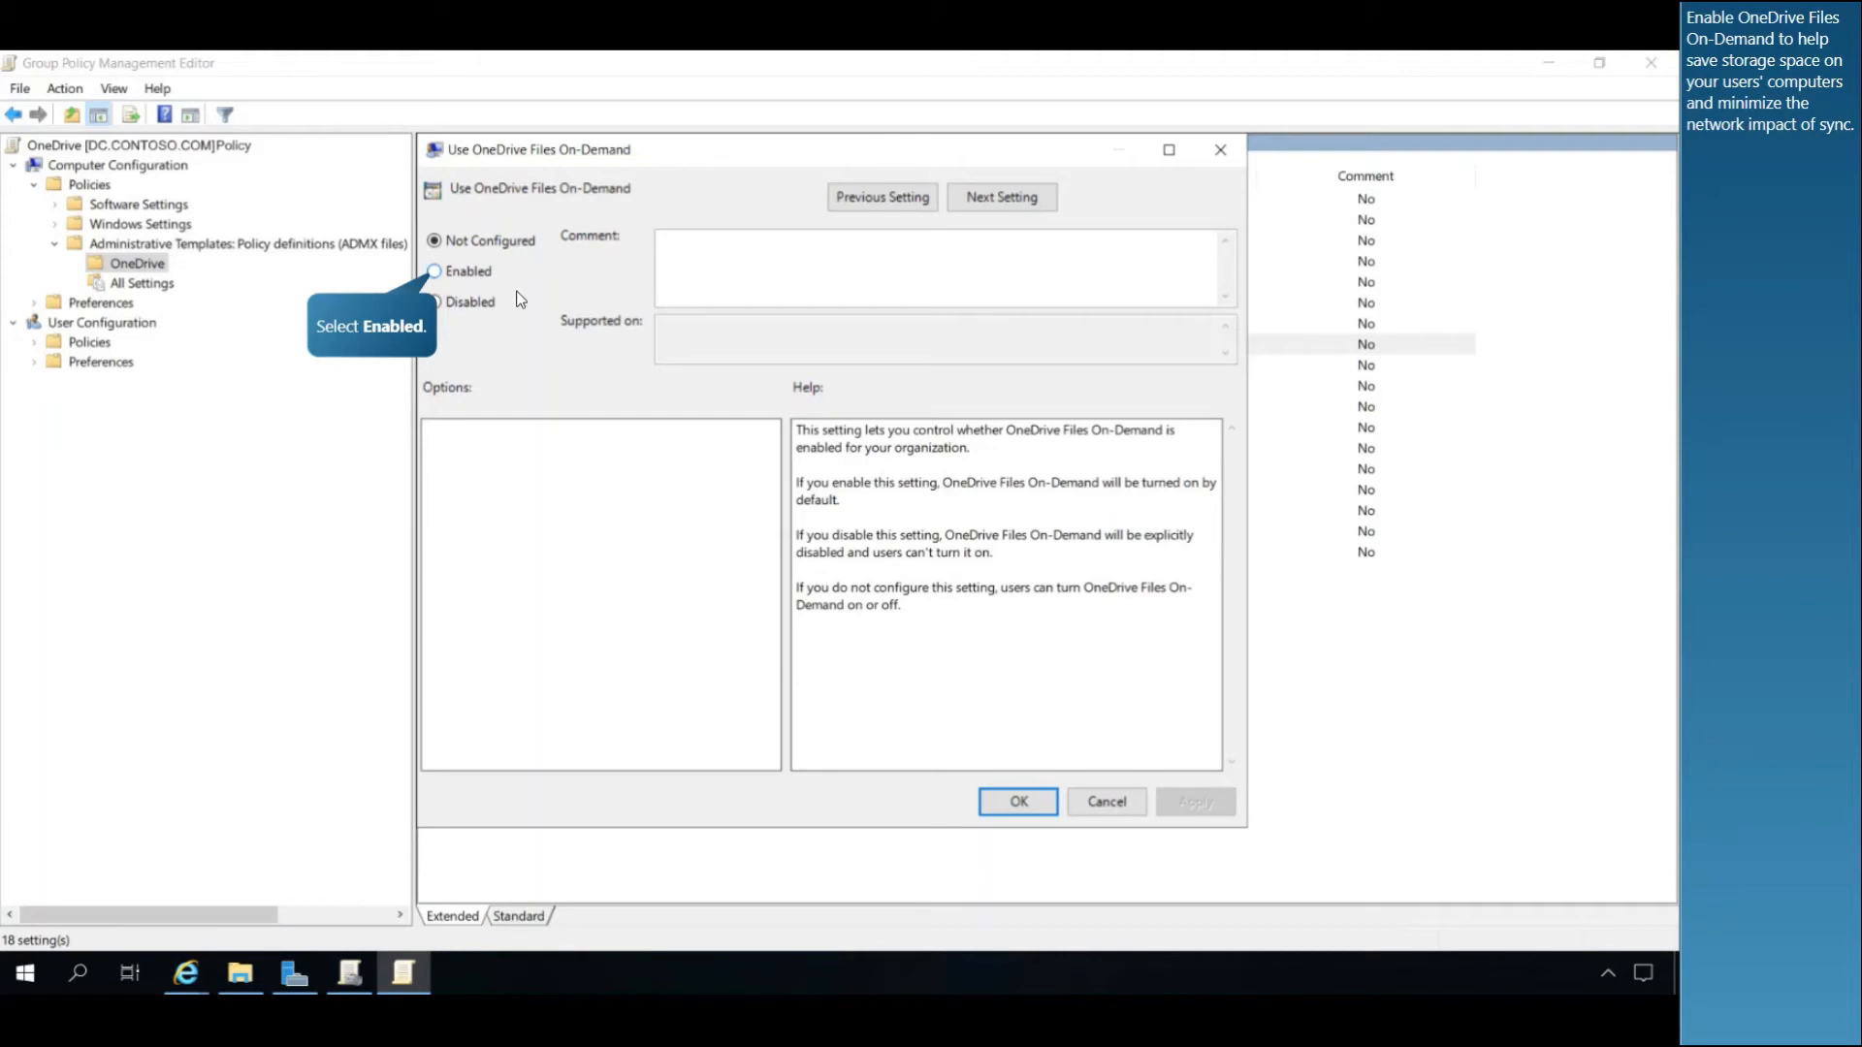
click(434, 270)
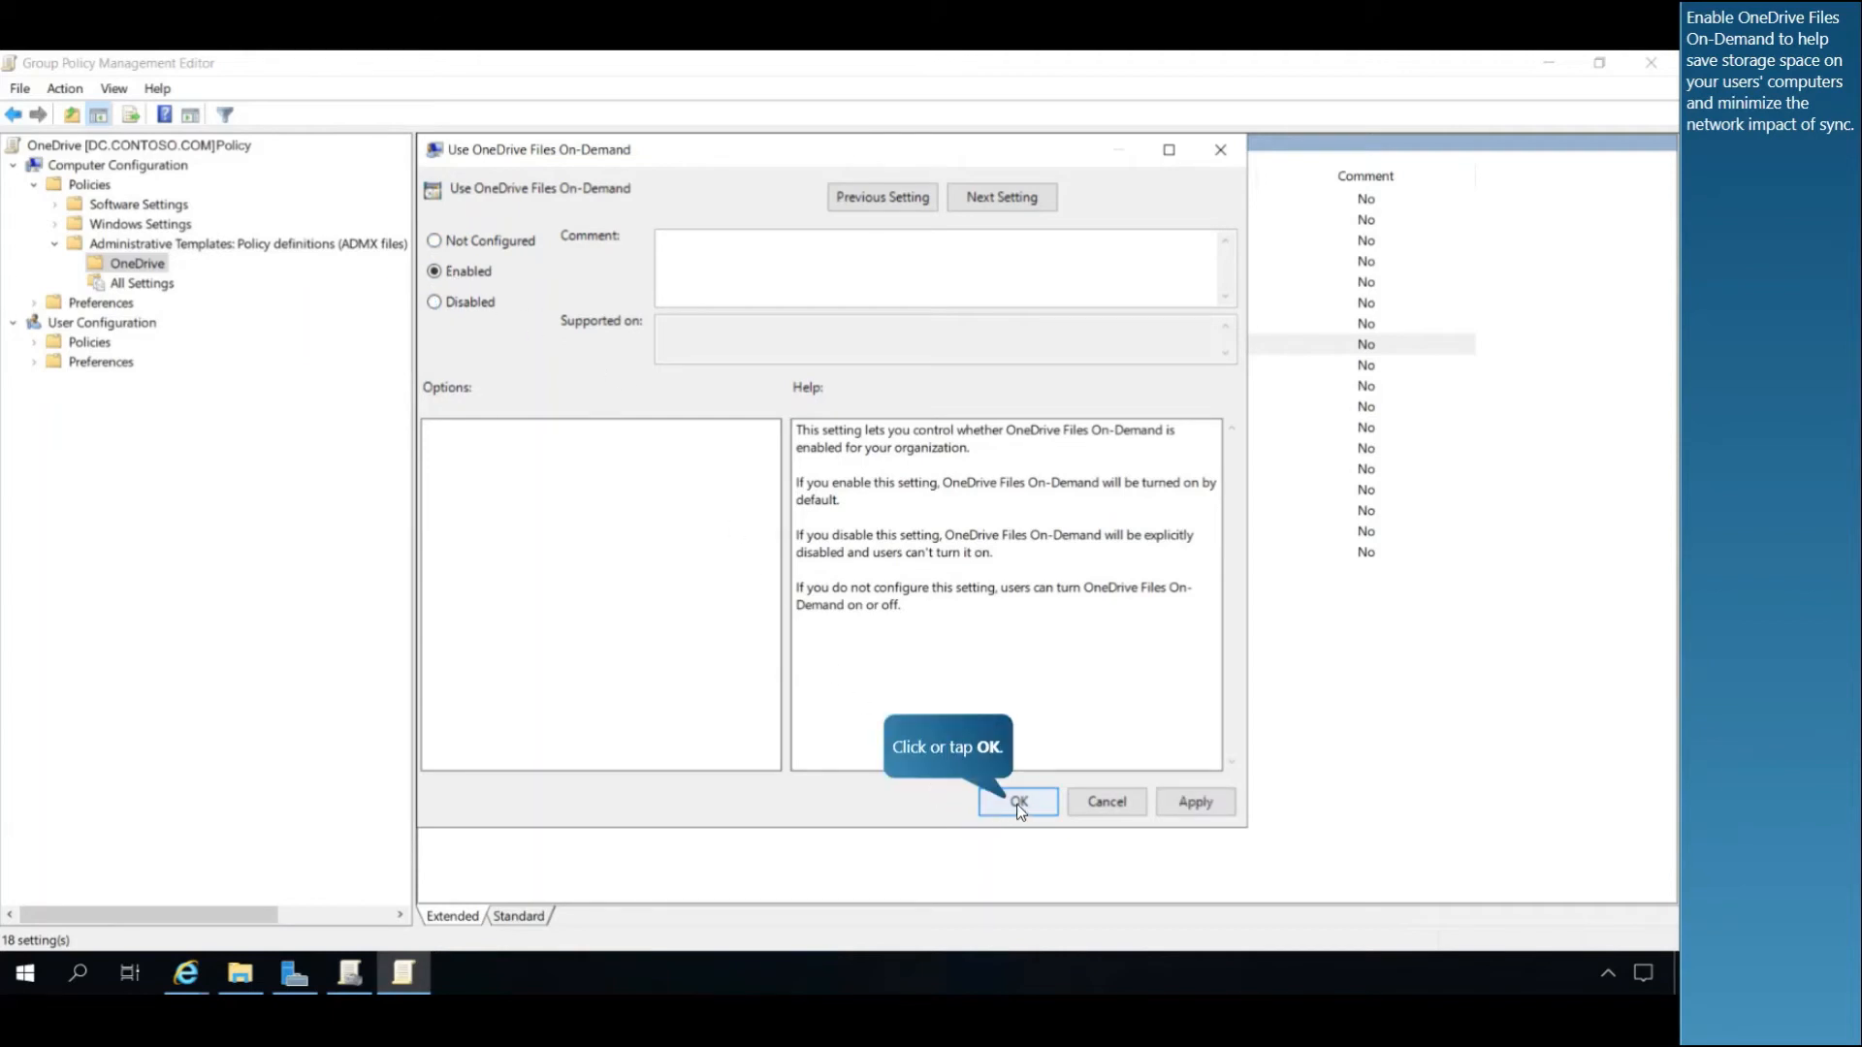
click(1017, 802)
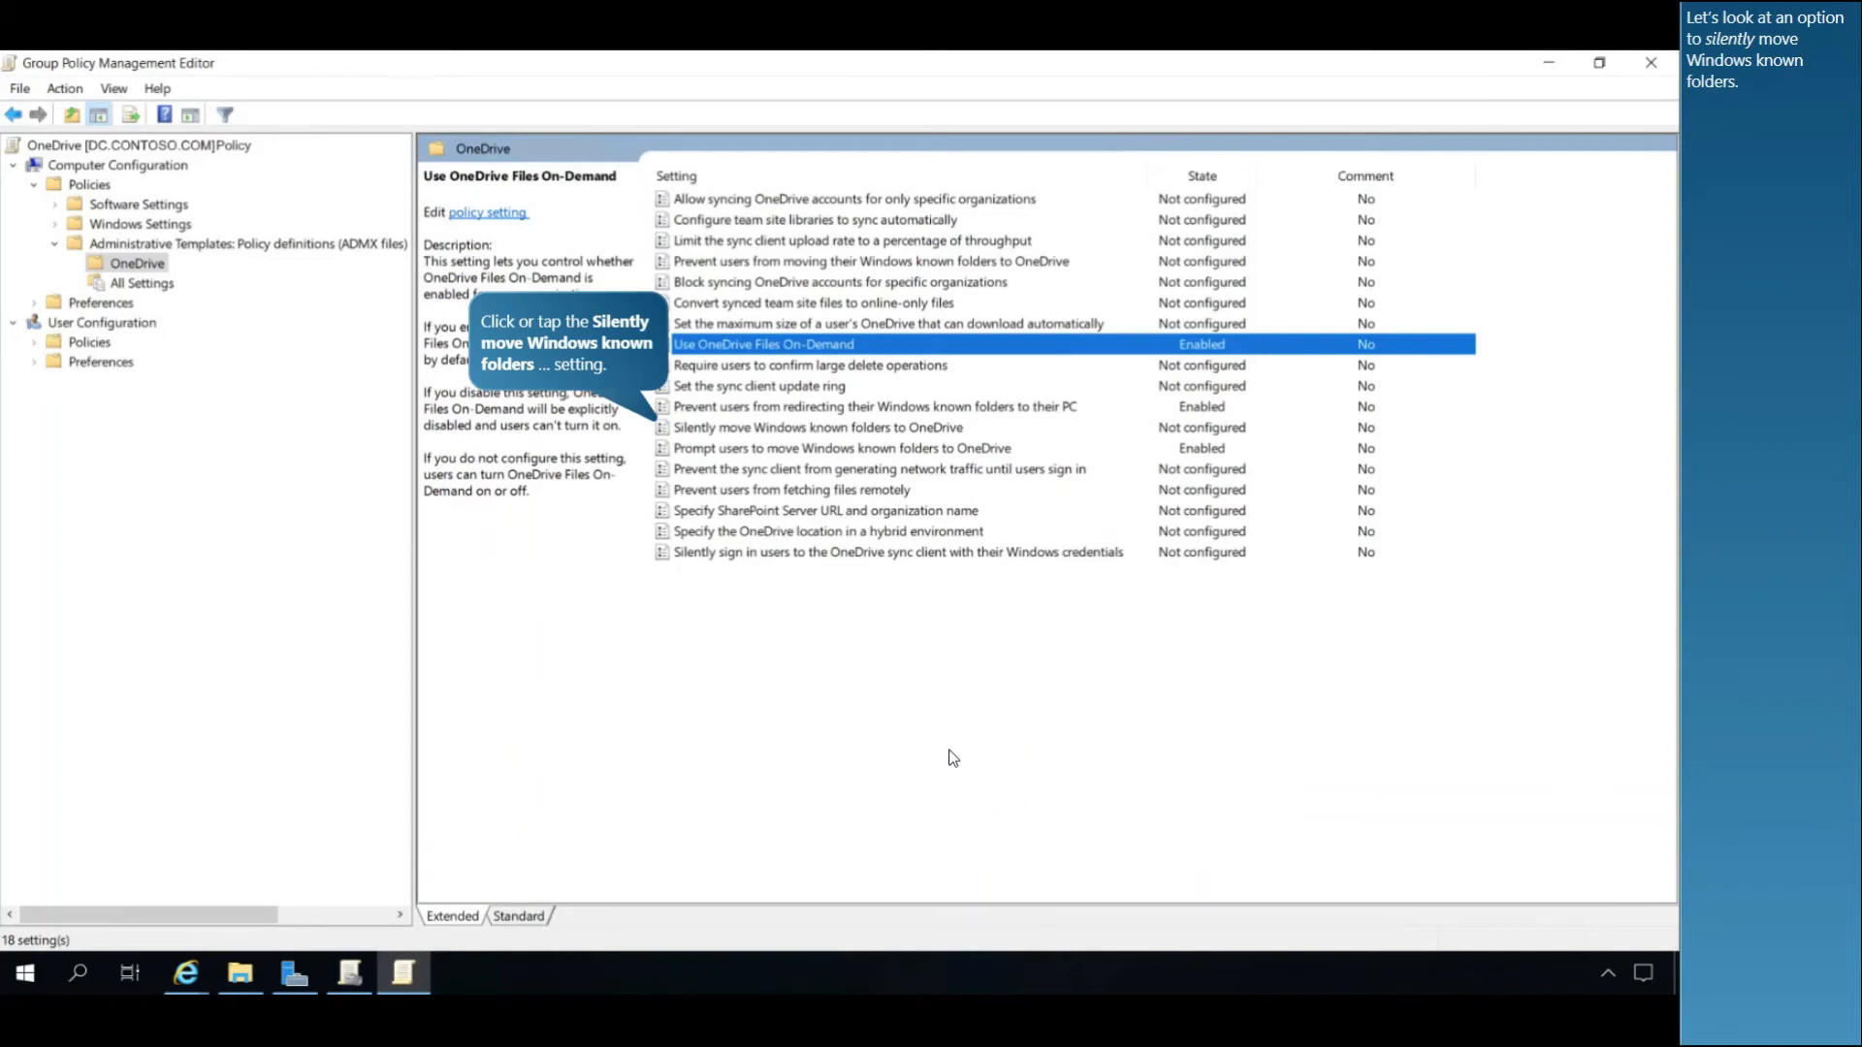
mouse_move(919, 729)
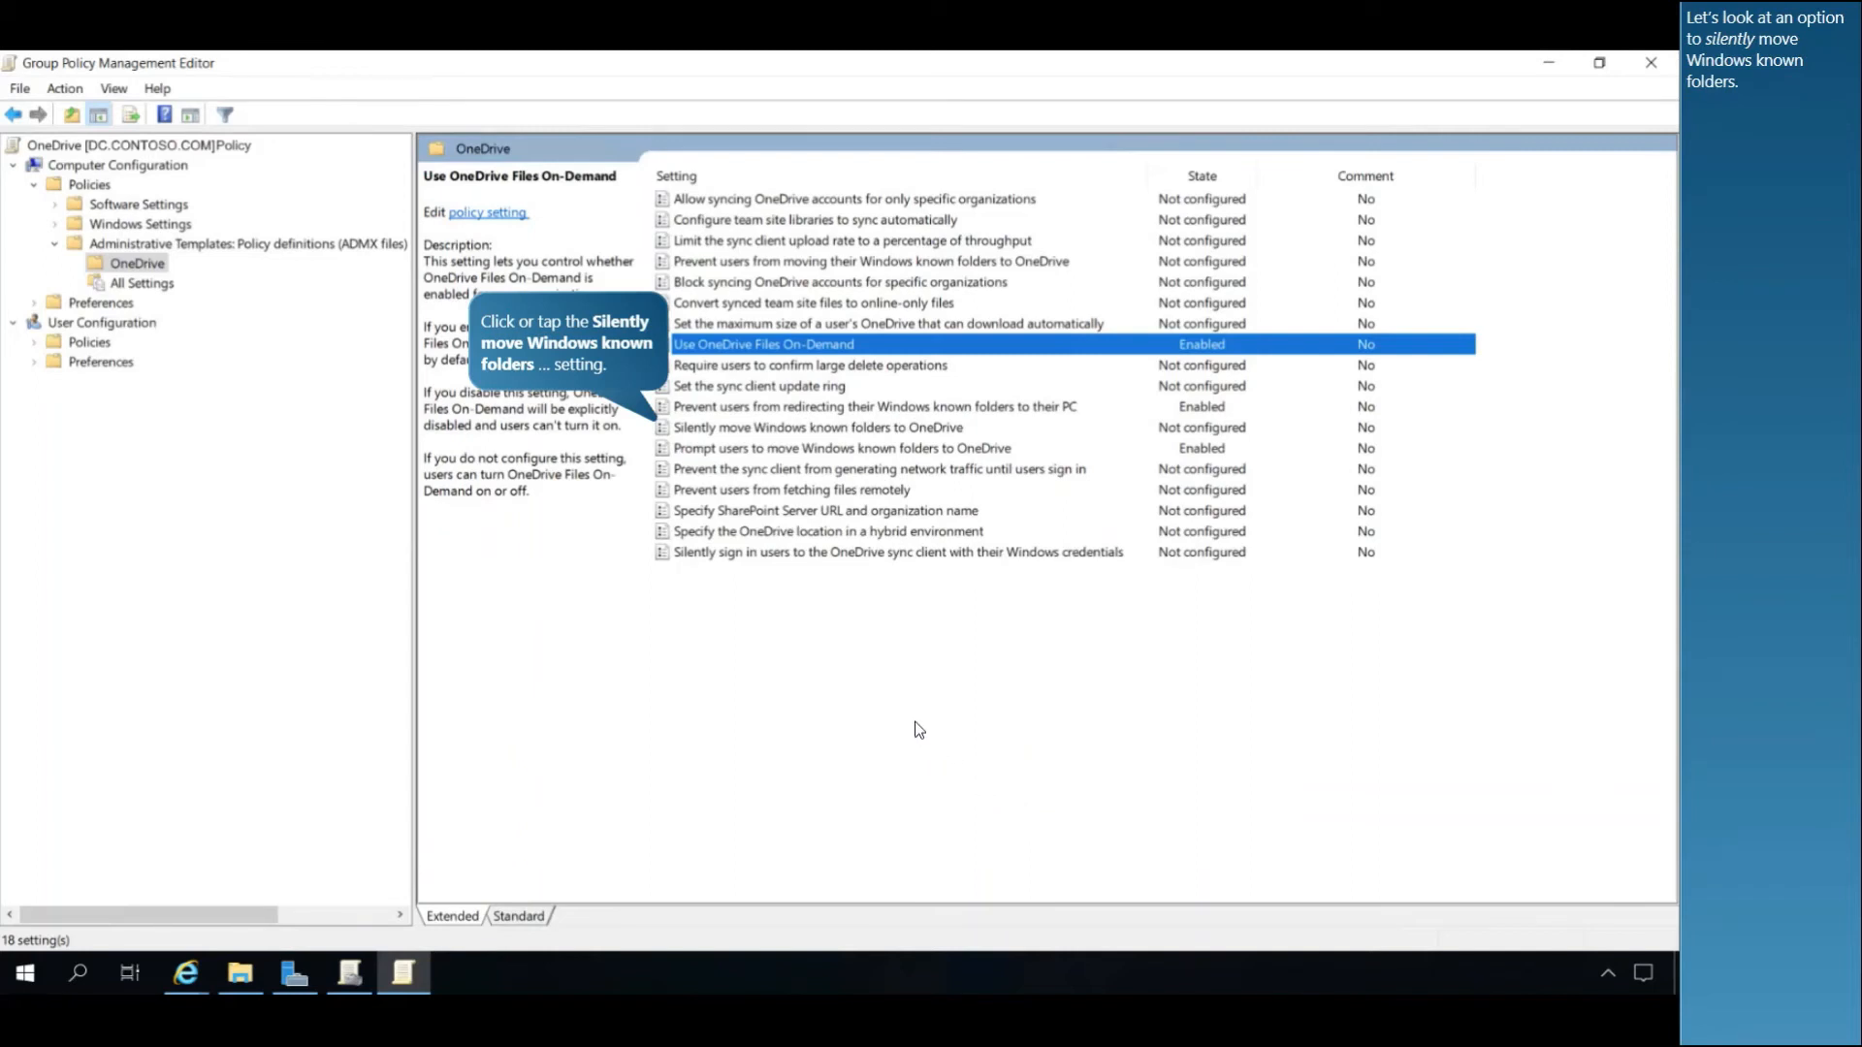
mouse_move(692, 432)
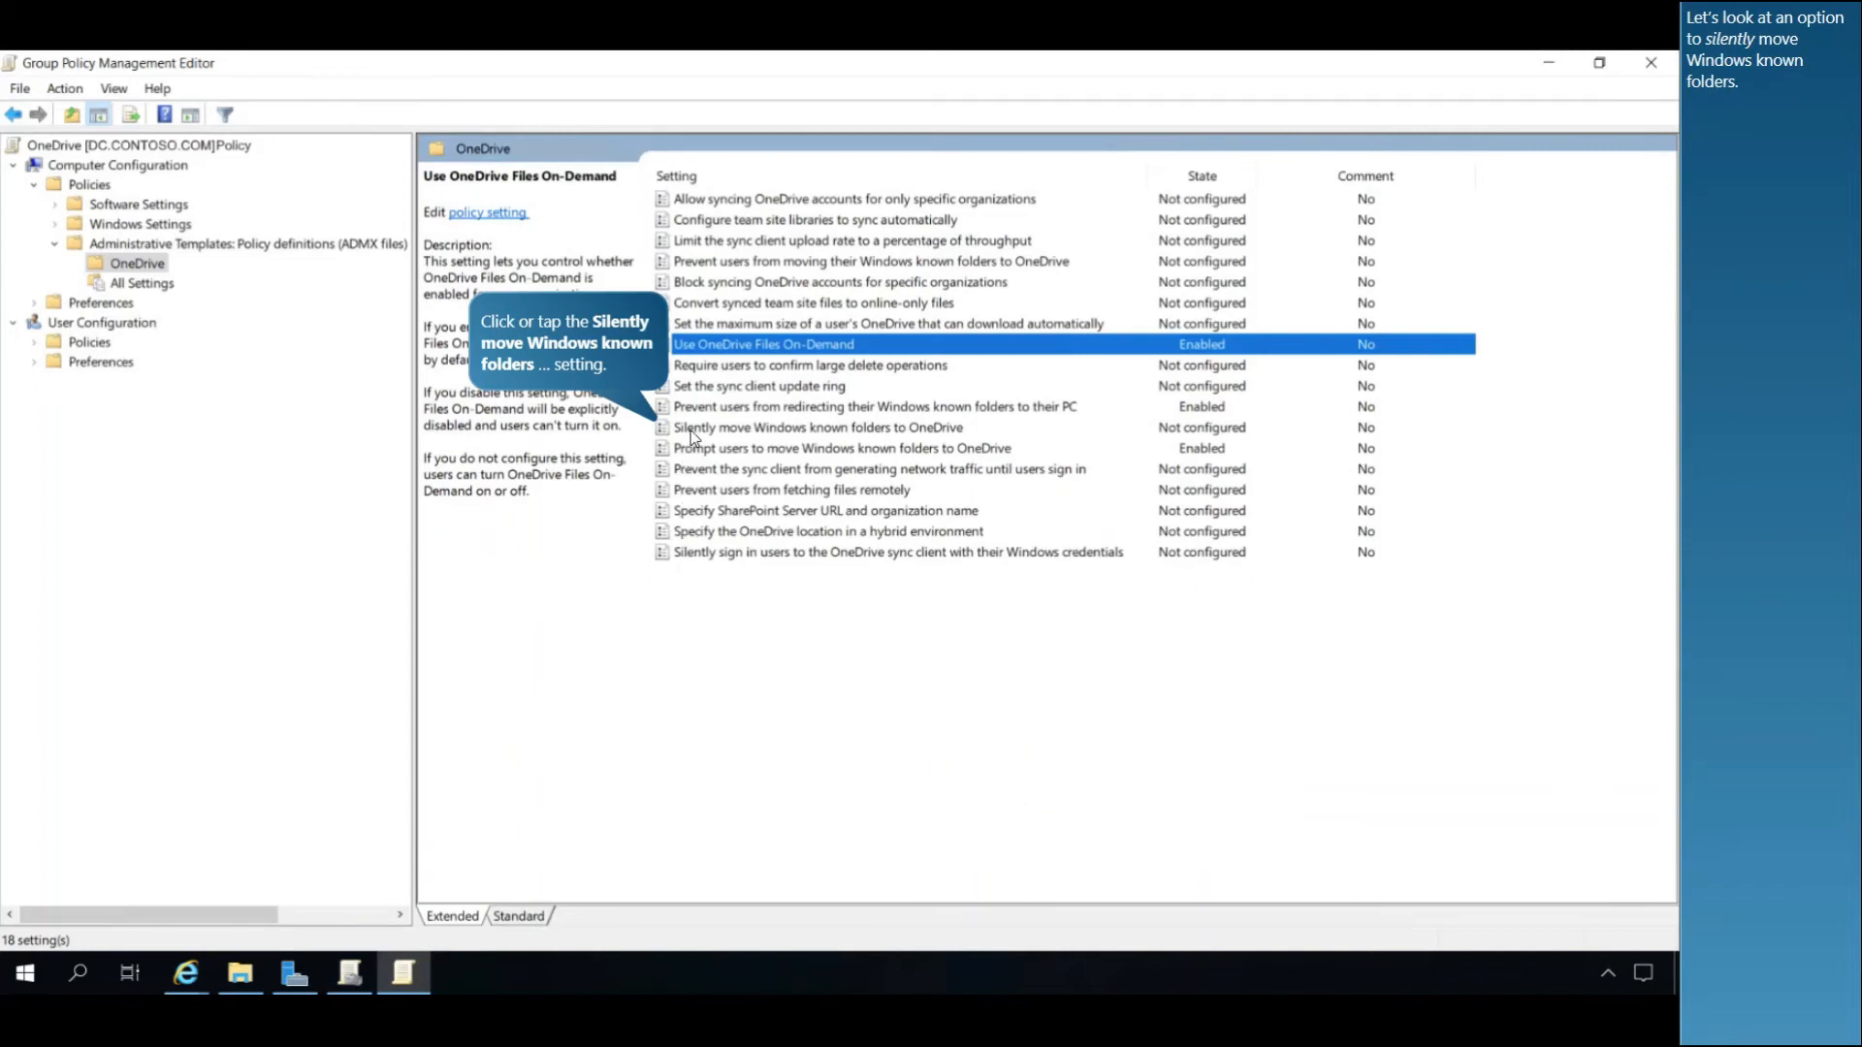
double_click(816, 427)
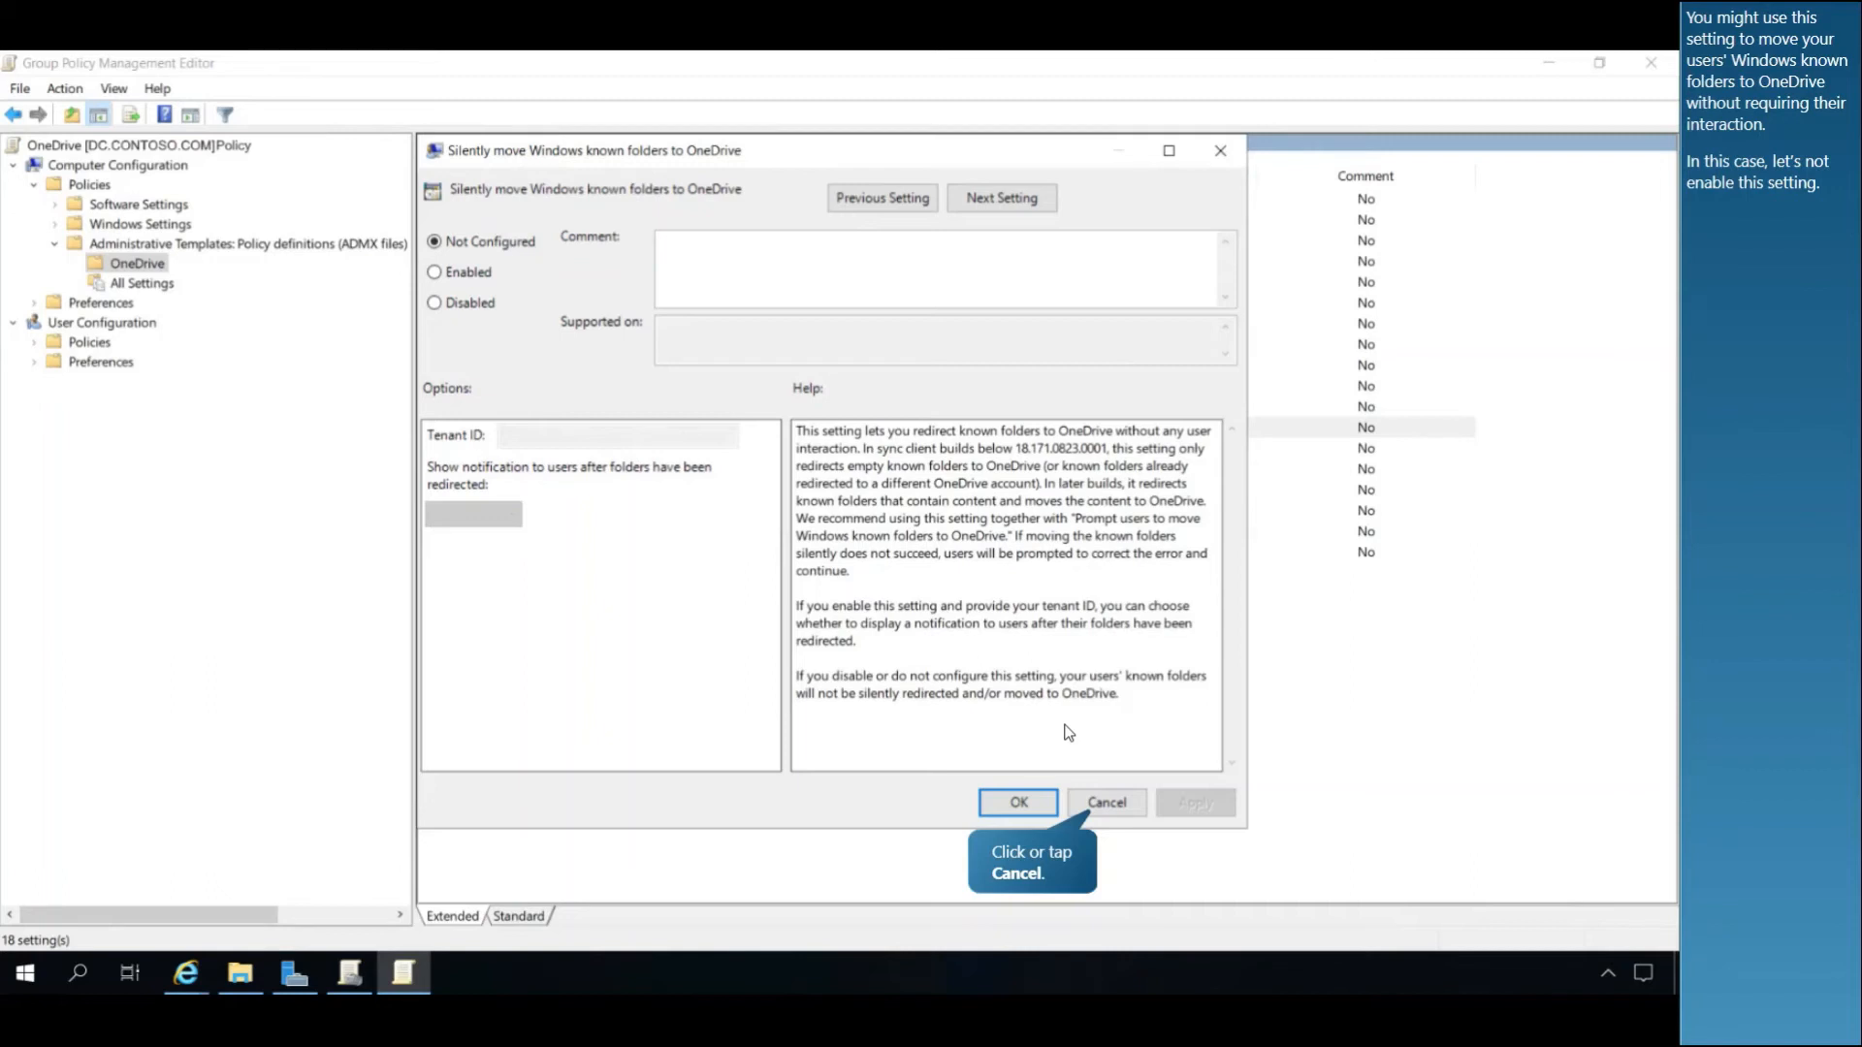
mouse_move(1108, 779)
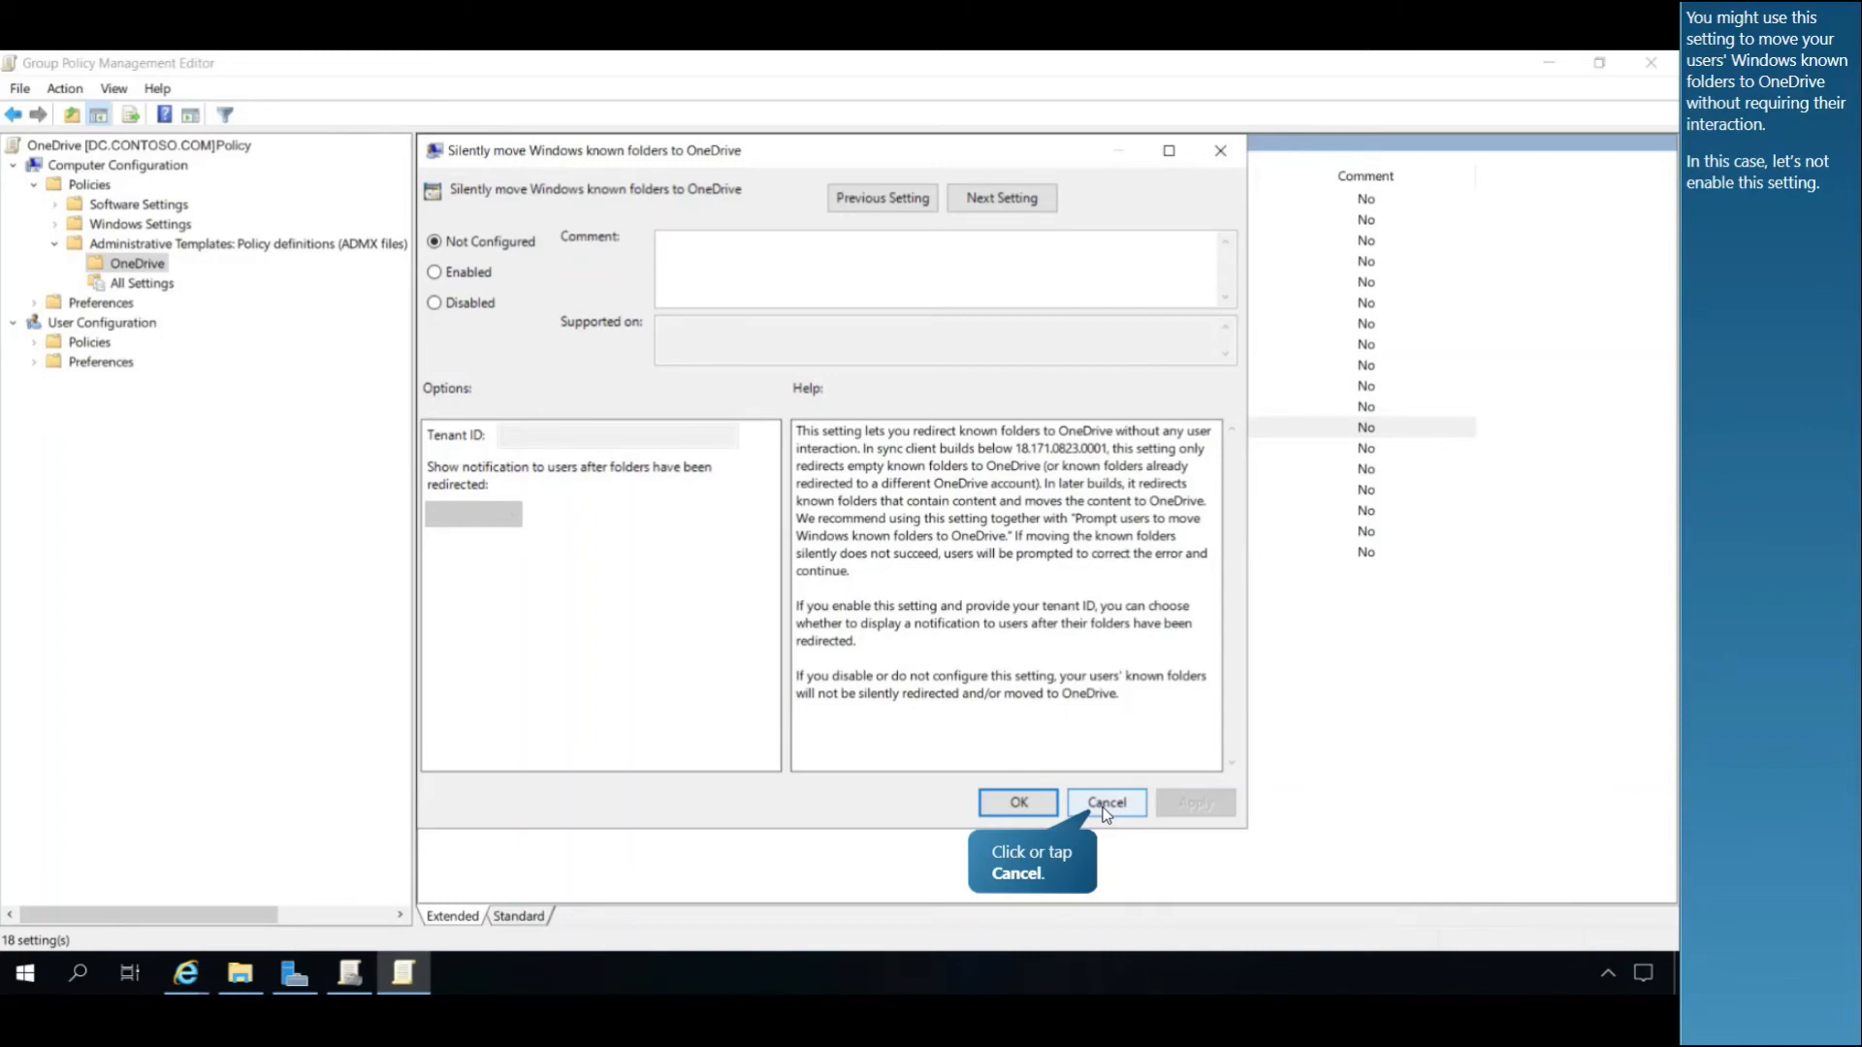
click(1104, 803)
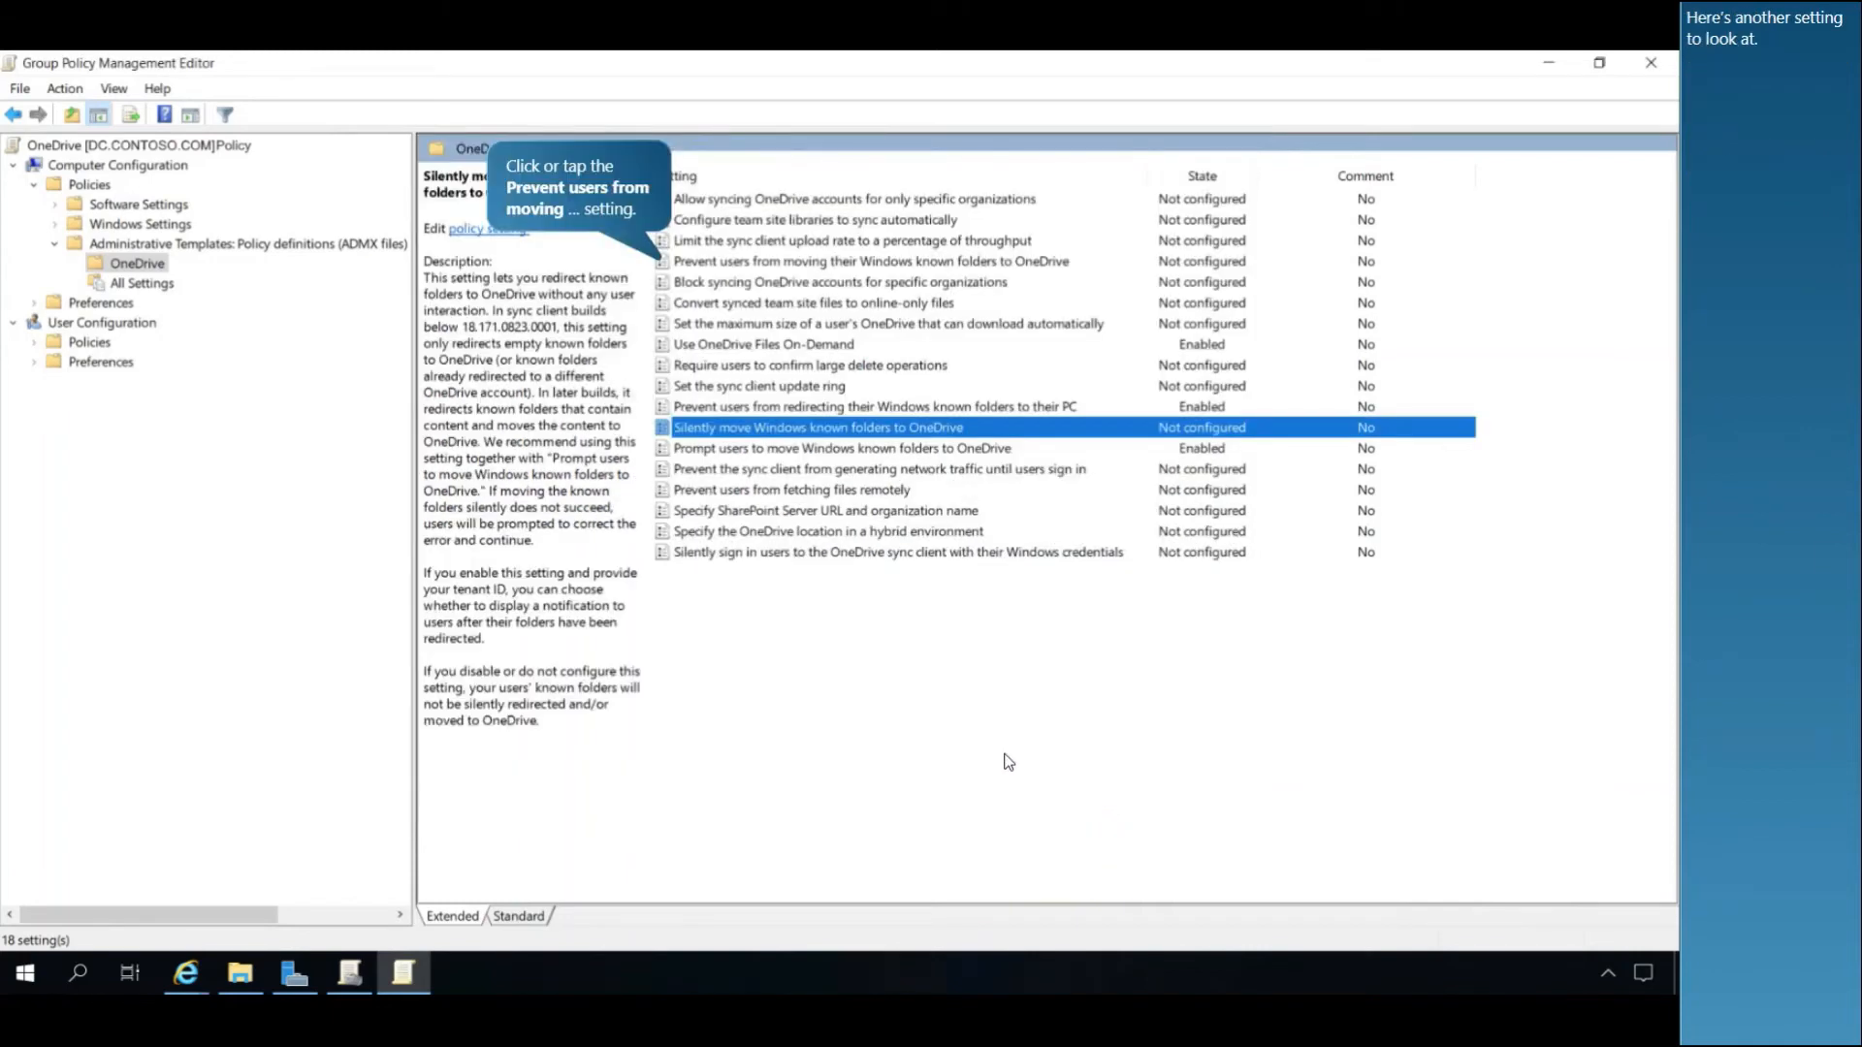
mouse_move(733, 271)
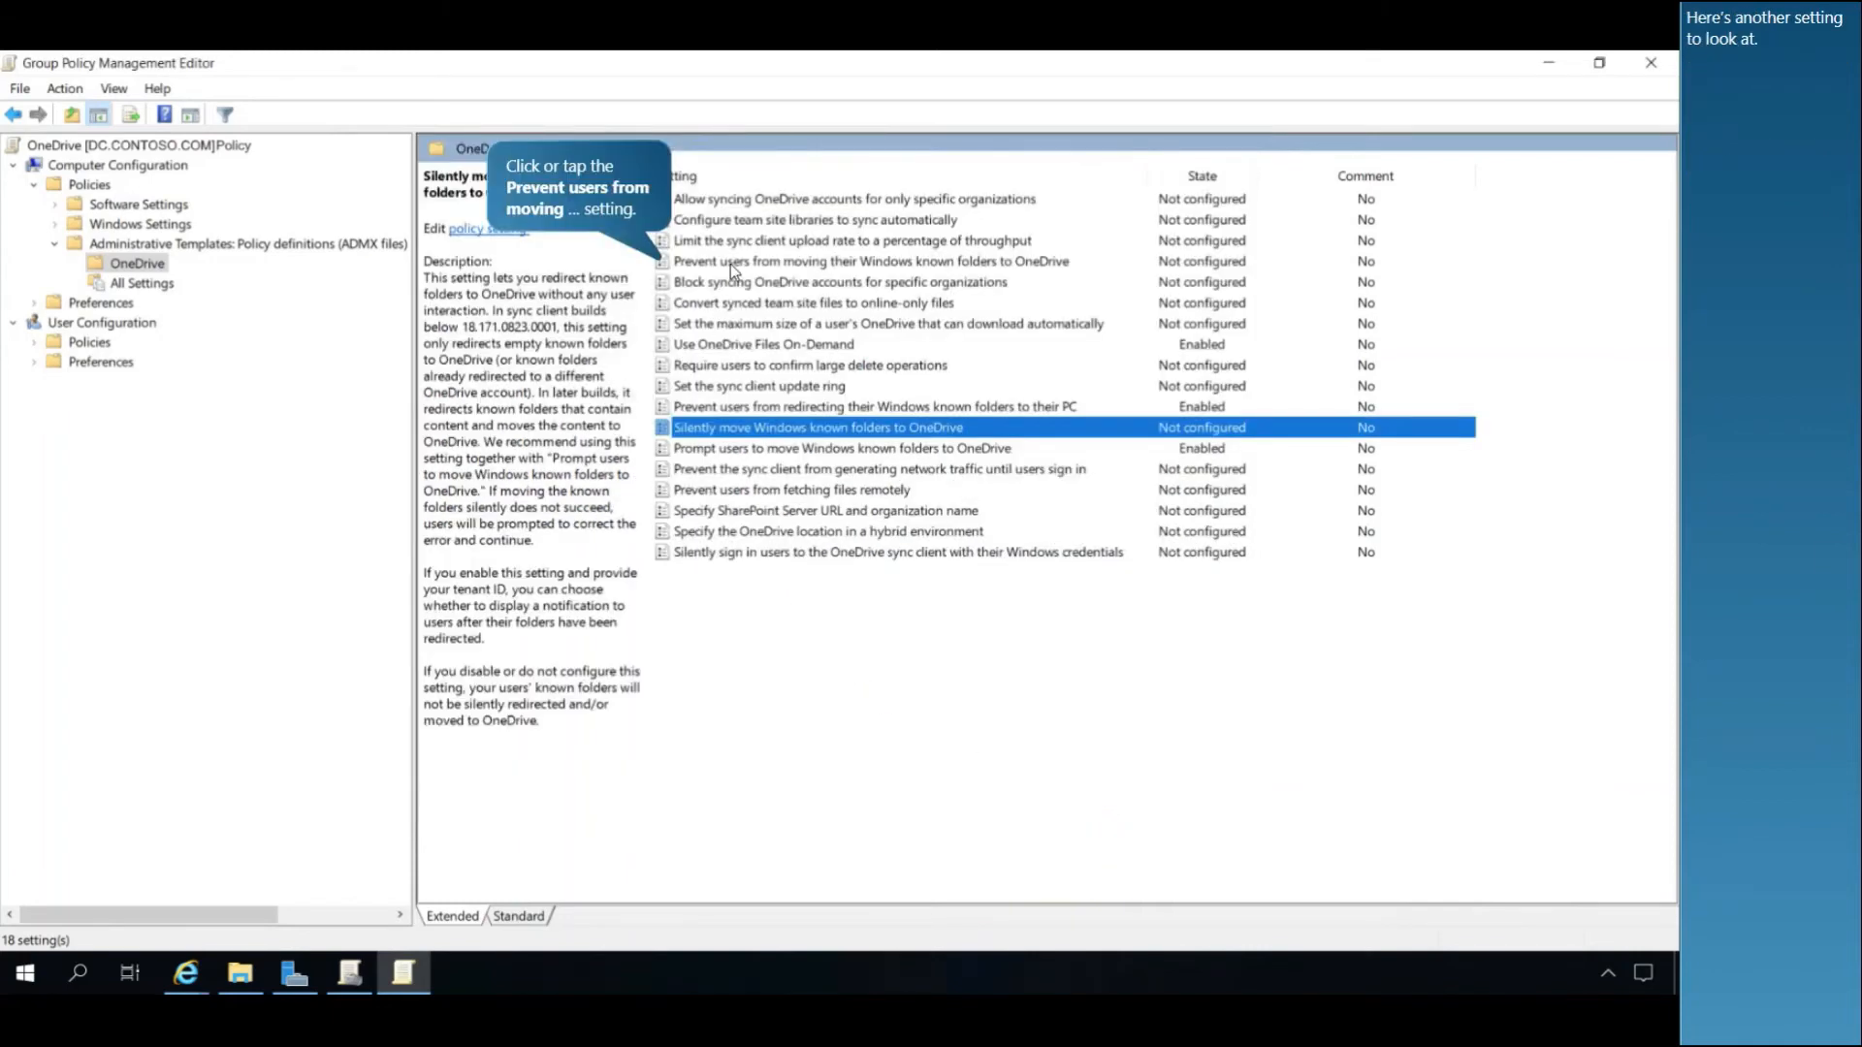
double_click(867, 261)
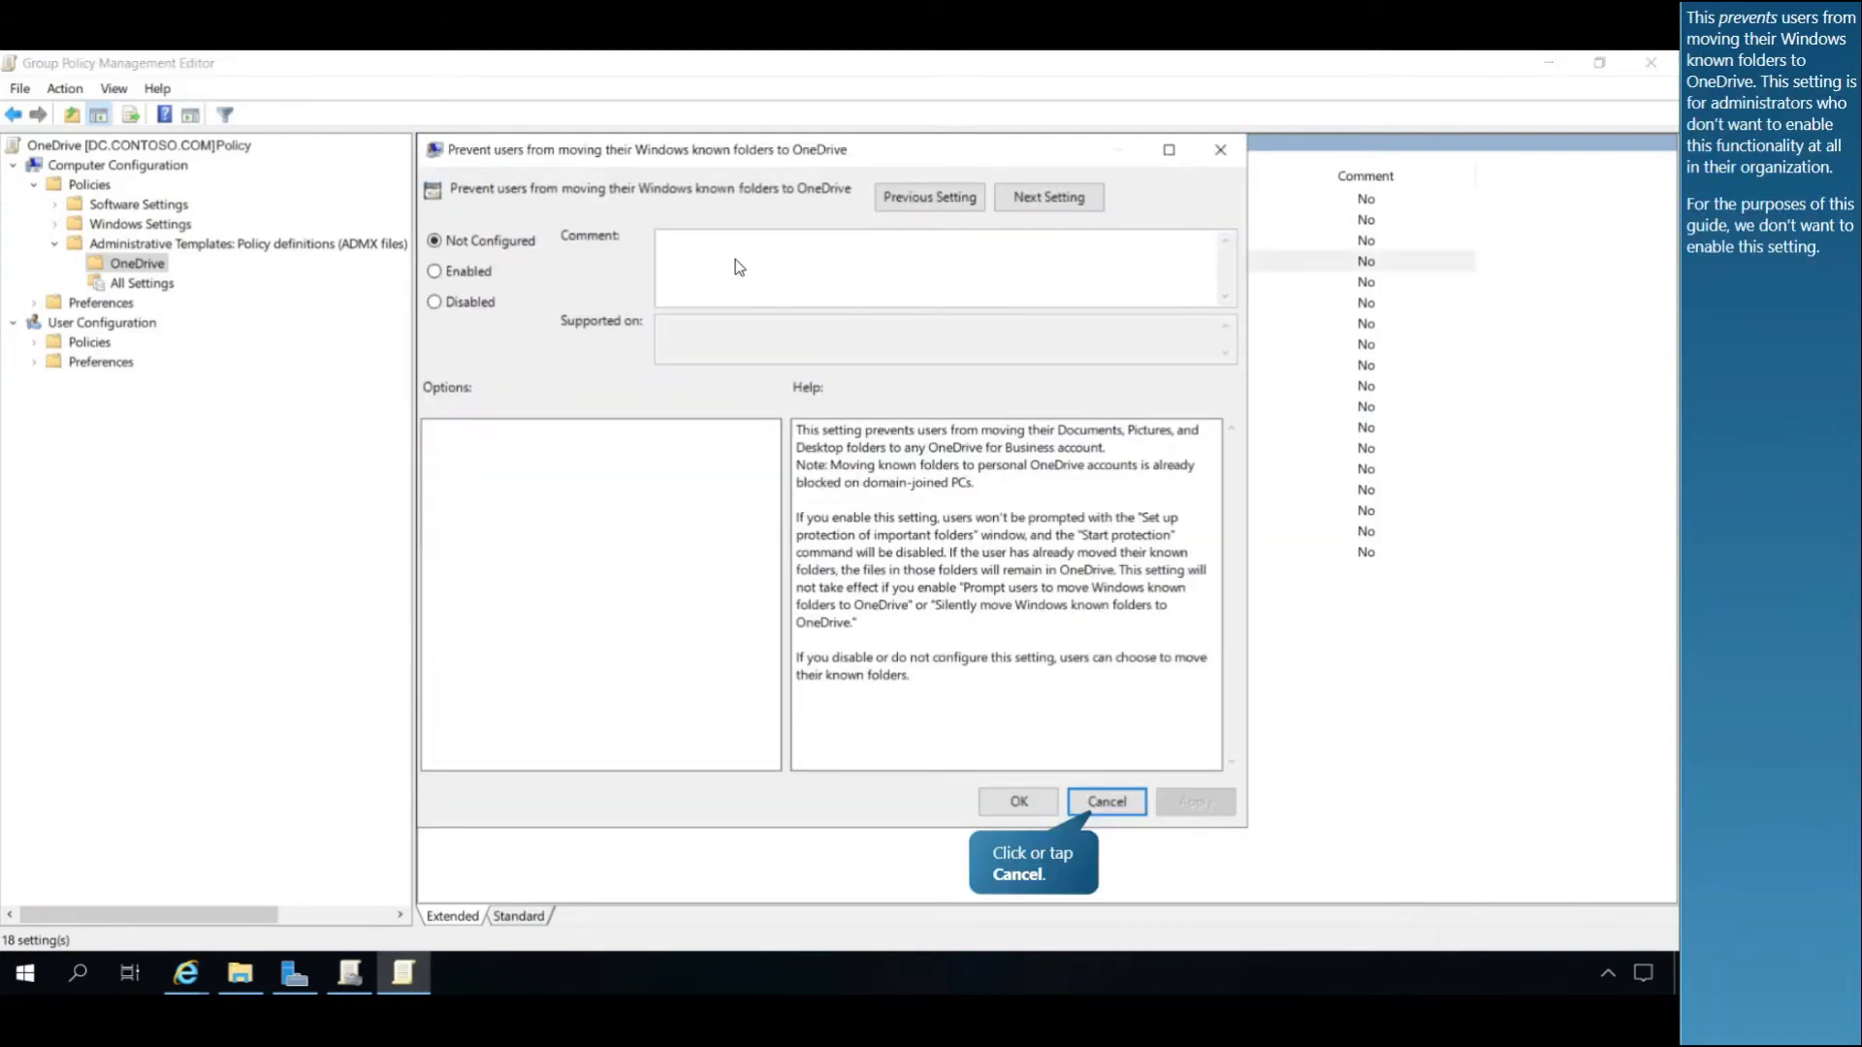
mouse_move(1043, 661)
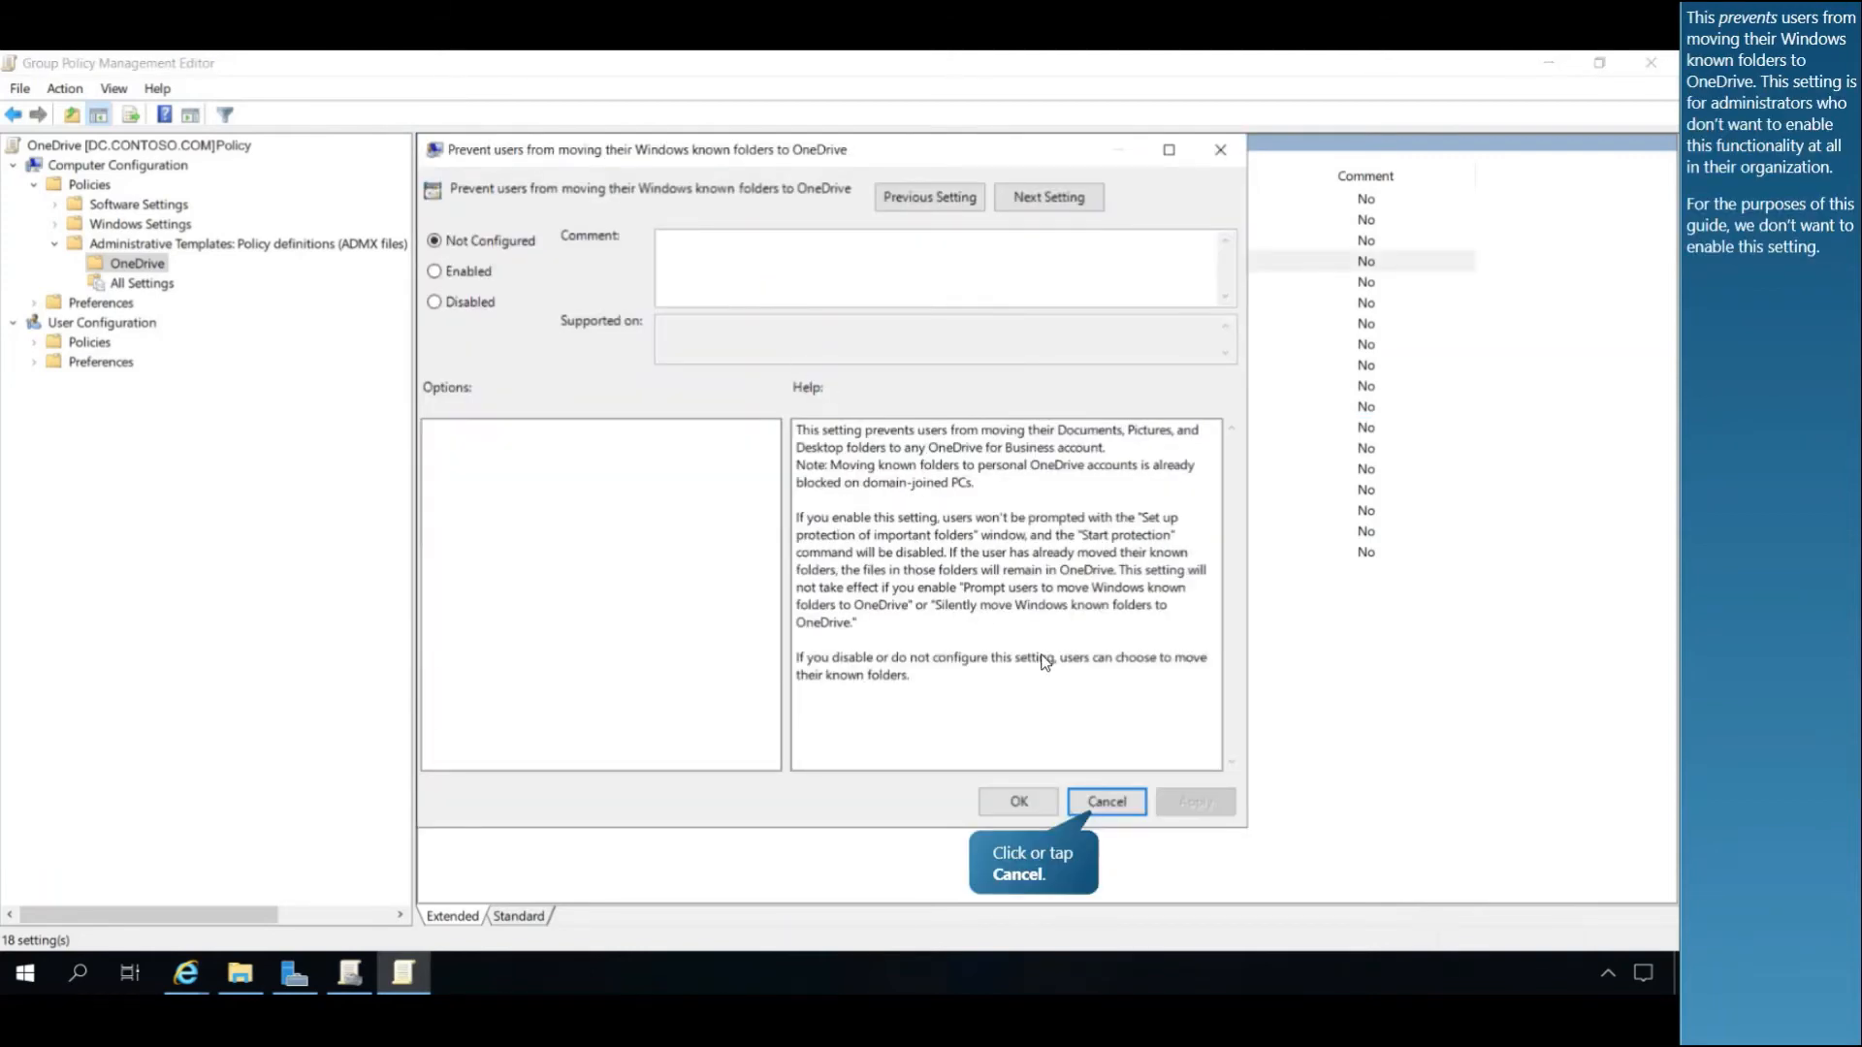
mouse_move(1116, 710)
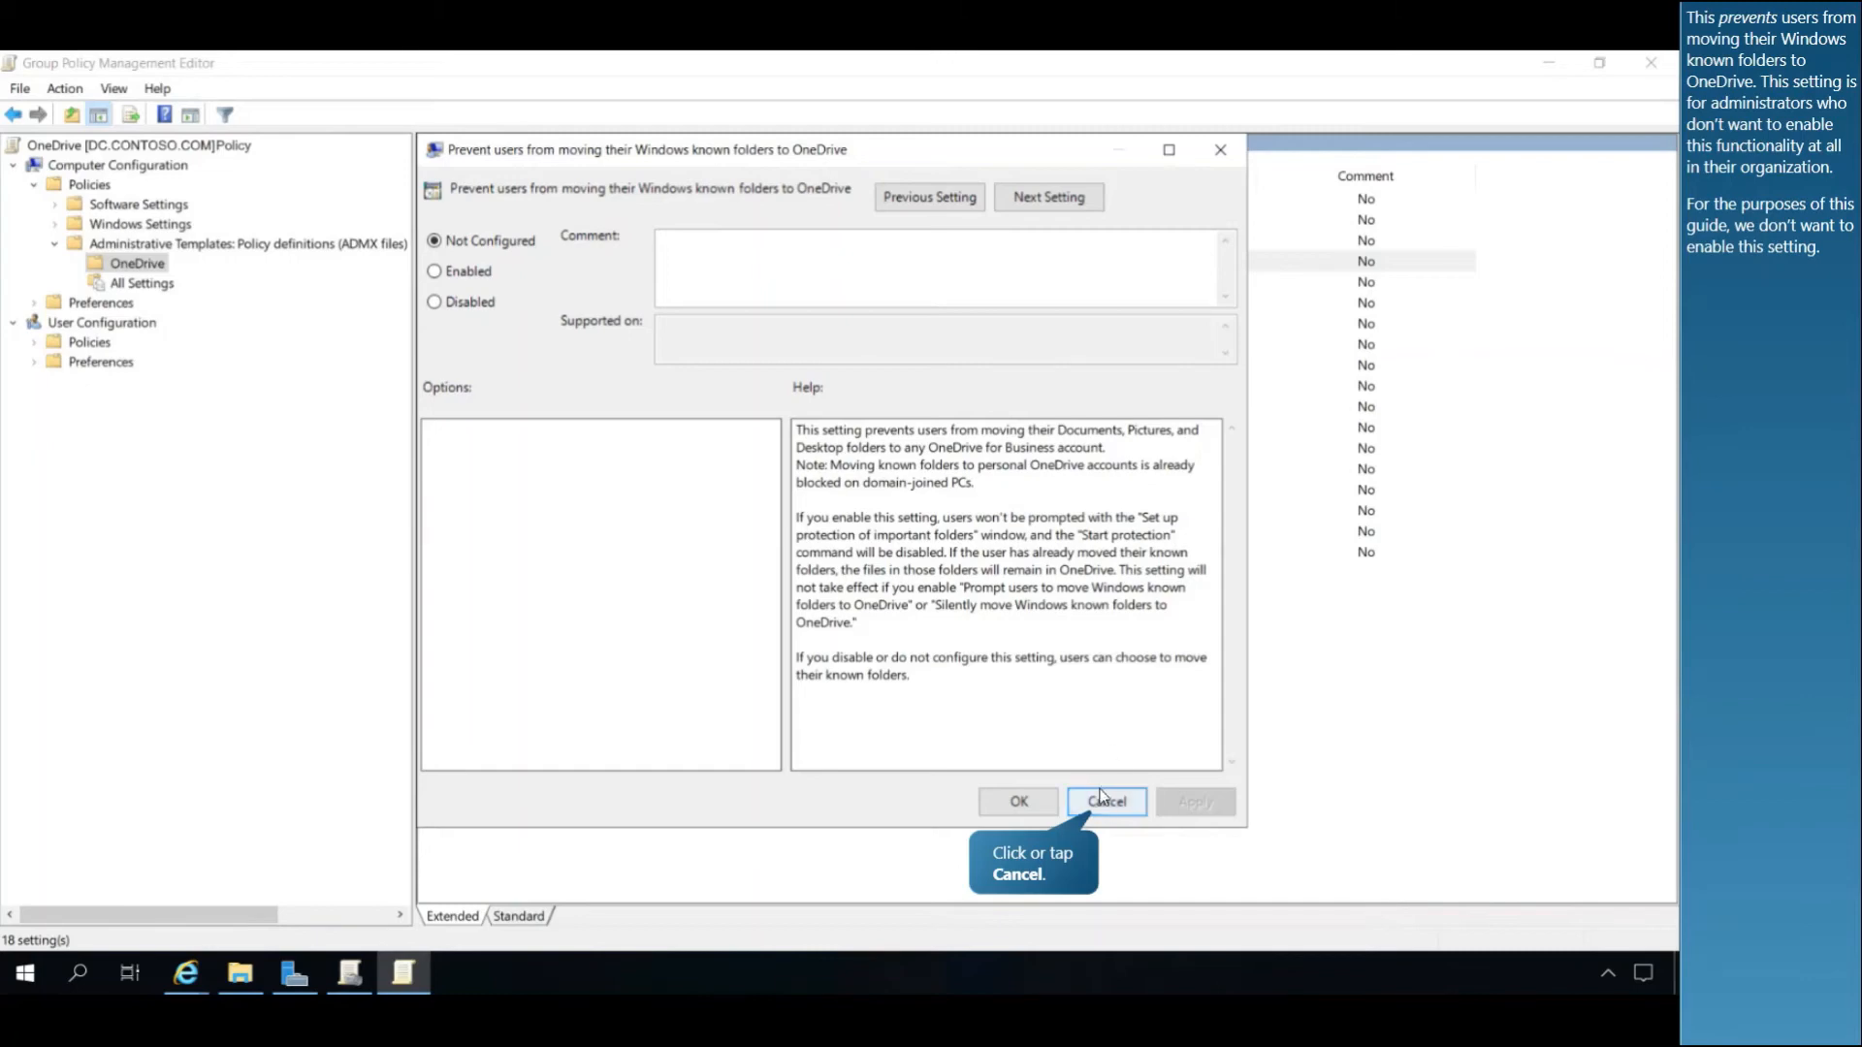
click(1103, 801)
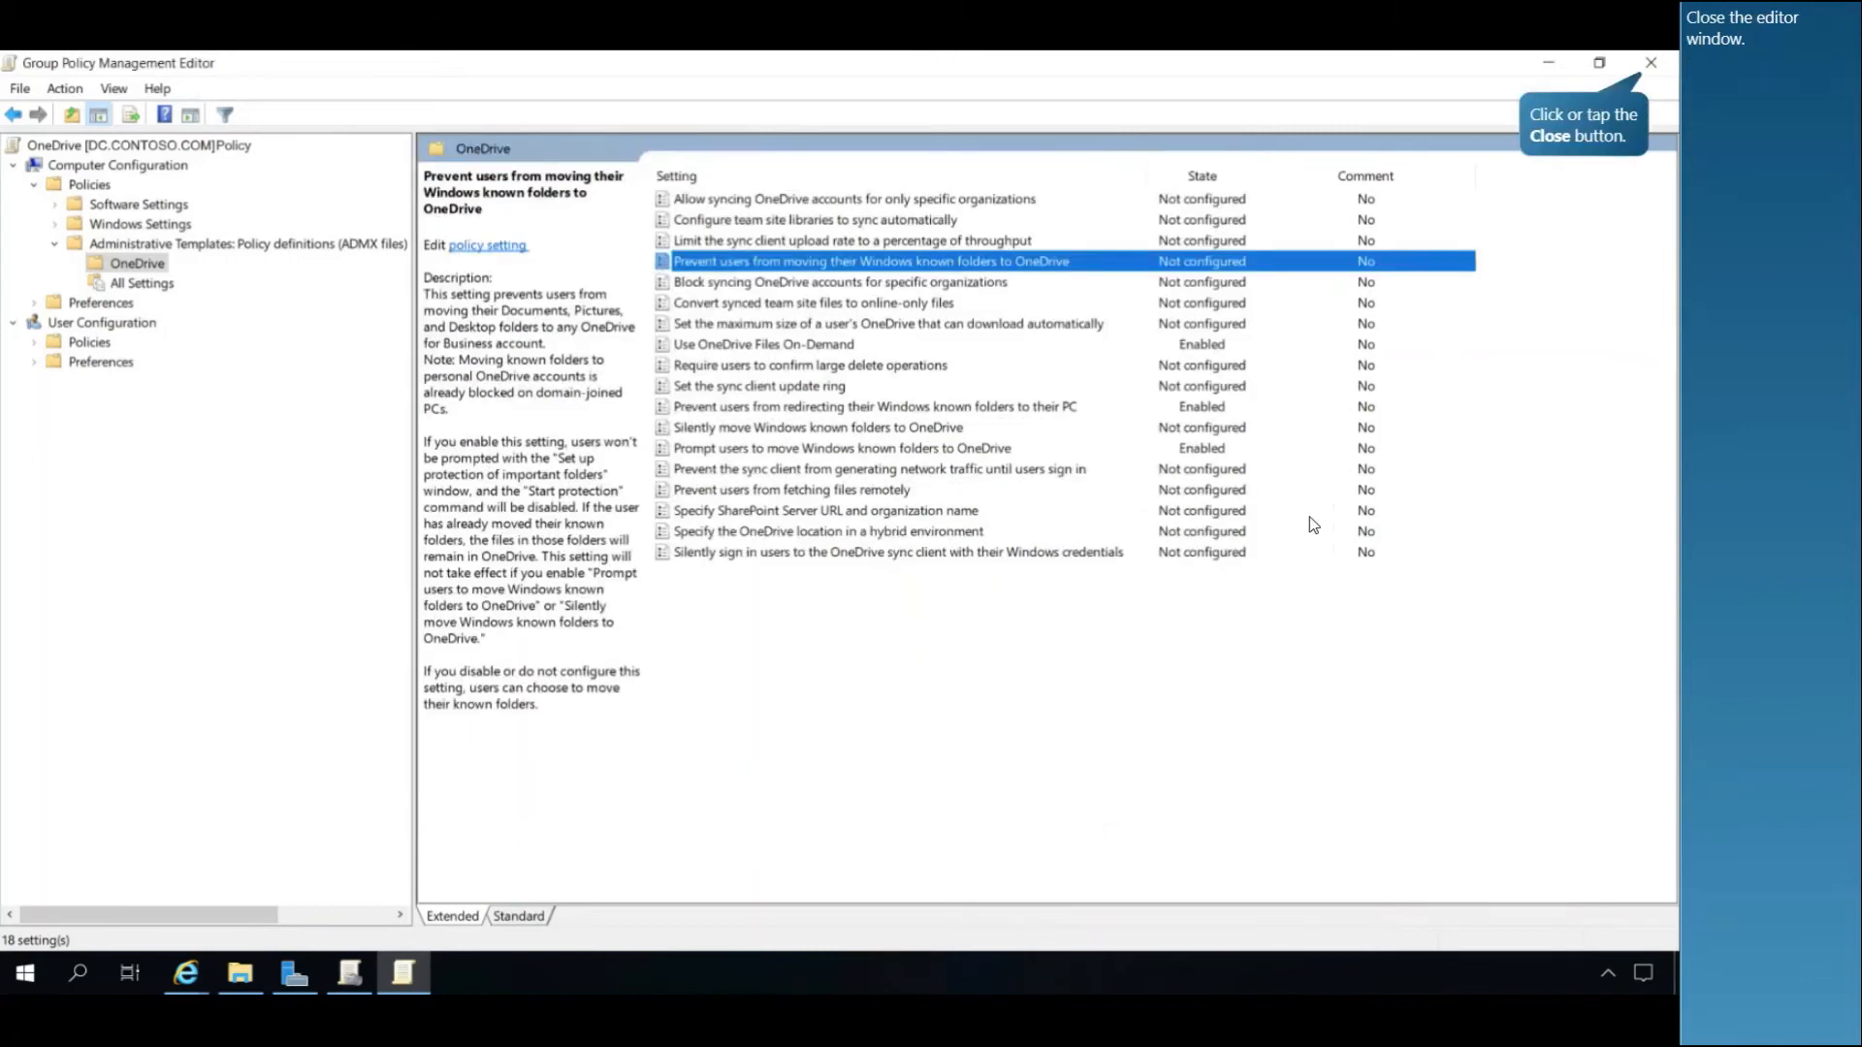
Close the editor, link the OneDrive GPO to Contoso.com, and view its linked GPOs.
click(1649, 63)
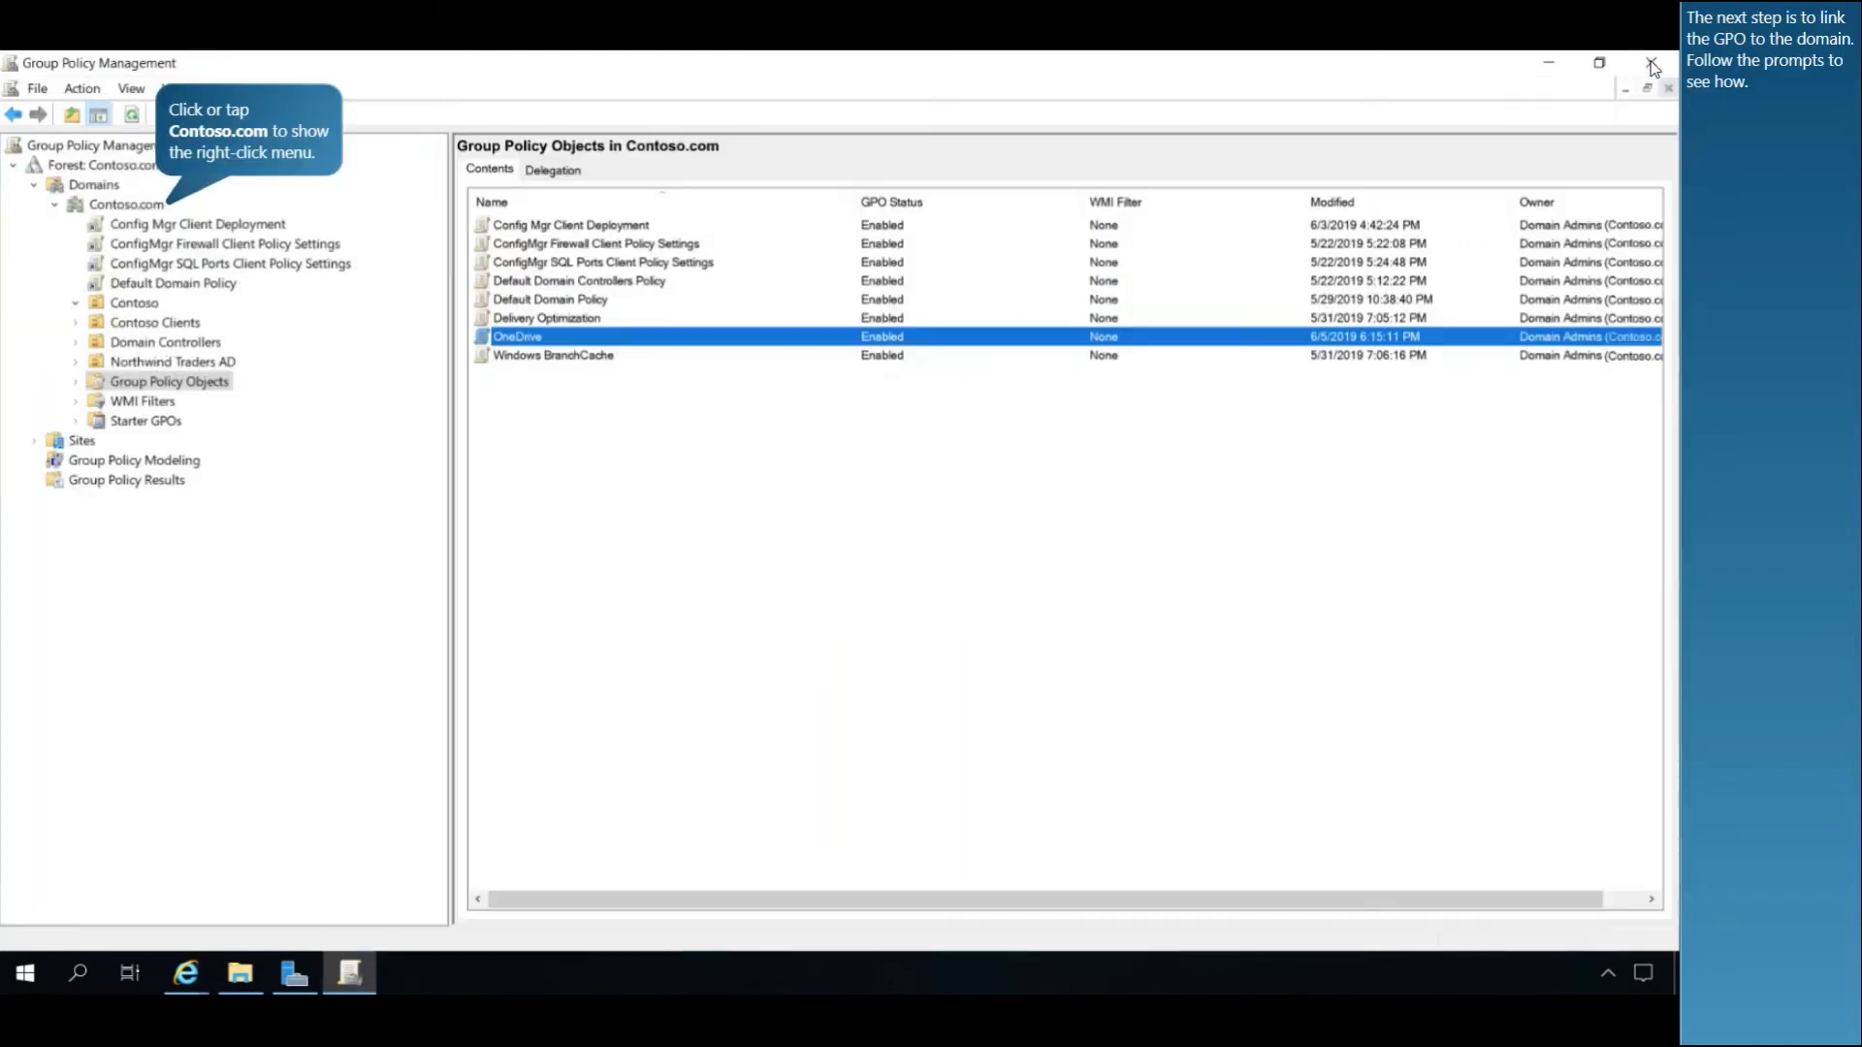
mouse_move(713, 472)
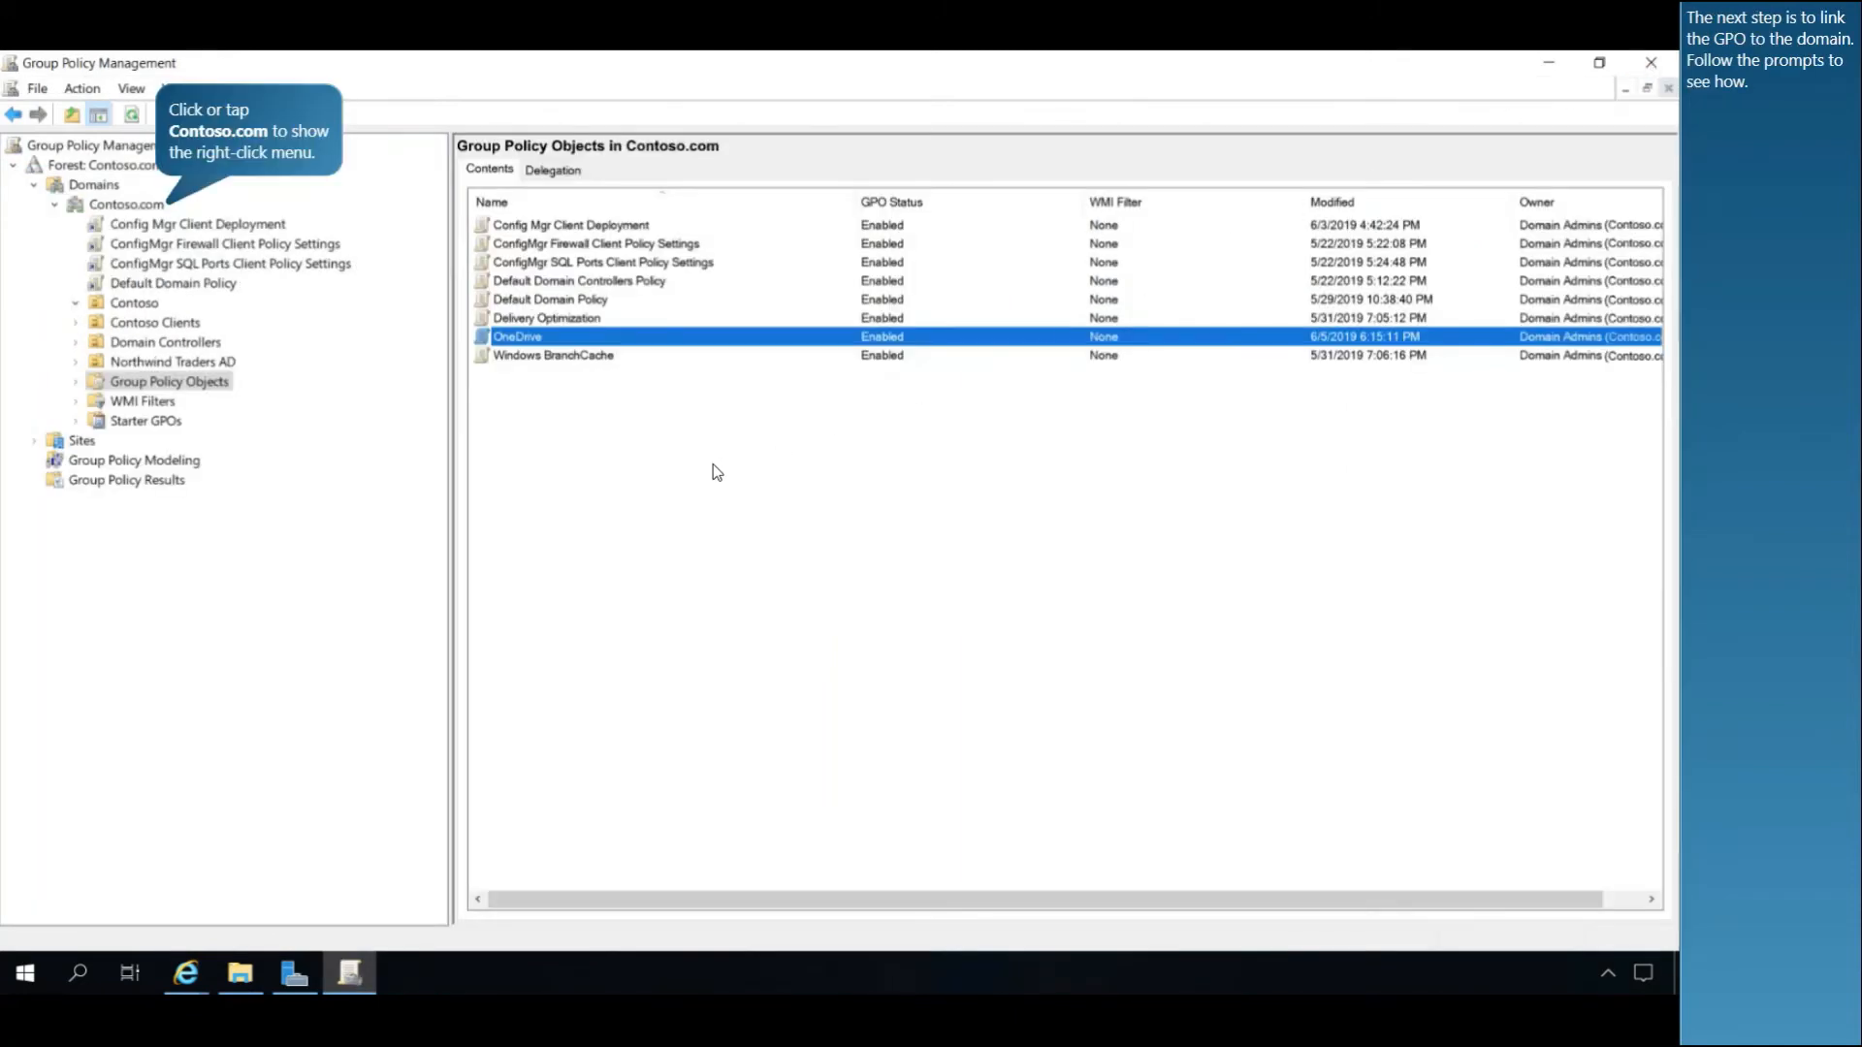
mouse_move(340, 333)
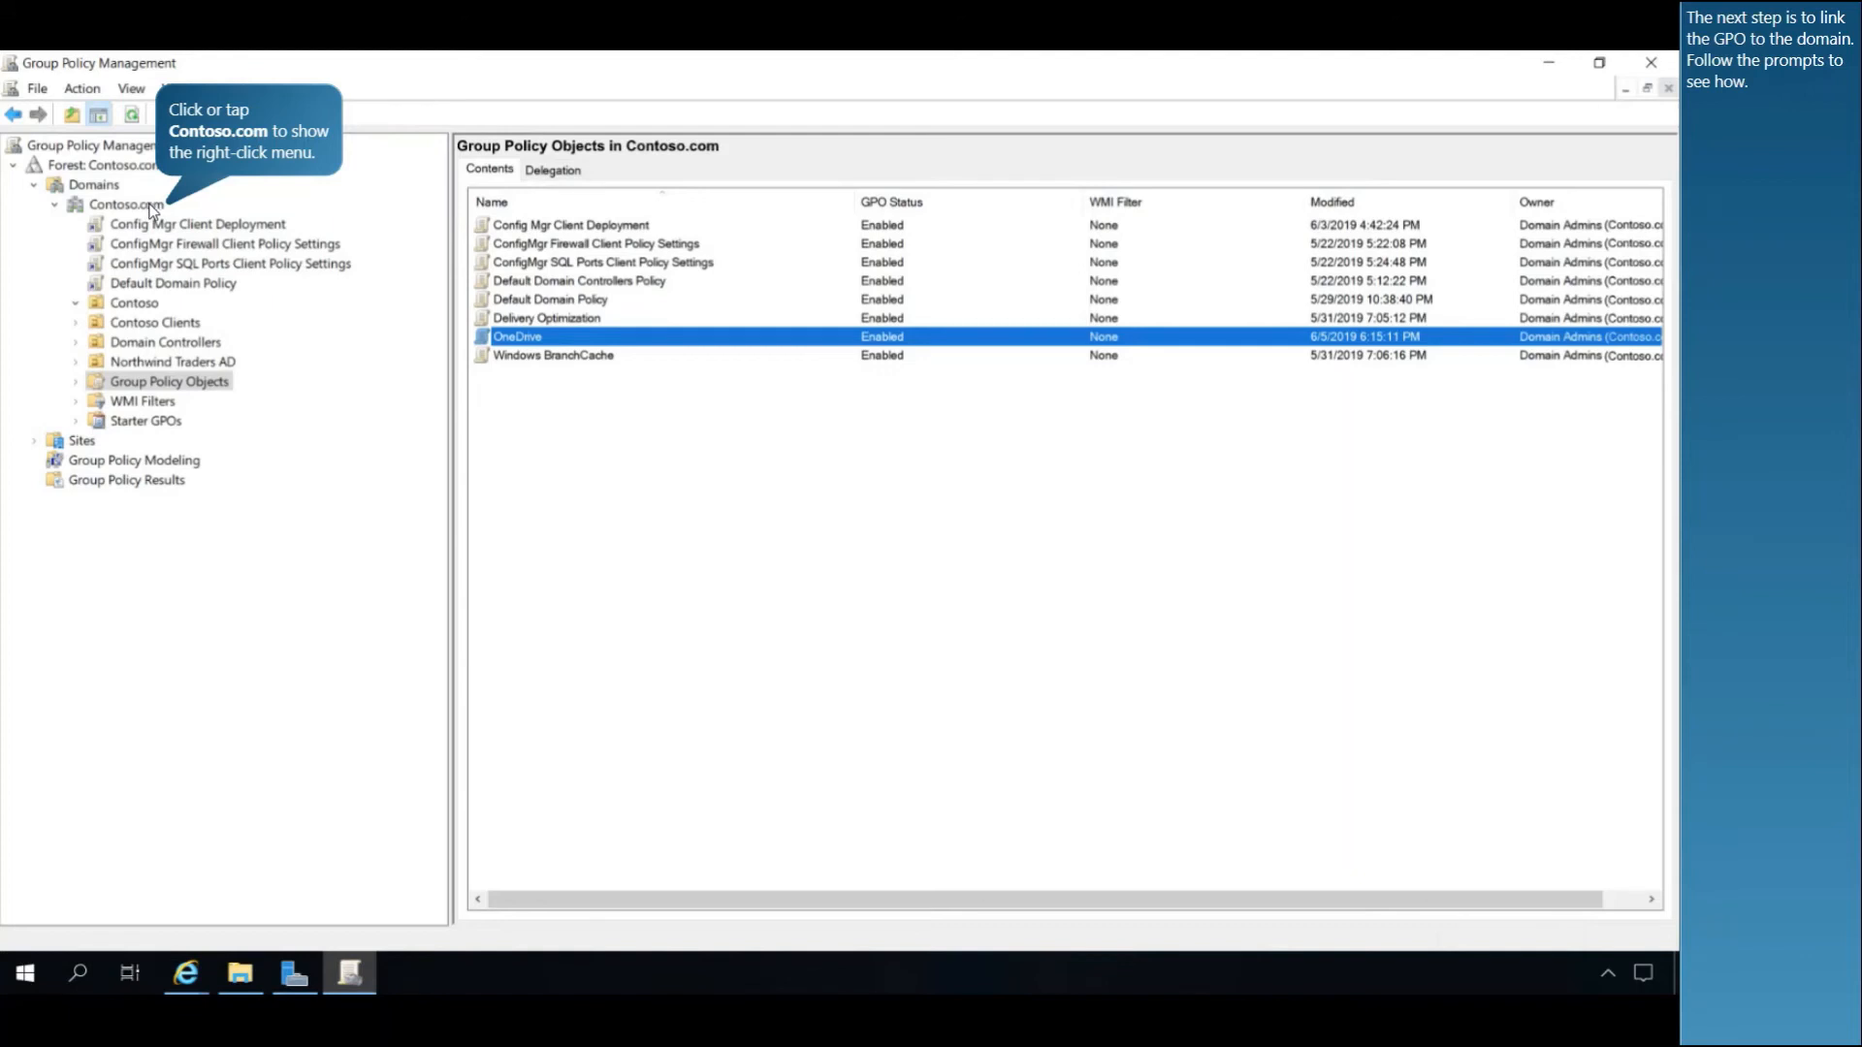
right_click(125, 205)
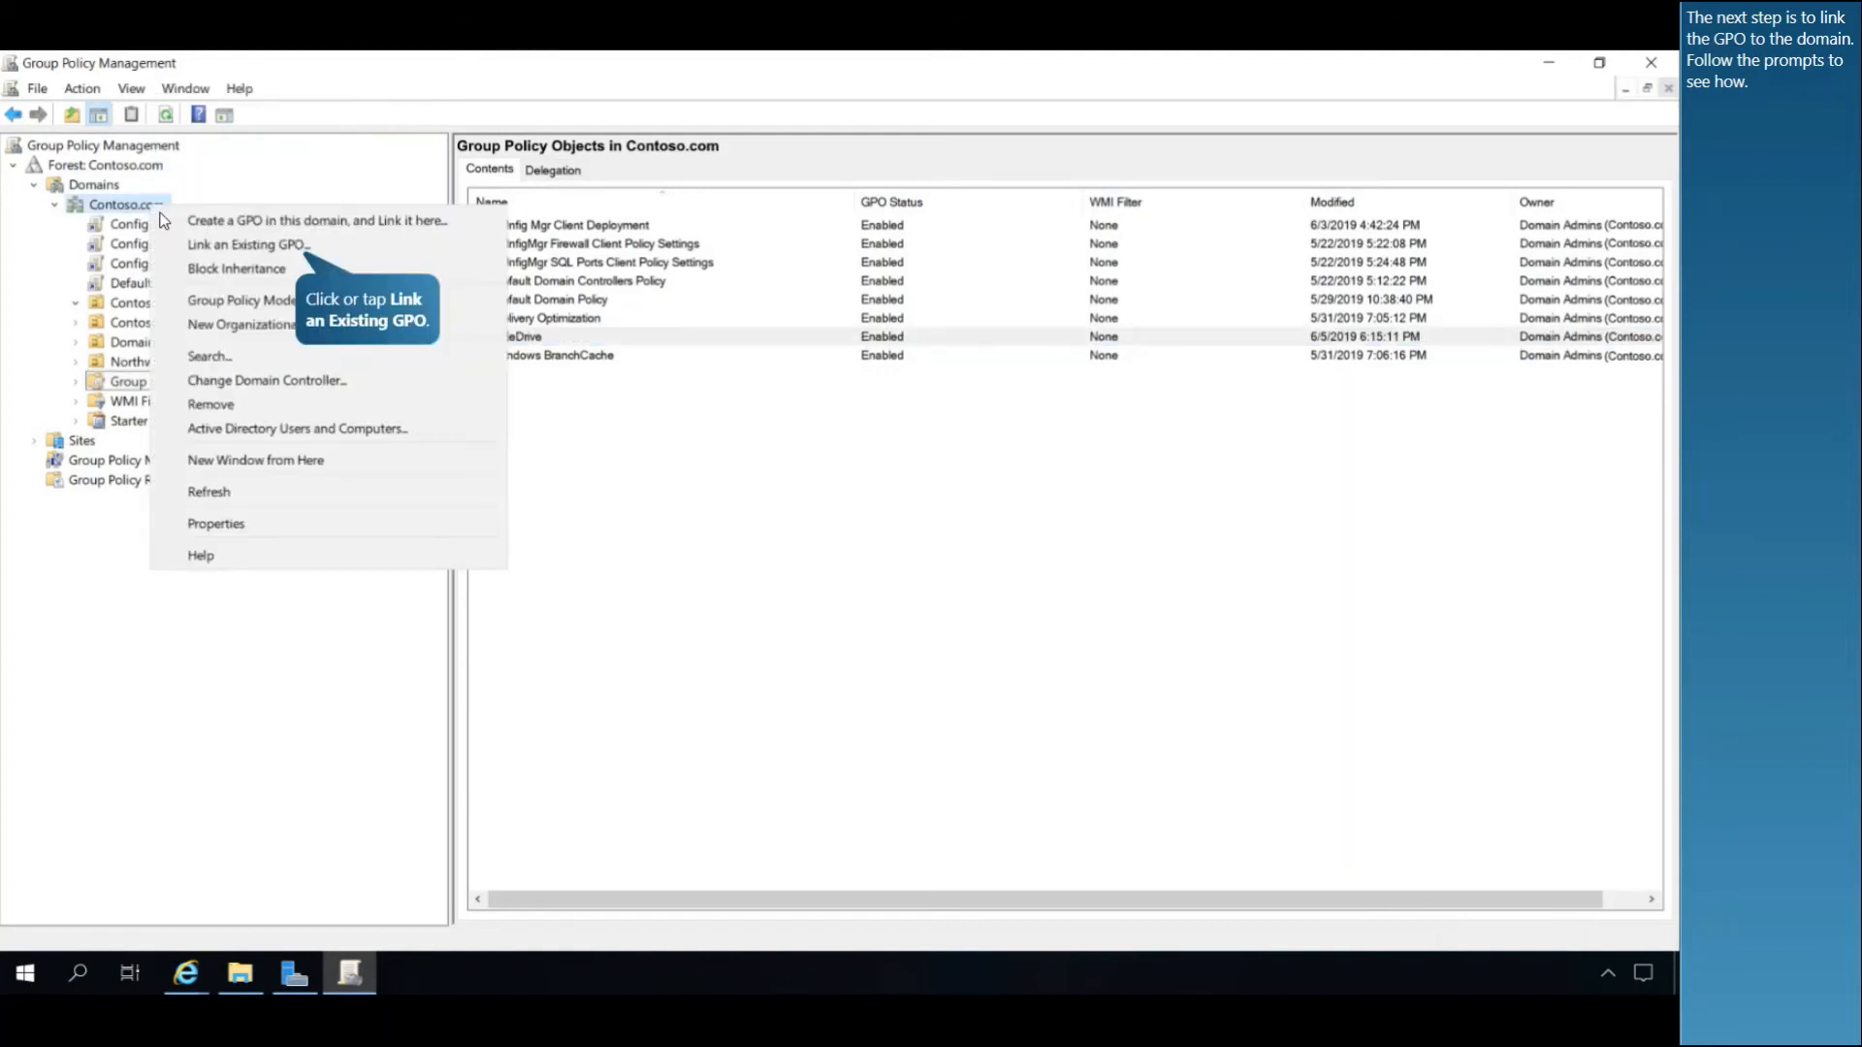
click(248, 243)
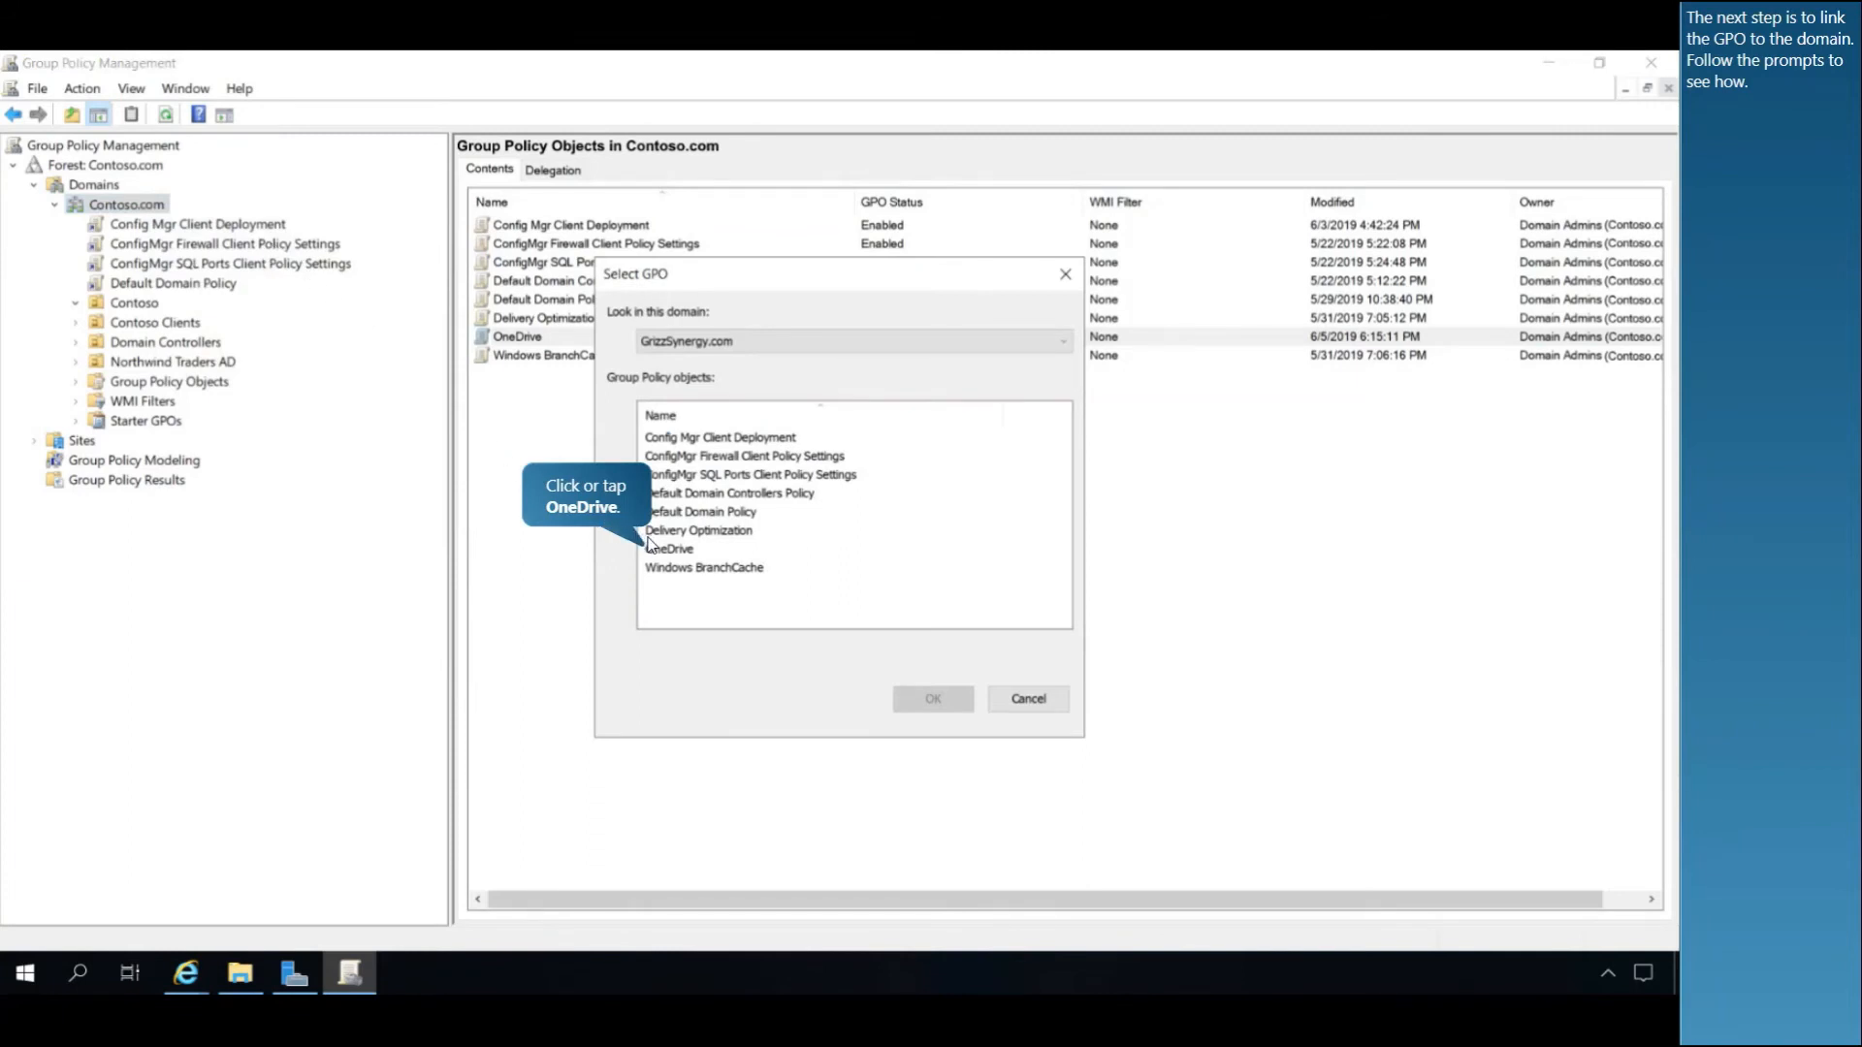
click(668, 549)
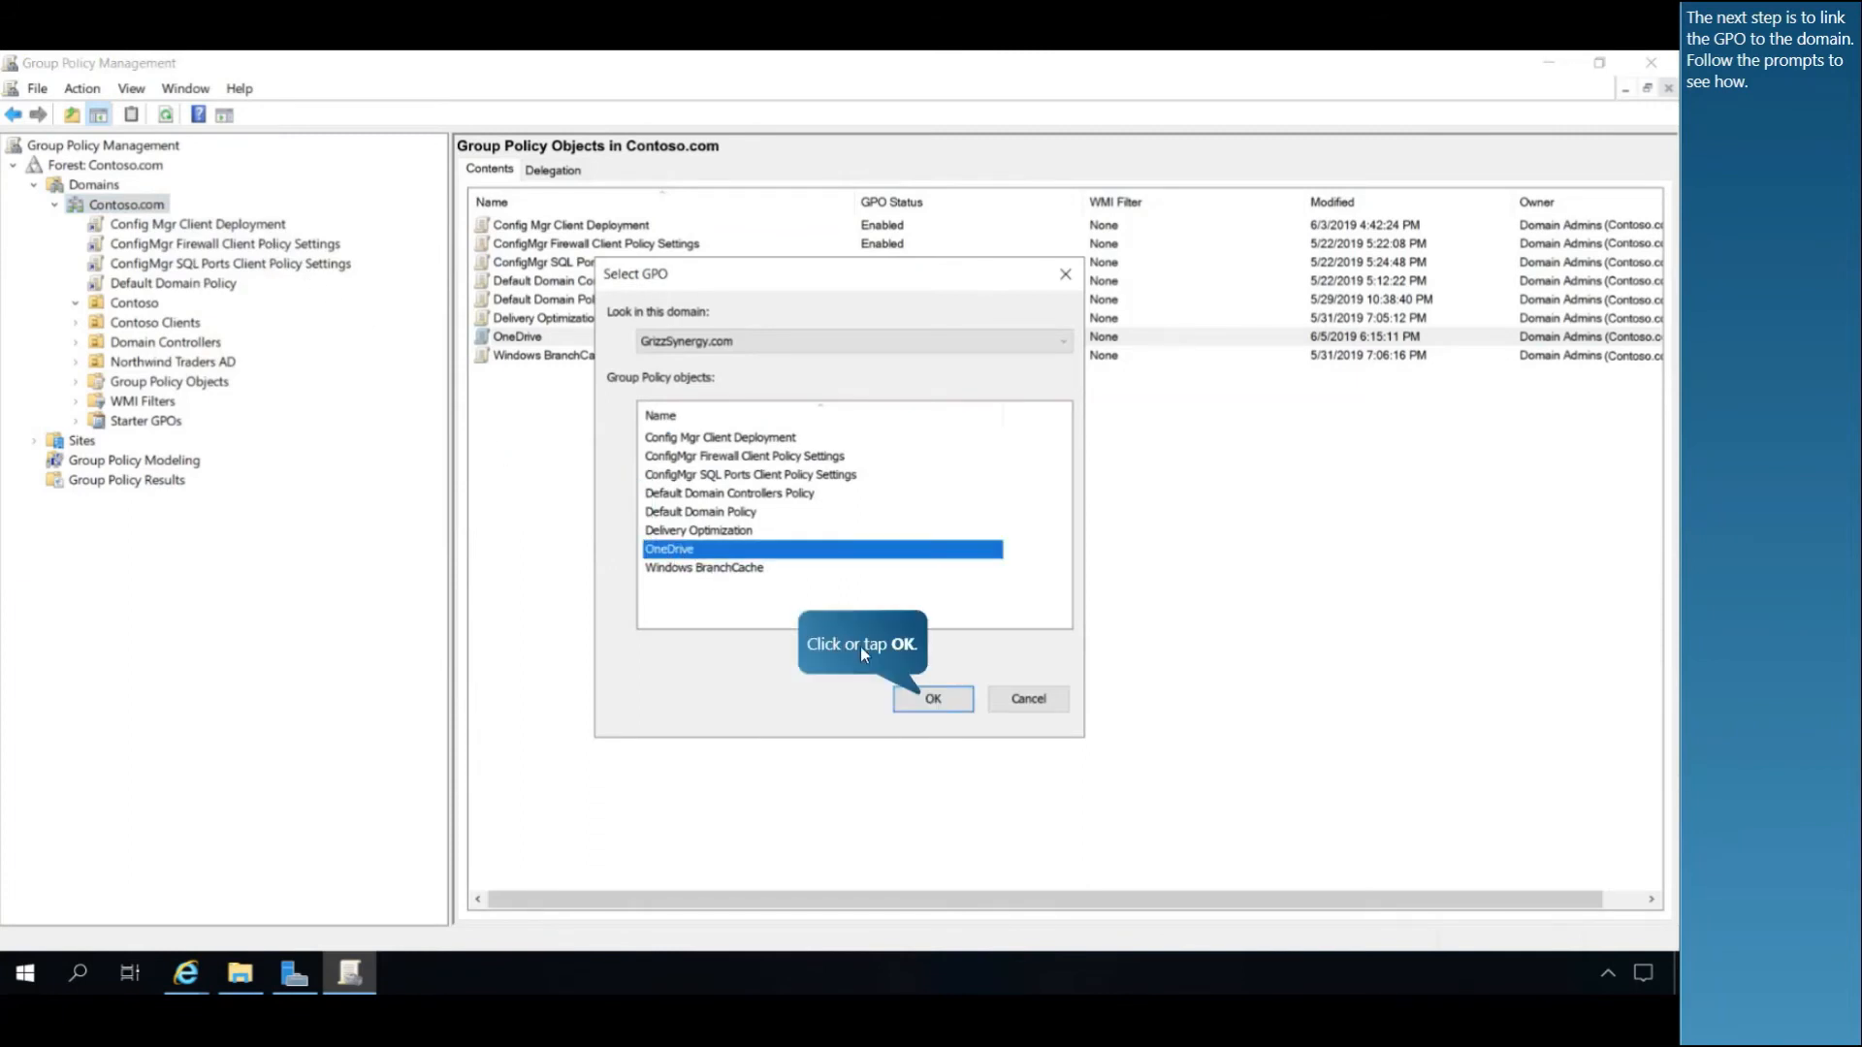
click(932, 698)
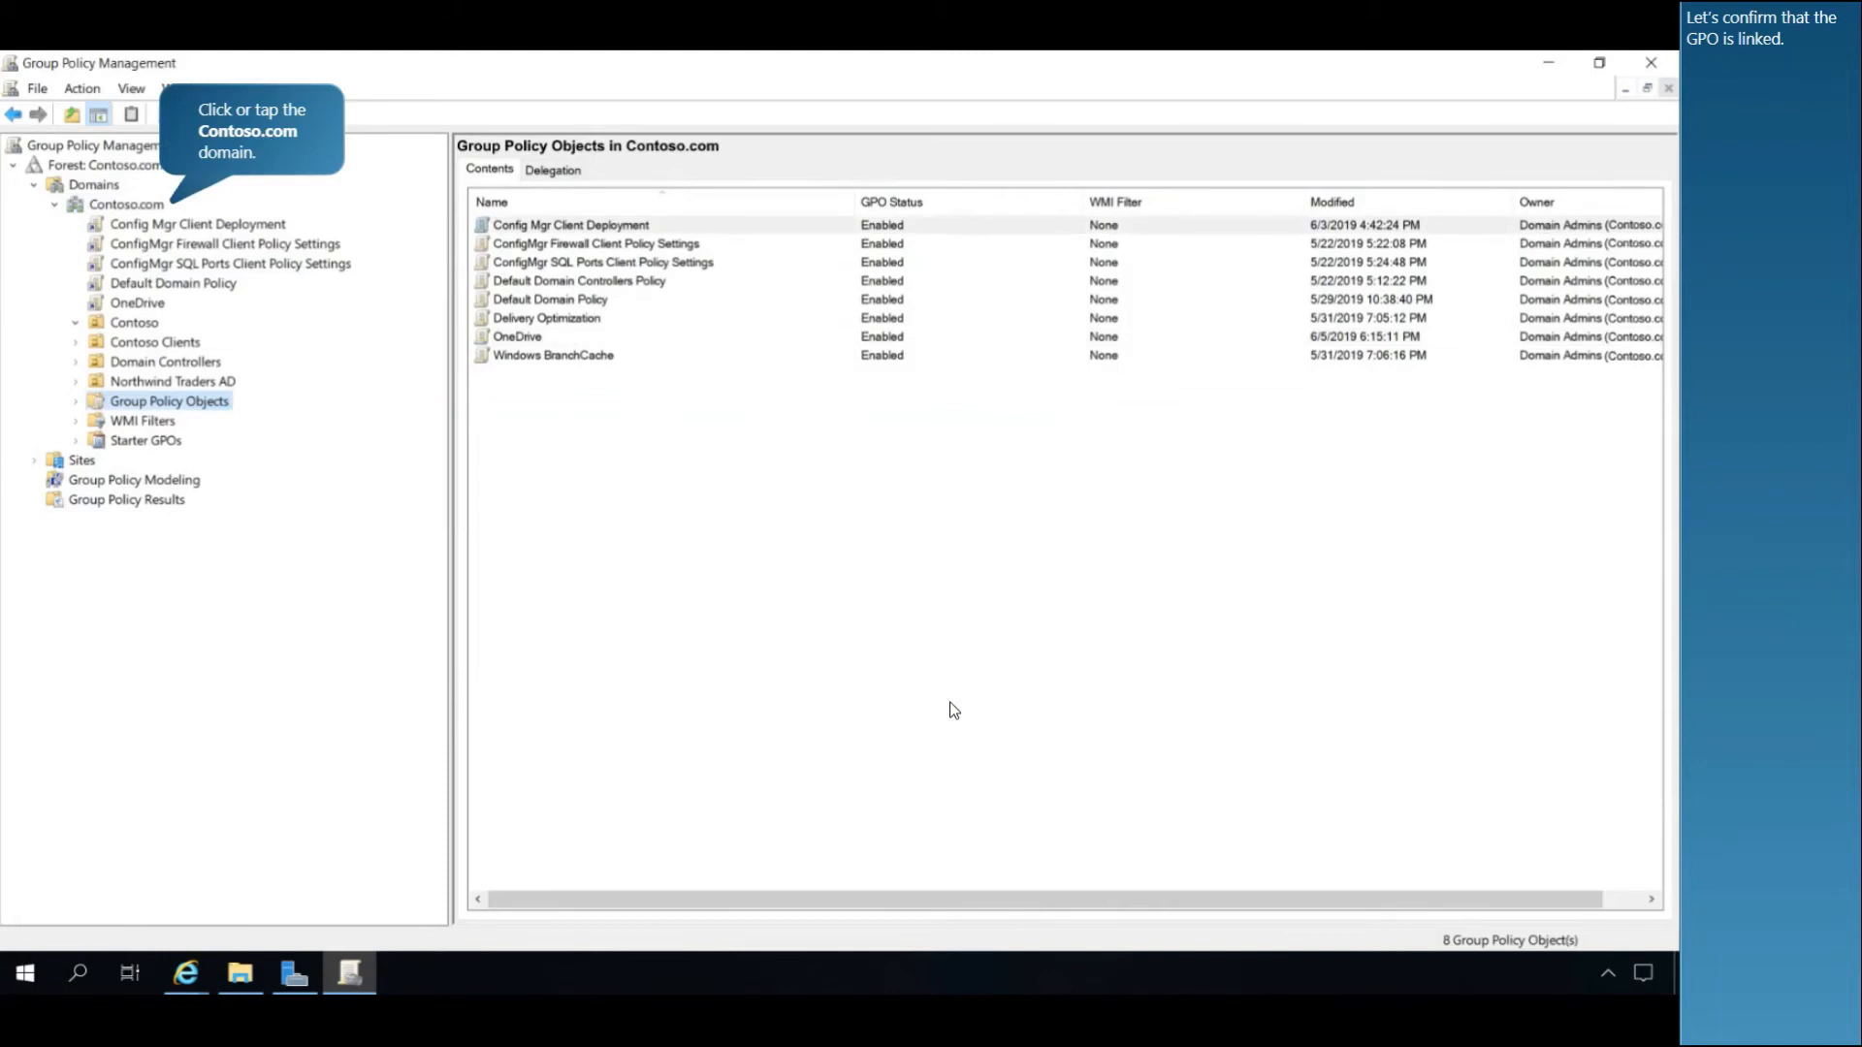
mouse_move(549, 554)
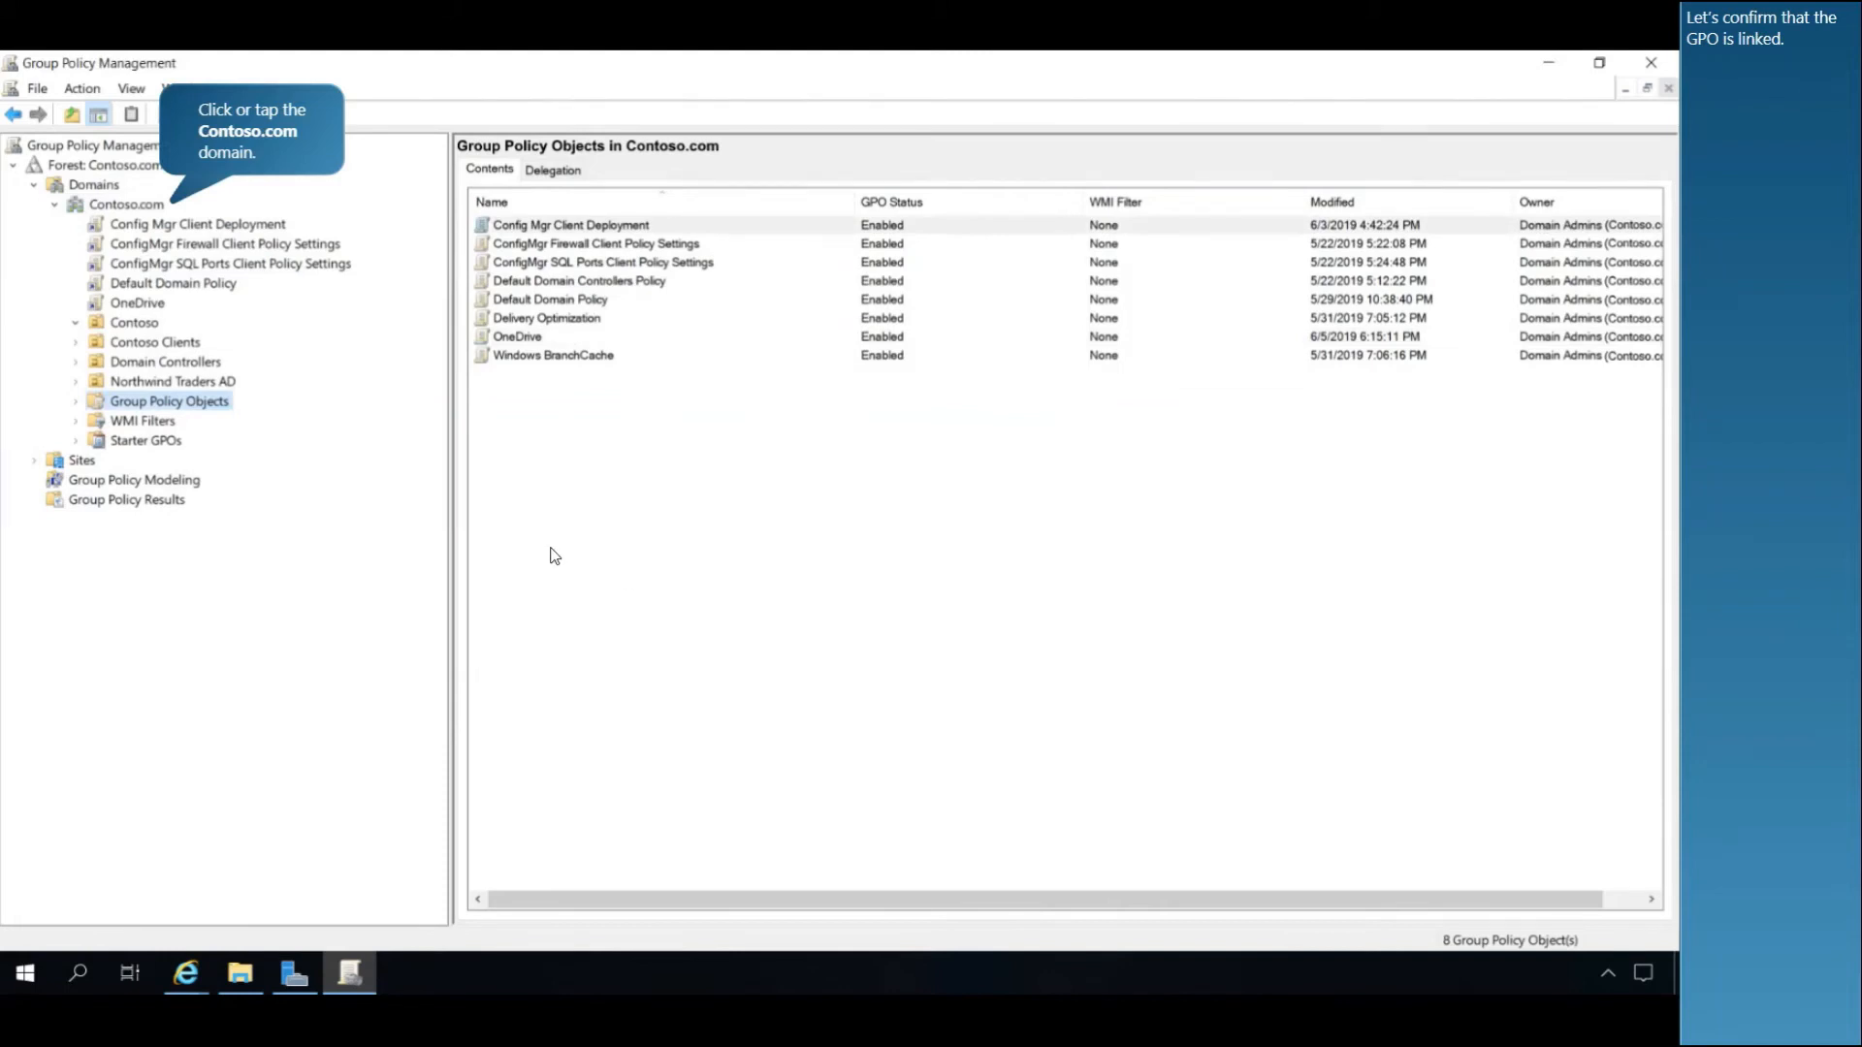
click(126, 202)
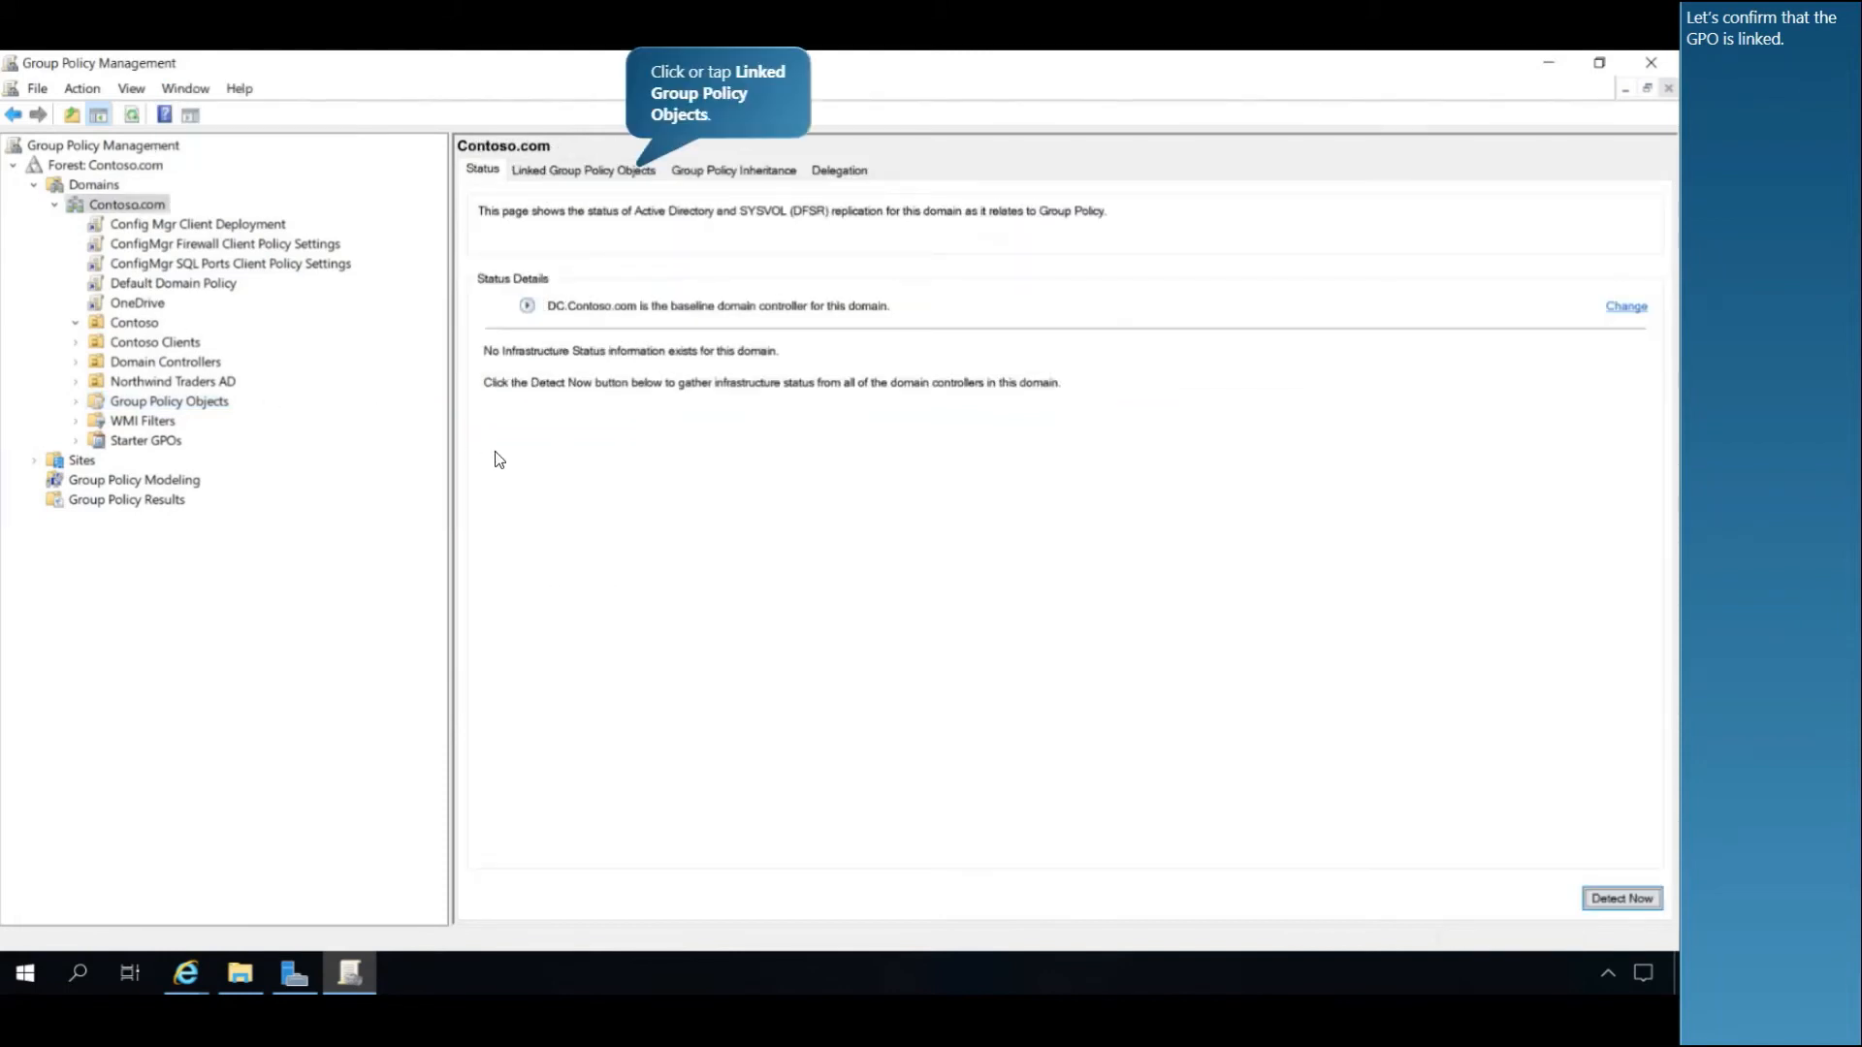
click(582, 169)
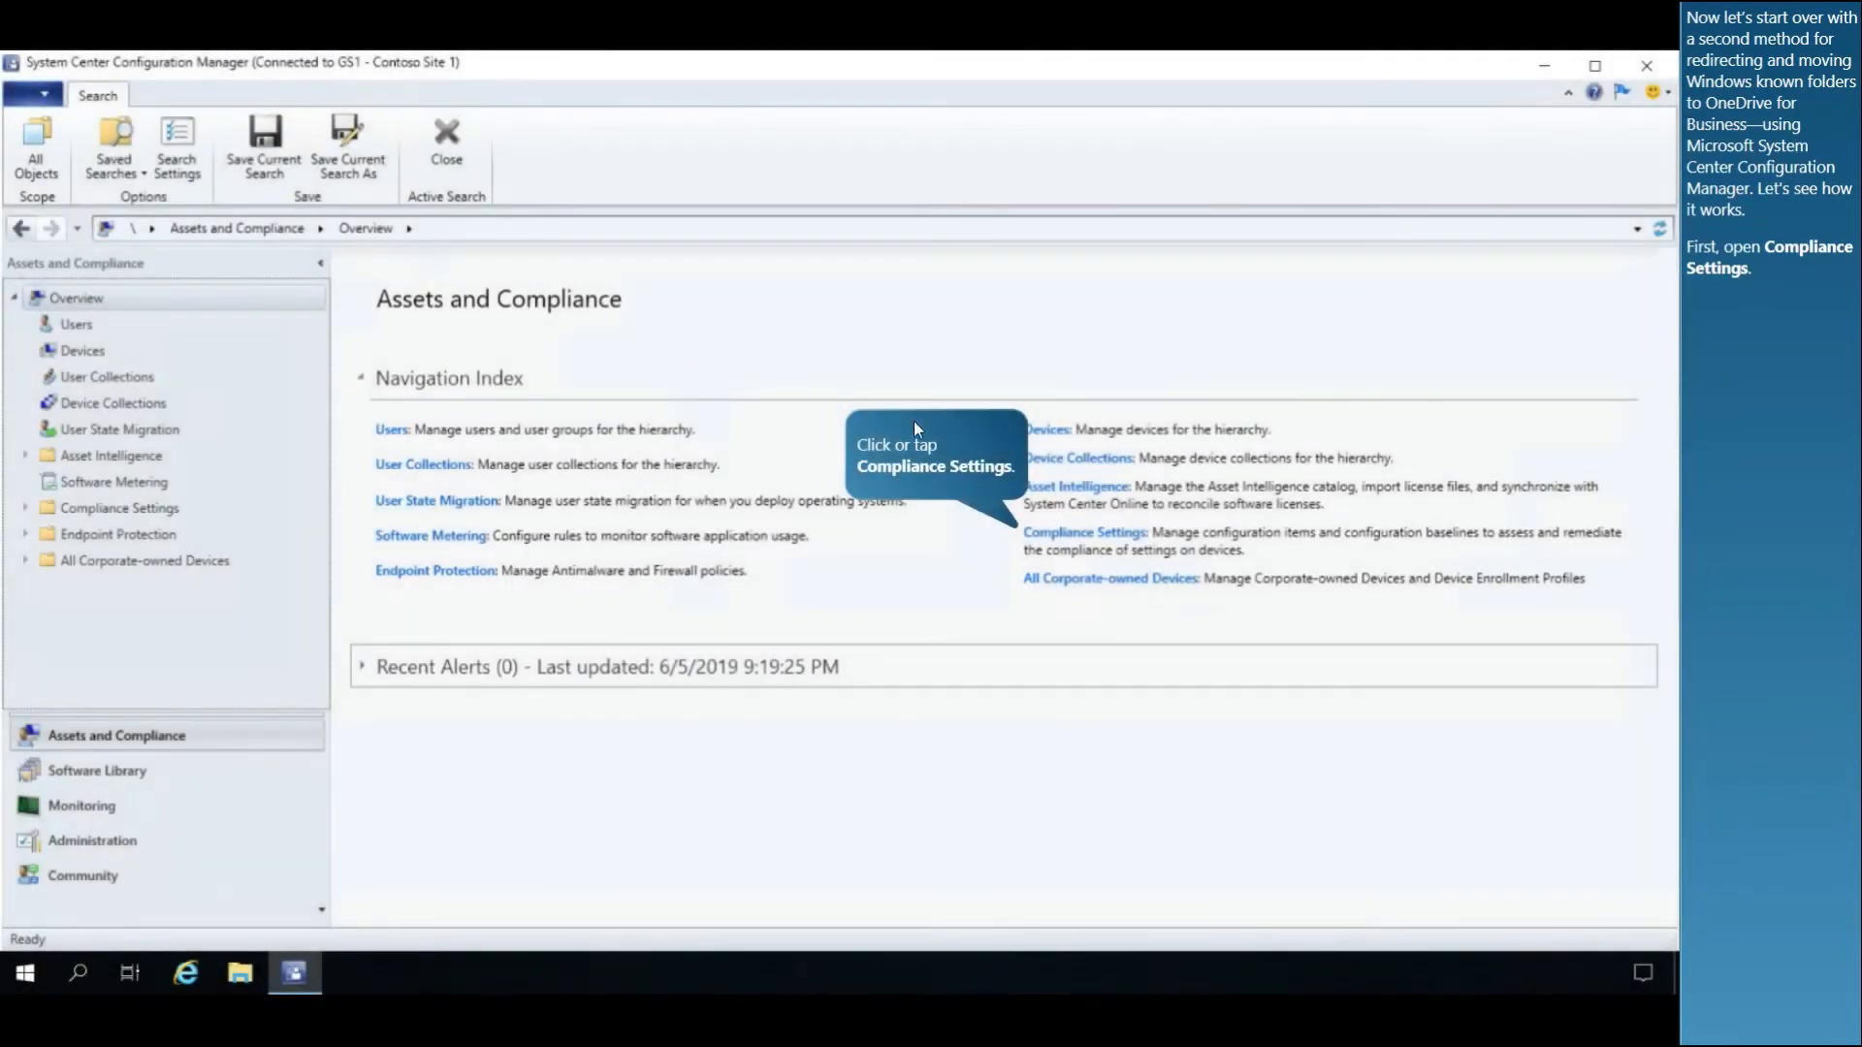
mouse_move(1078, 341)
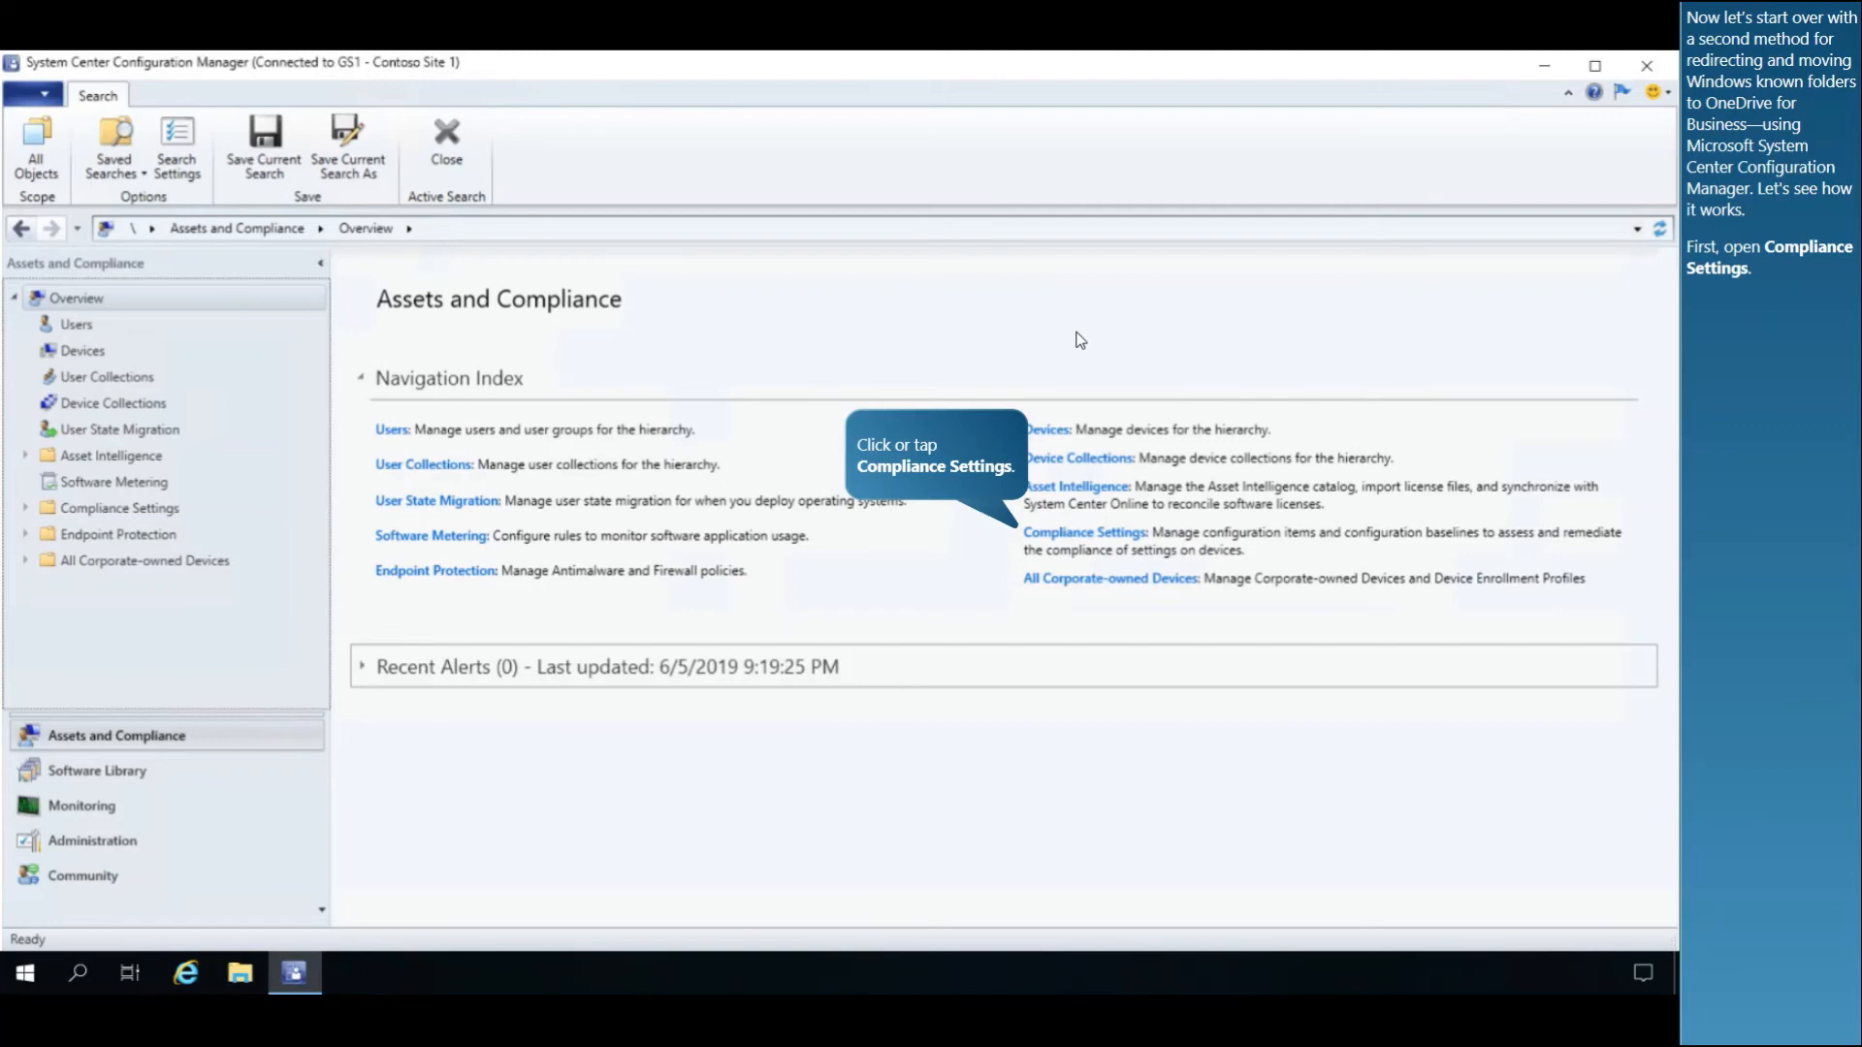
mouse_move(1041, 692)
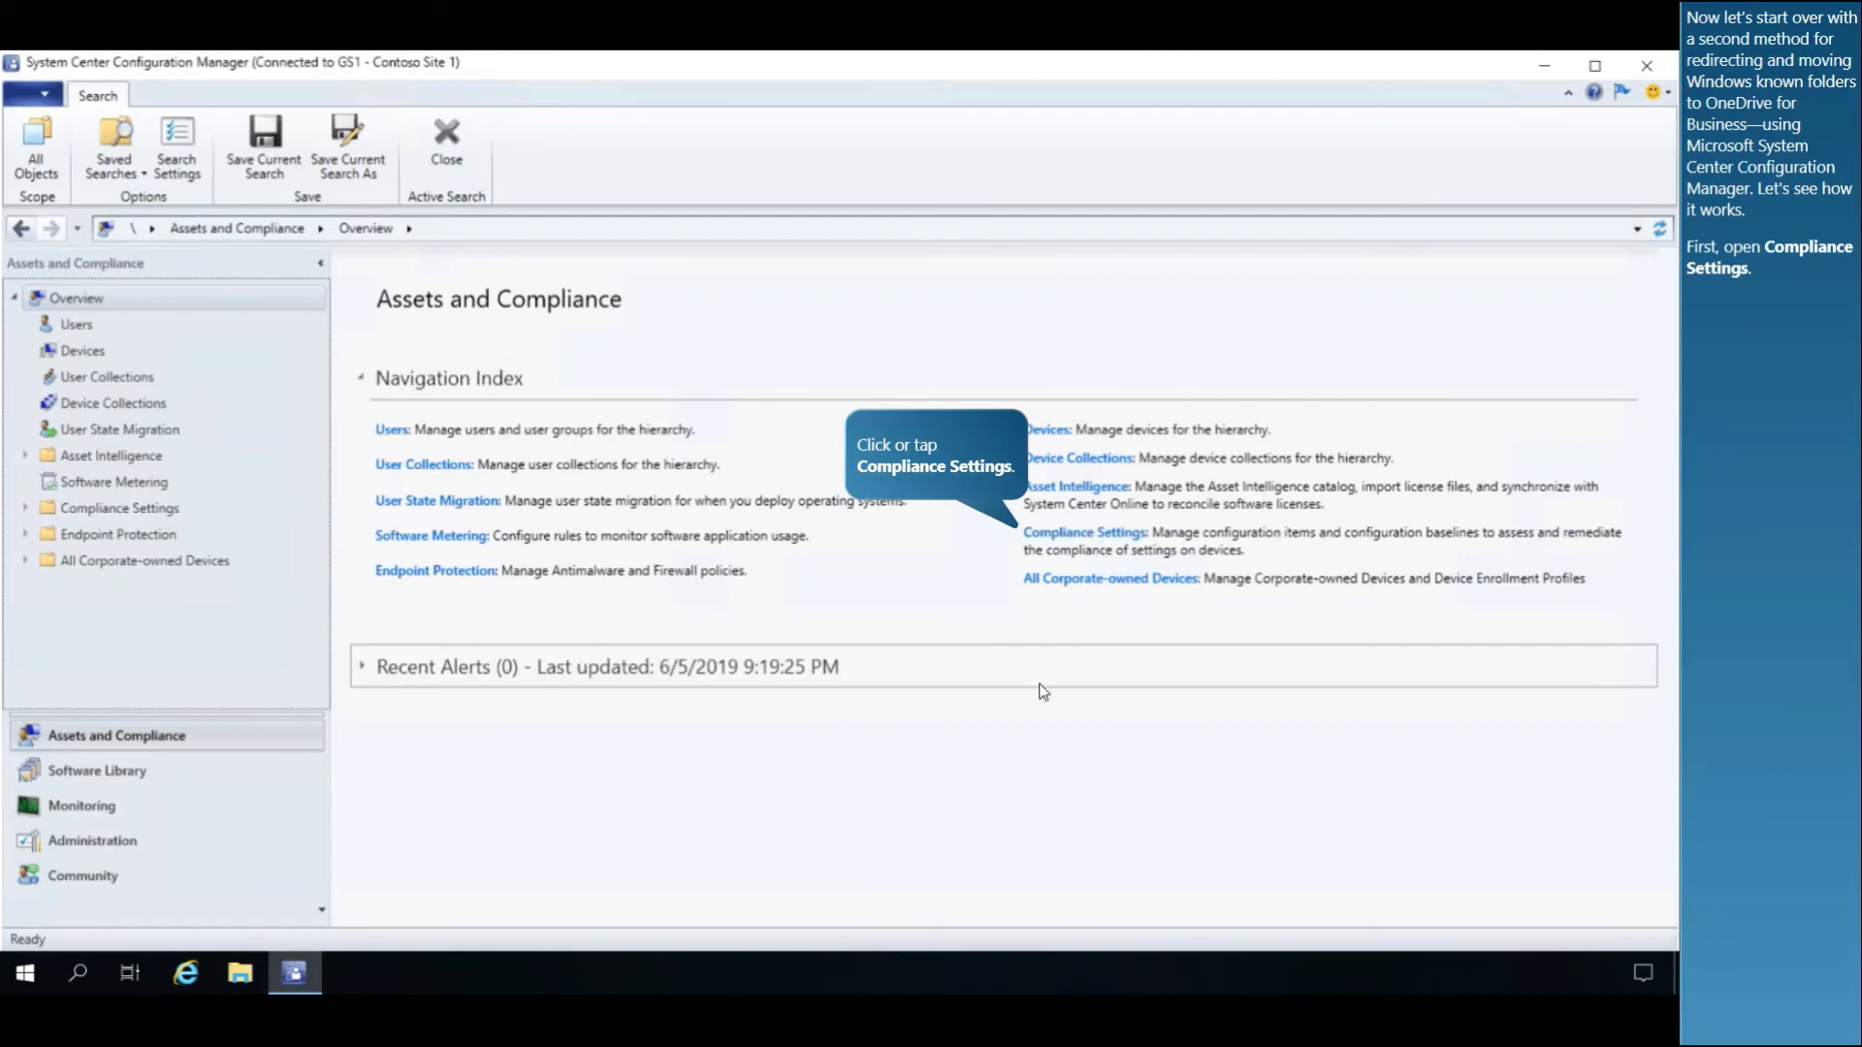
Open Compliance Settings > OneDrive for Business Profiles in Assets and Compliance.
click(1083, 533)
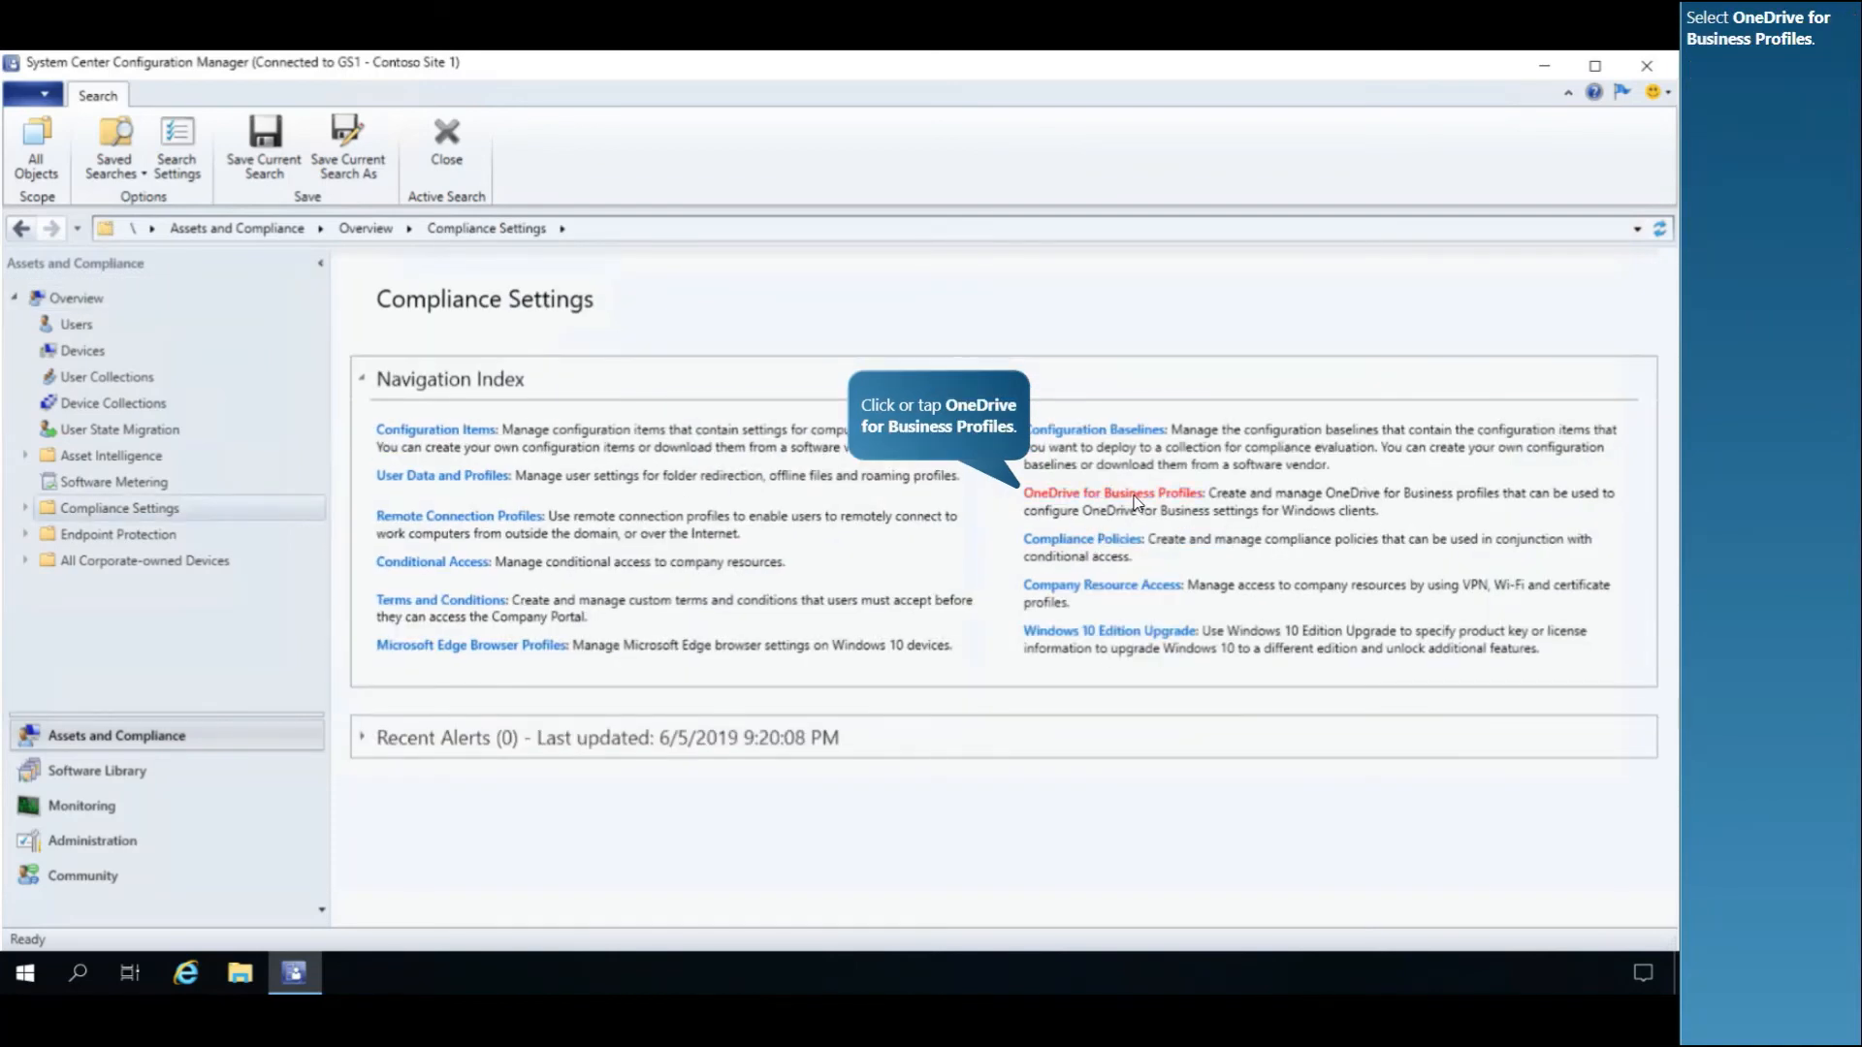
click(1112, 493)
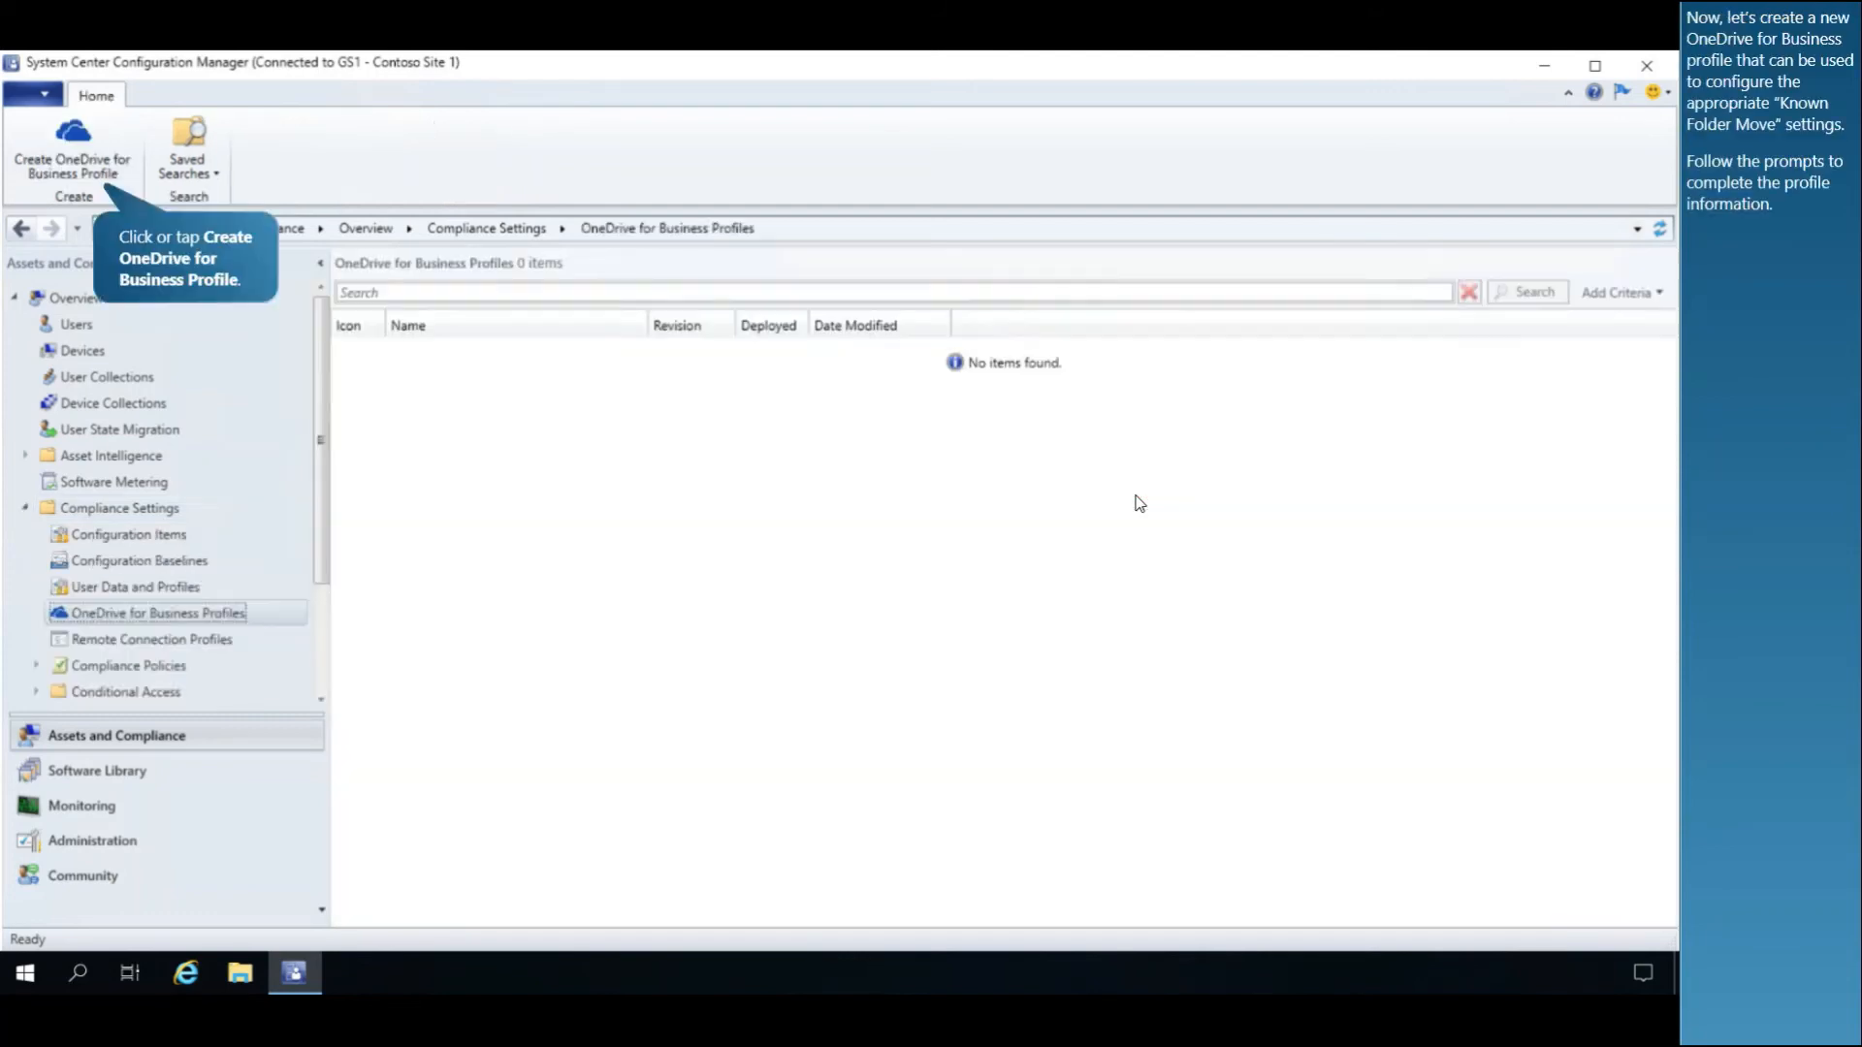
mouse_move(1017, 523)
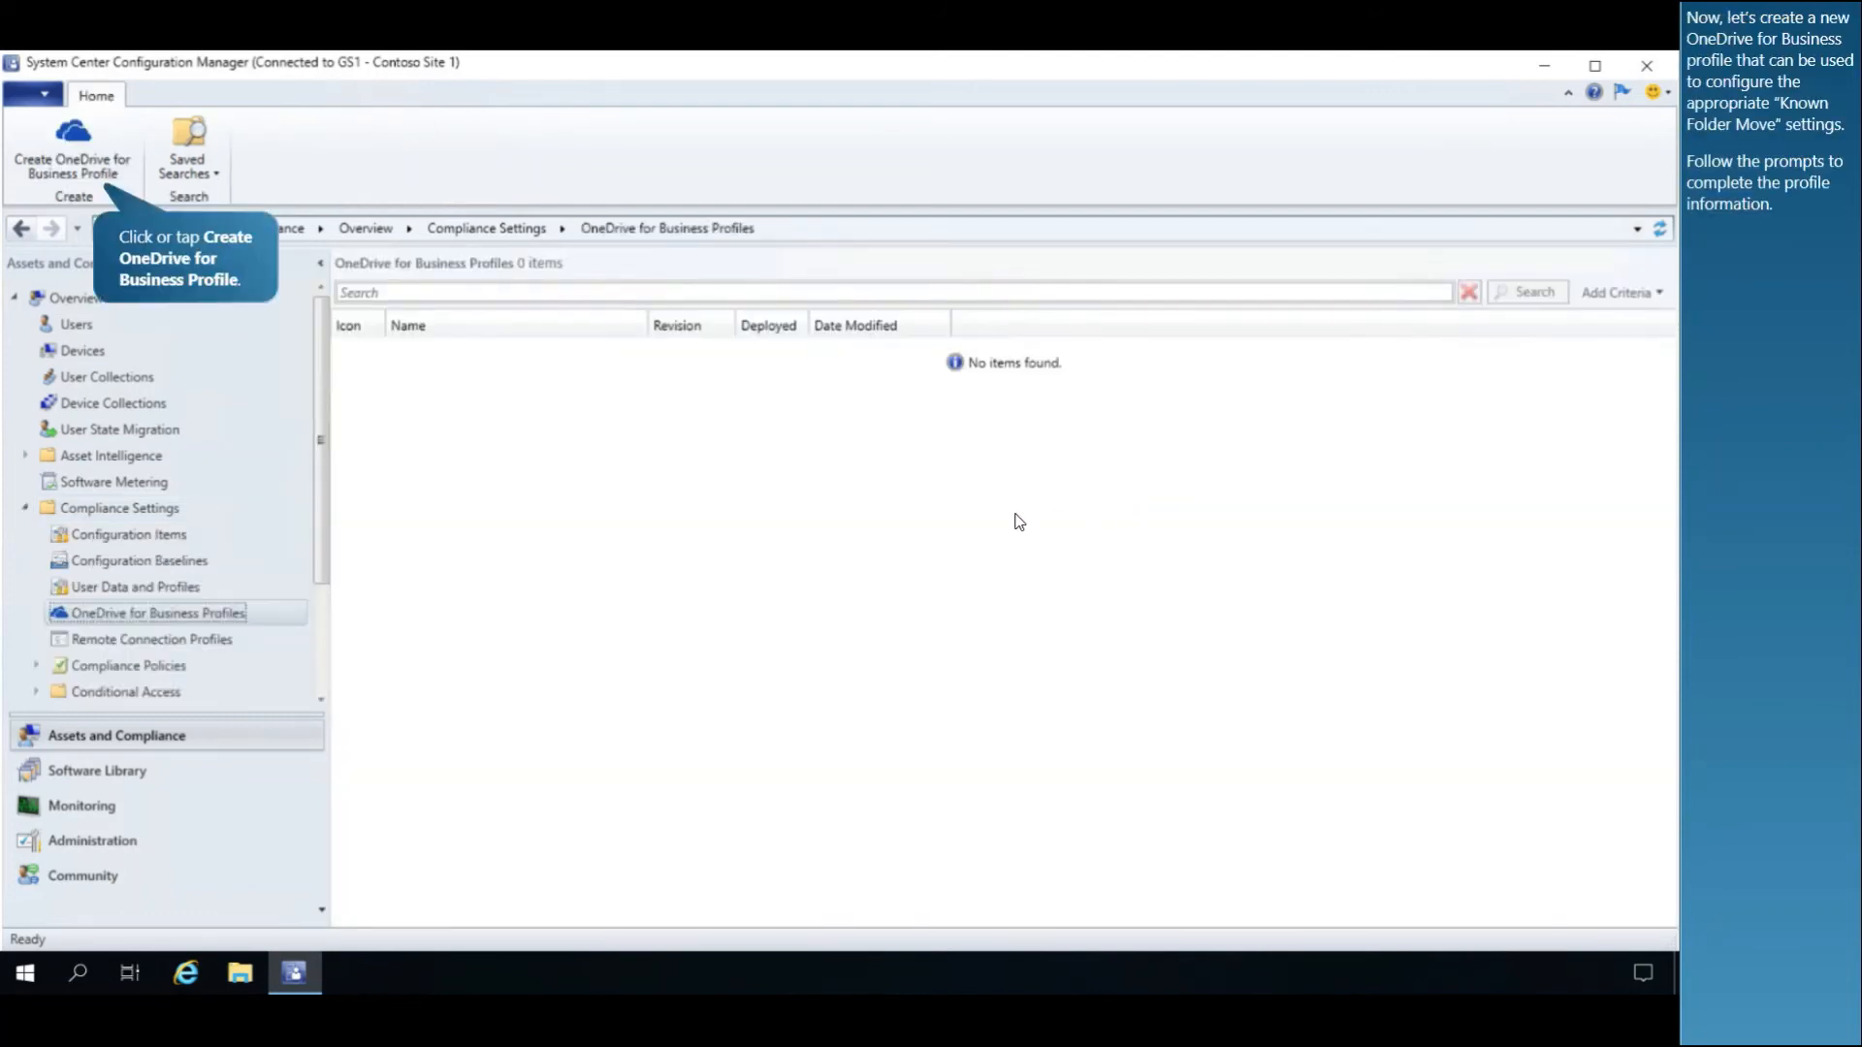
mouse_move(729, 573)
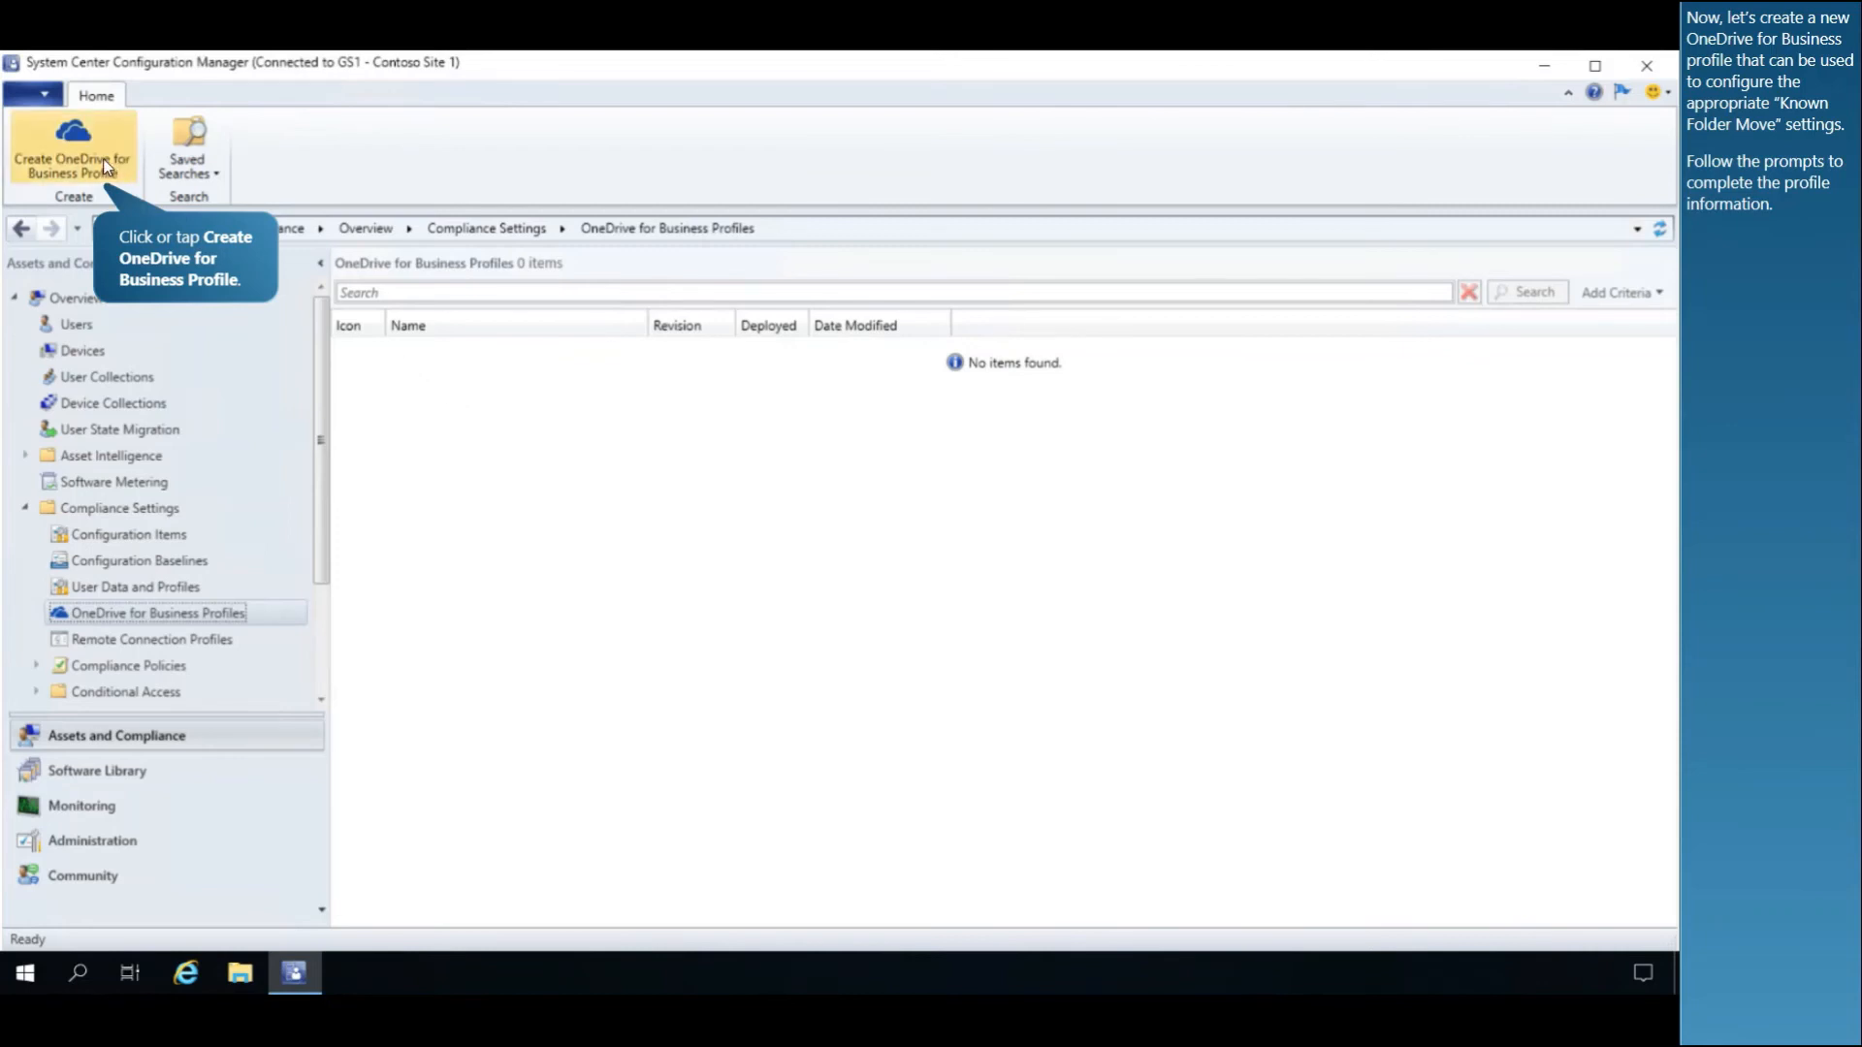
Start a OneDrive for Business profile named 'OneDrive' targeting all Windows 10 versions.
click(73, 149)
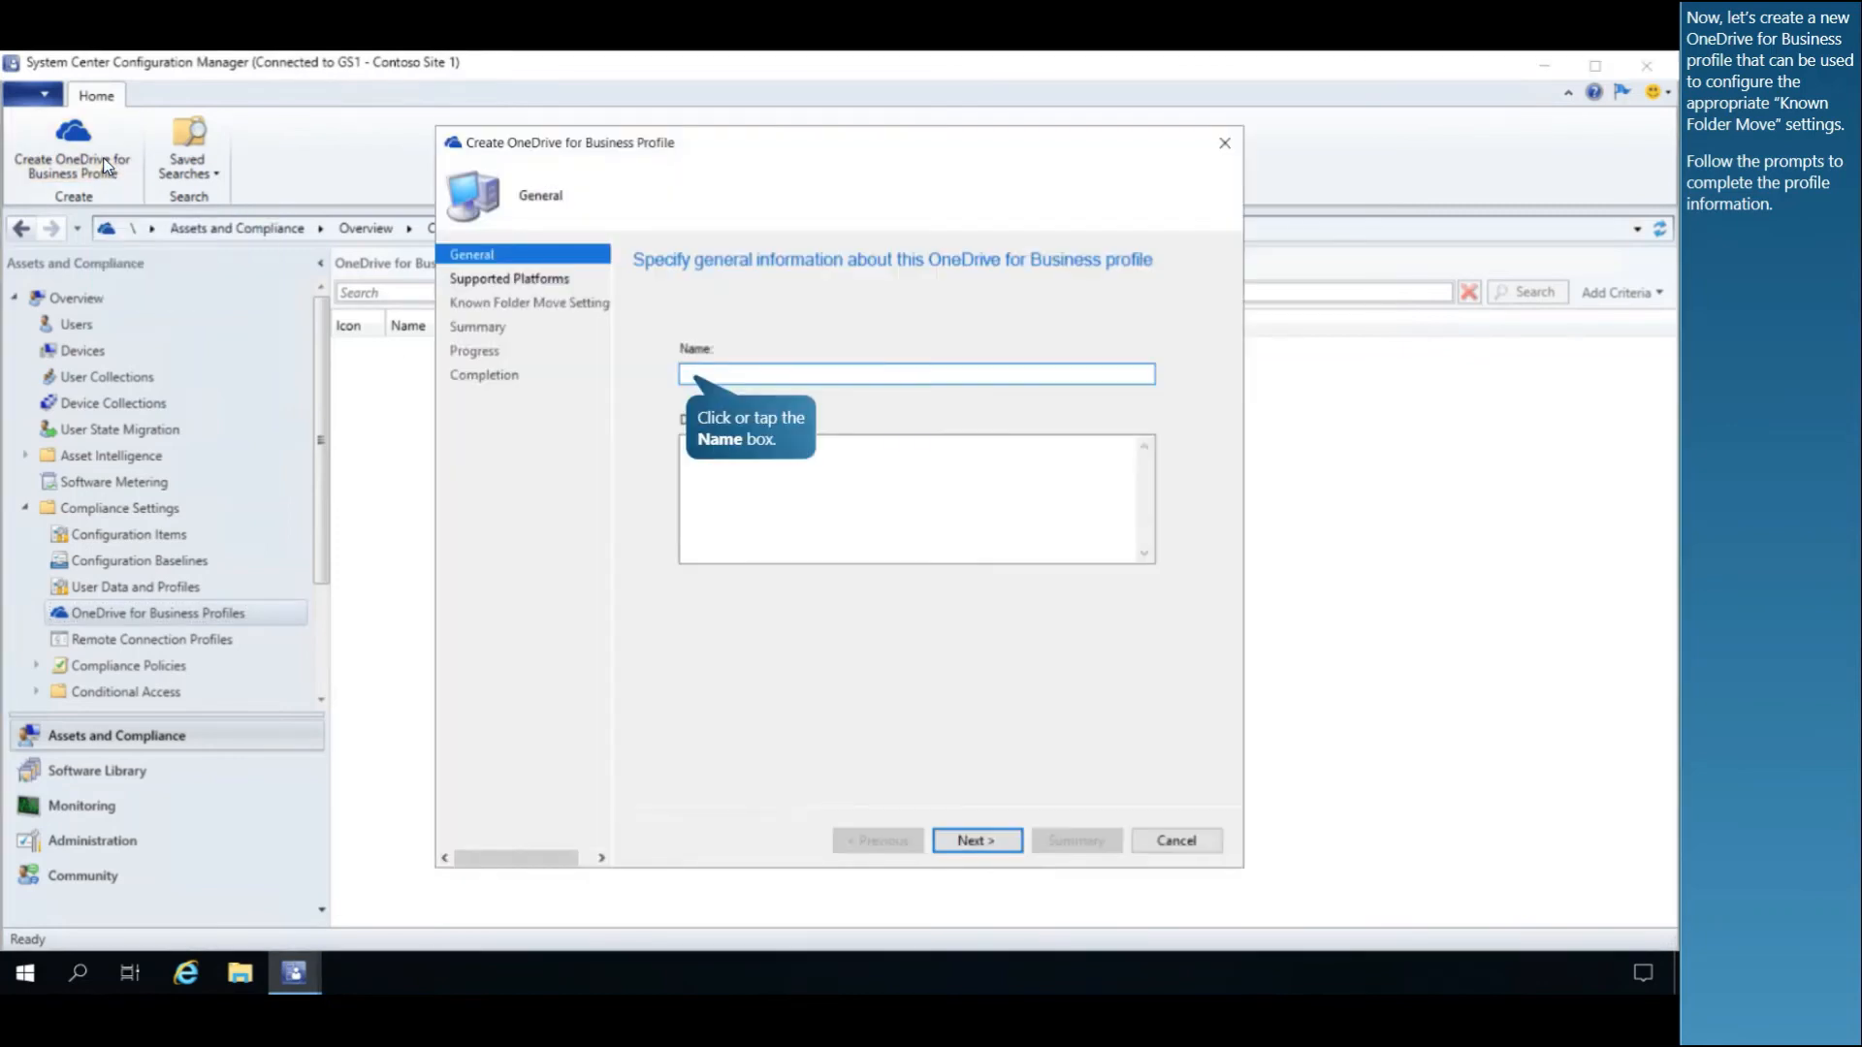
text(OneDrive KFM)
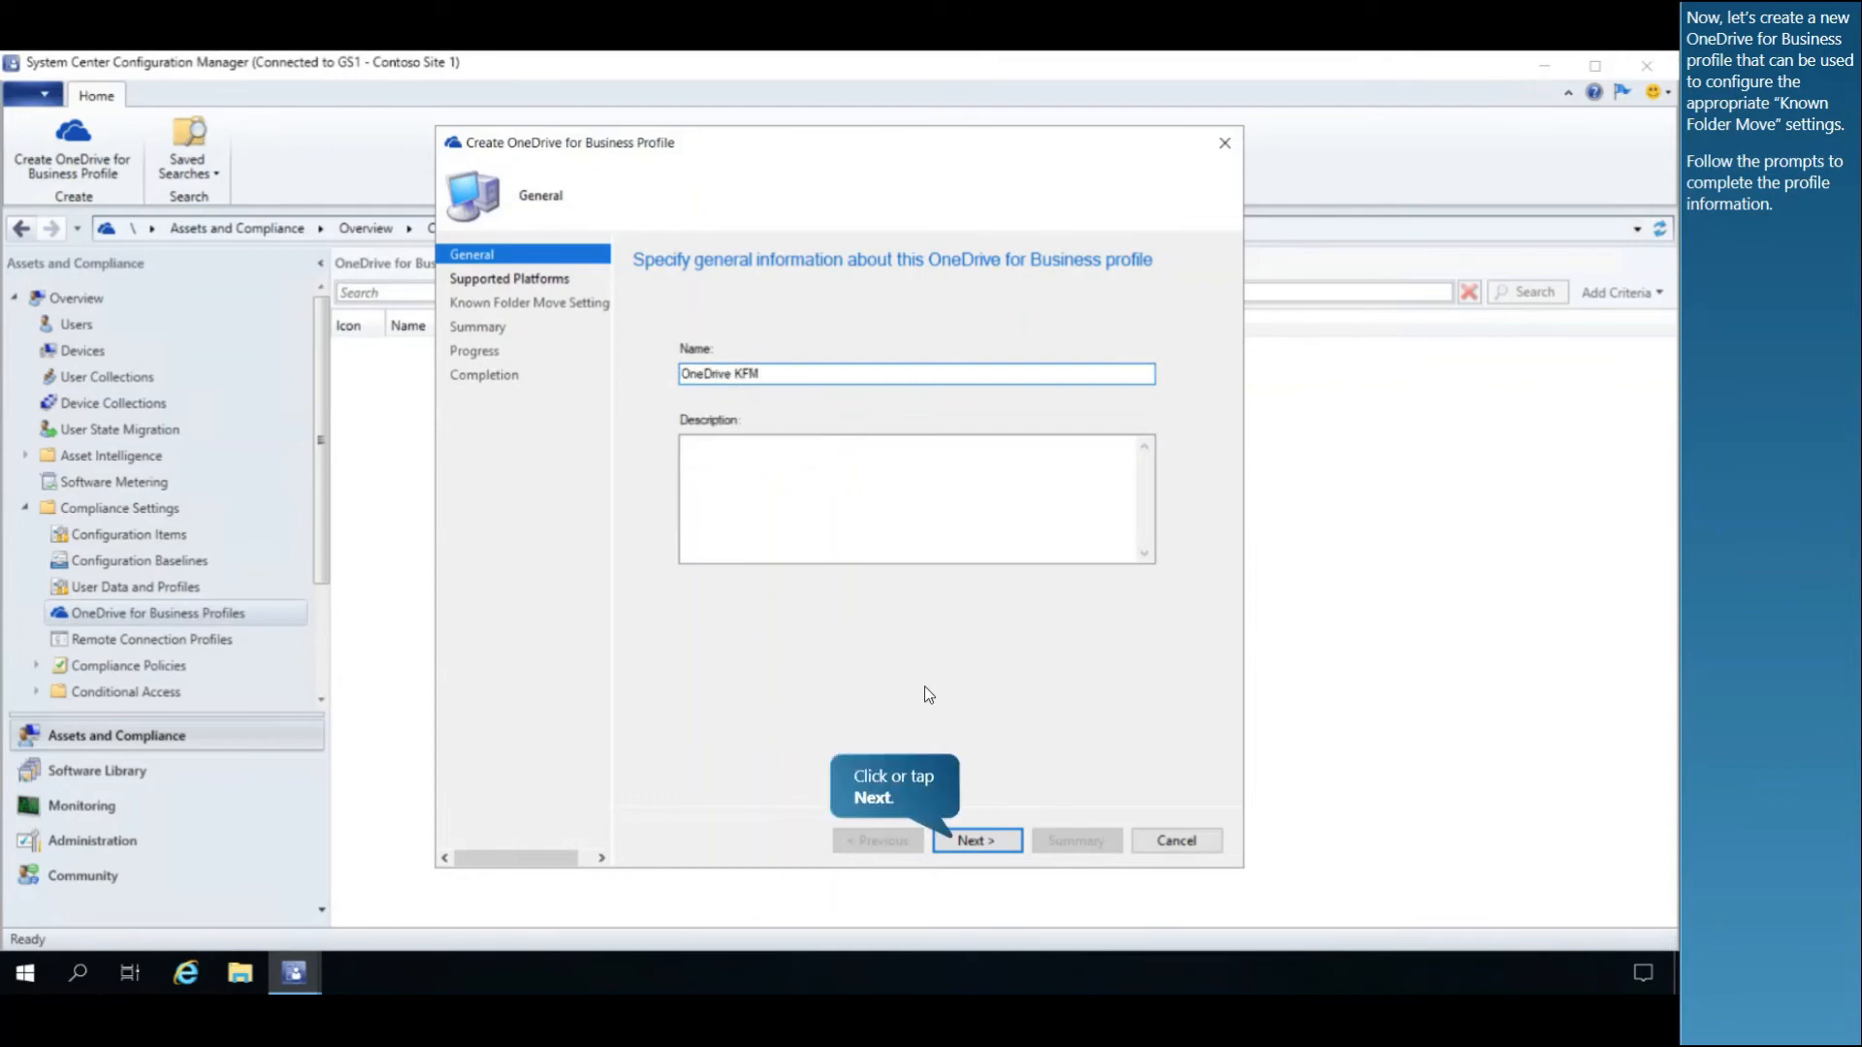
click(977, 840)
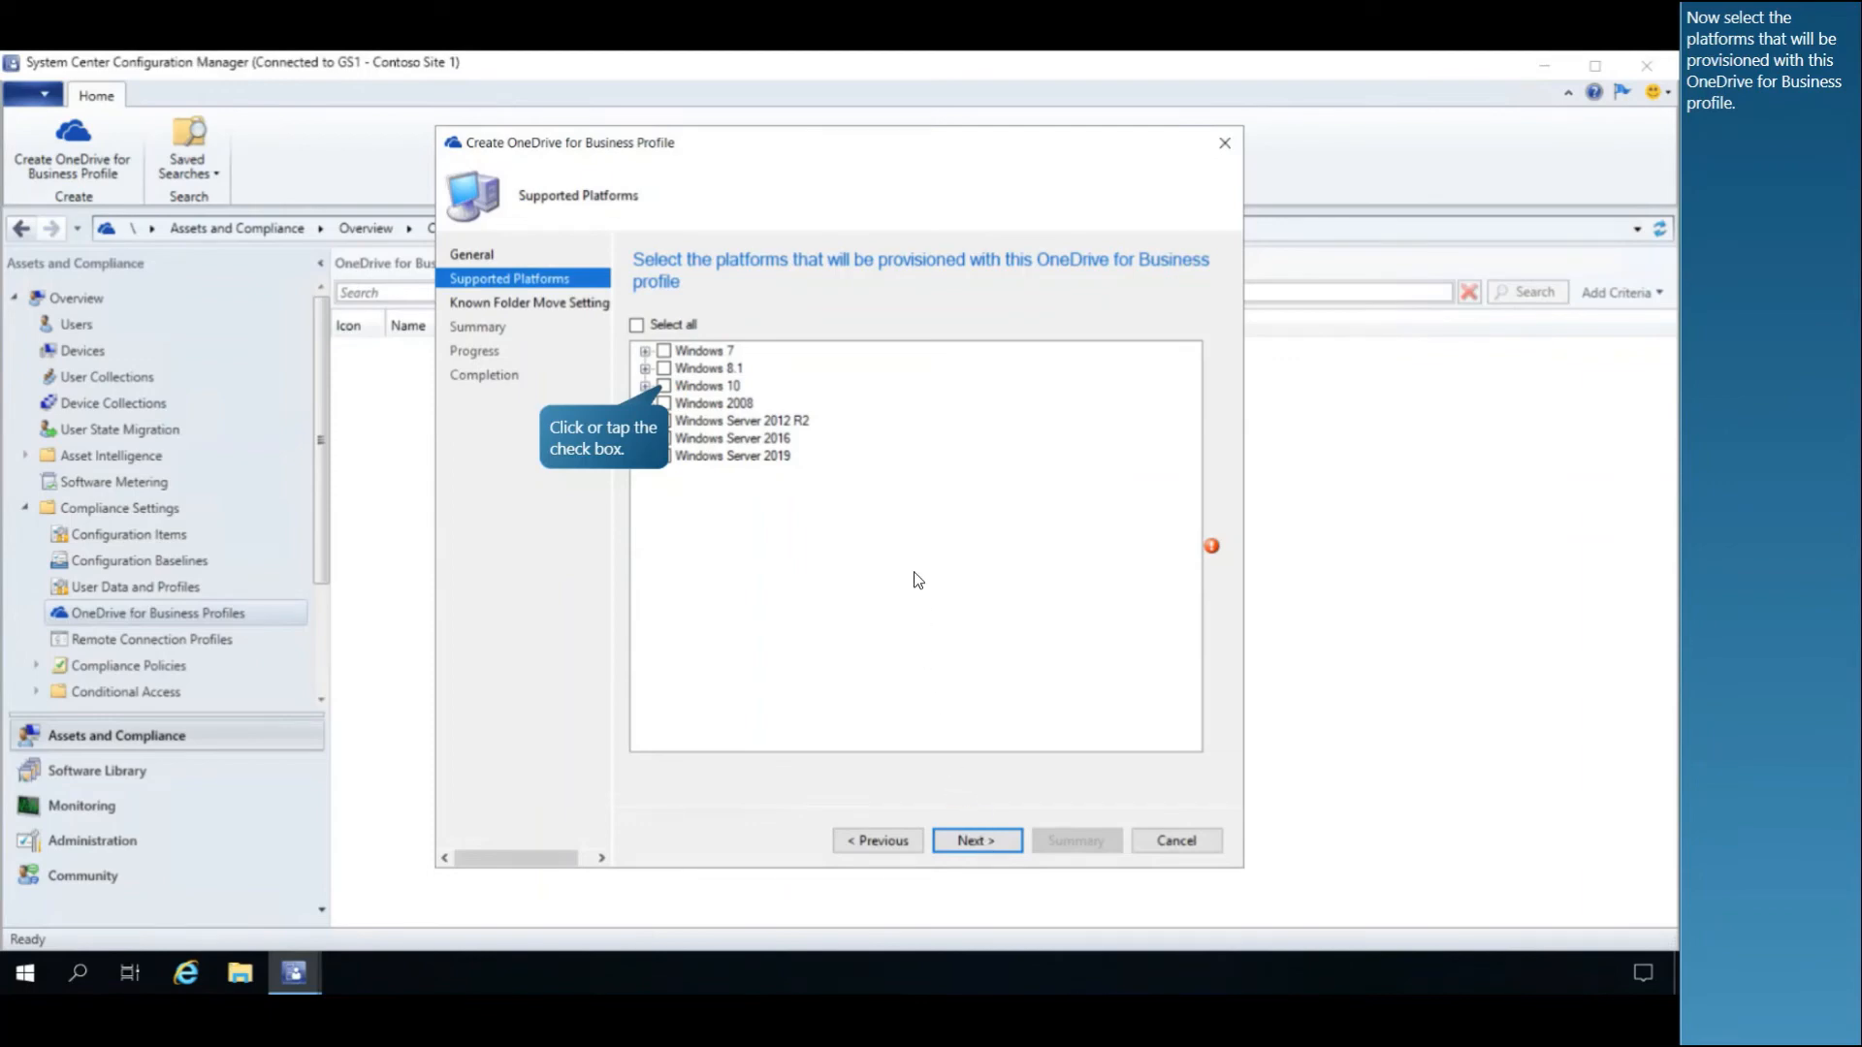
mouse_move(908, 576)
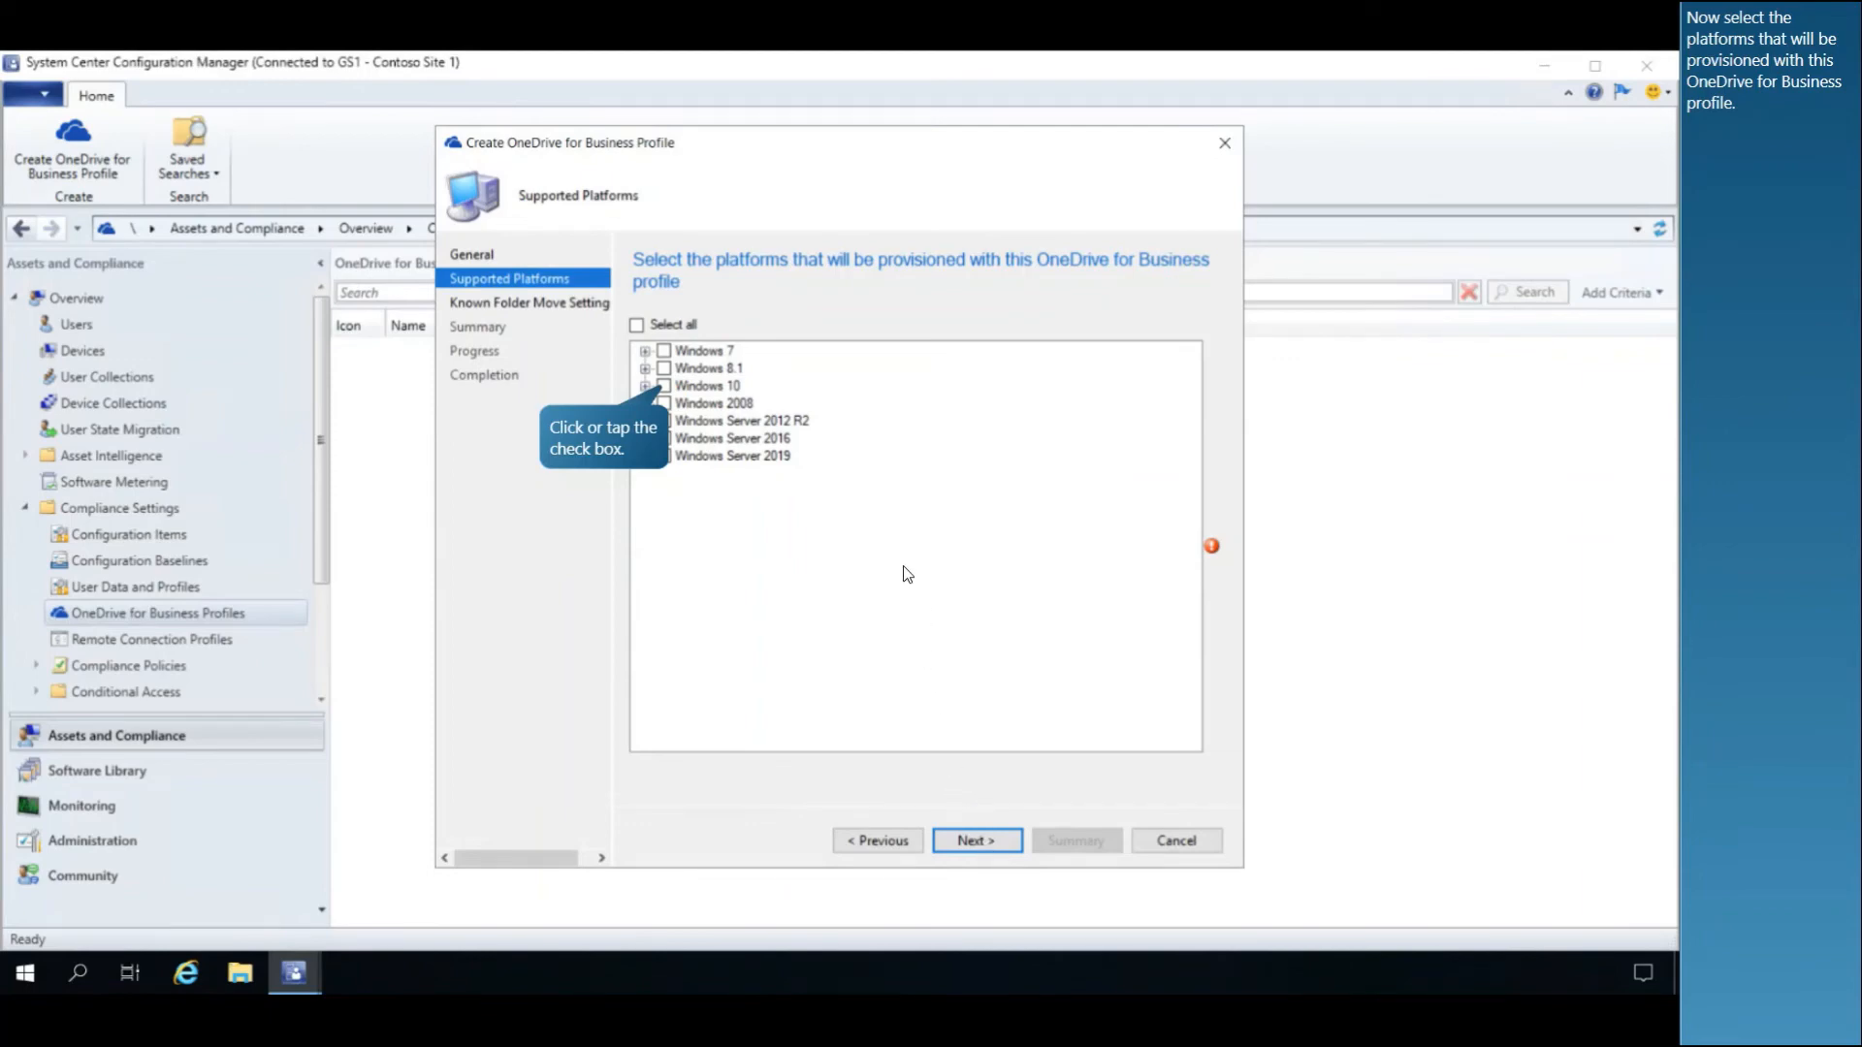
click(664, 386)
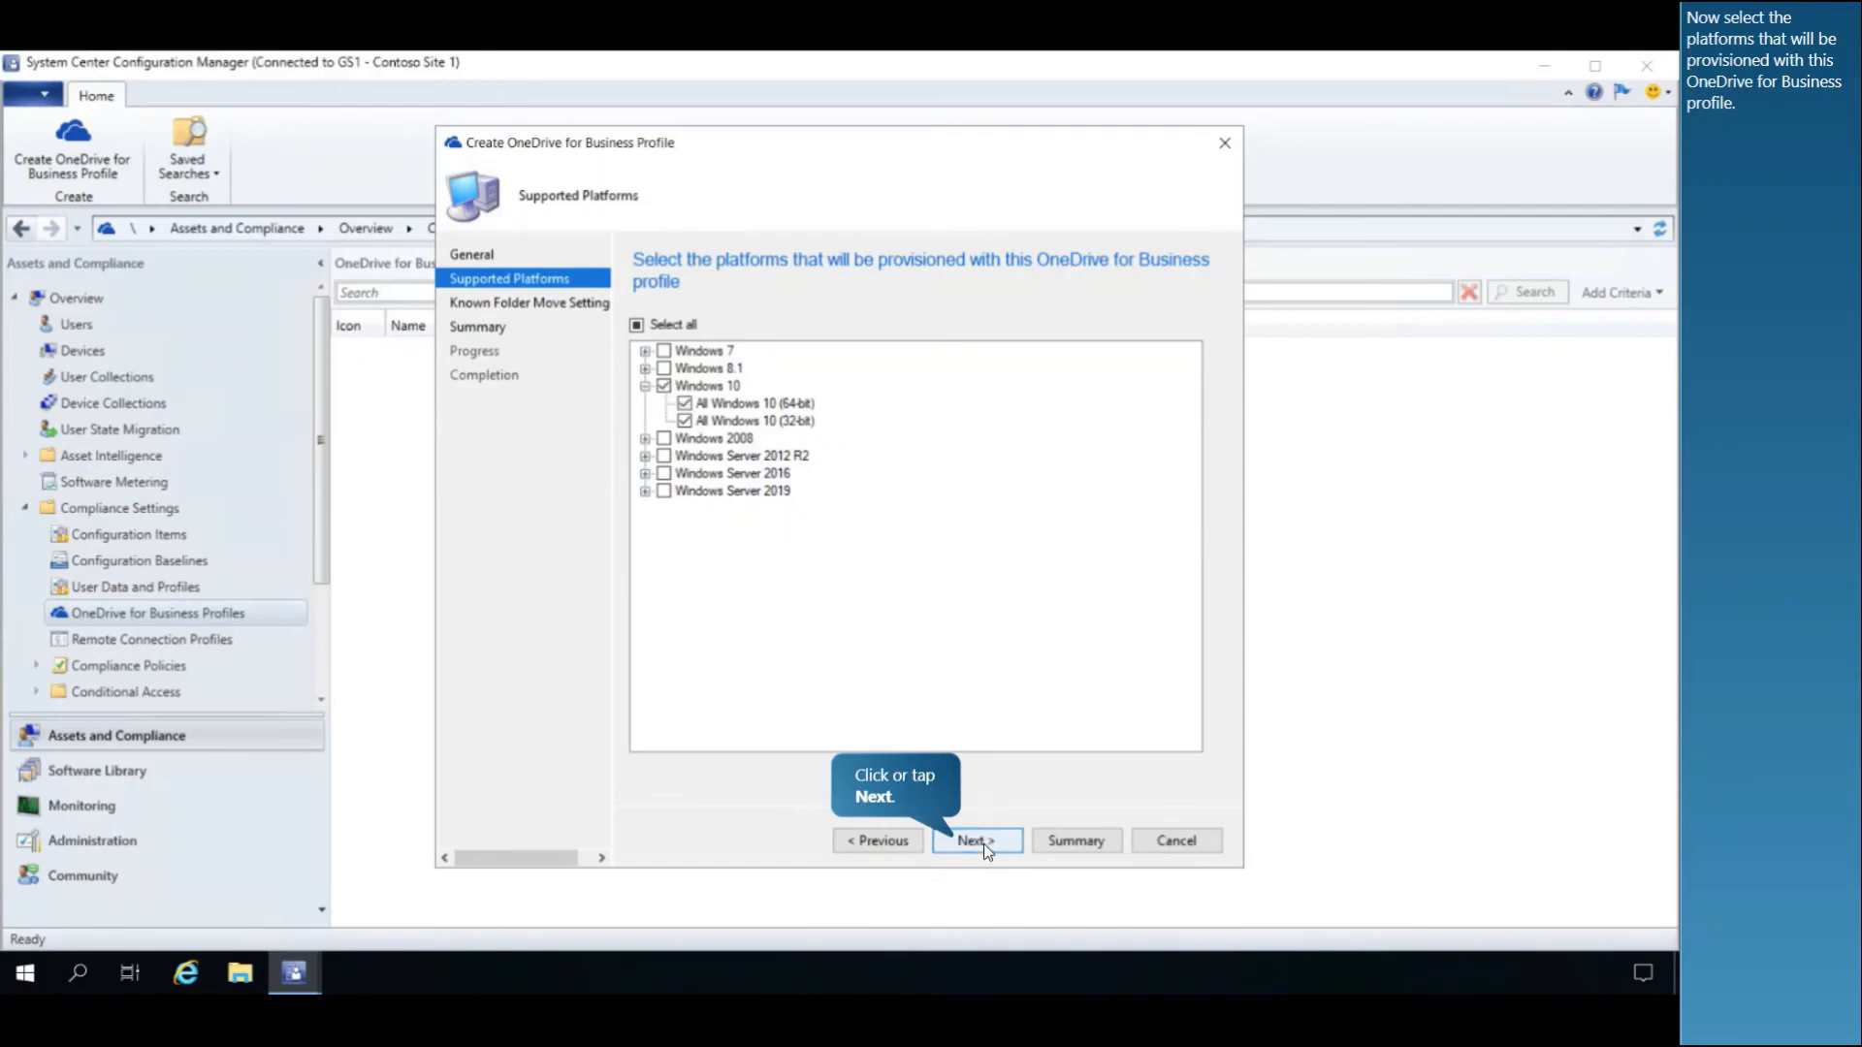
click(974, 840)
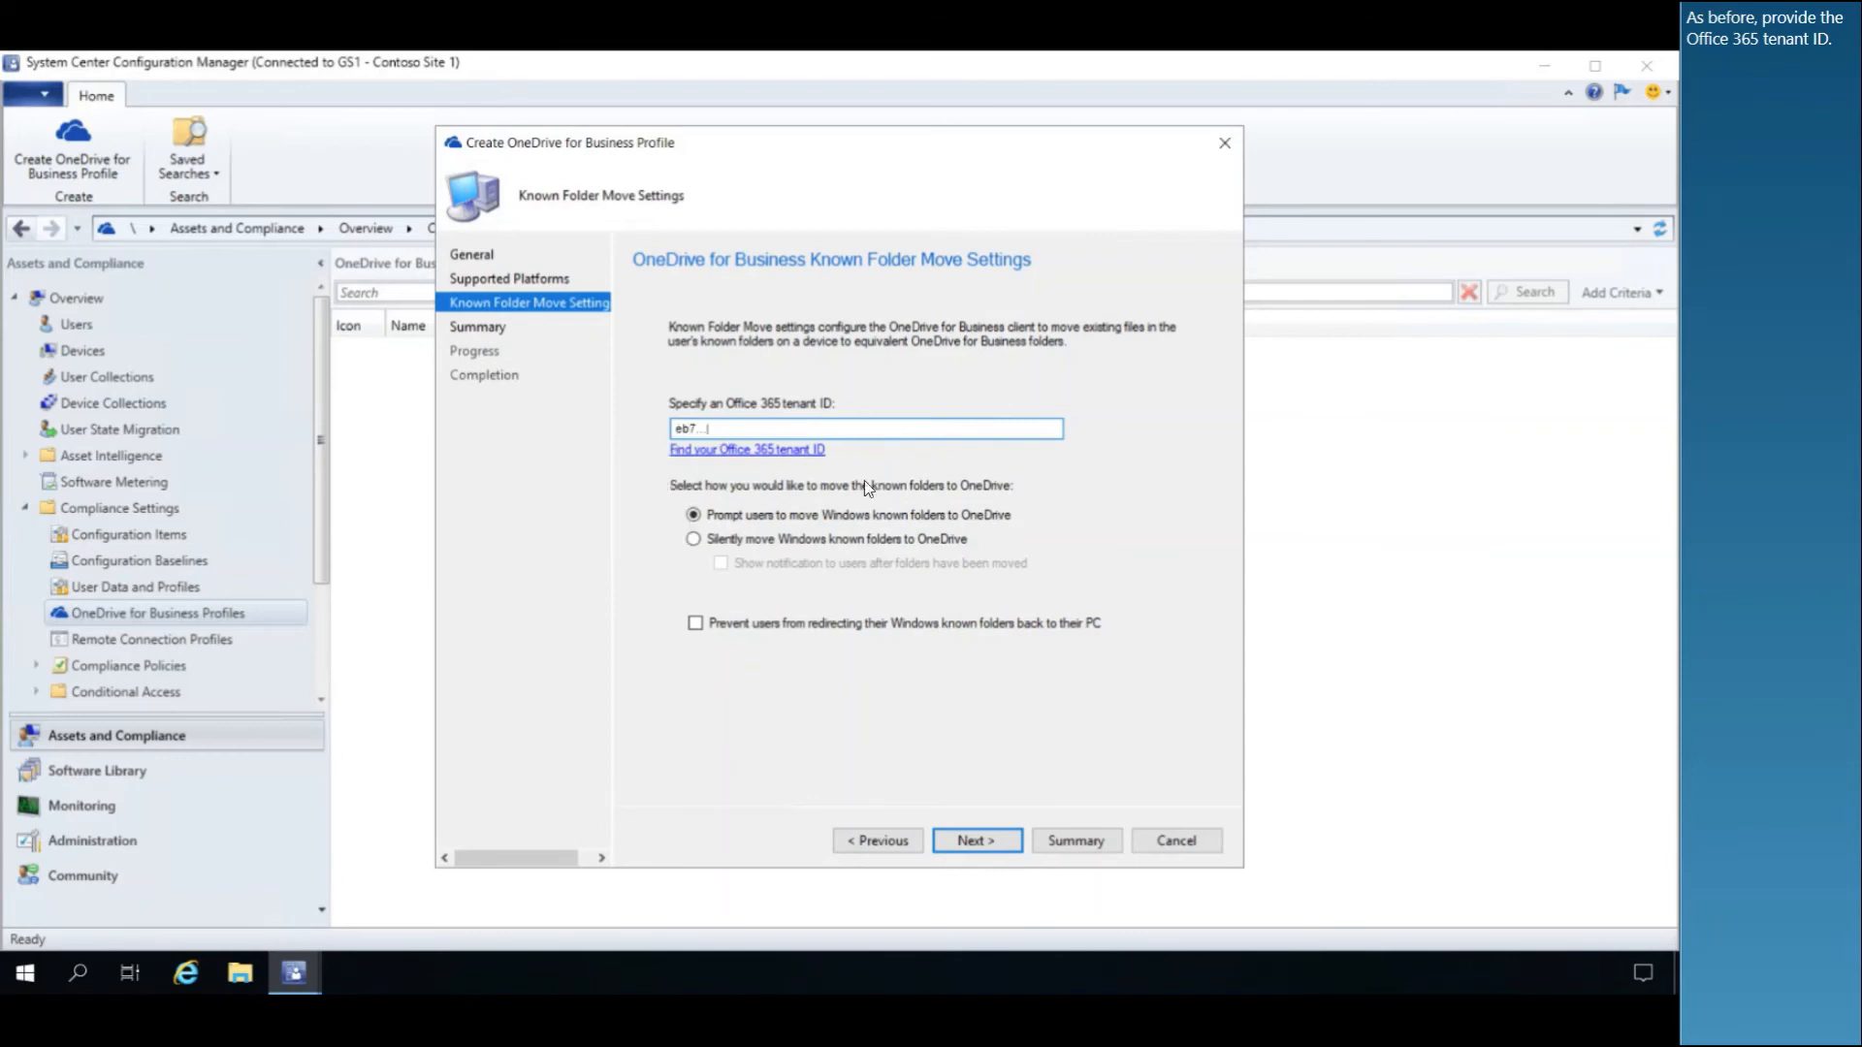
text(eb7c0b5f-2183-49ce-86c6-8afb3f75bf46)
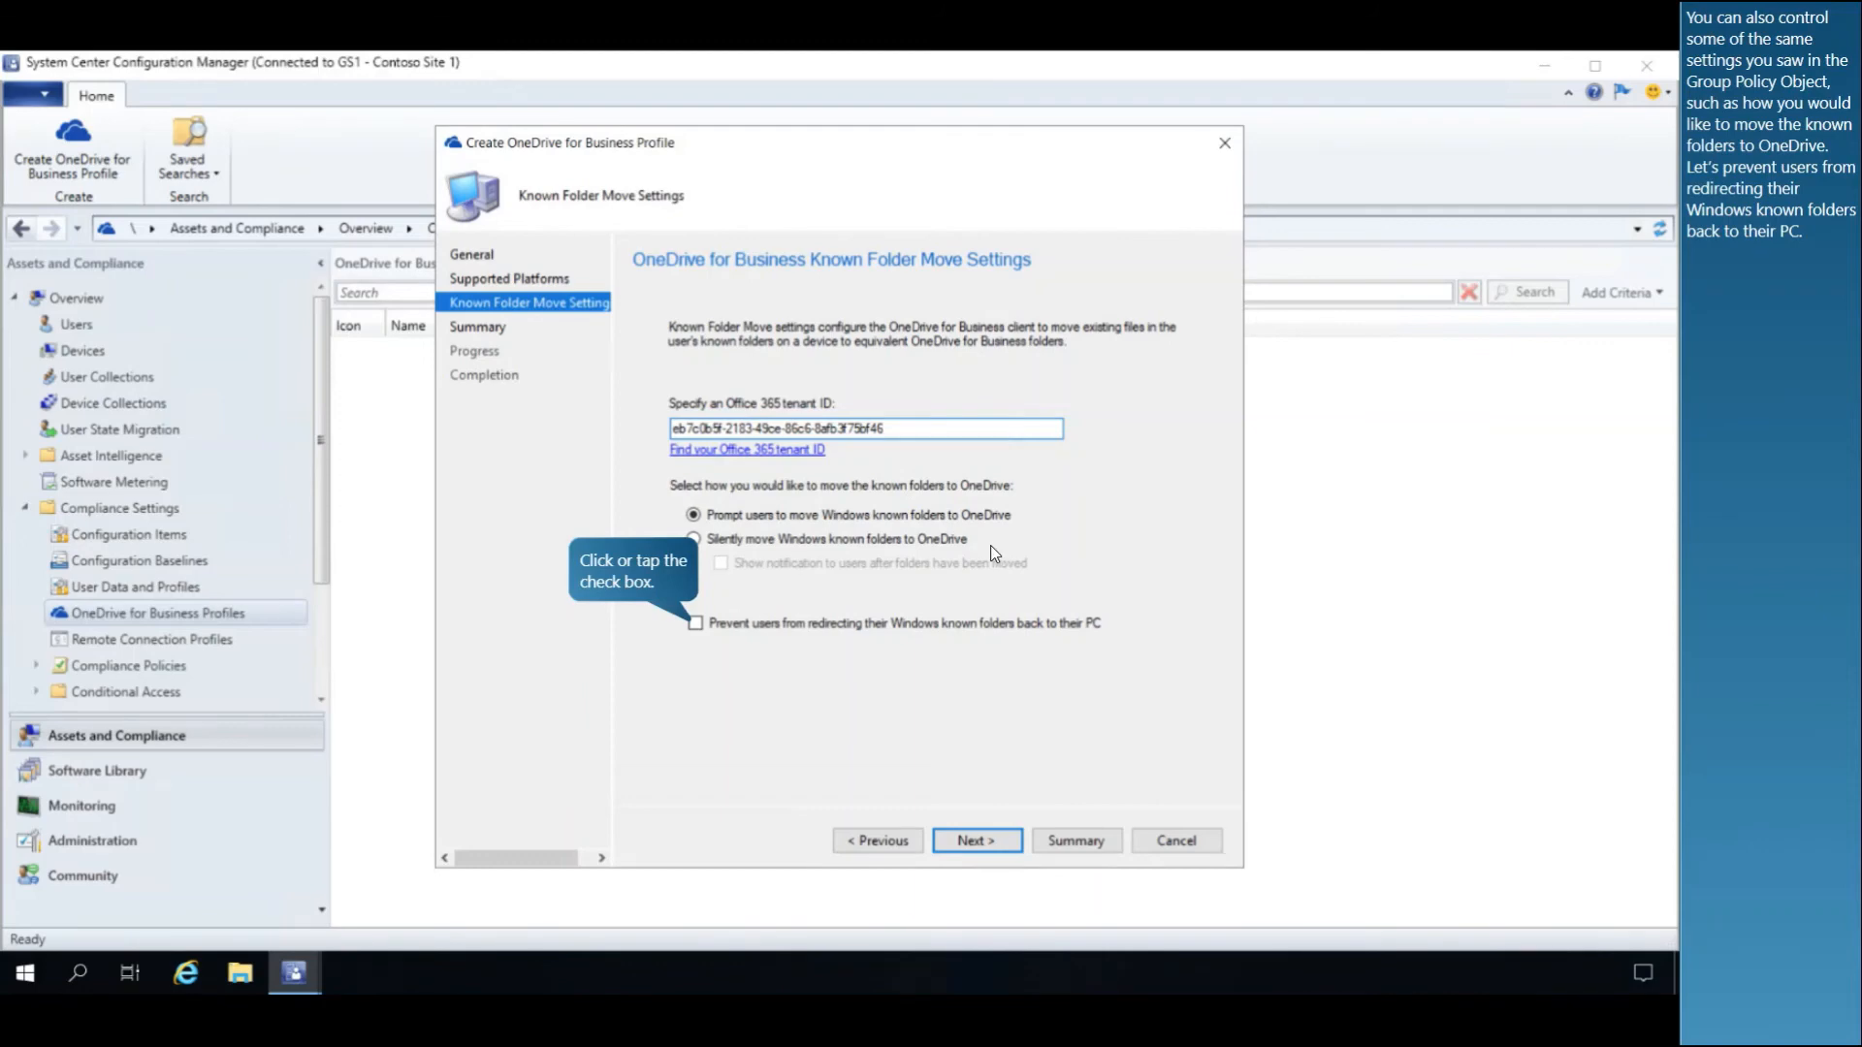
mouse_move(761, 645)
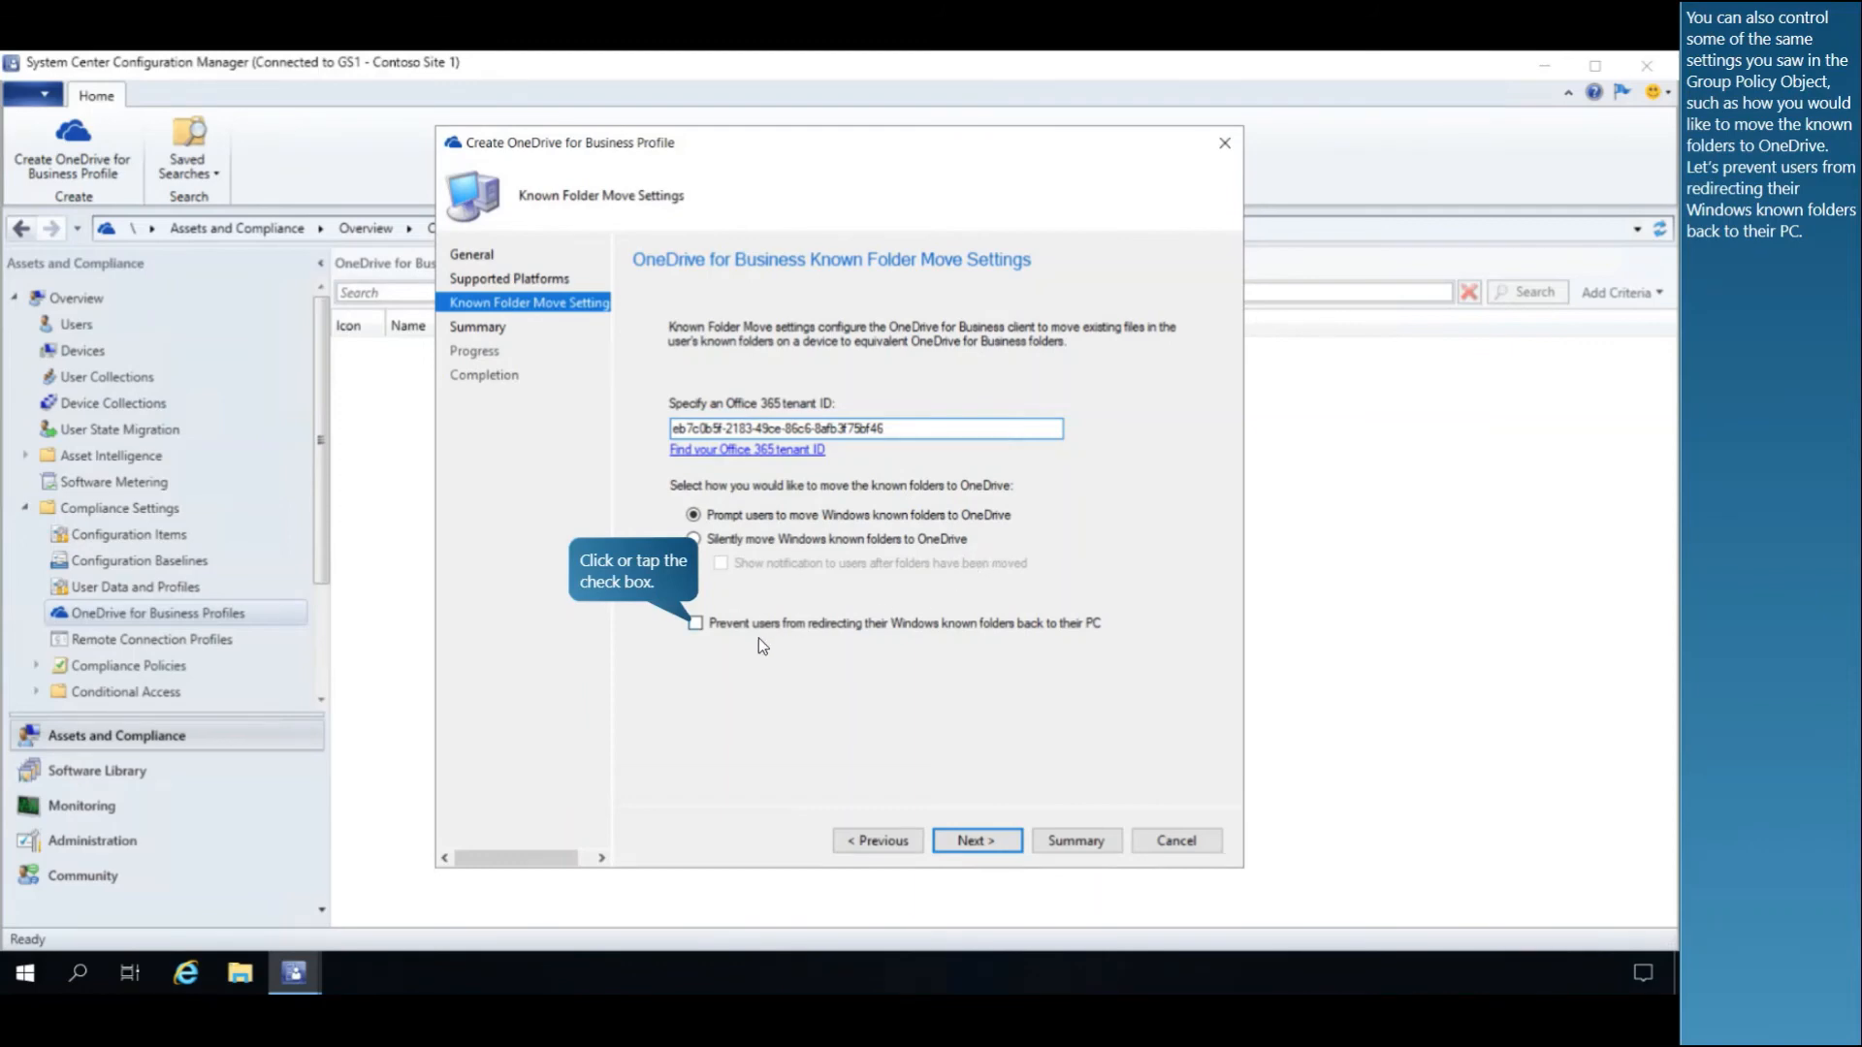
mouse_move(730, 635)
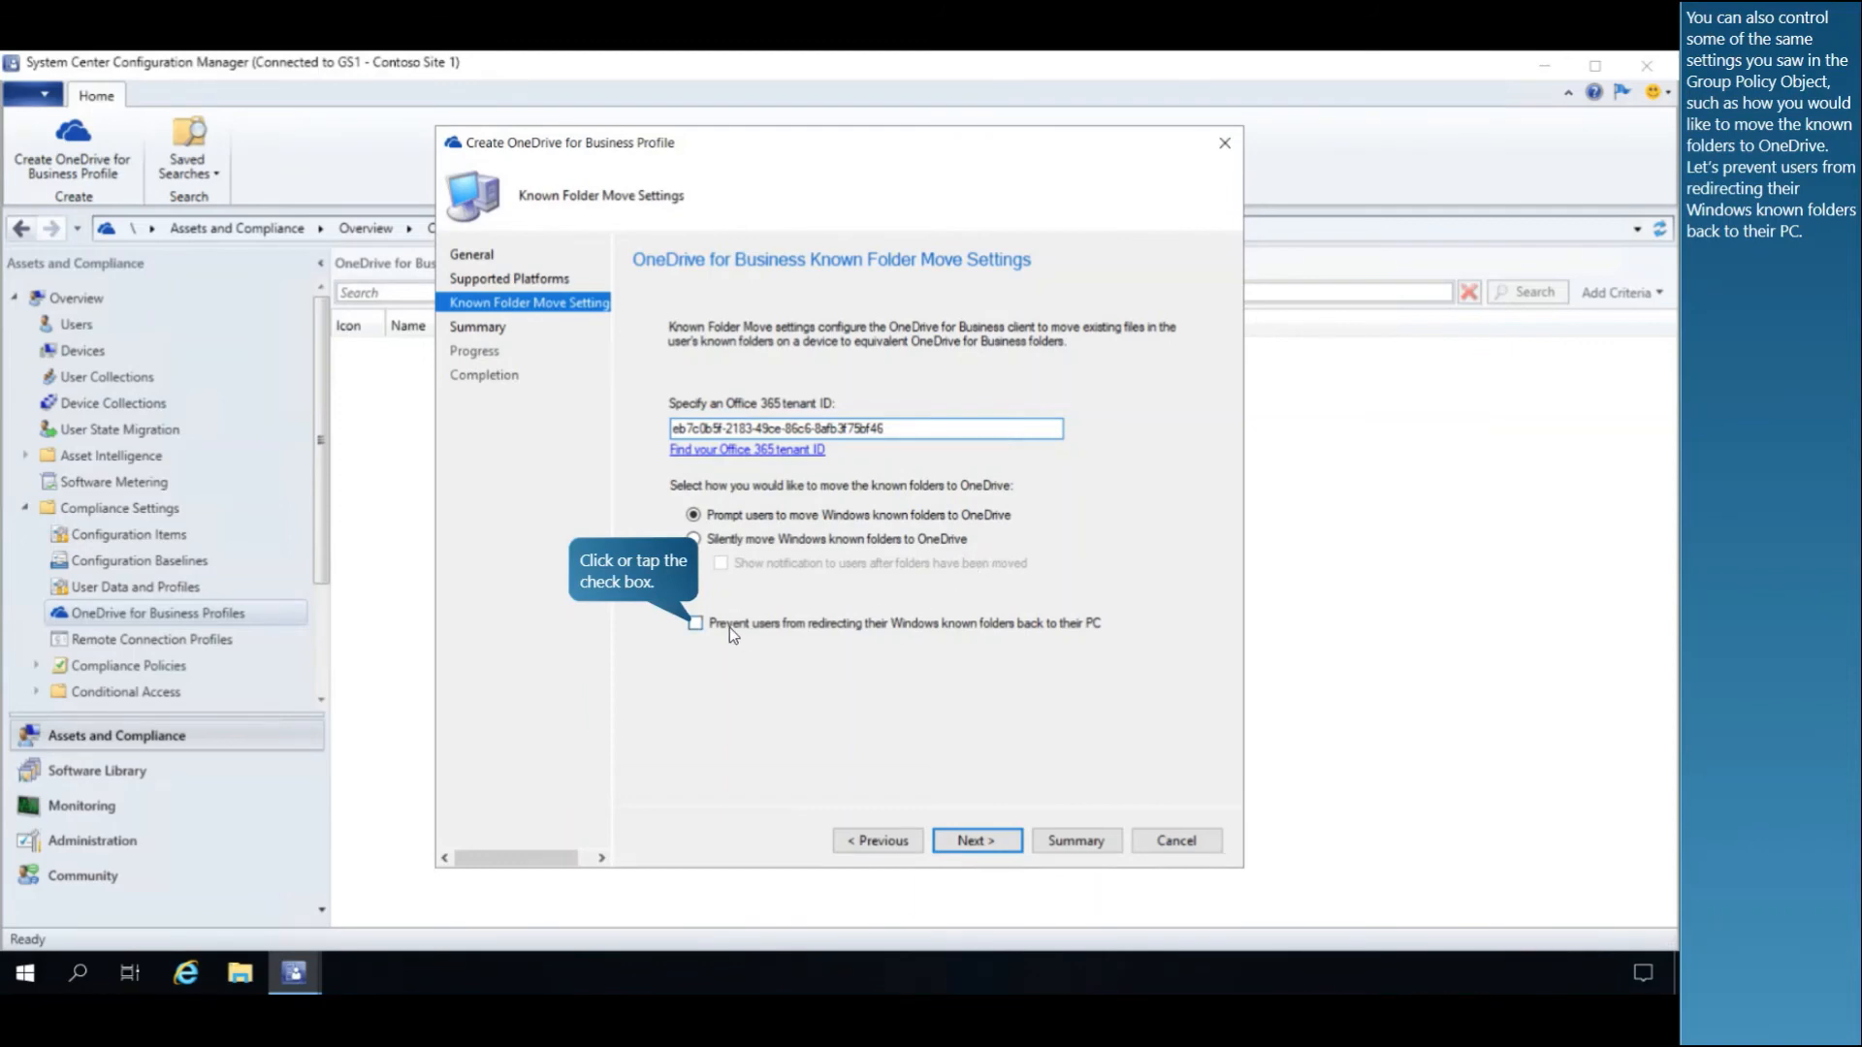
click(695, 623)
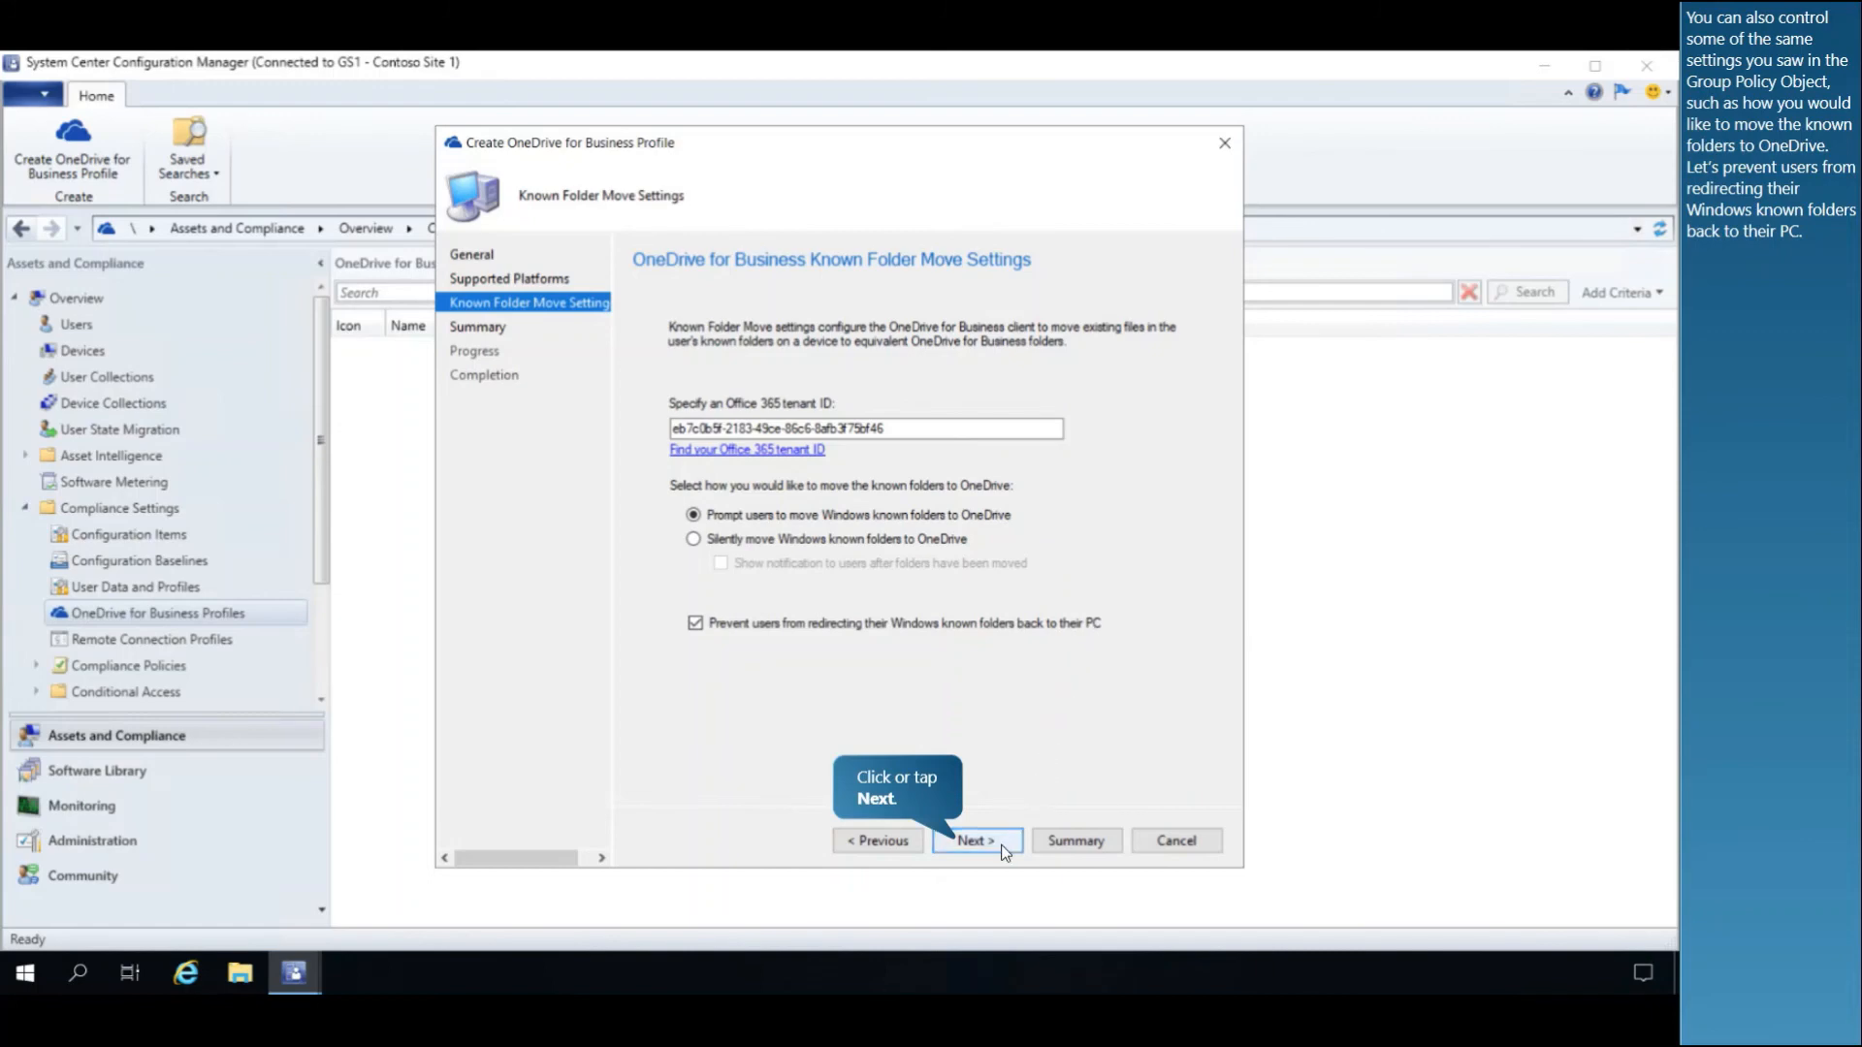
click(973, 840)
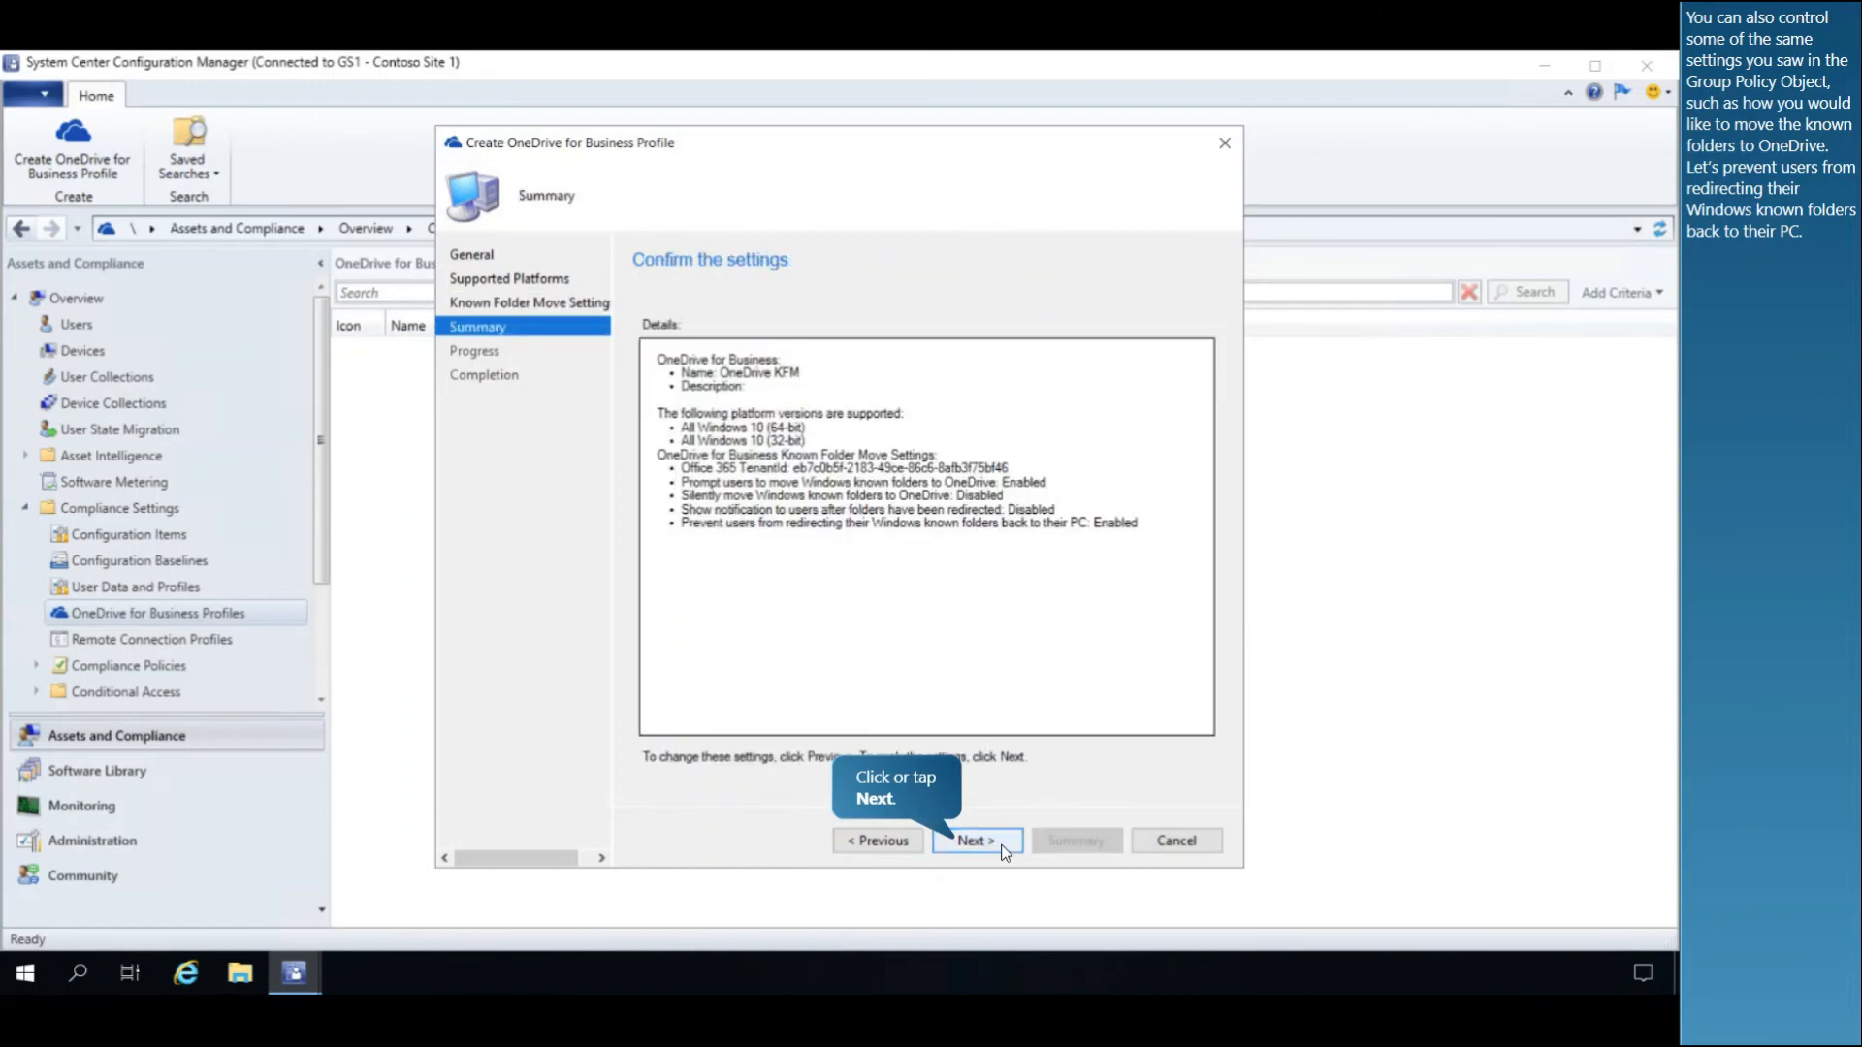
click(974, 841)
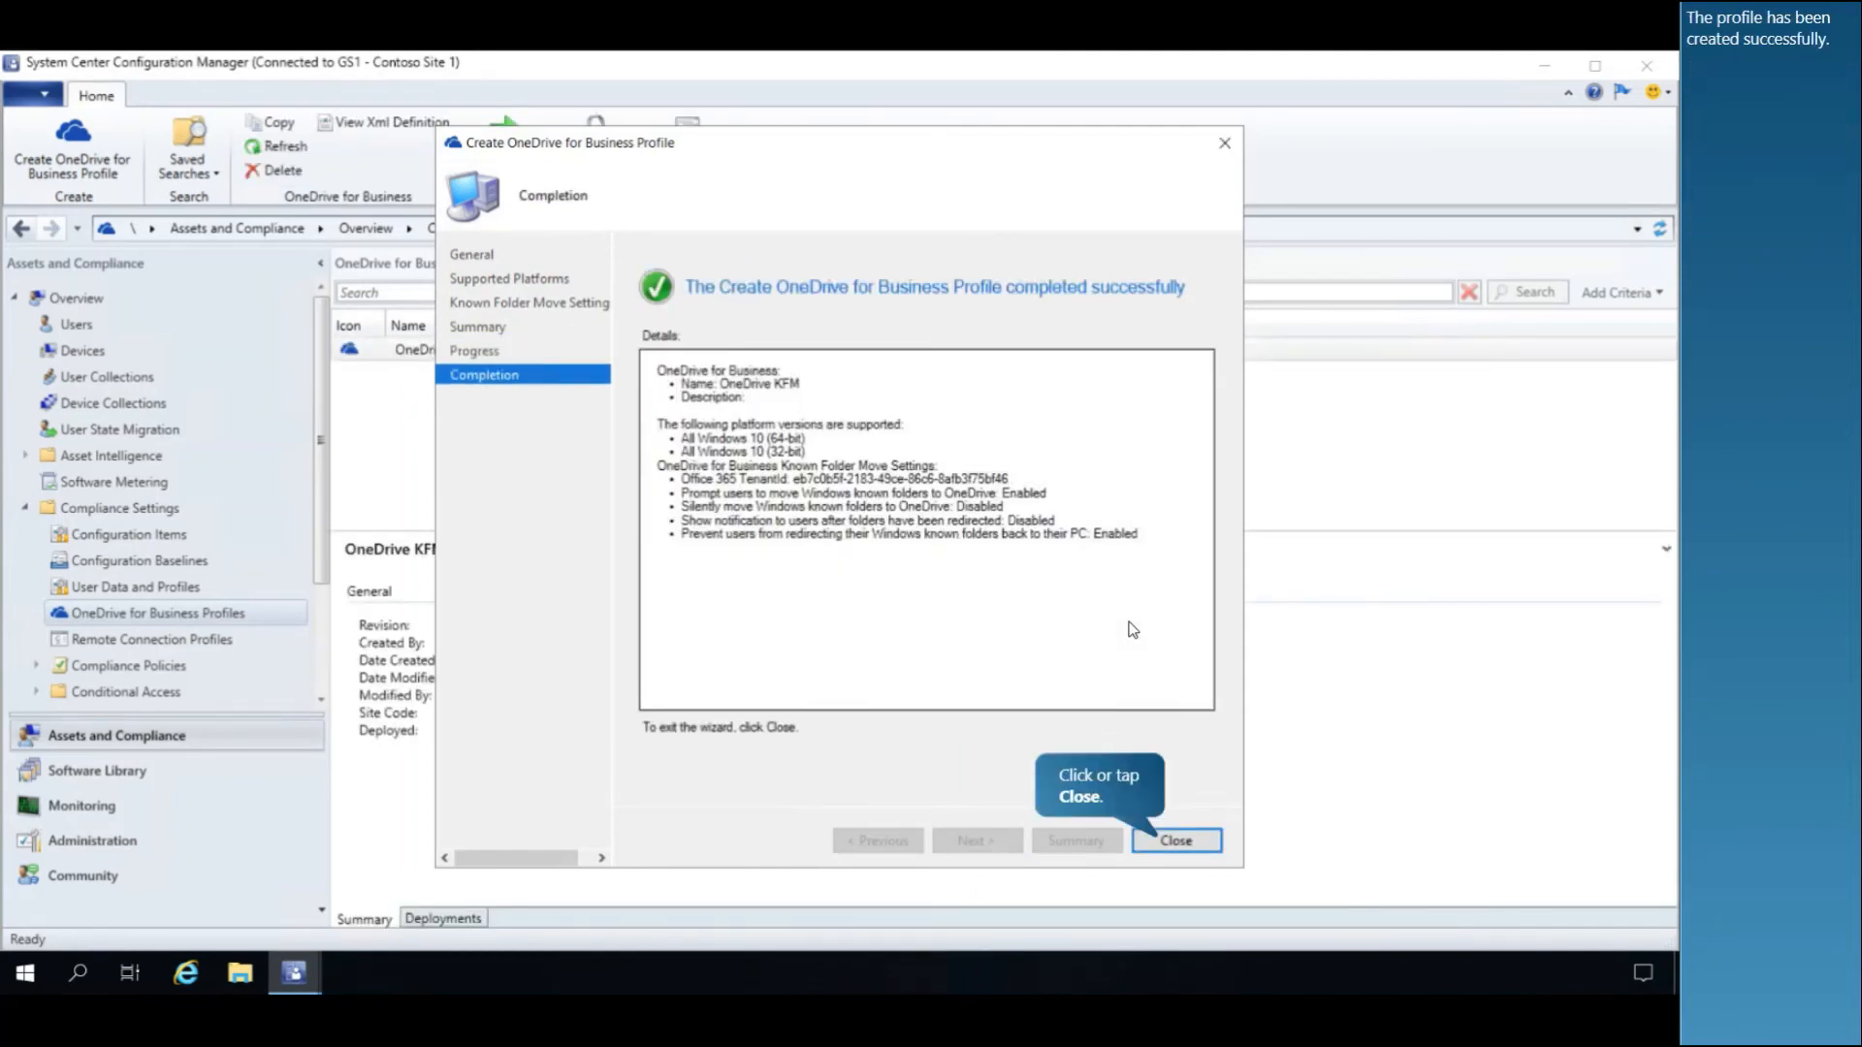
Close the wizard and deploy the OneDrive KFM profile to All User Groups.
click(1174, 840)
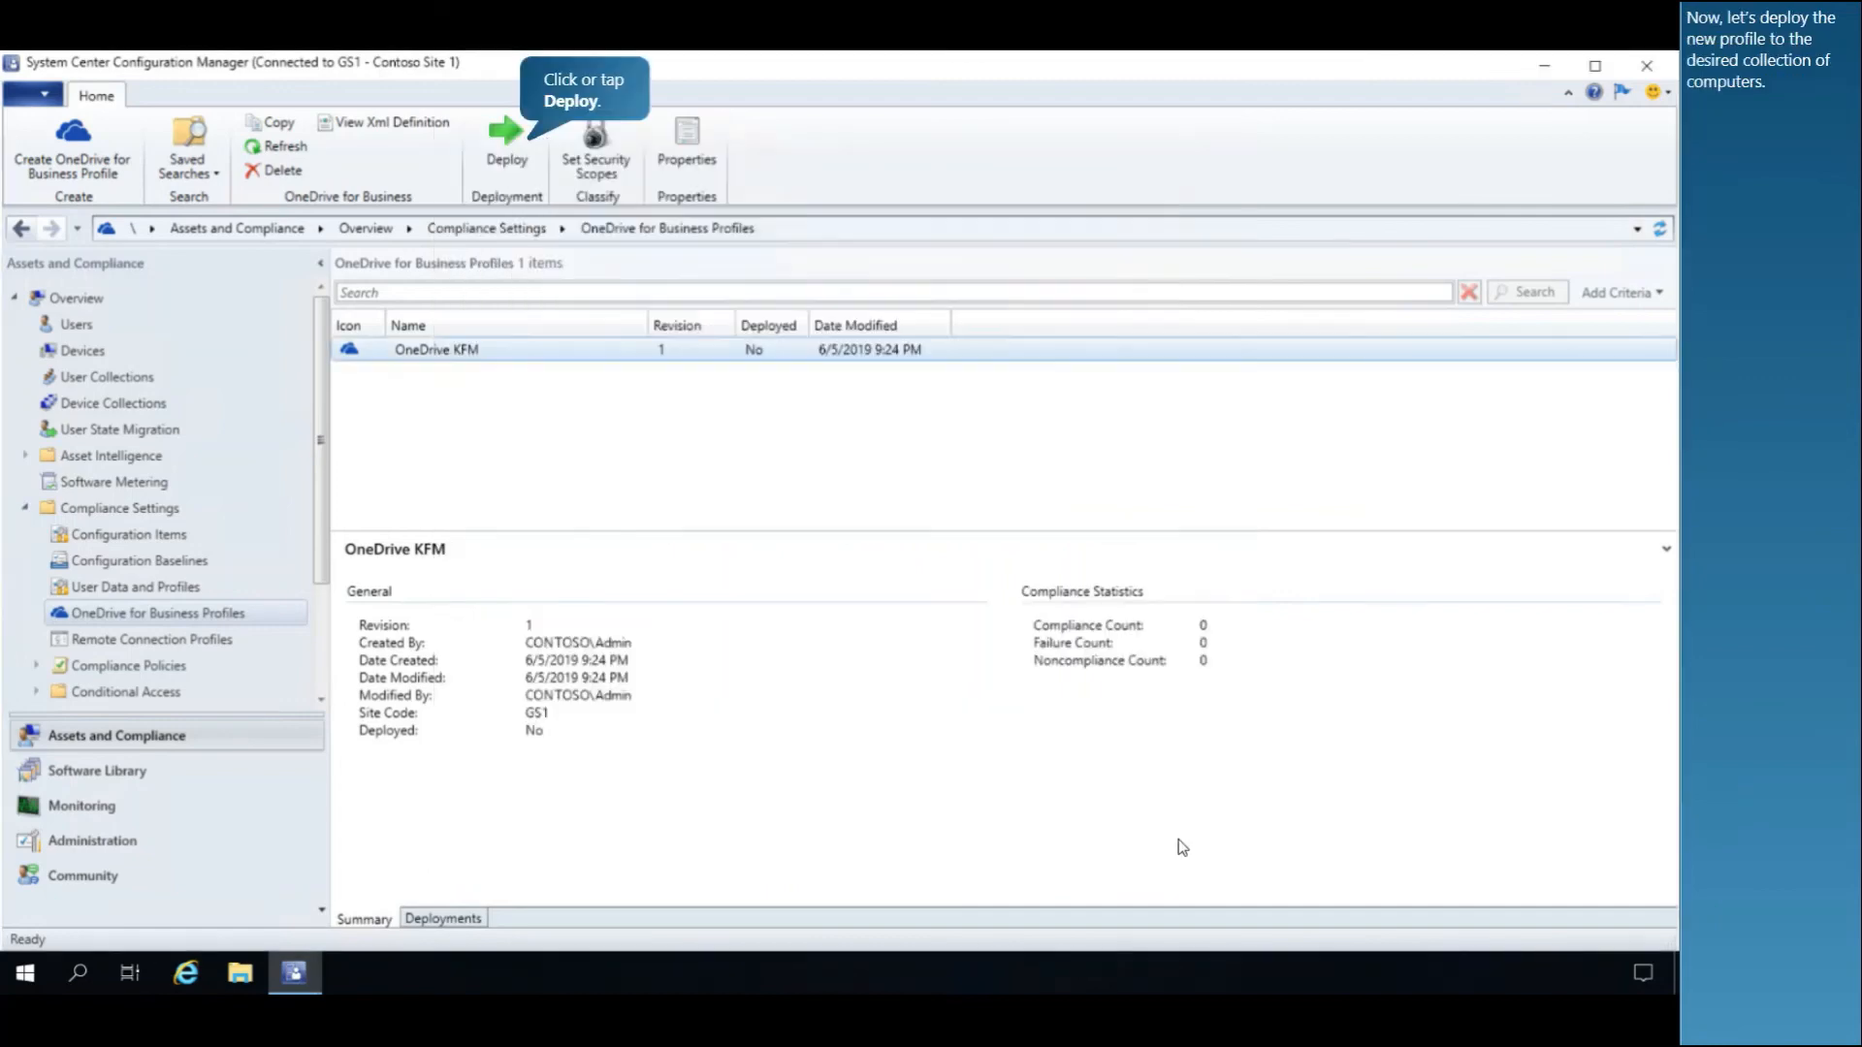
mouse_move(802, 645)
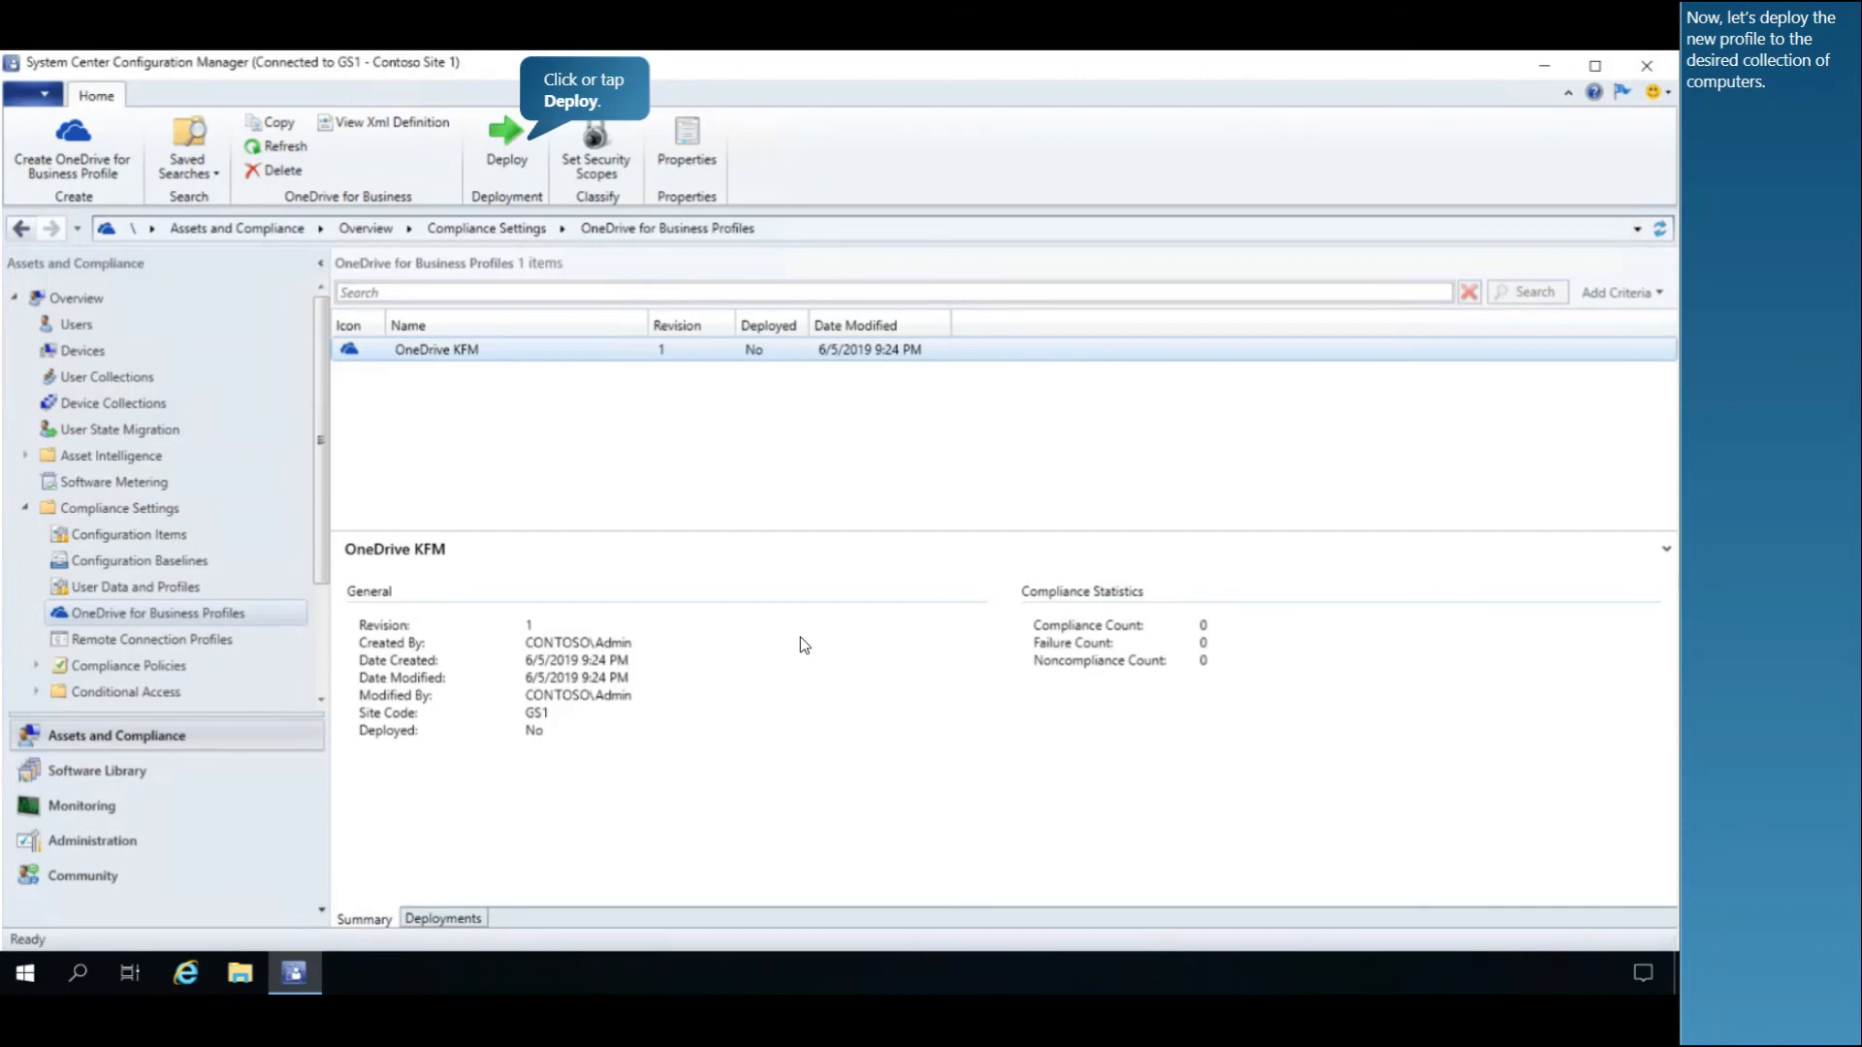
click(506, 143)
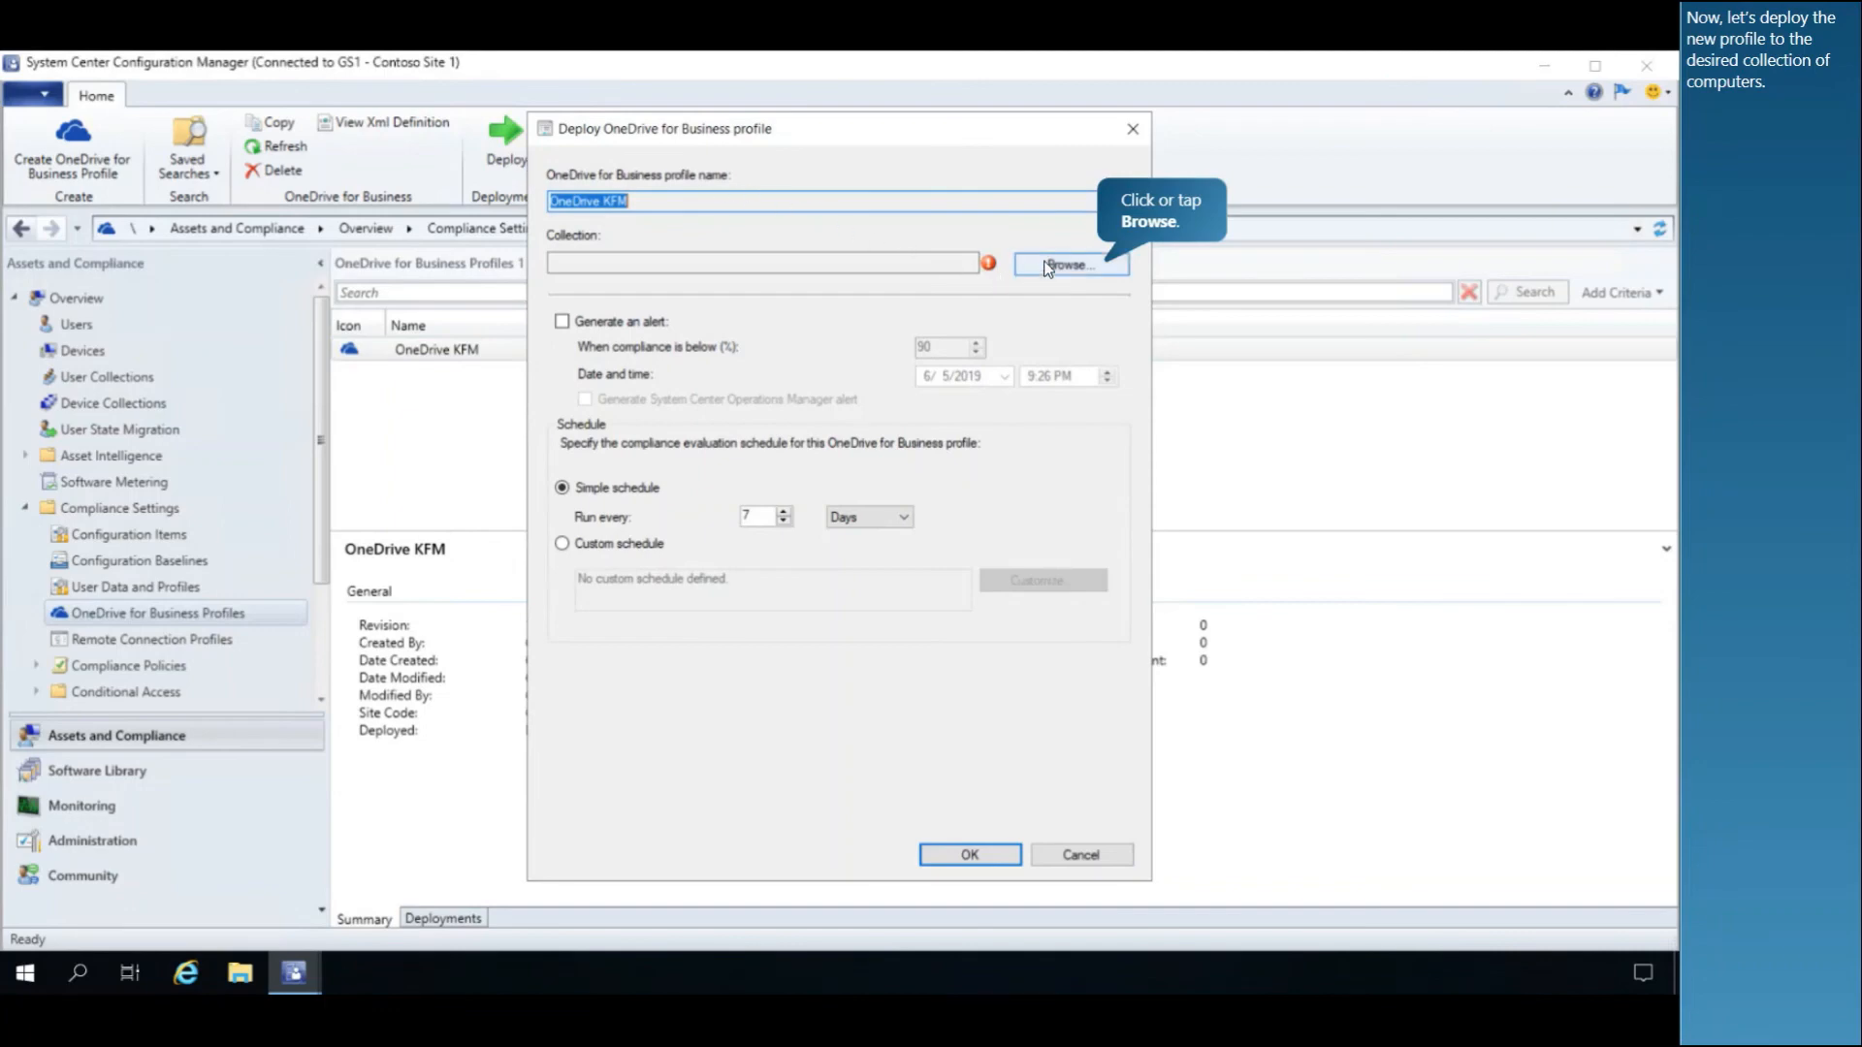
click(1068, 264)
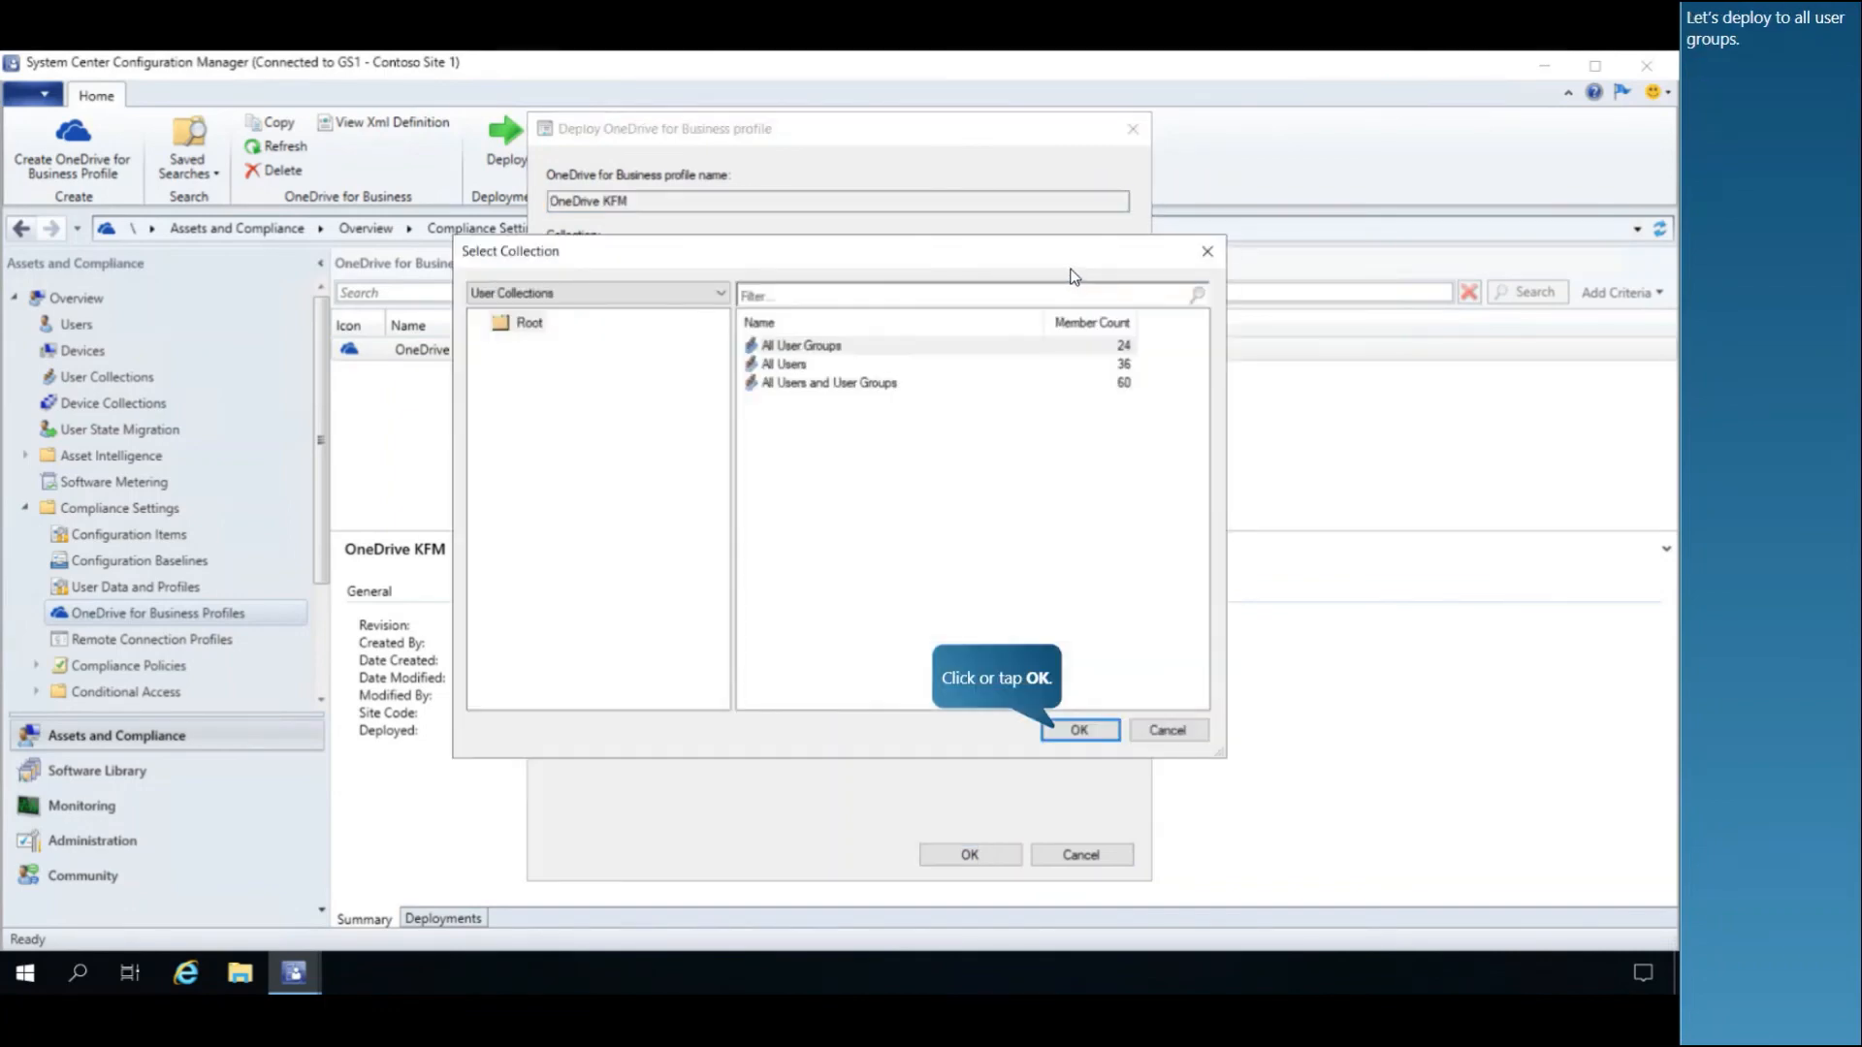
mouse_move(930, 360)
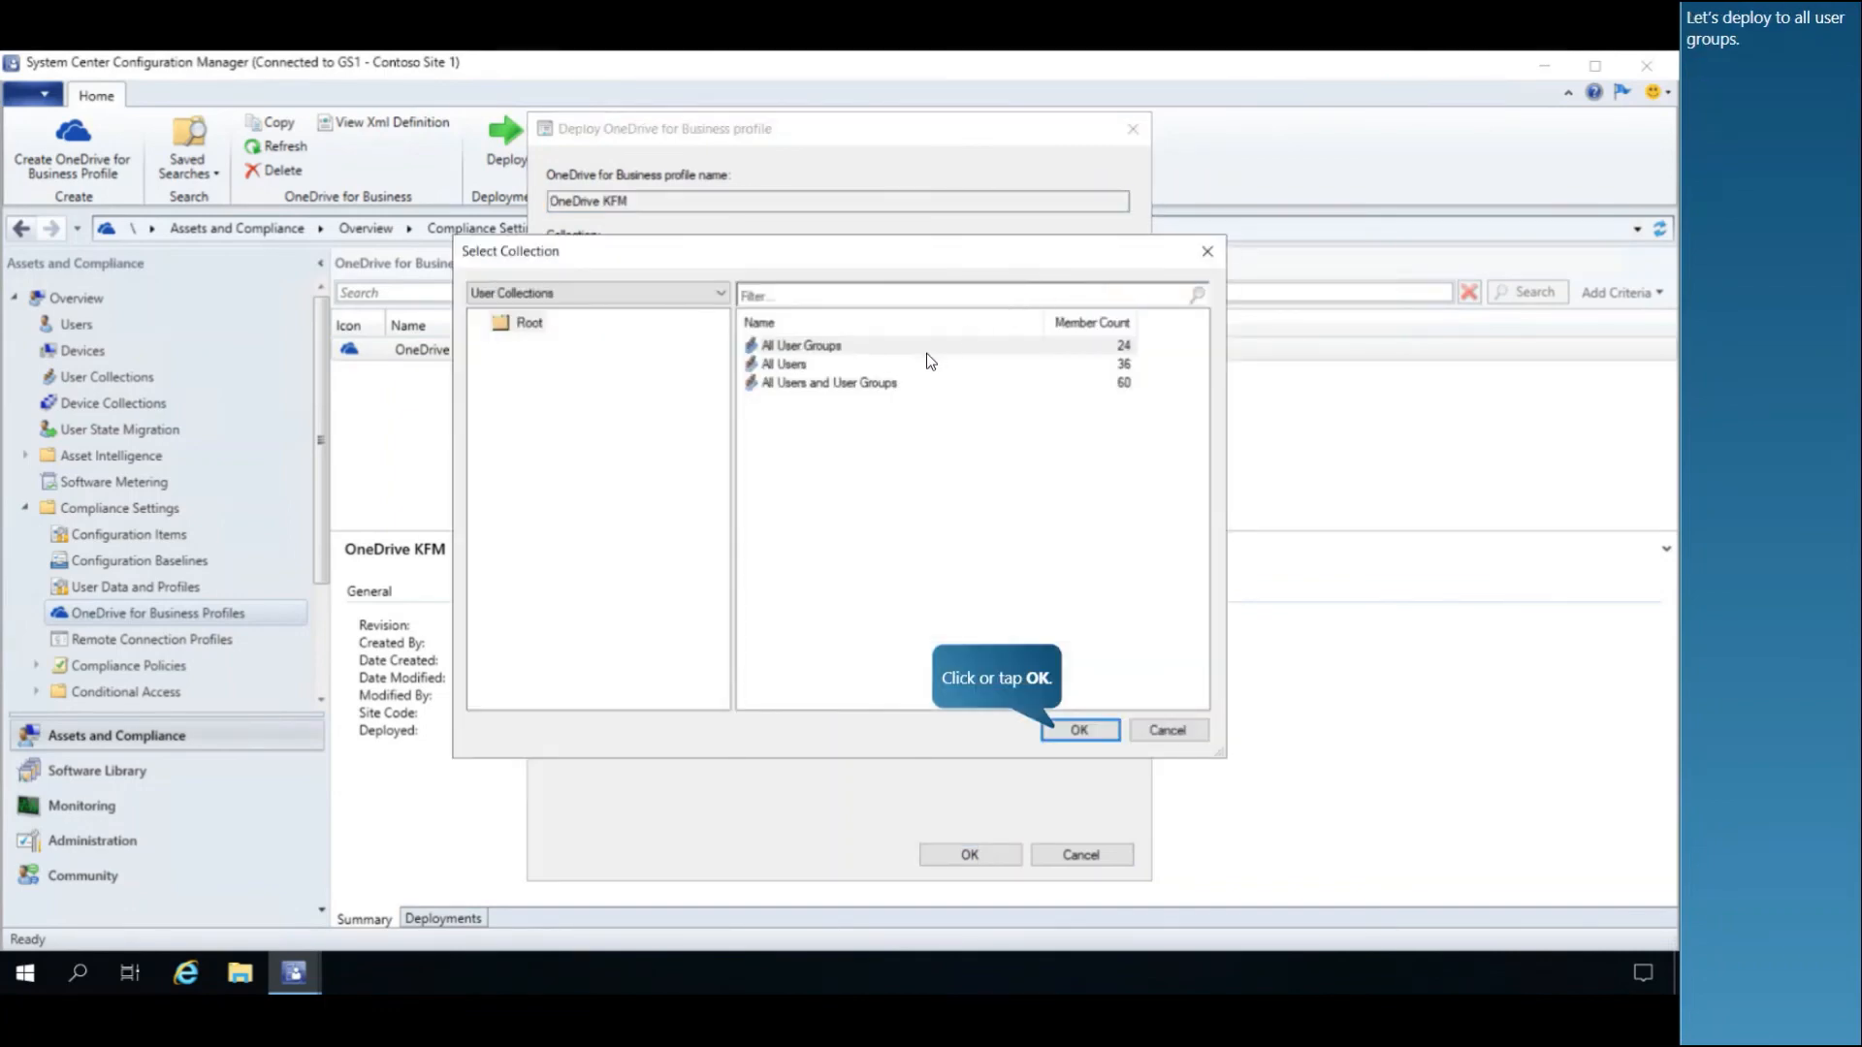
click(1077, 729)
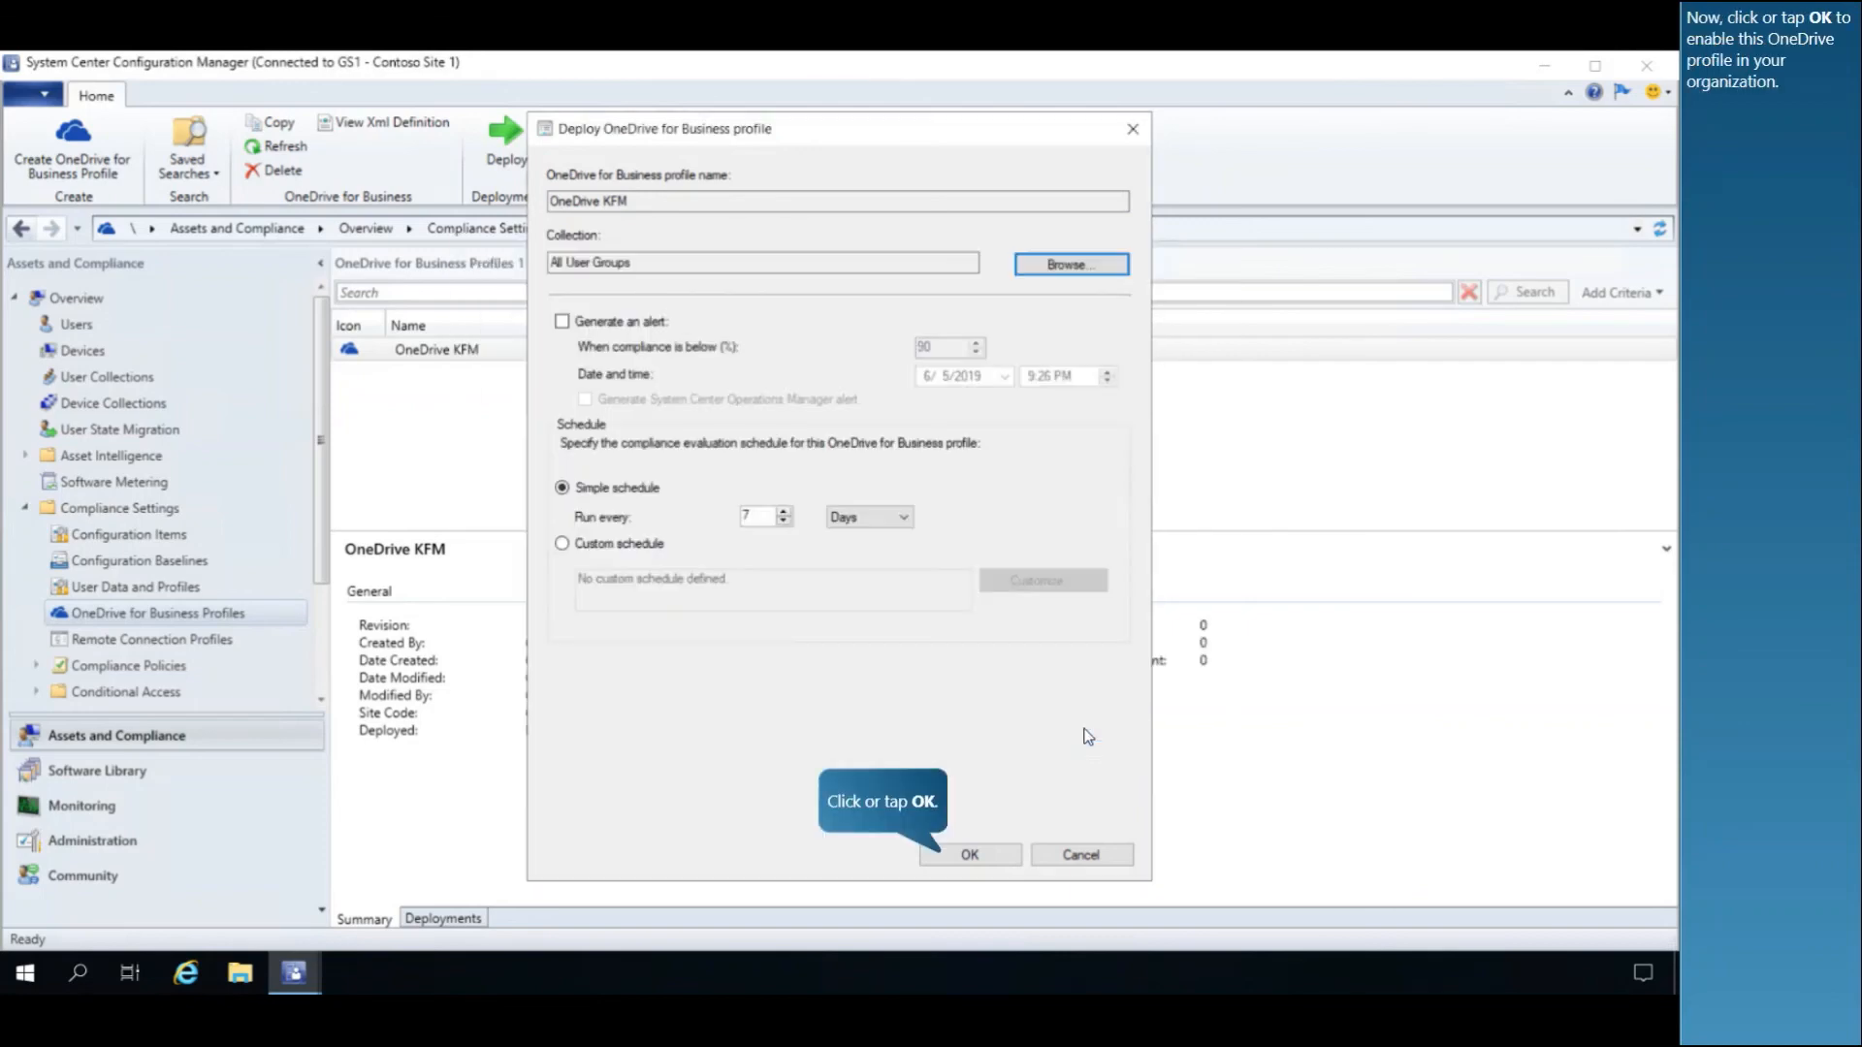
mouse_move(942, 725)
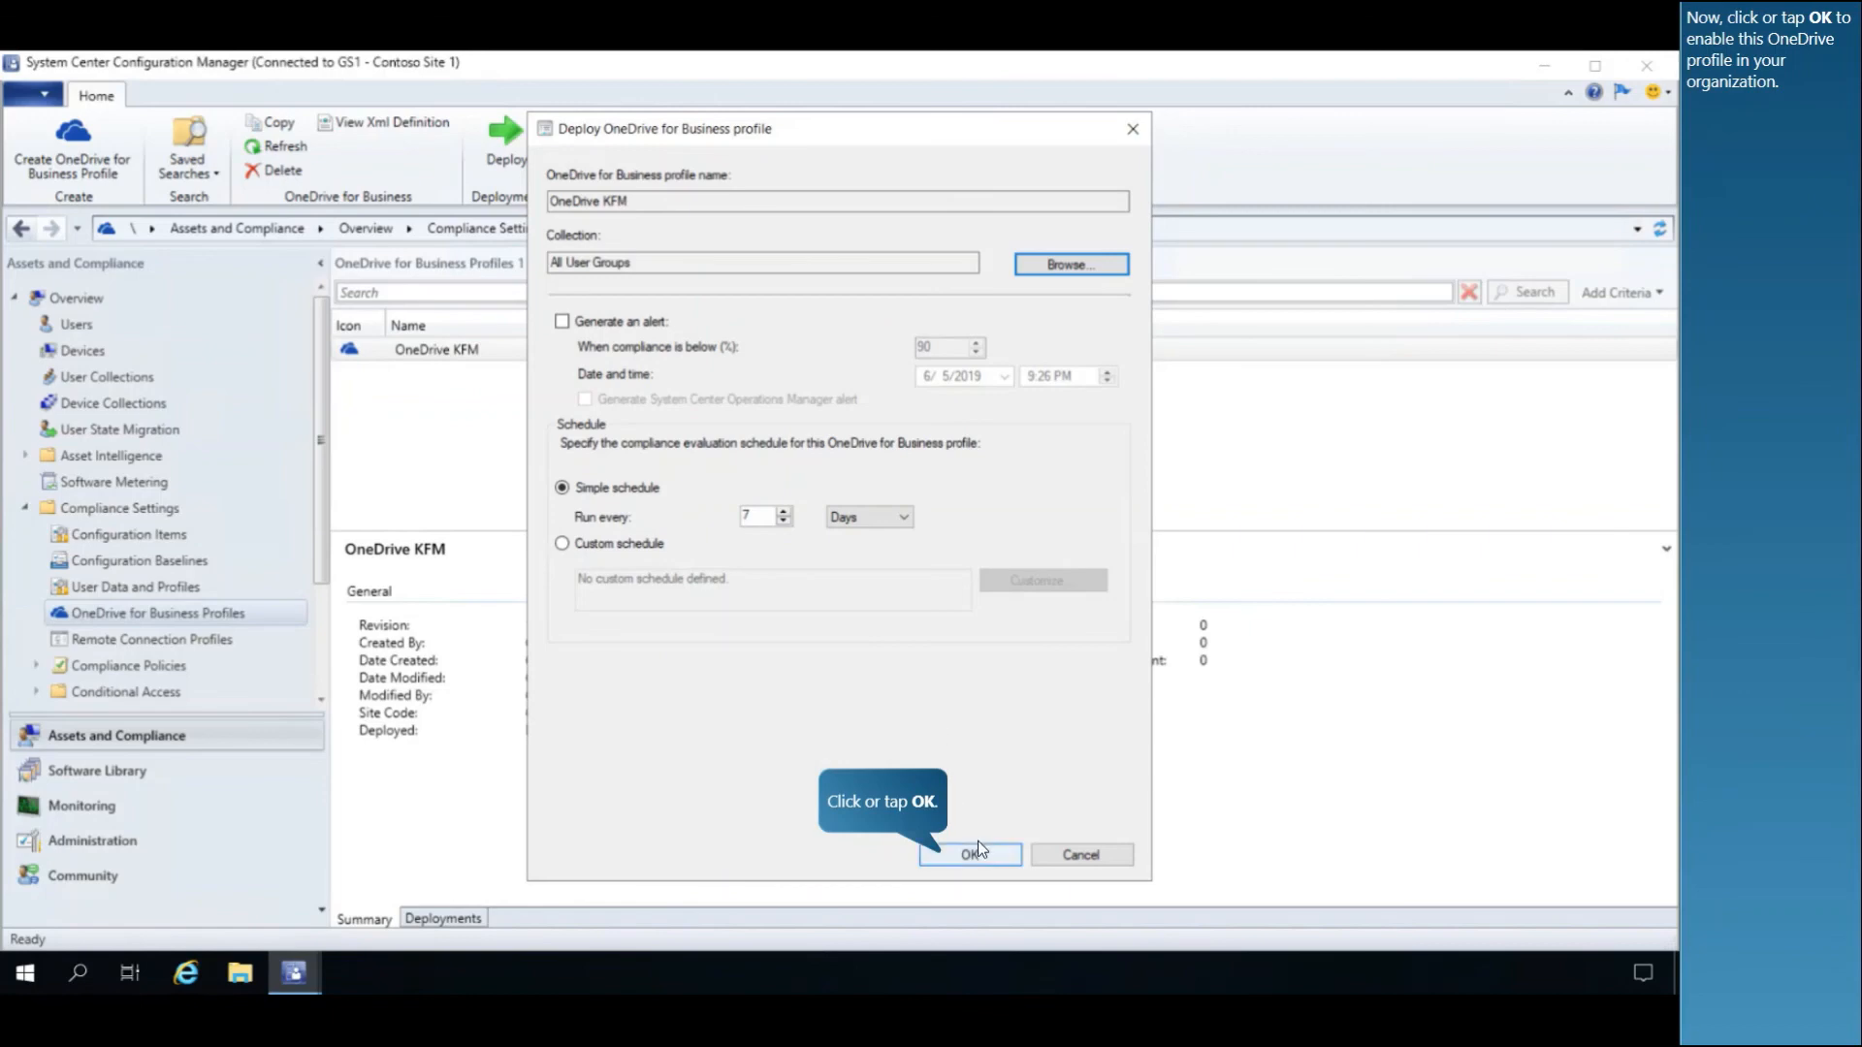
click(969, 853)
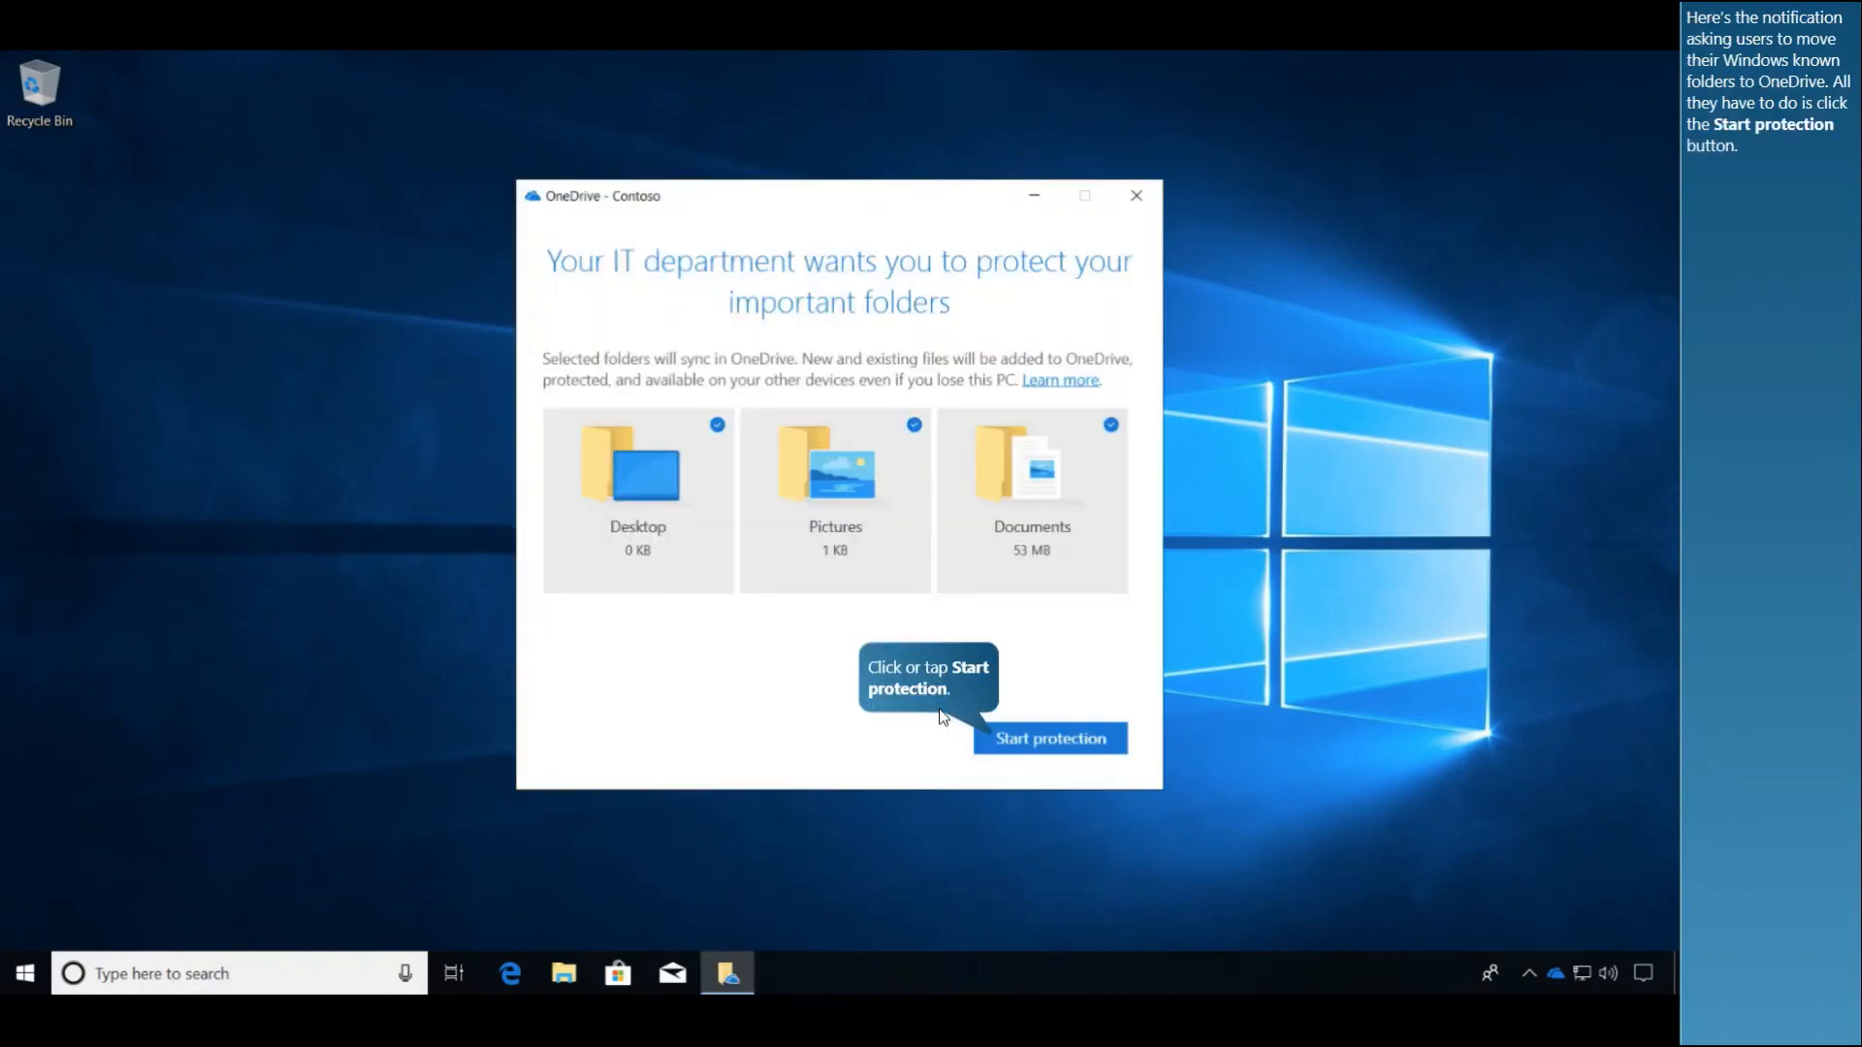
mouse_move(1083, 756)
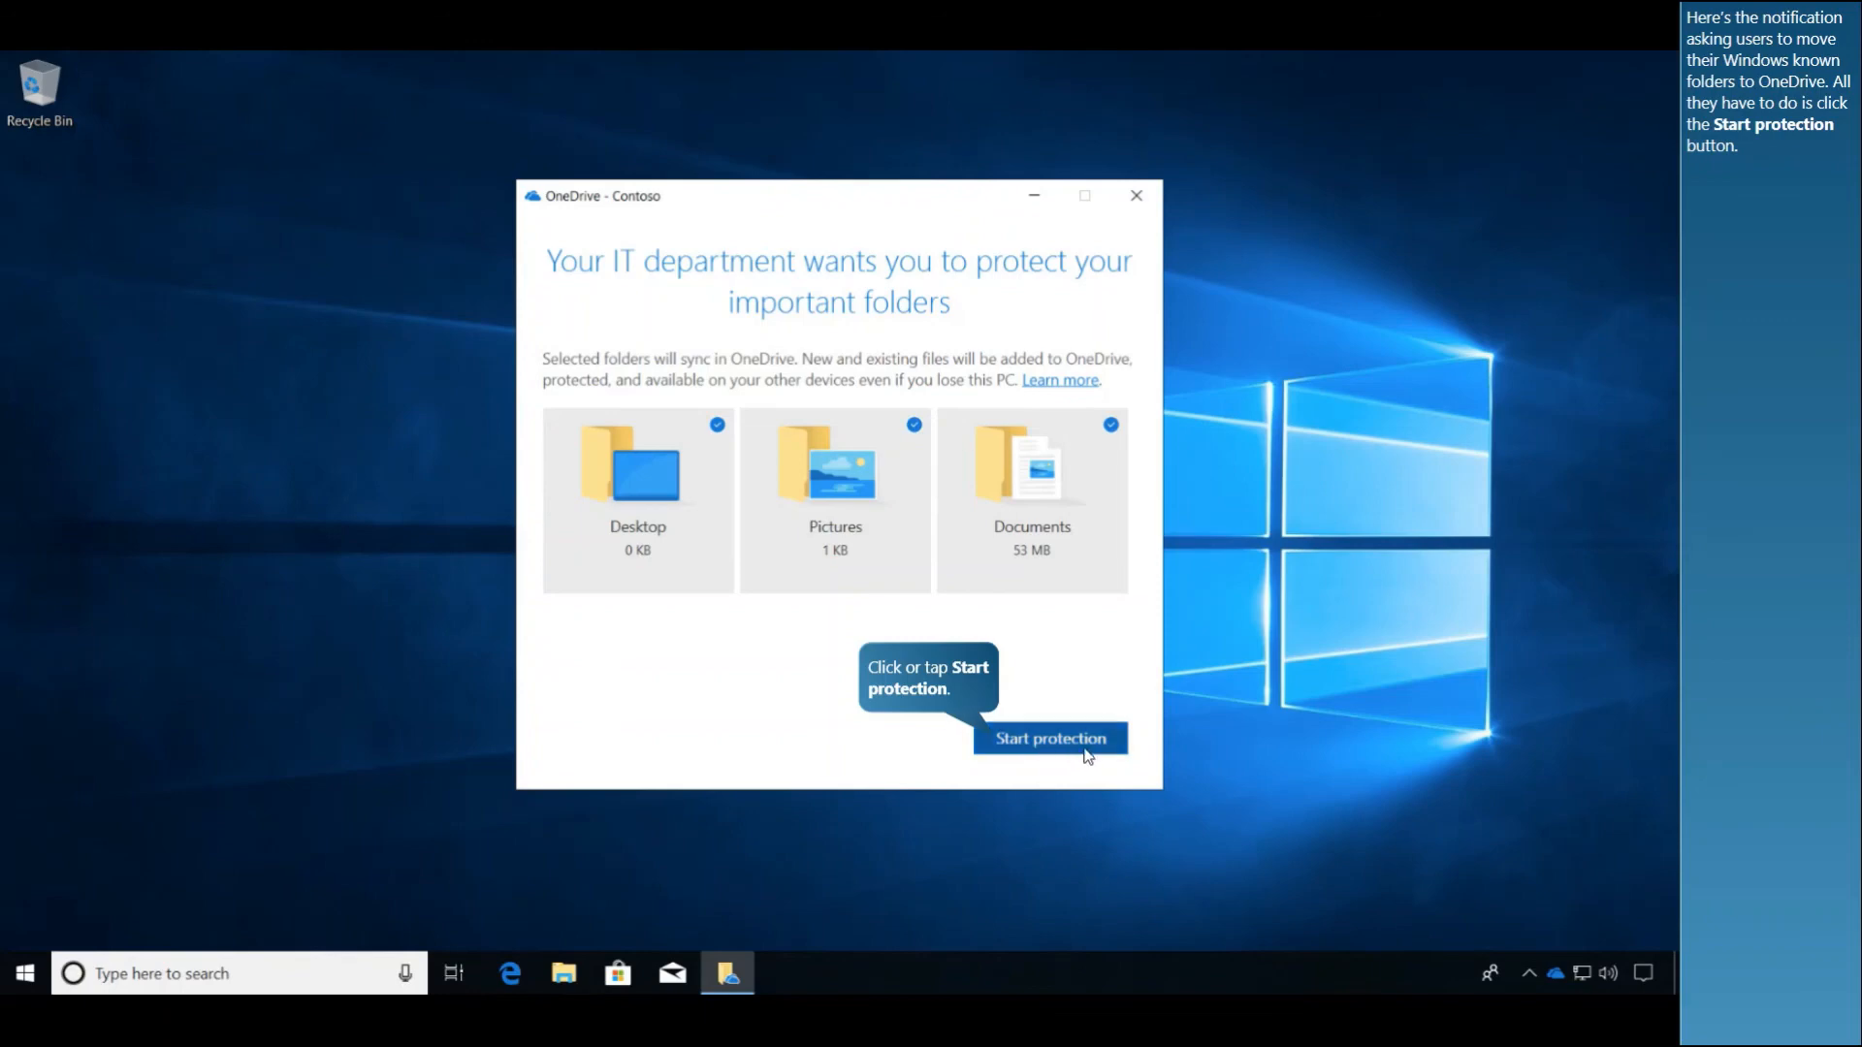
Protect Desktop, Pictures and Documents in OneDrive, check sync progress, and view the files online.
click(1048, 737)
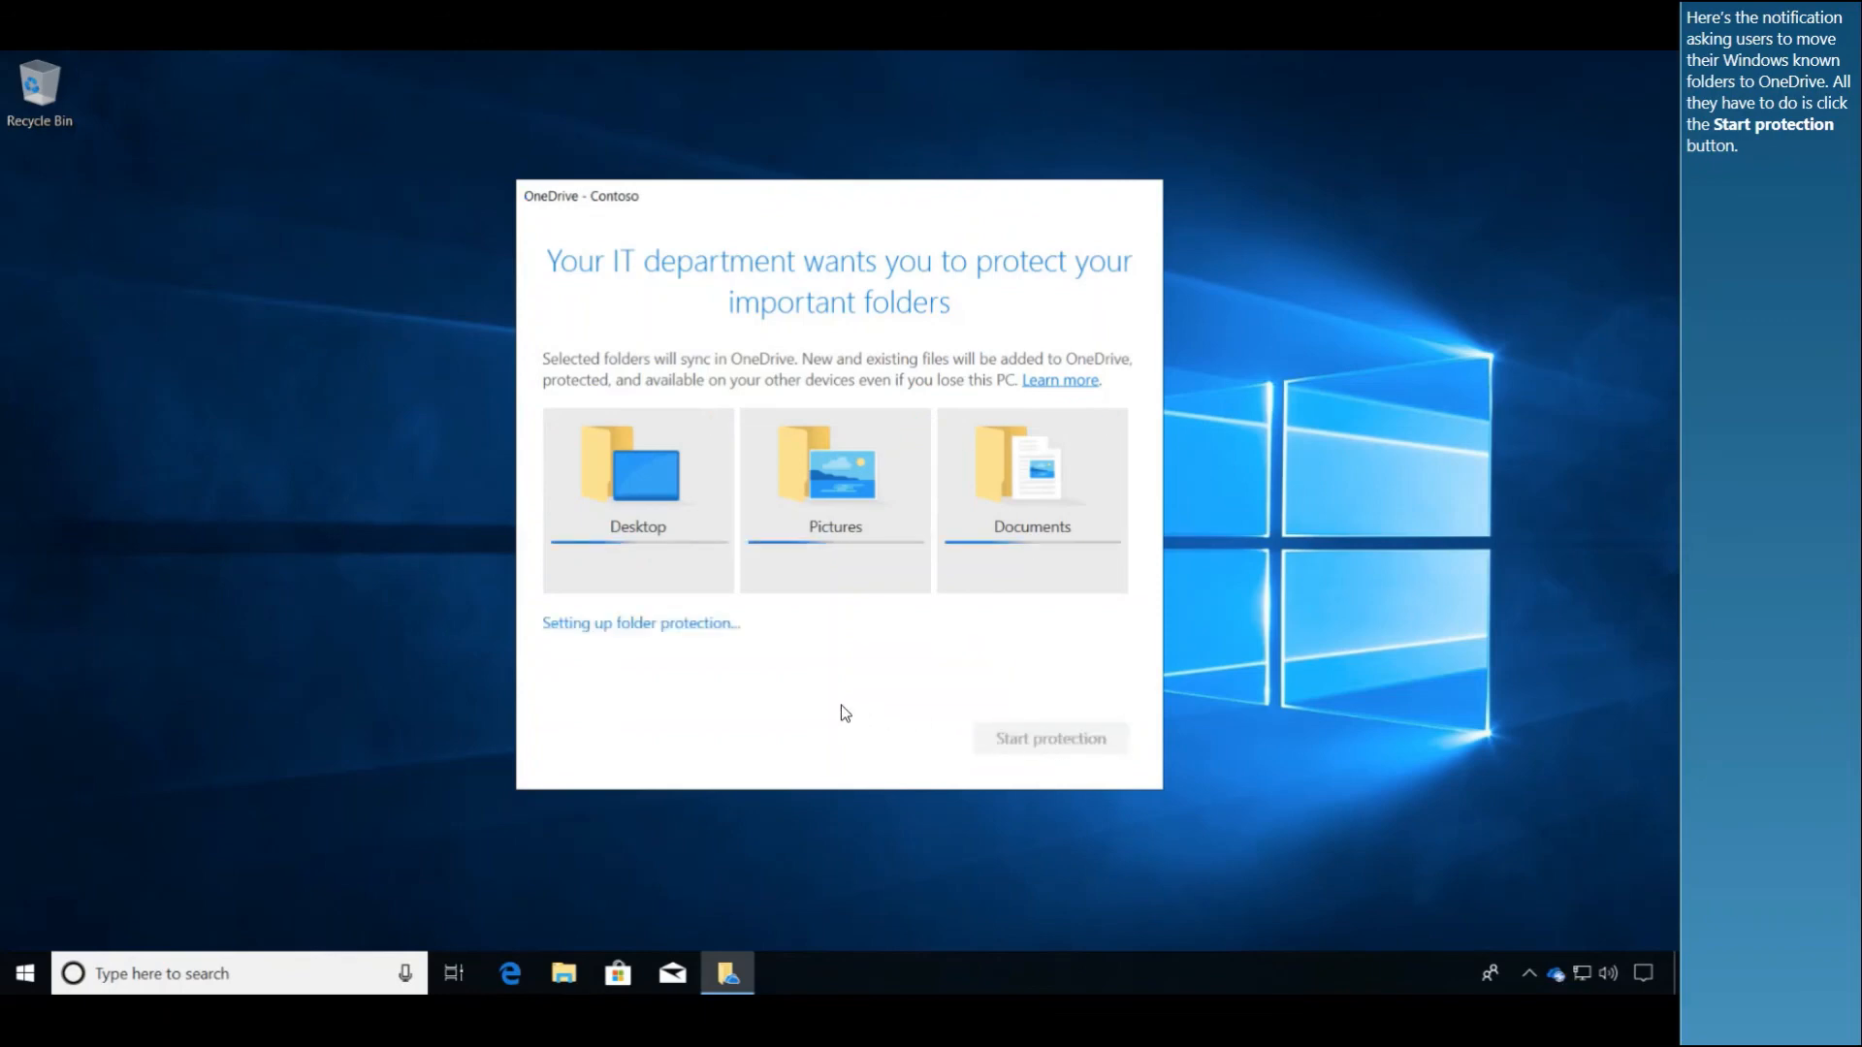
click(1048, 737)
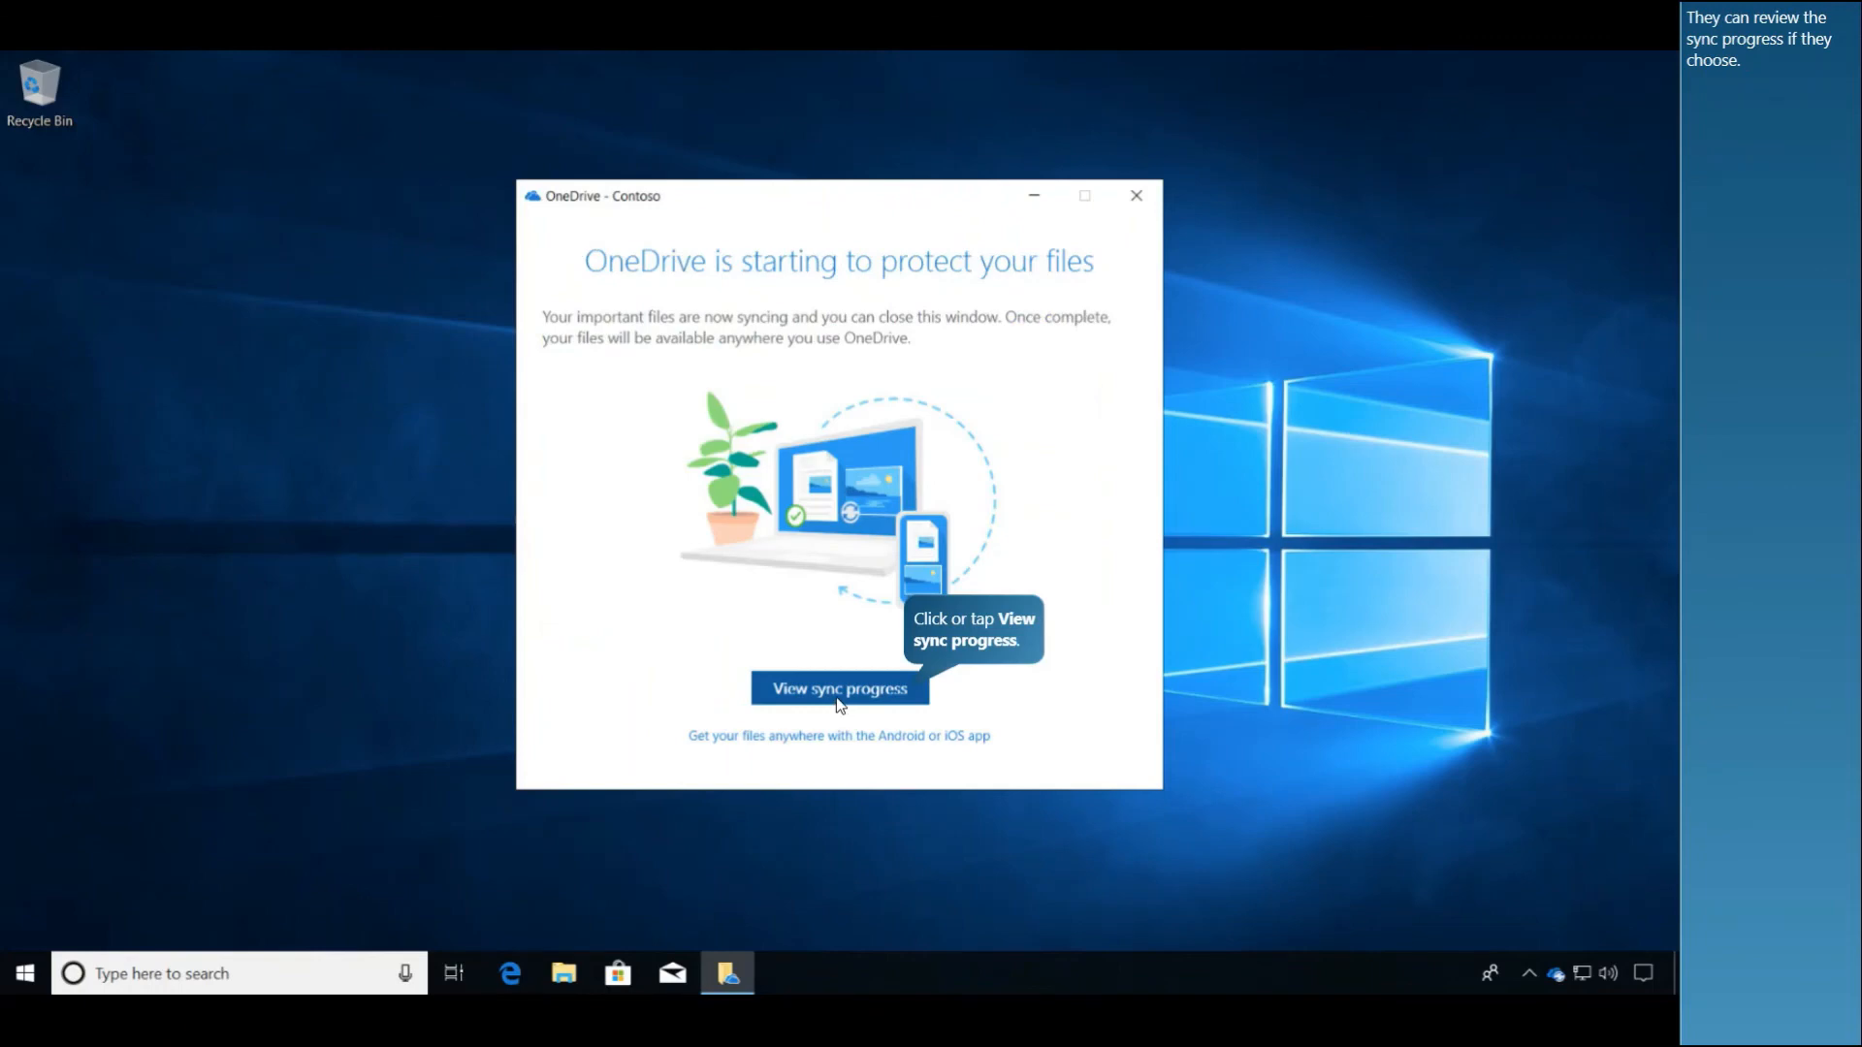
click(836, 688)
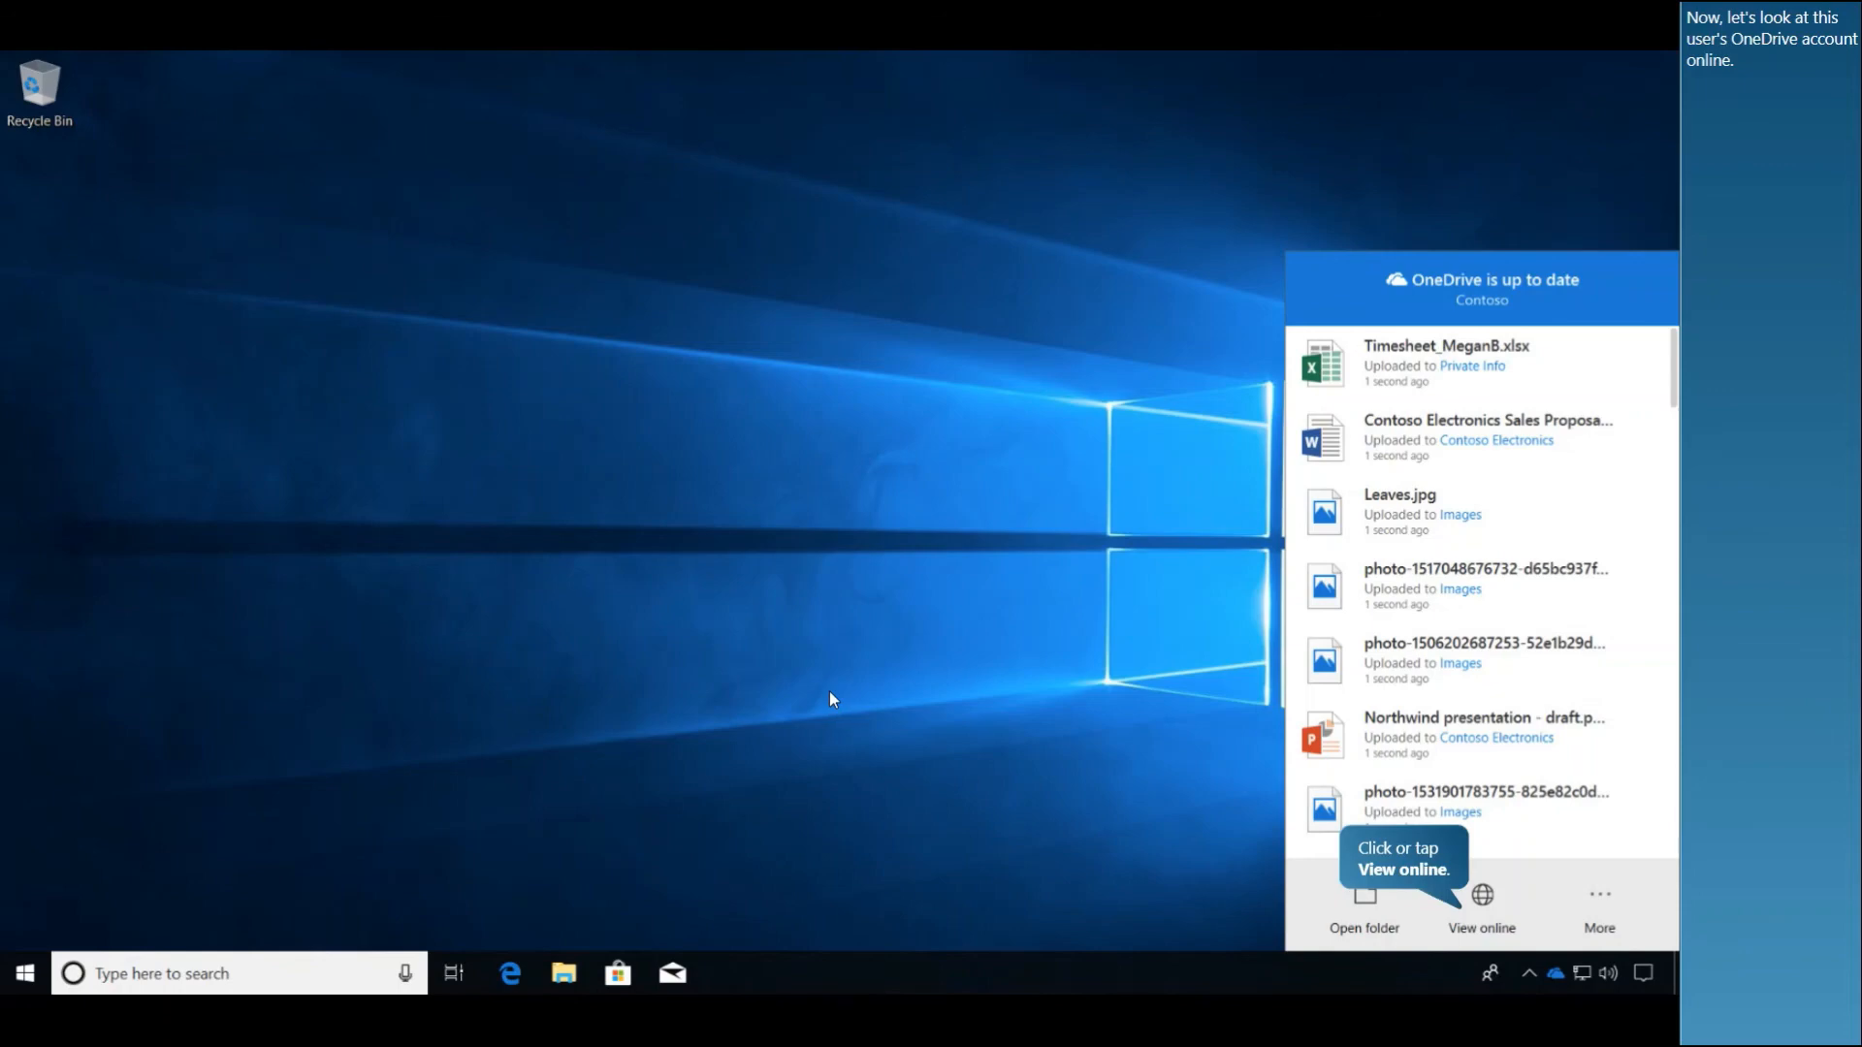
mouse_move(1480, 905)
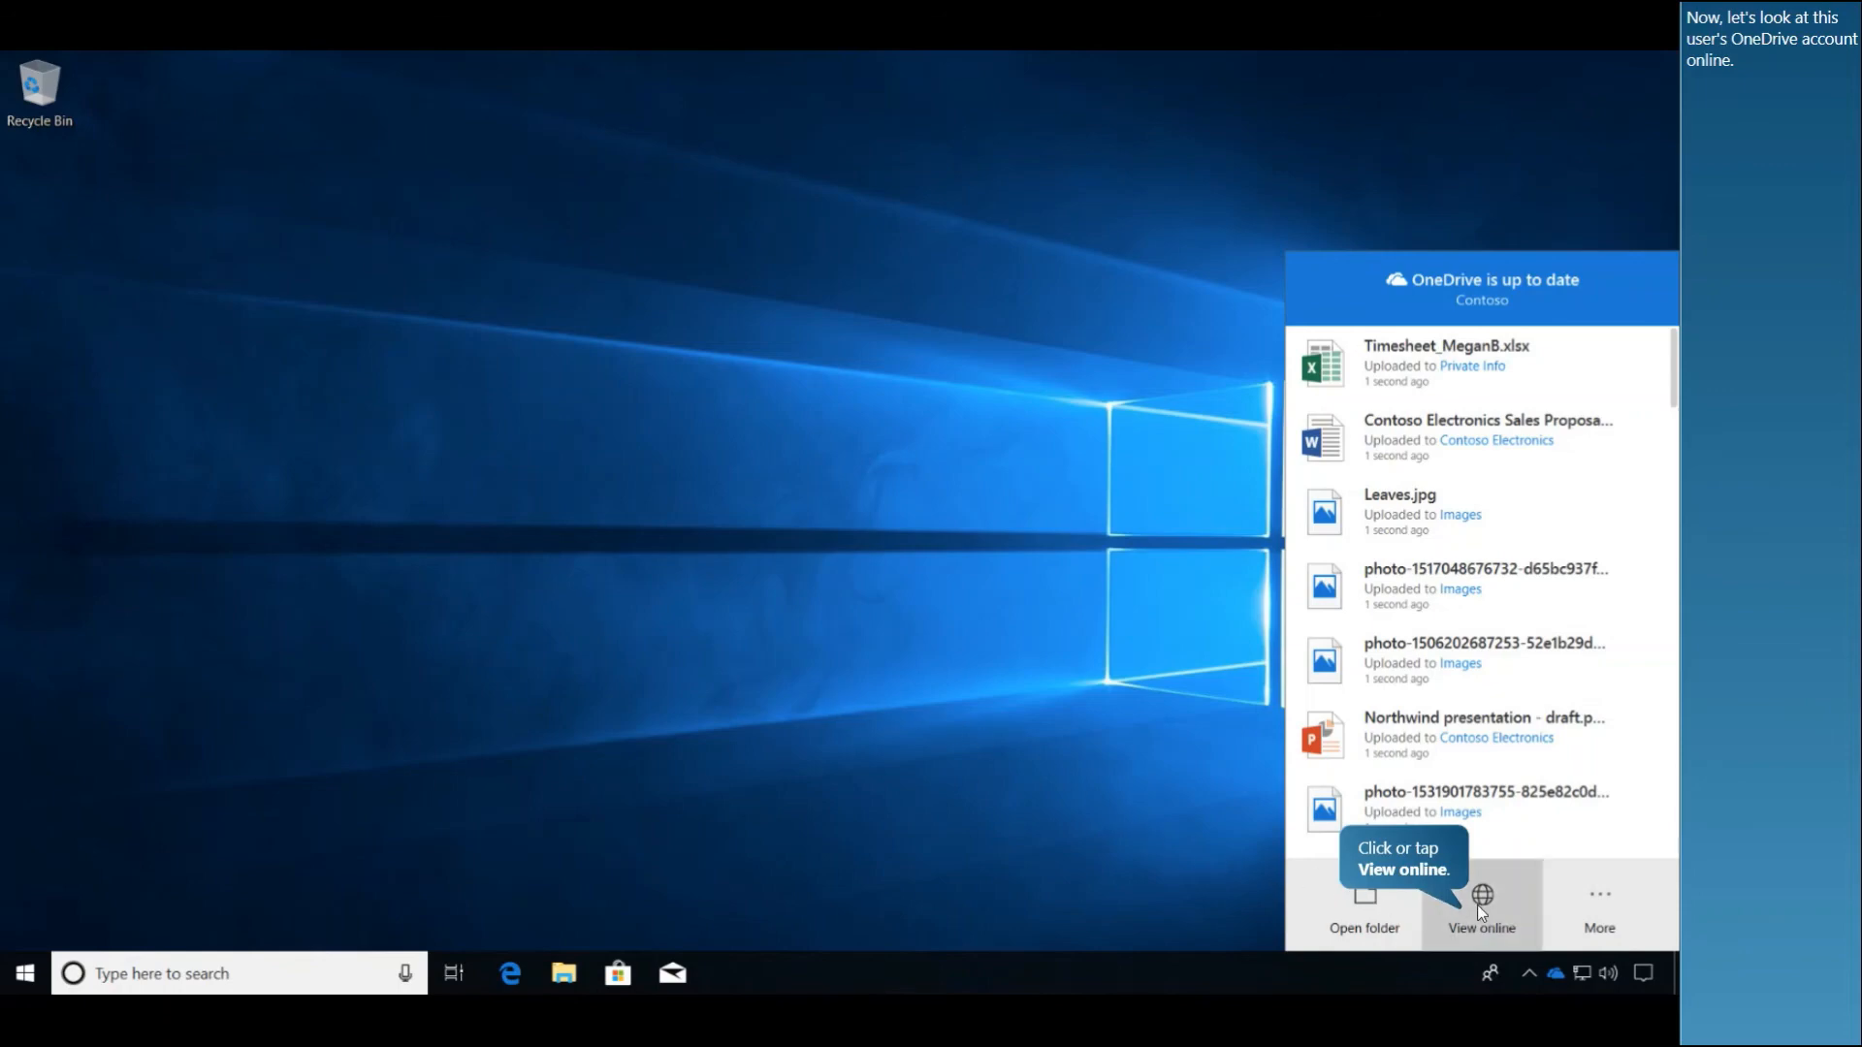
click(1480, 902)
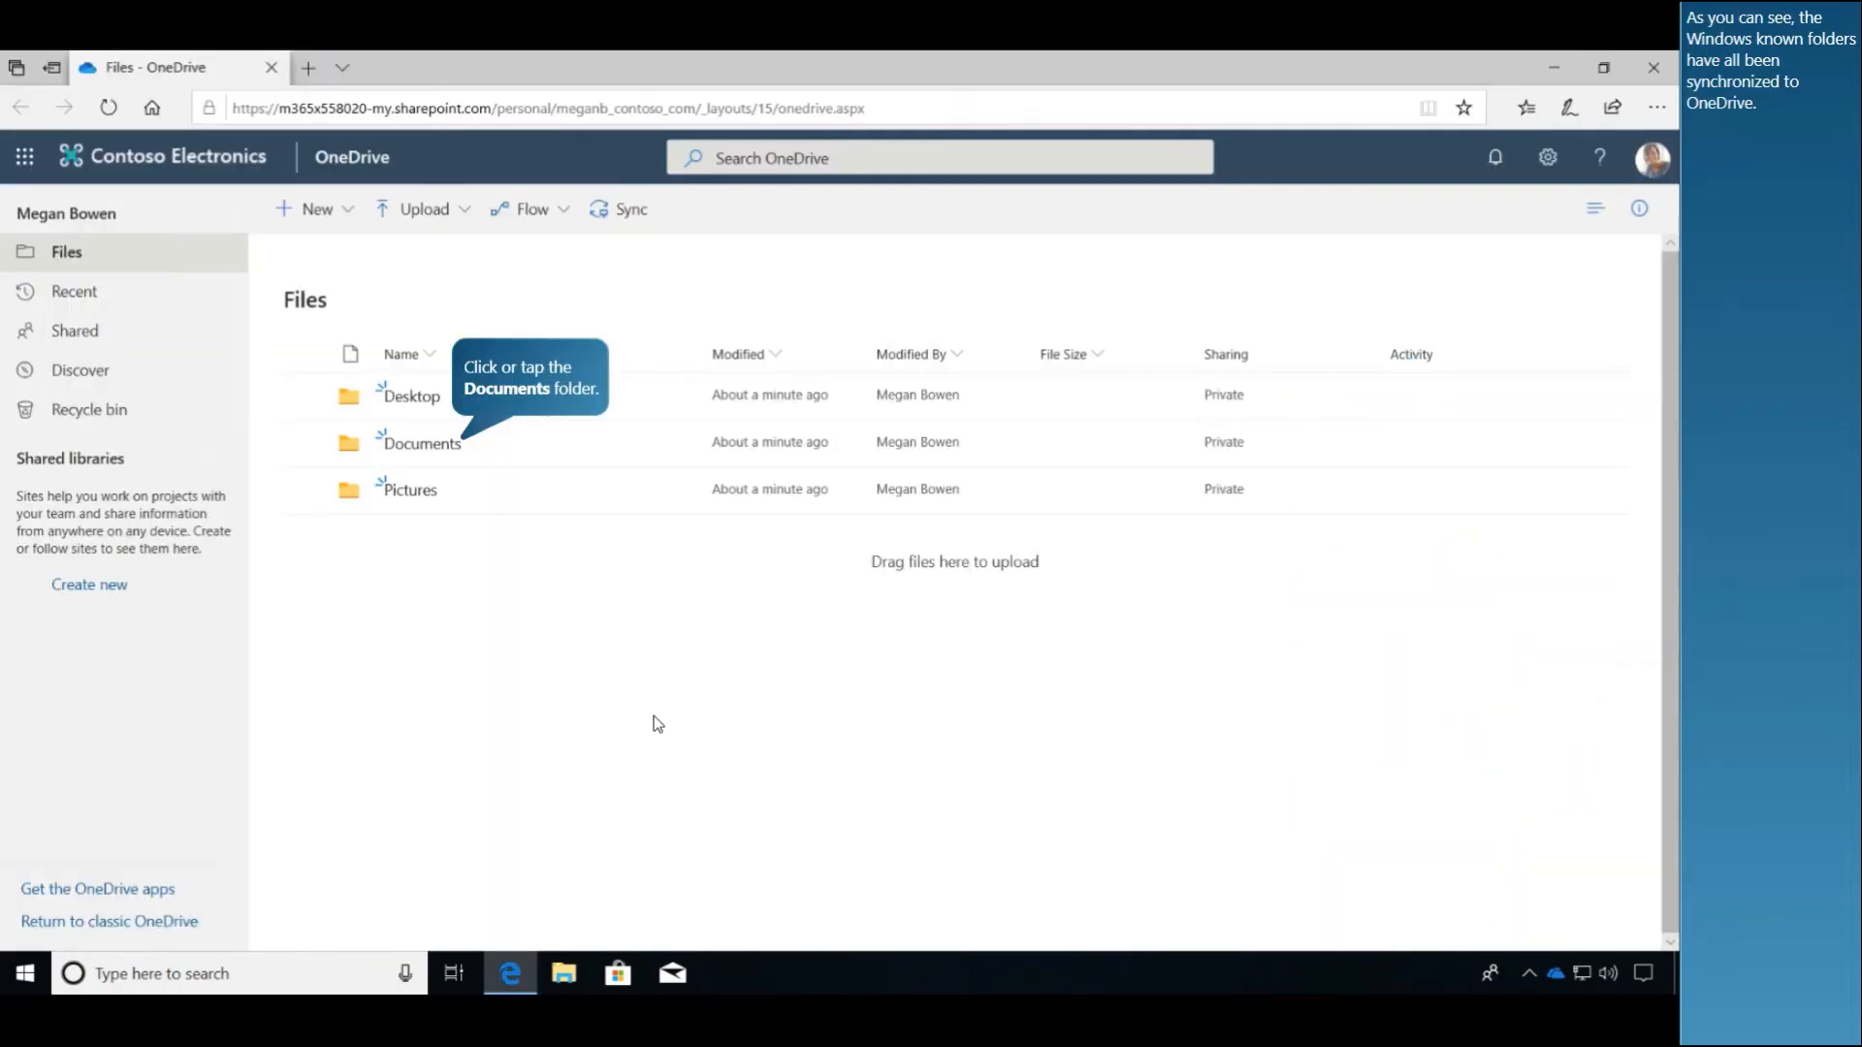